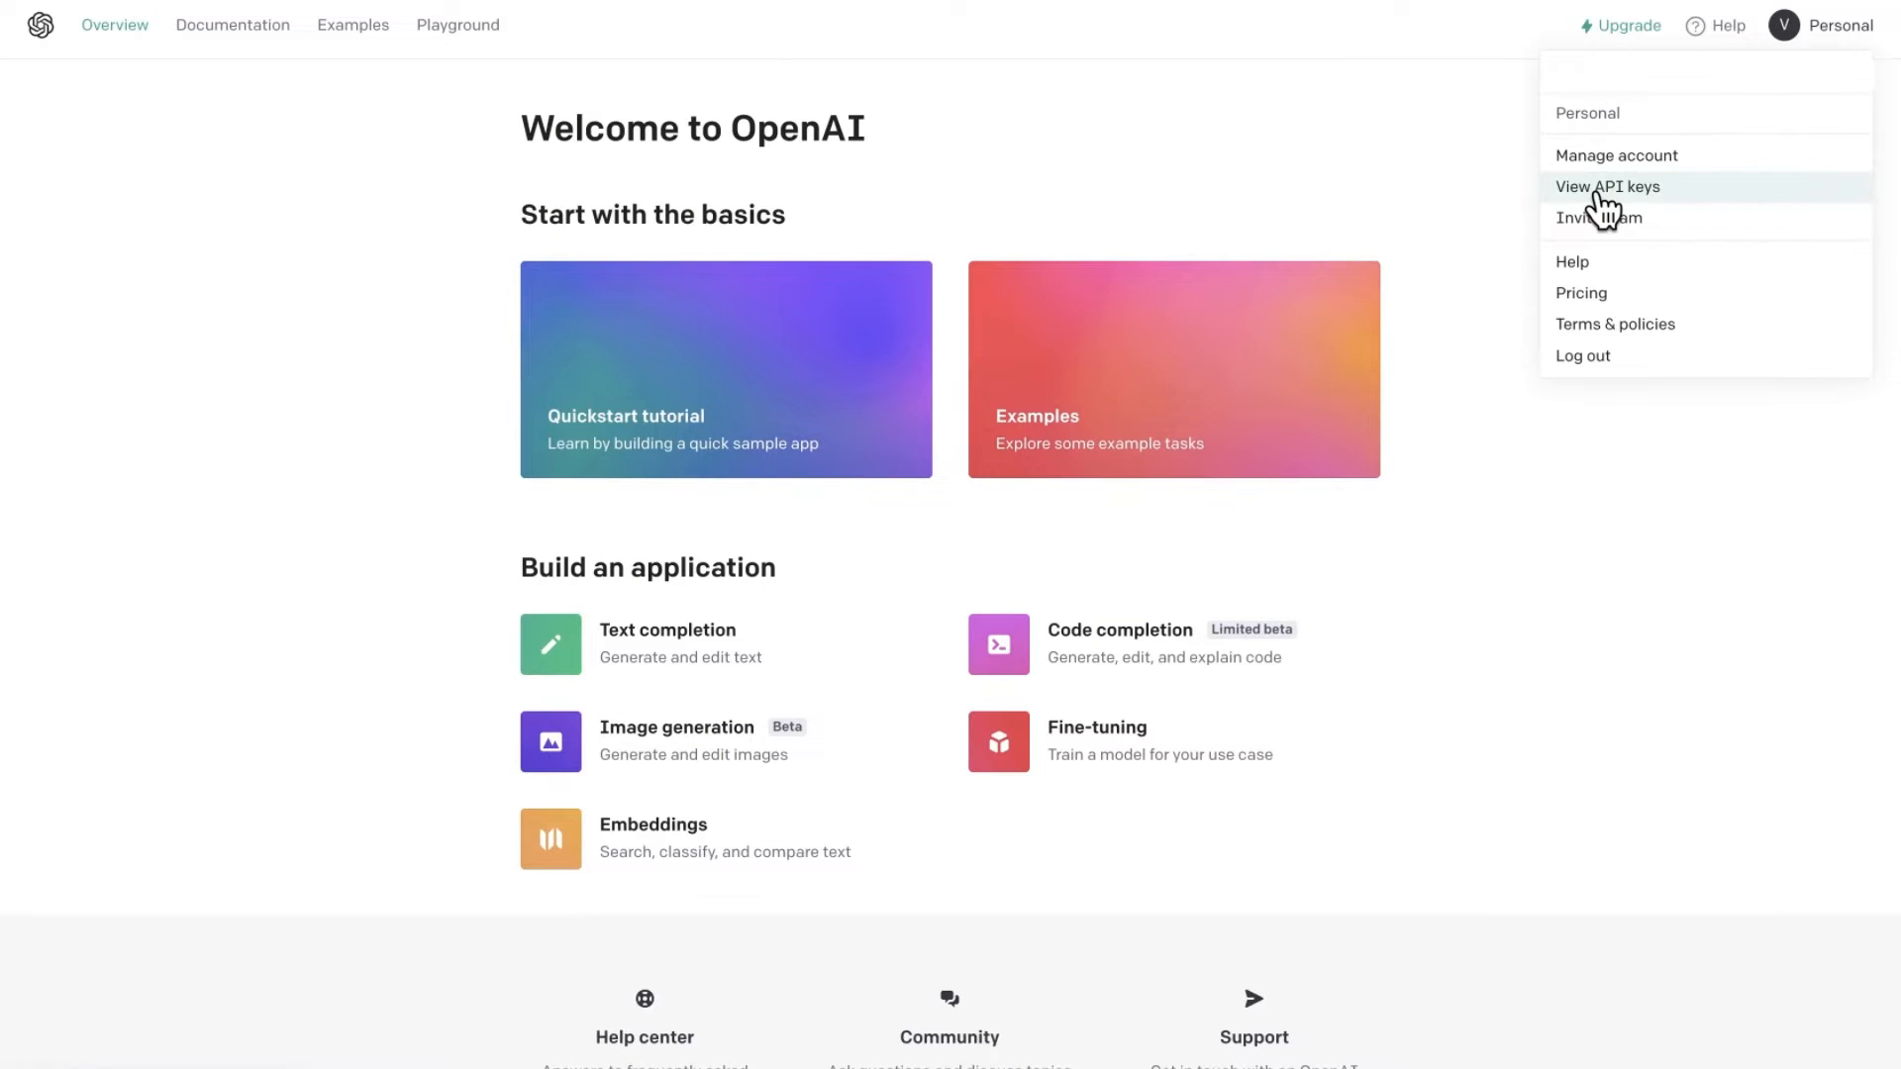
Create a new secret key from the Personal account's View API keys page.
click(1604, 185)
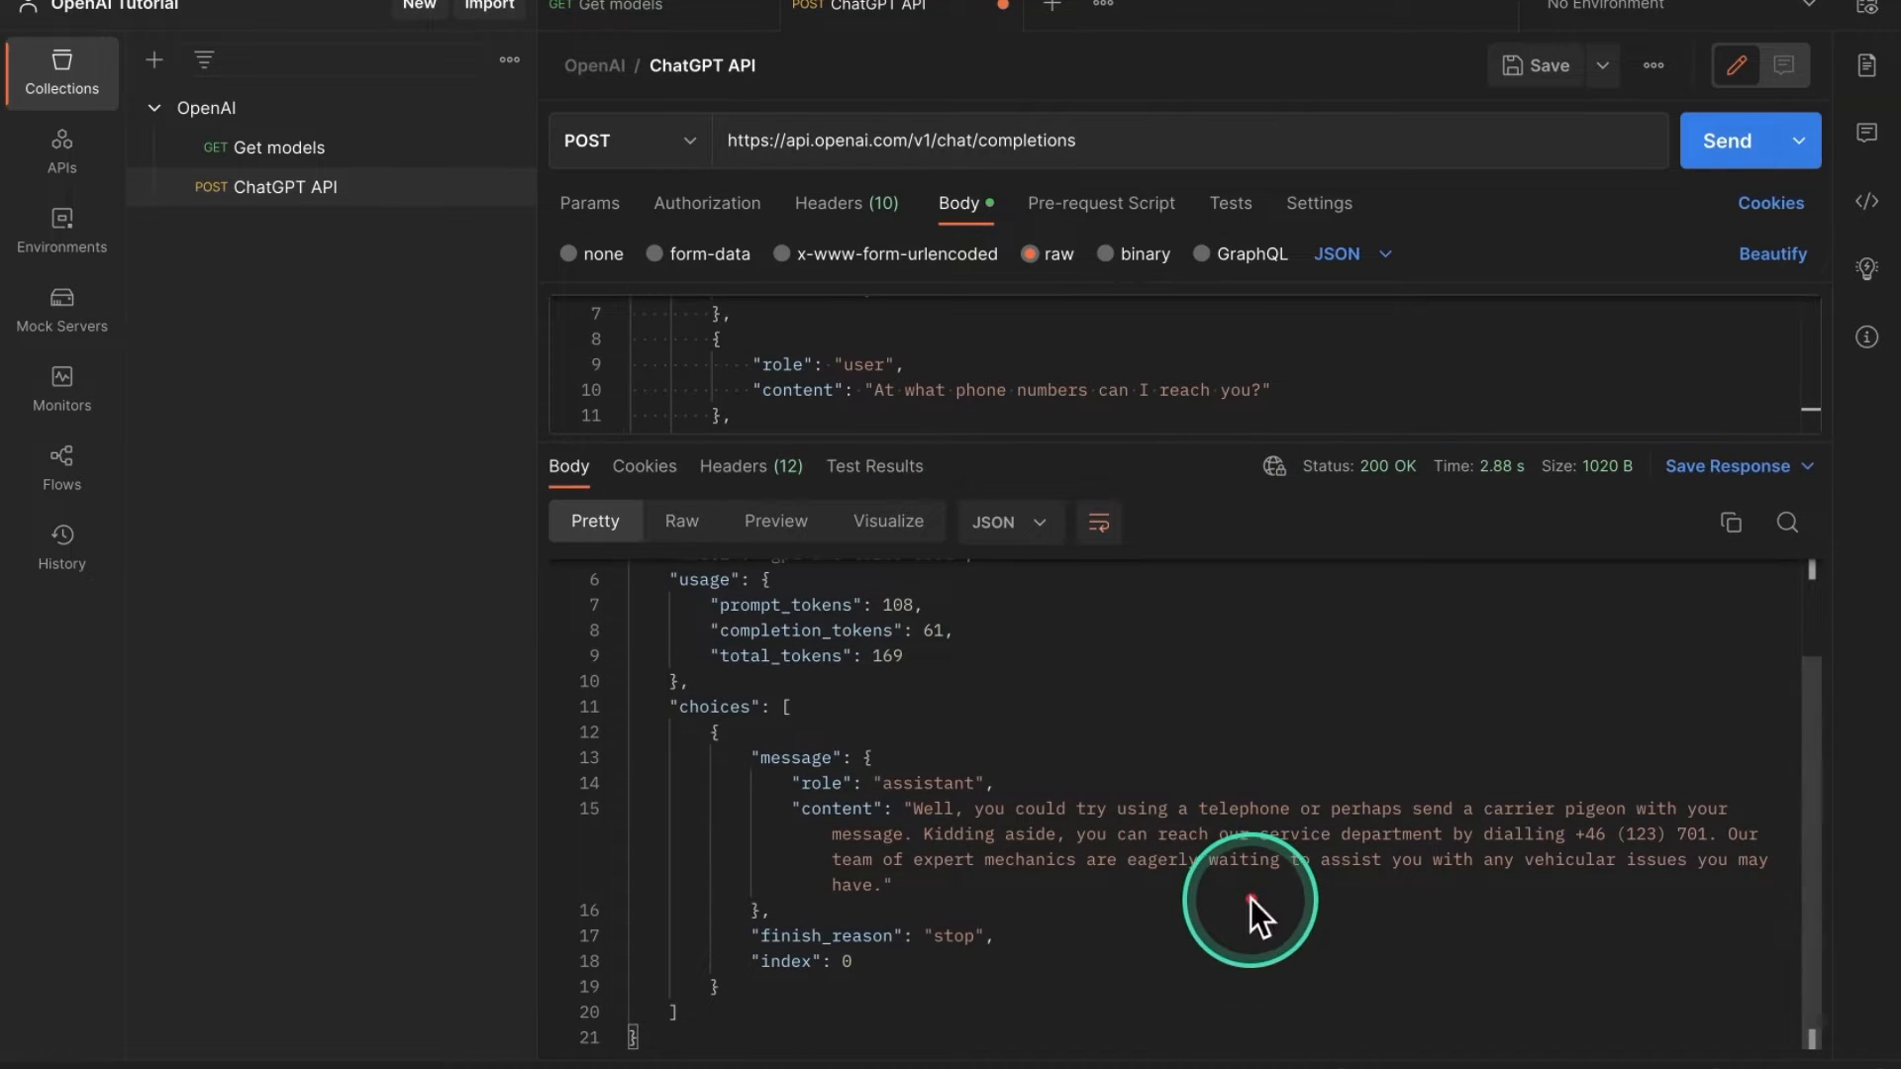
mouse_move(1736, 785)
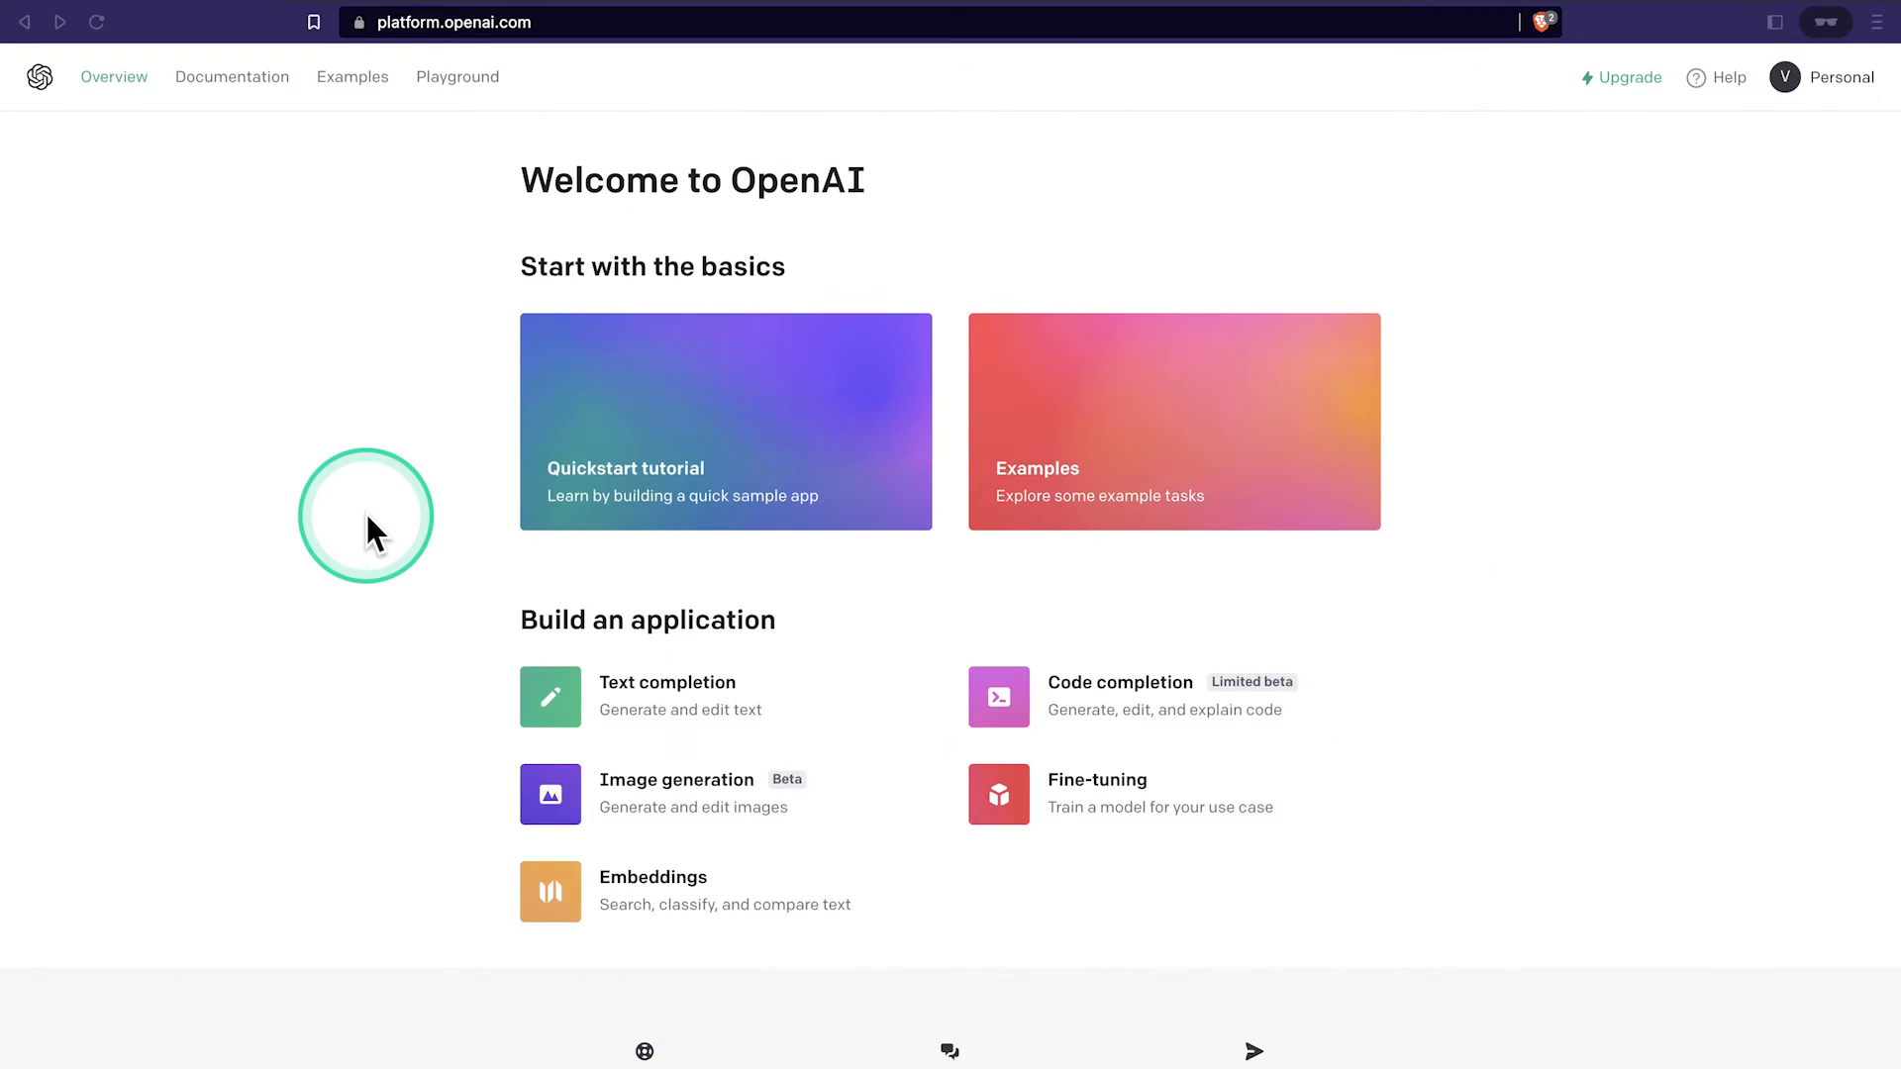
mouse_move(301, 142)
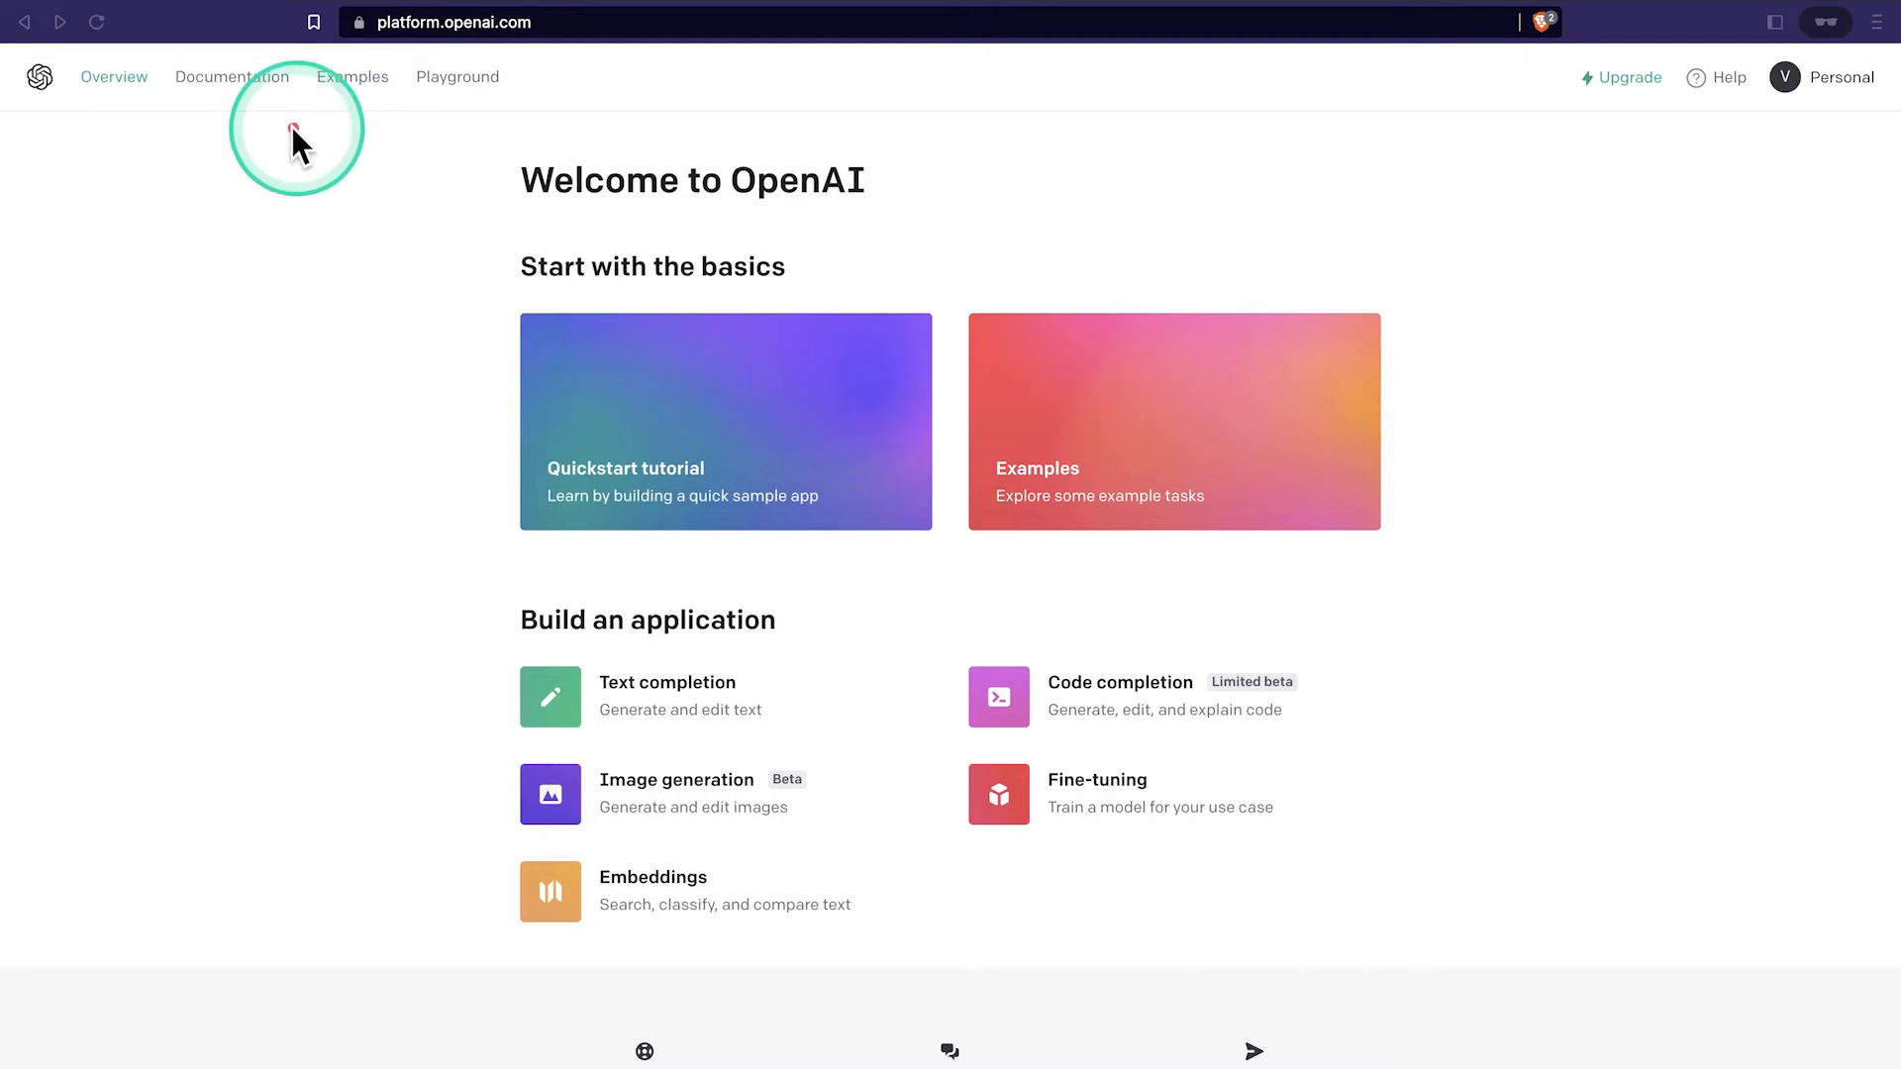
mouse_move(436, 260)
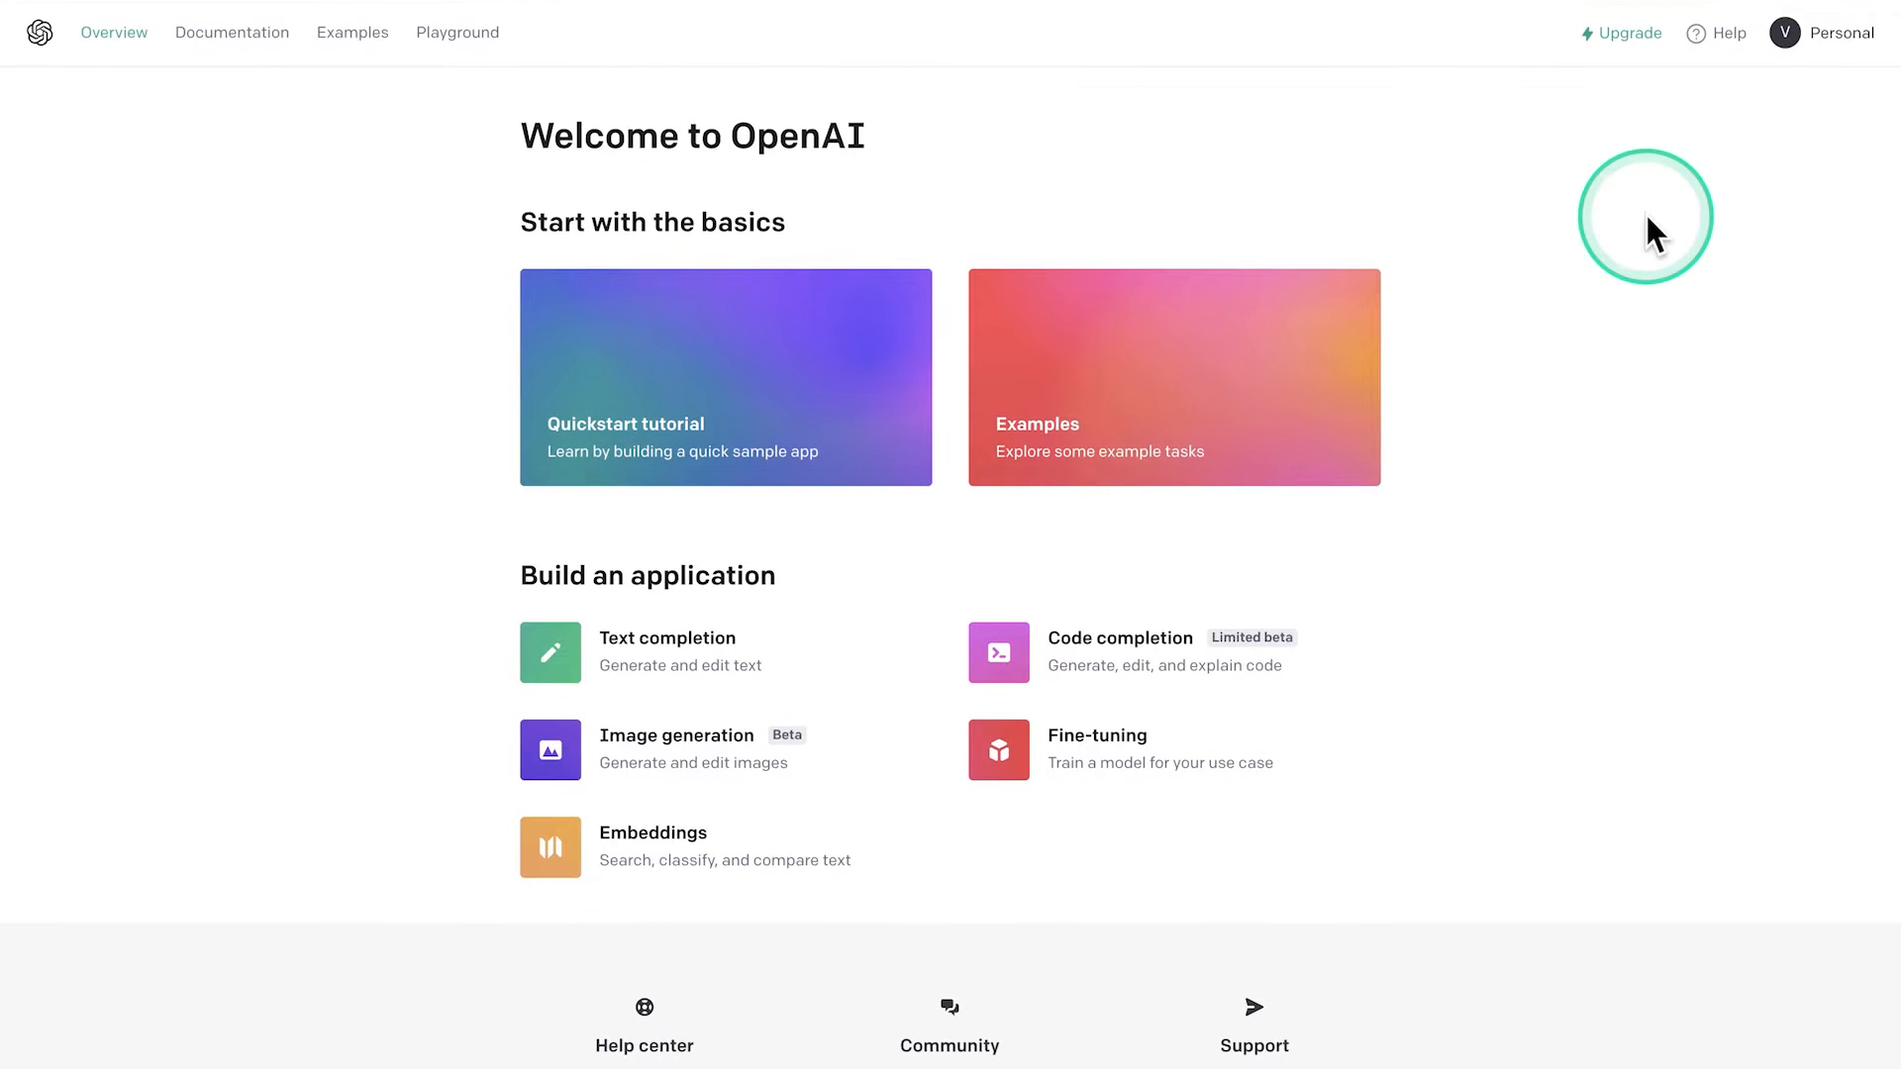
mouse_move(1663, 182)
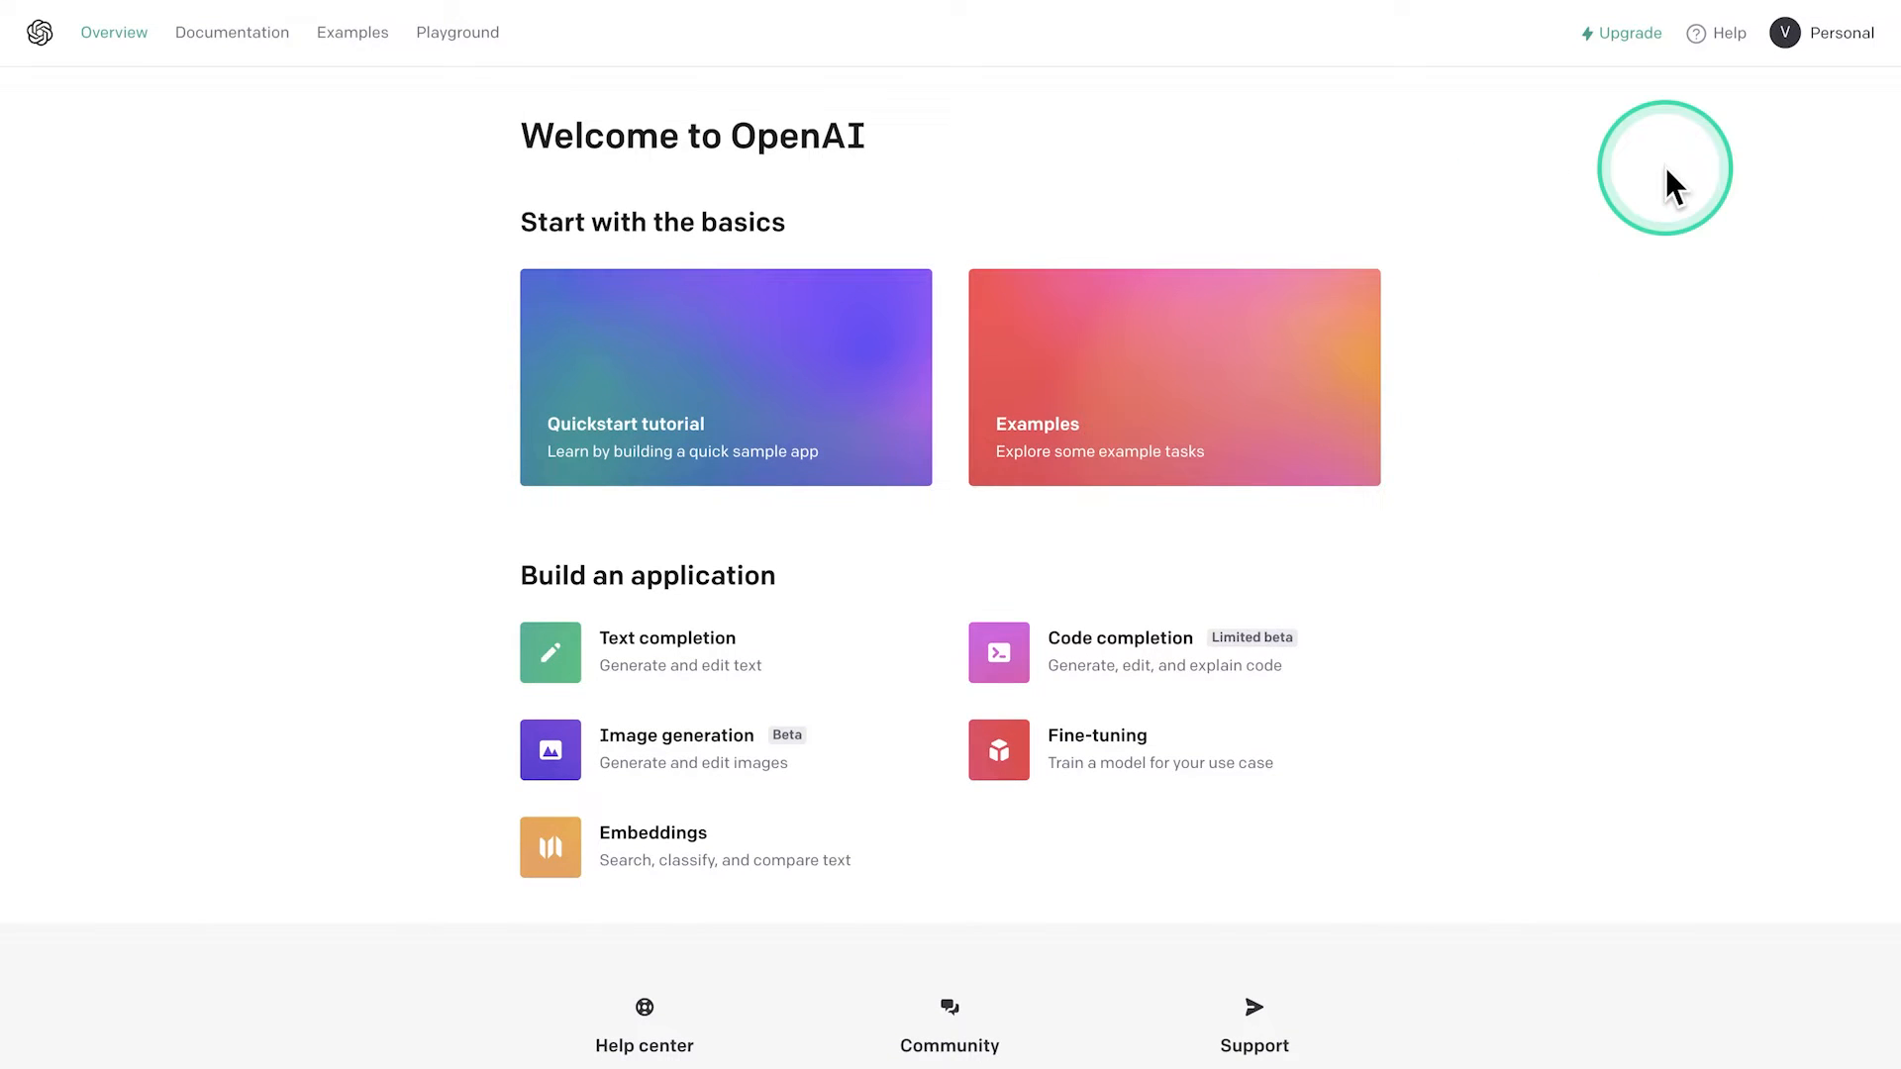
mouse_move(1824, 82)
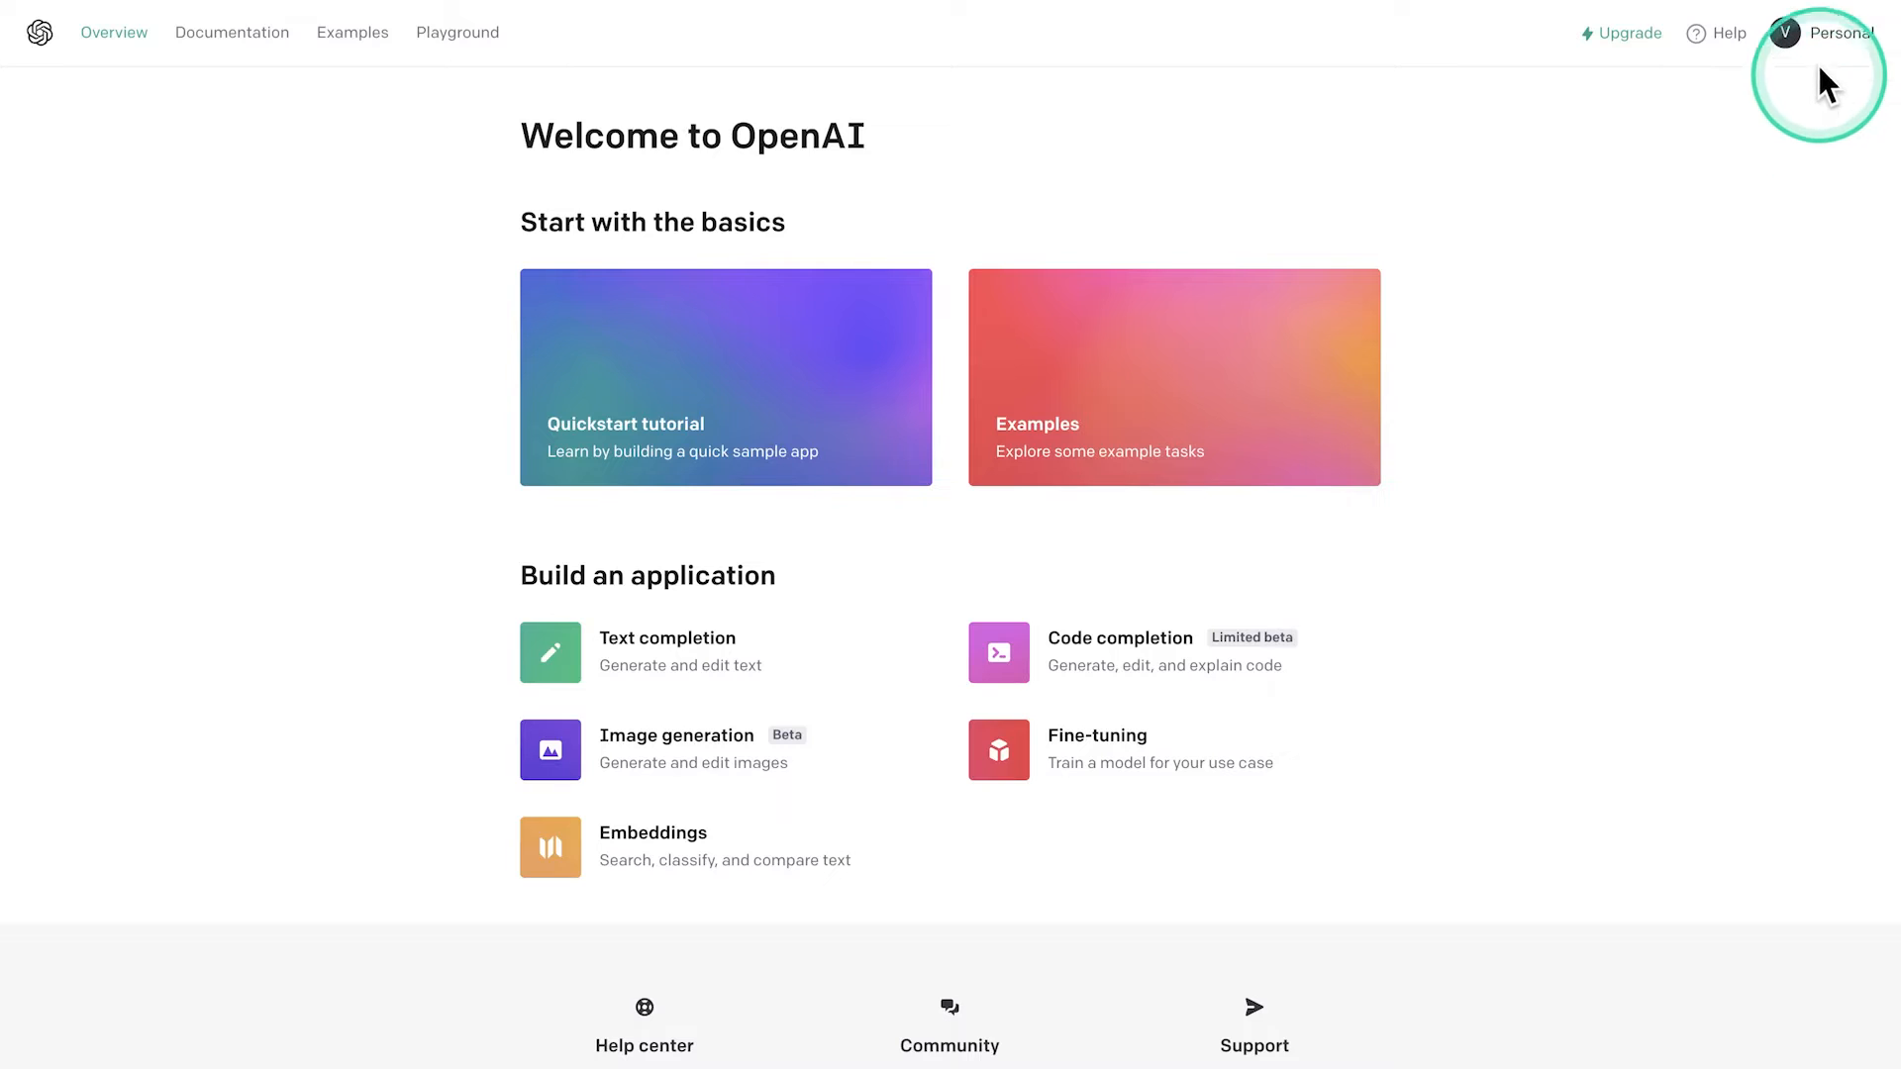
mouse_move(1836, 55)
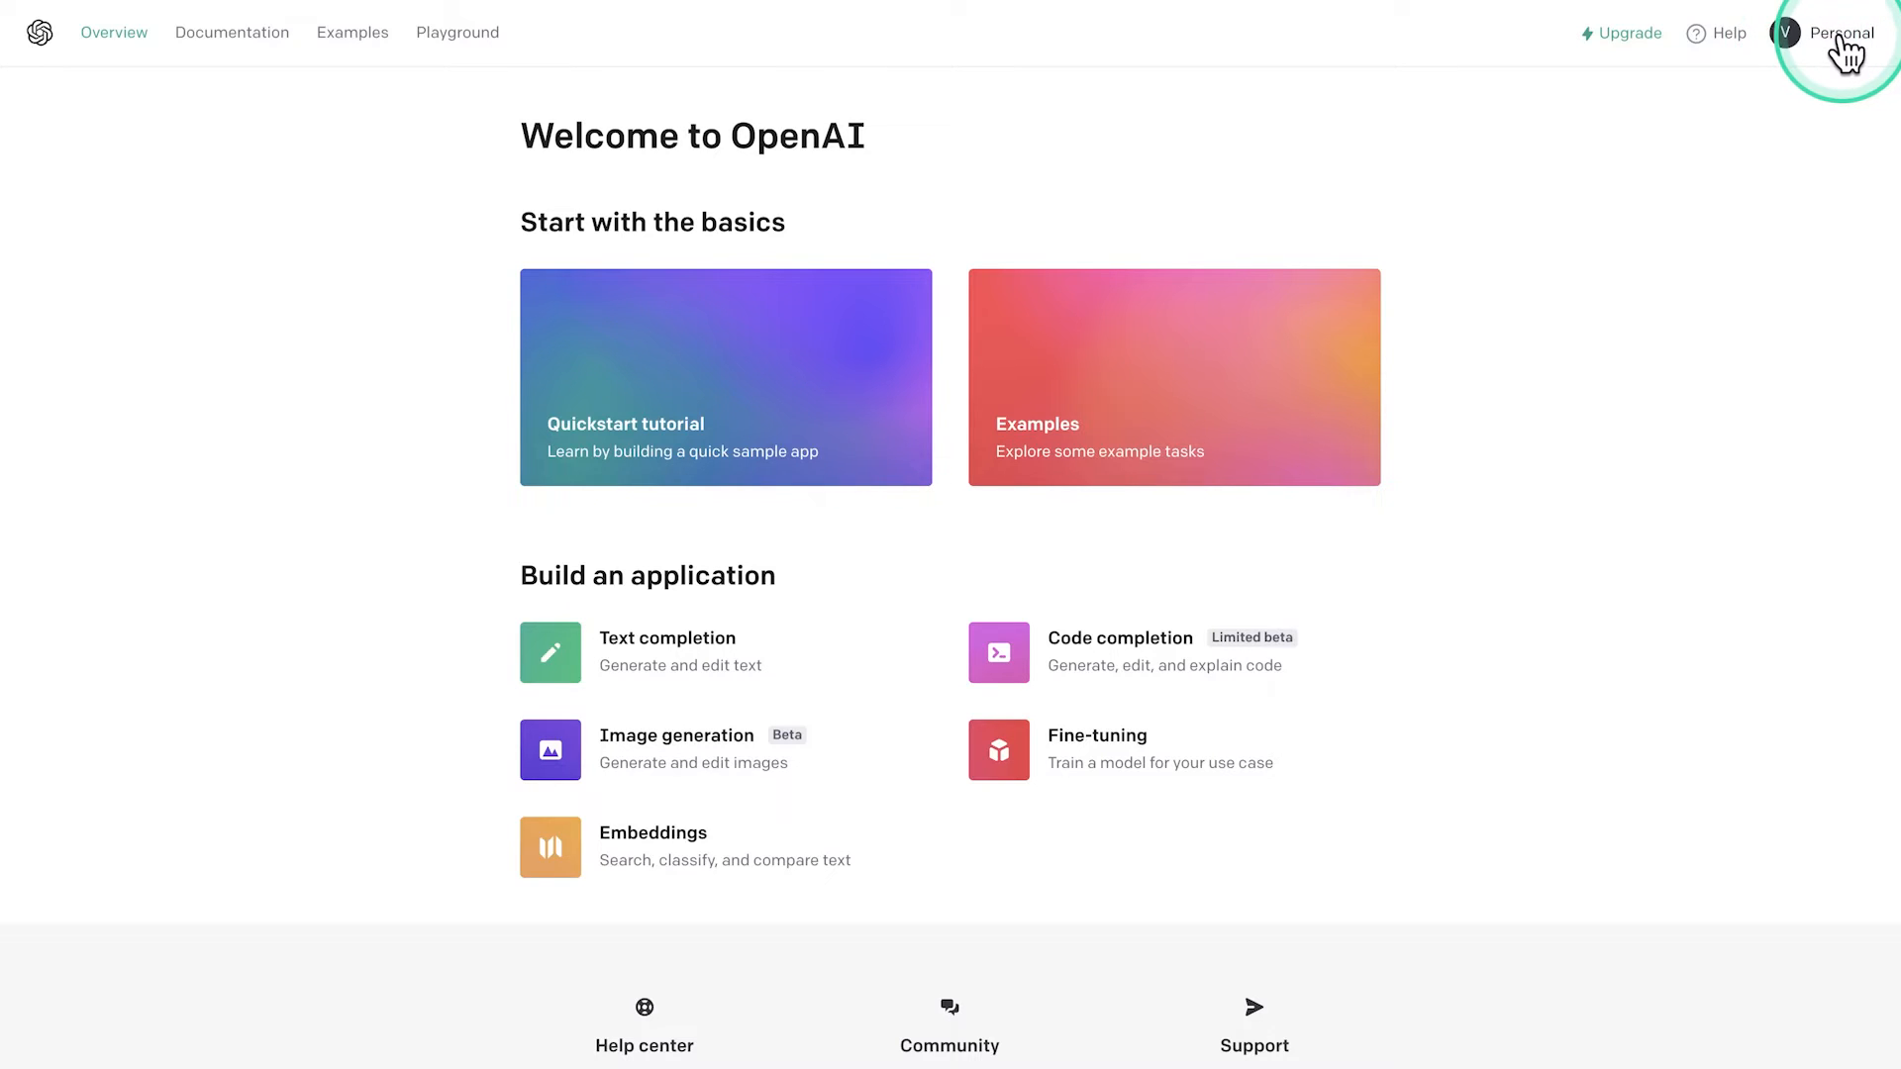
click(1838, 33)
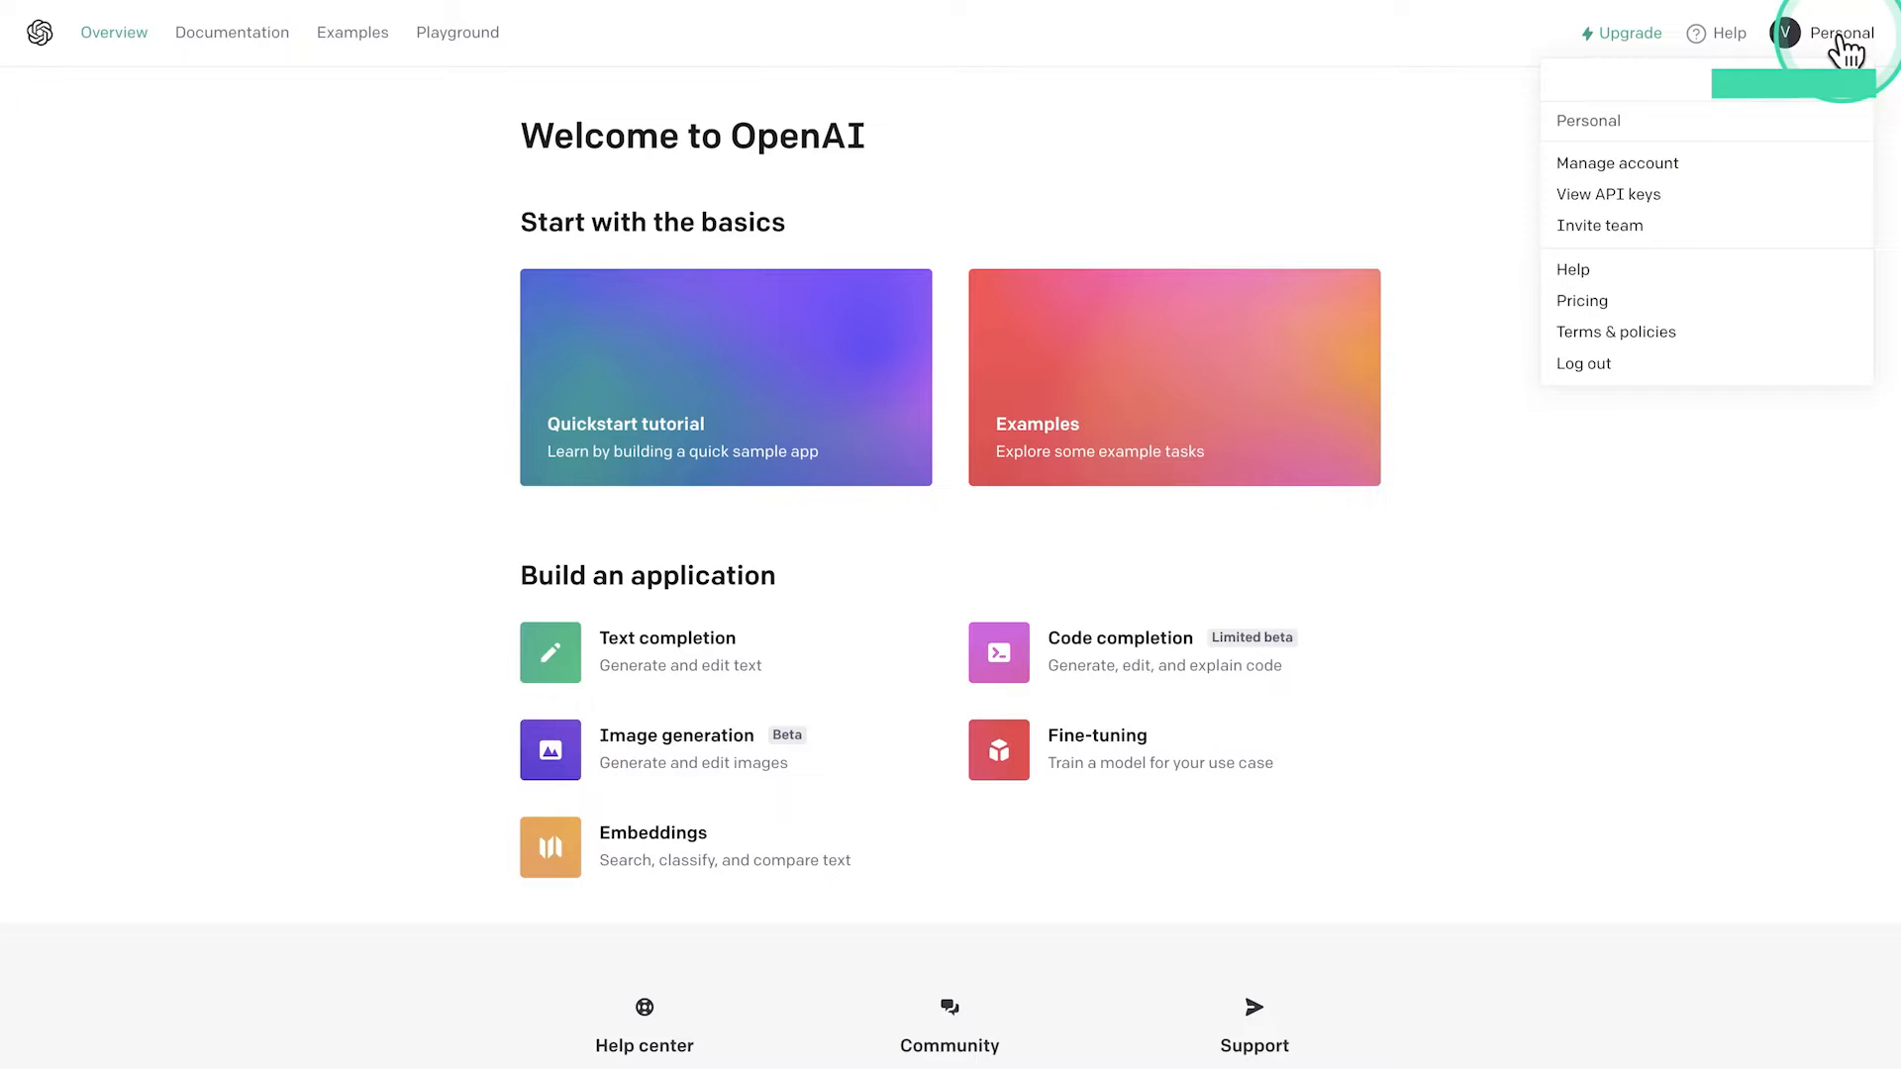
mouse_move(1608, 194)
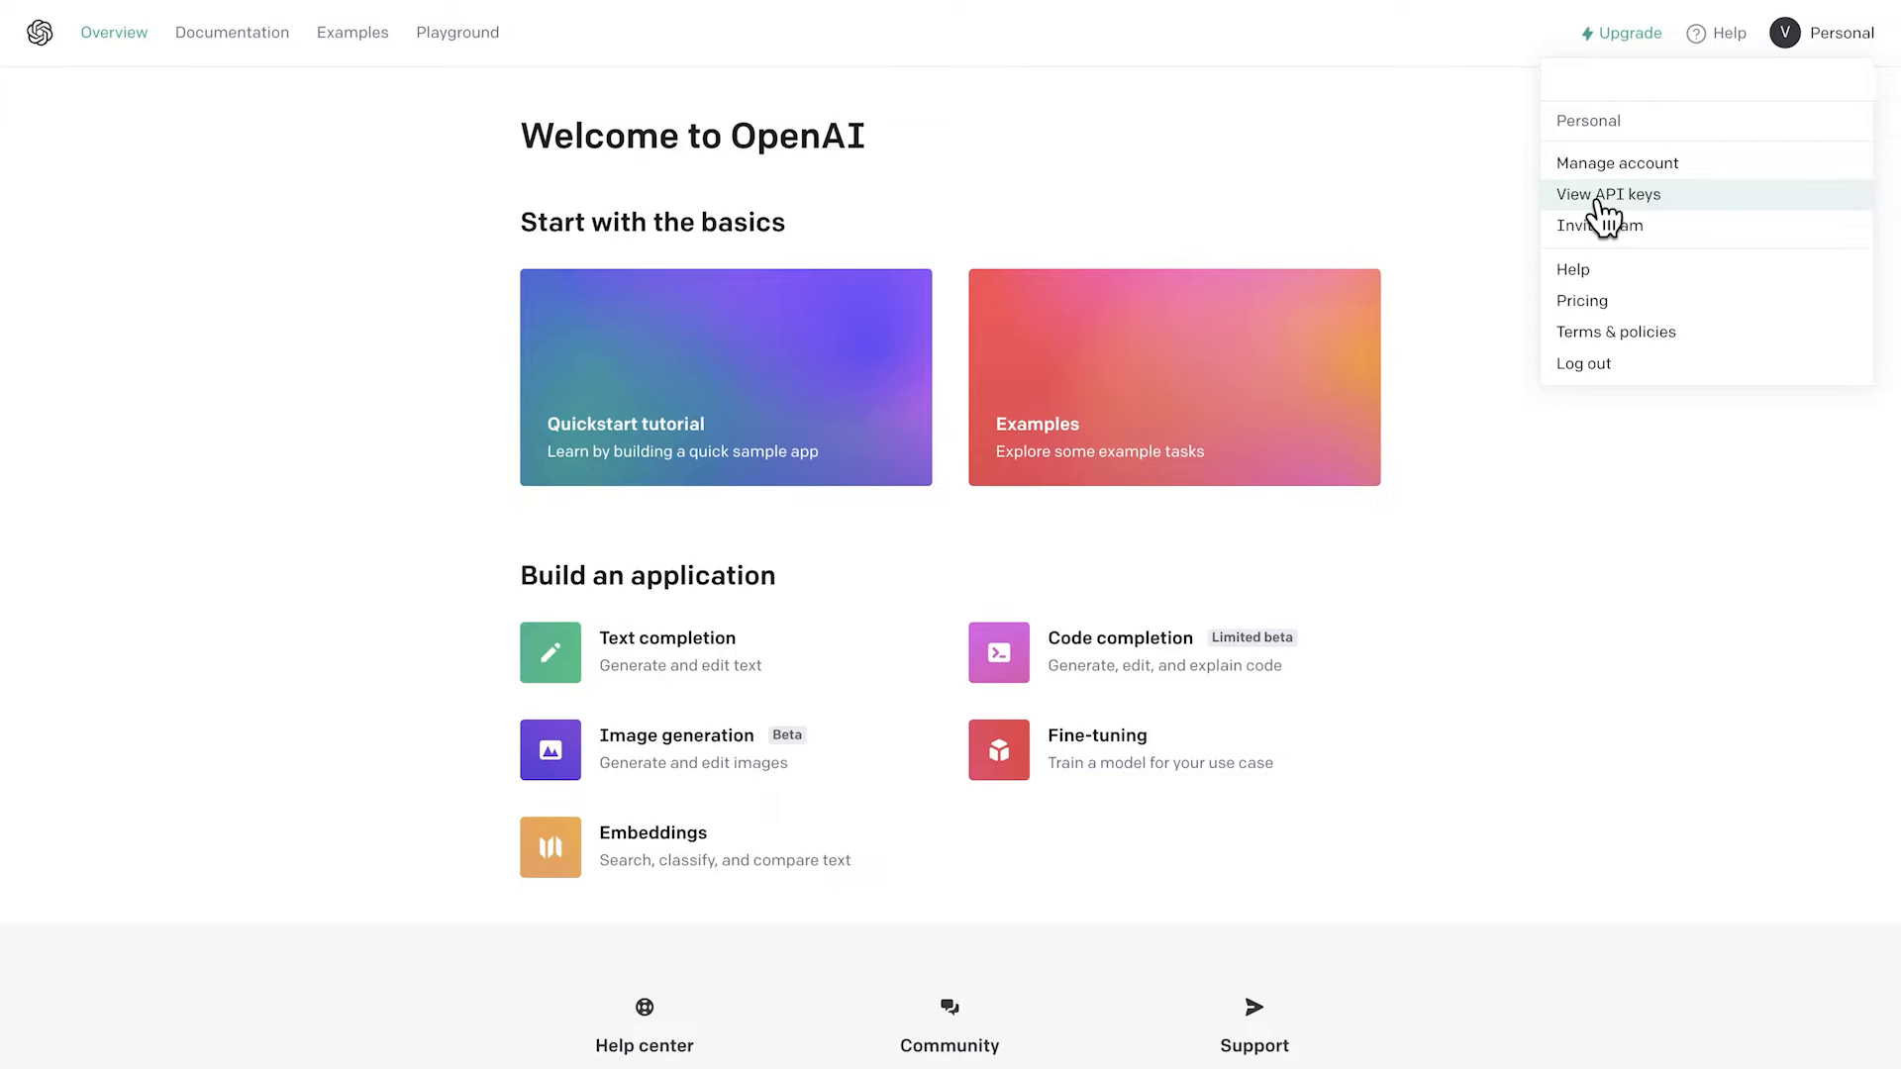
click(1606, 194)
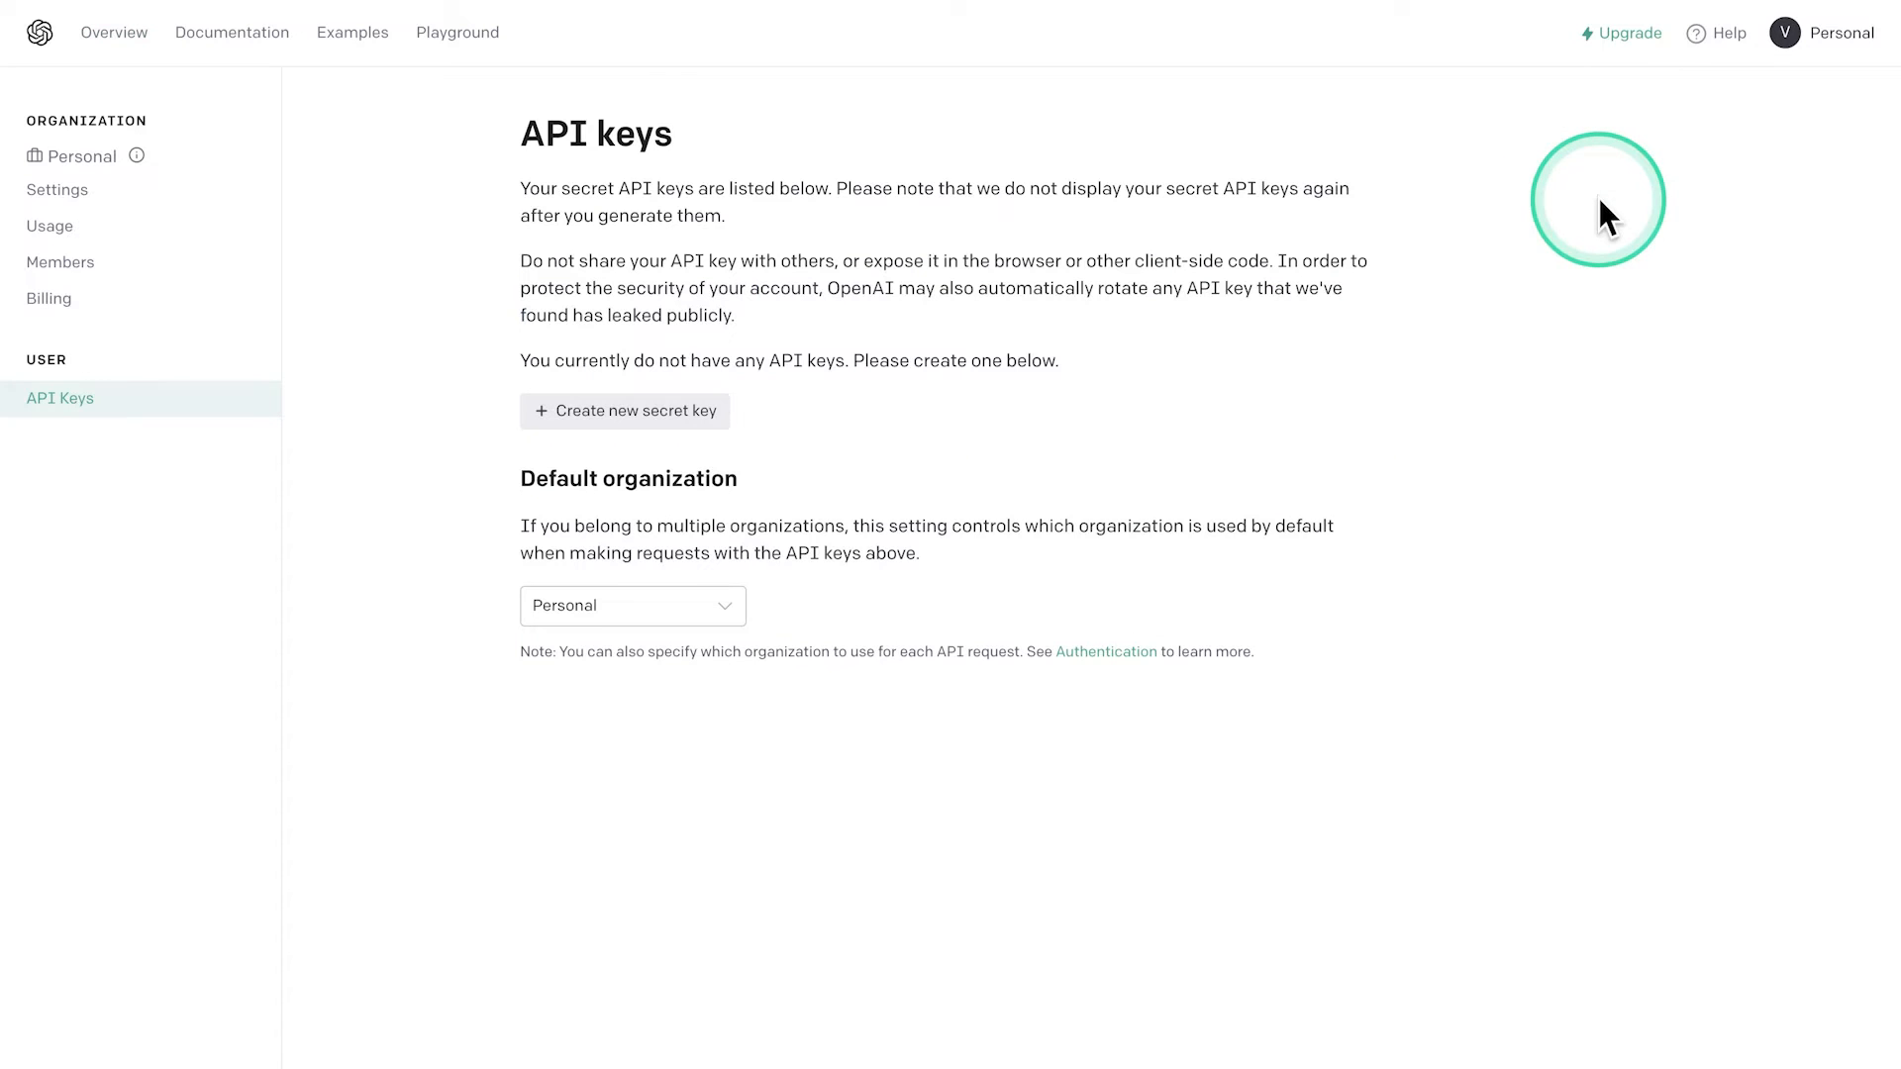
mouse_move(925, 362)
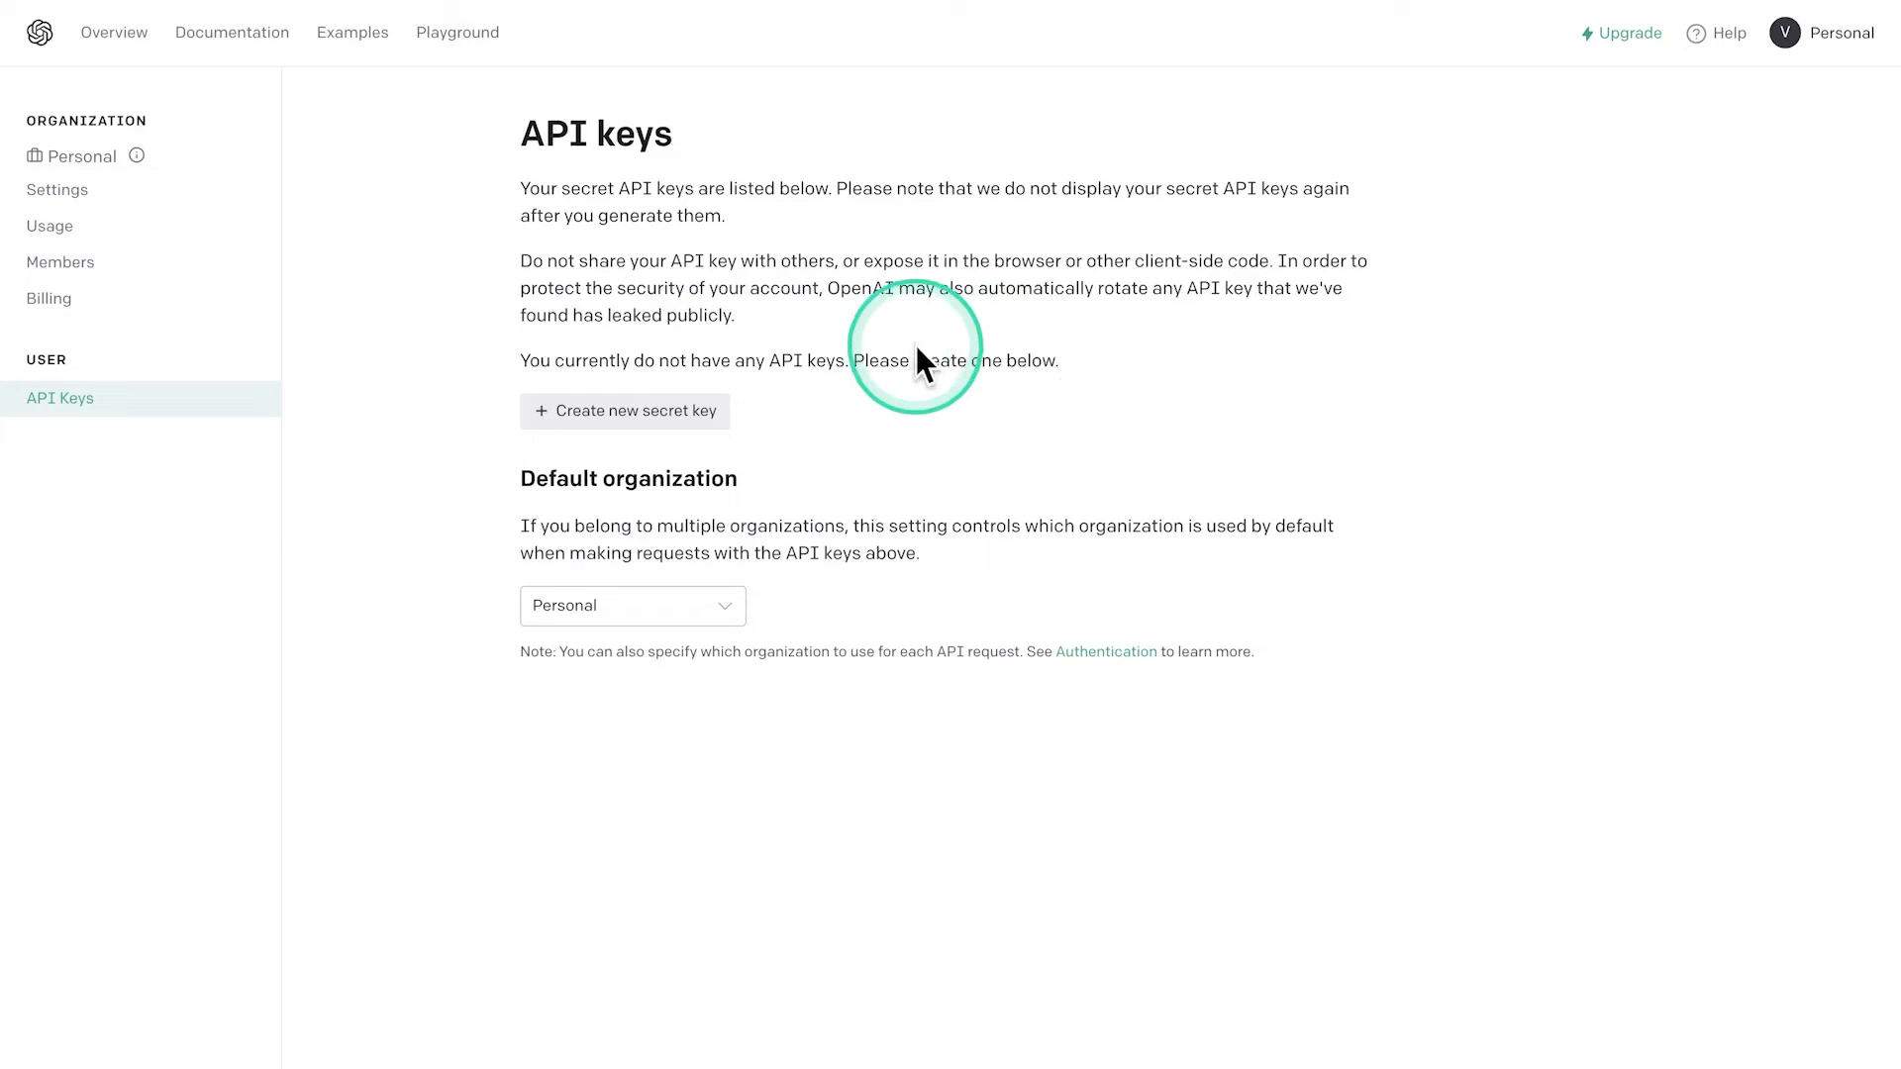
mouse_move(624, 410)
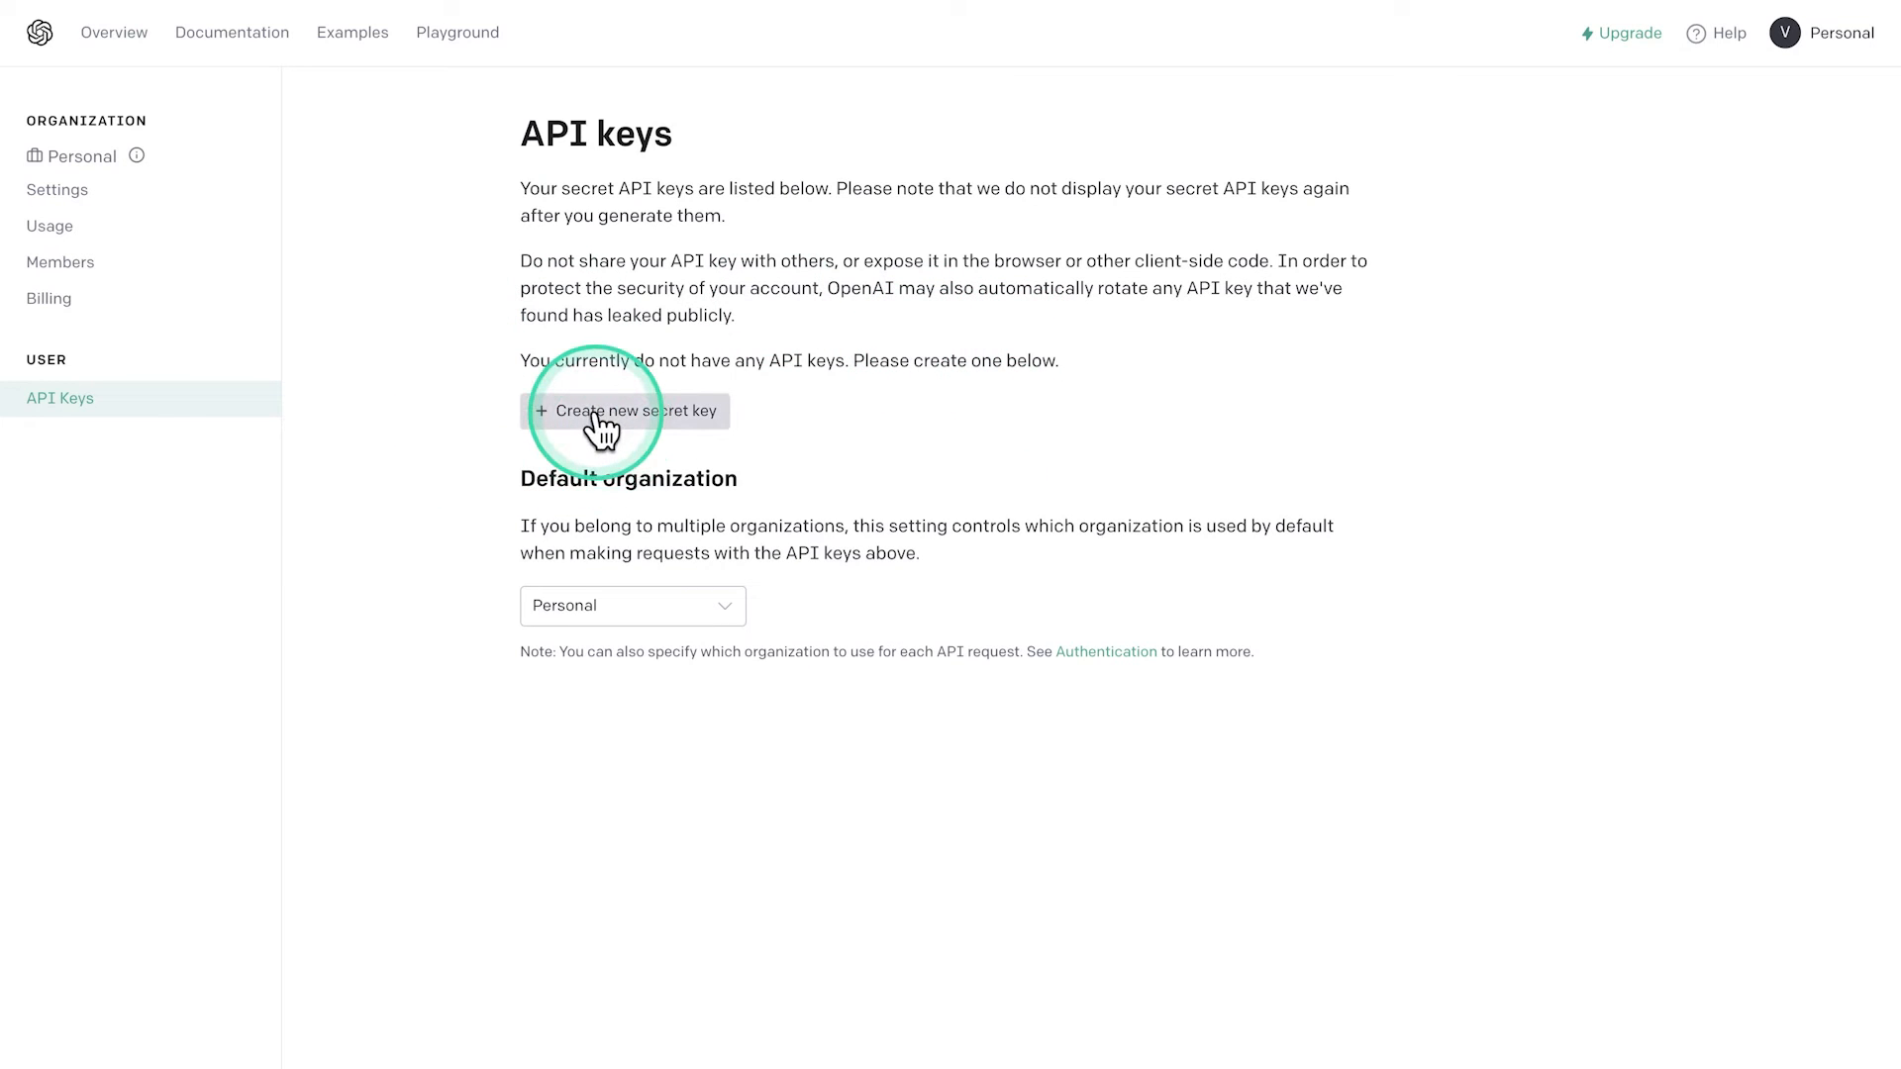
click(626, 411)
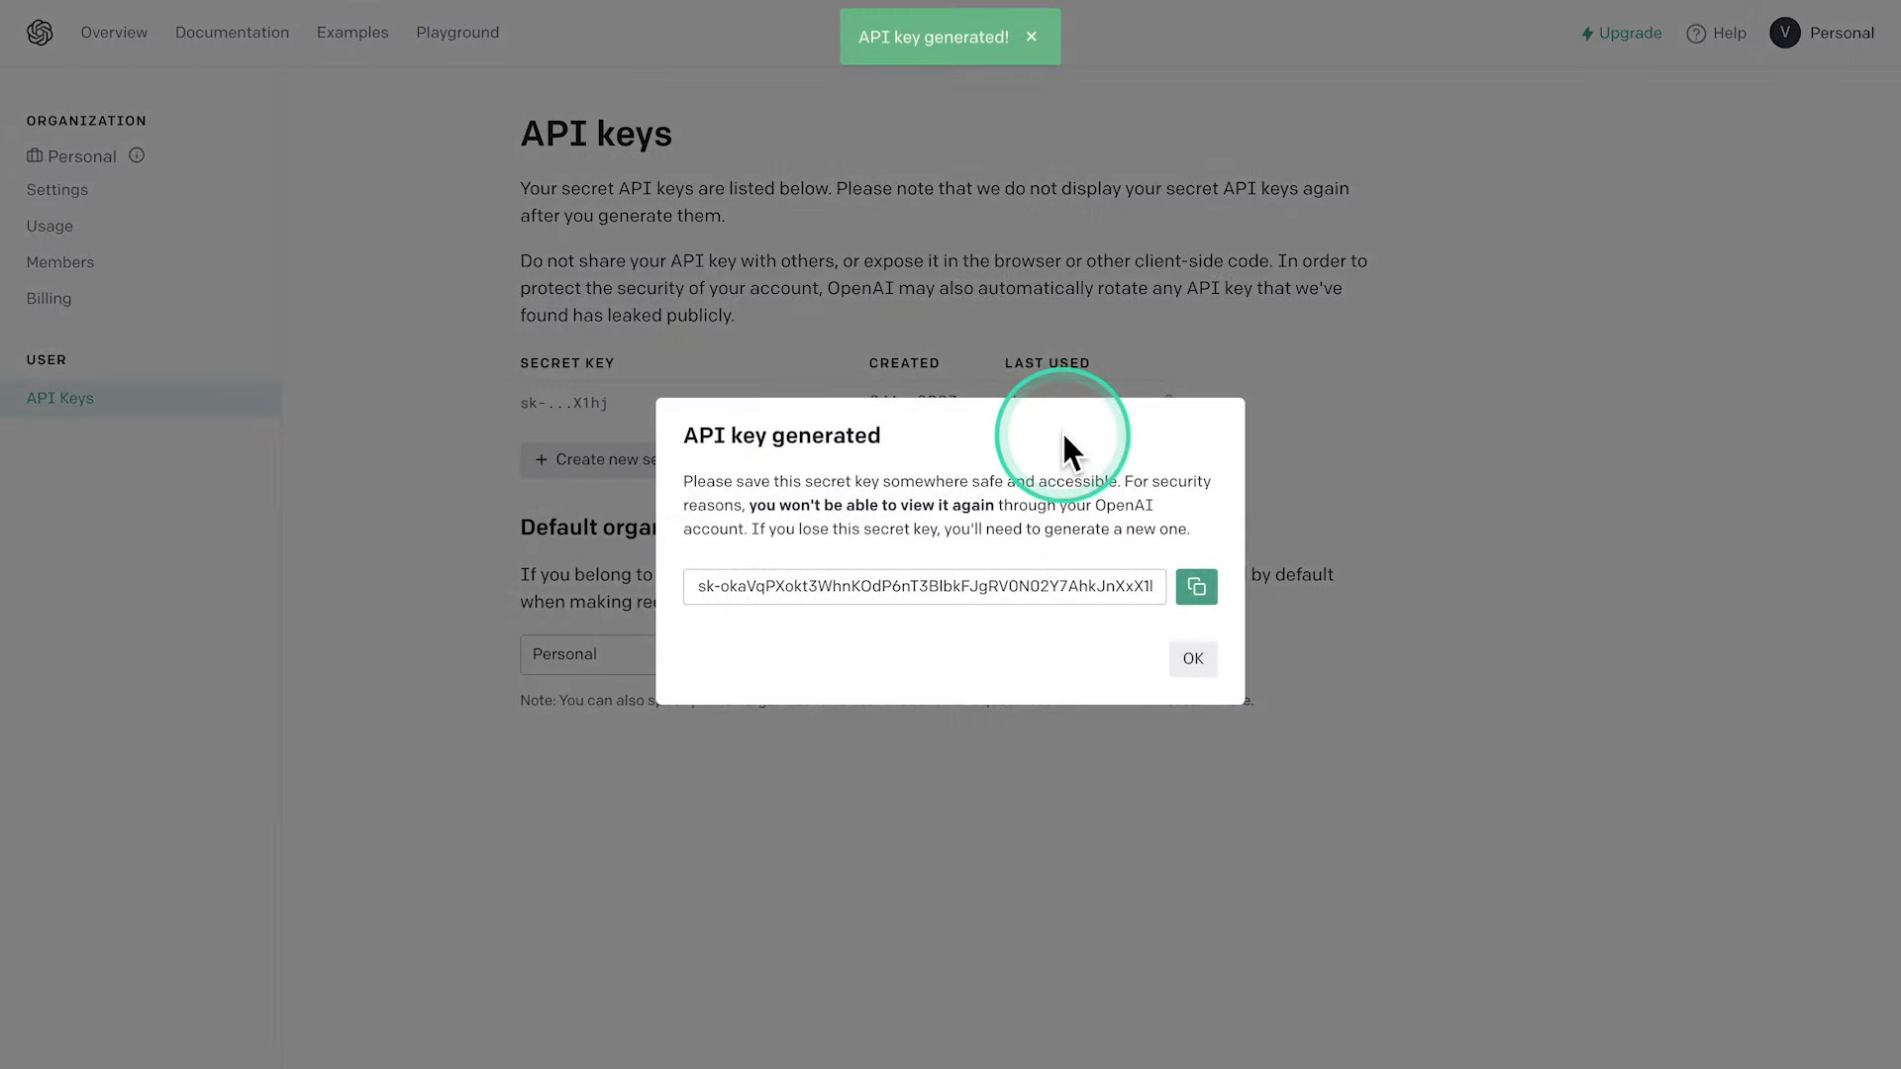
mouse_move(1046, 681)
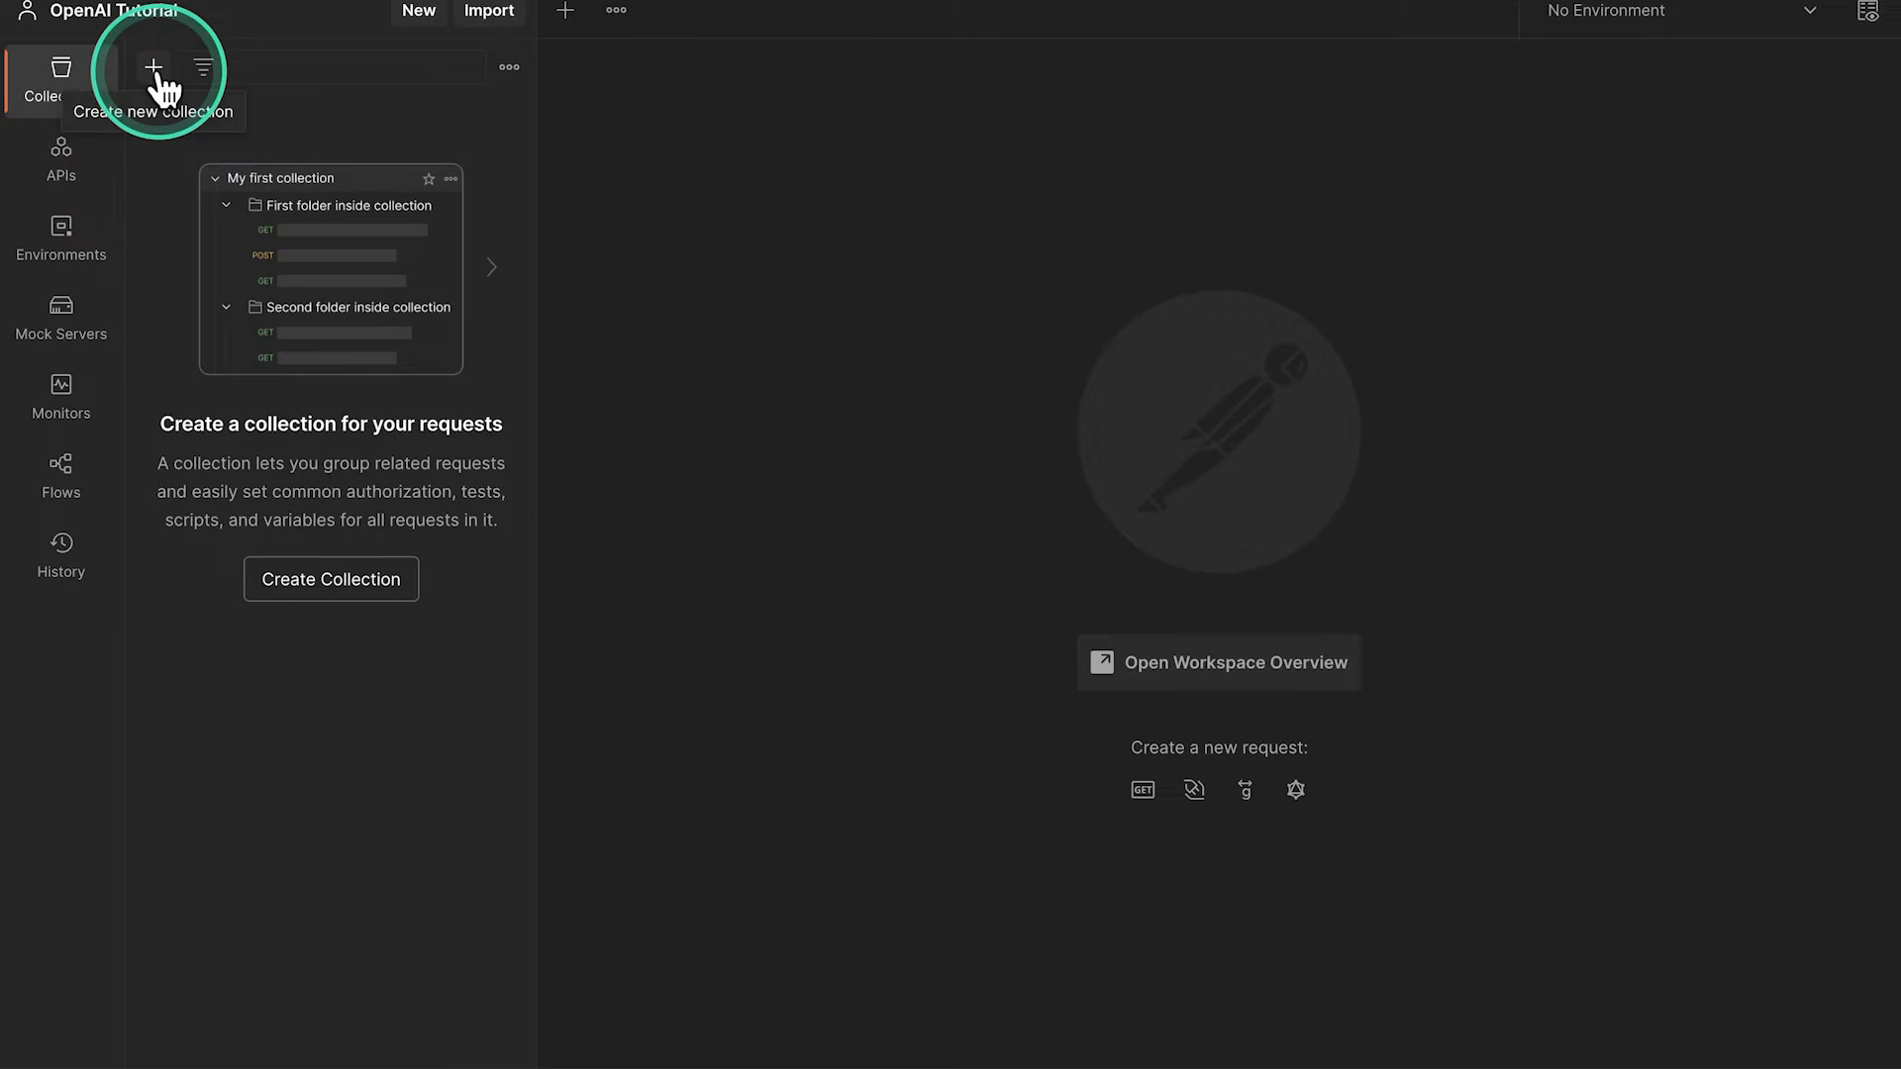
Add a new OpenAI collection whose apiKey variable has initial value FIX ME and the secret key as current value.
click(155, 66)
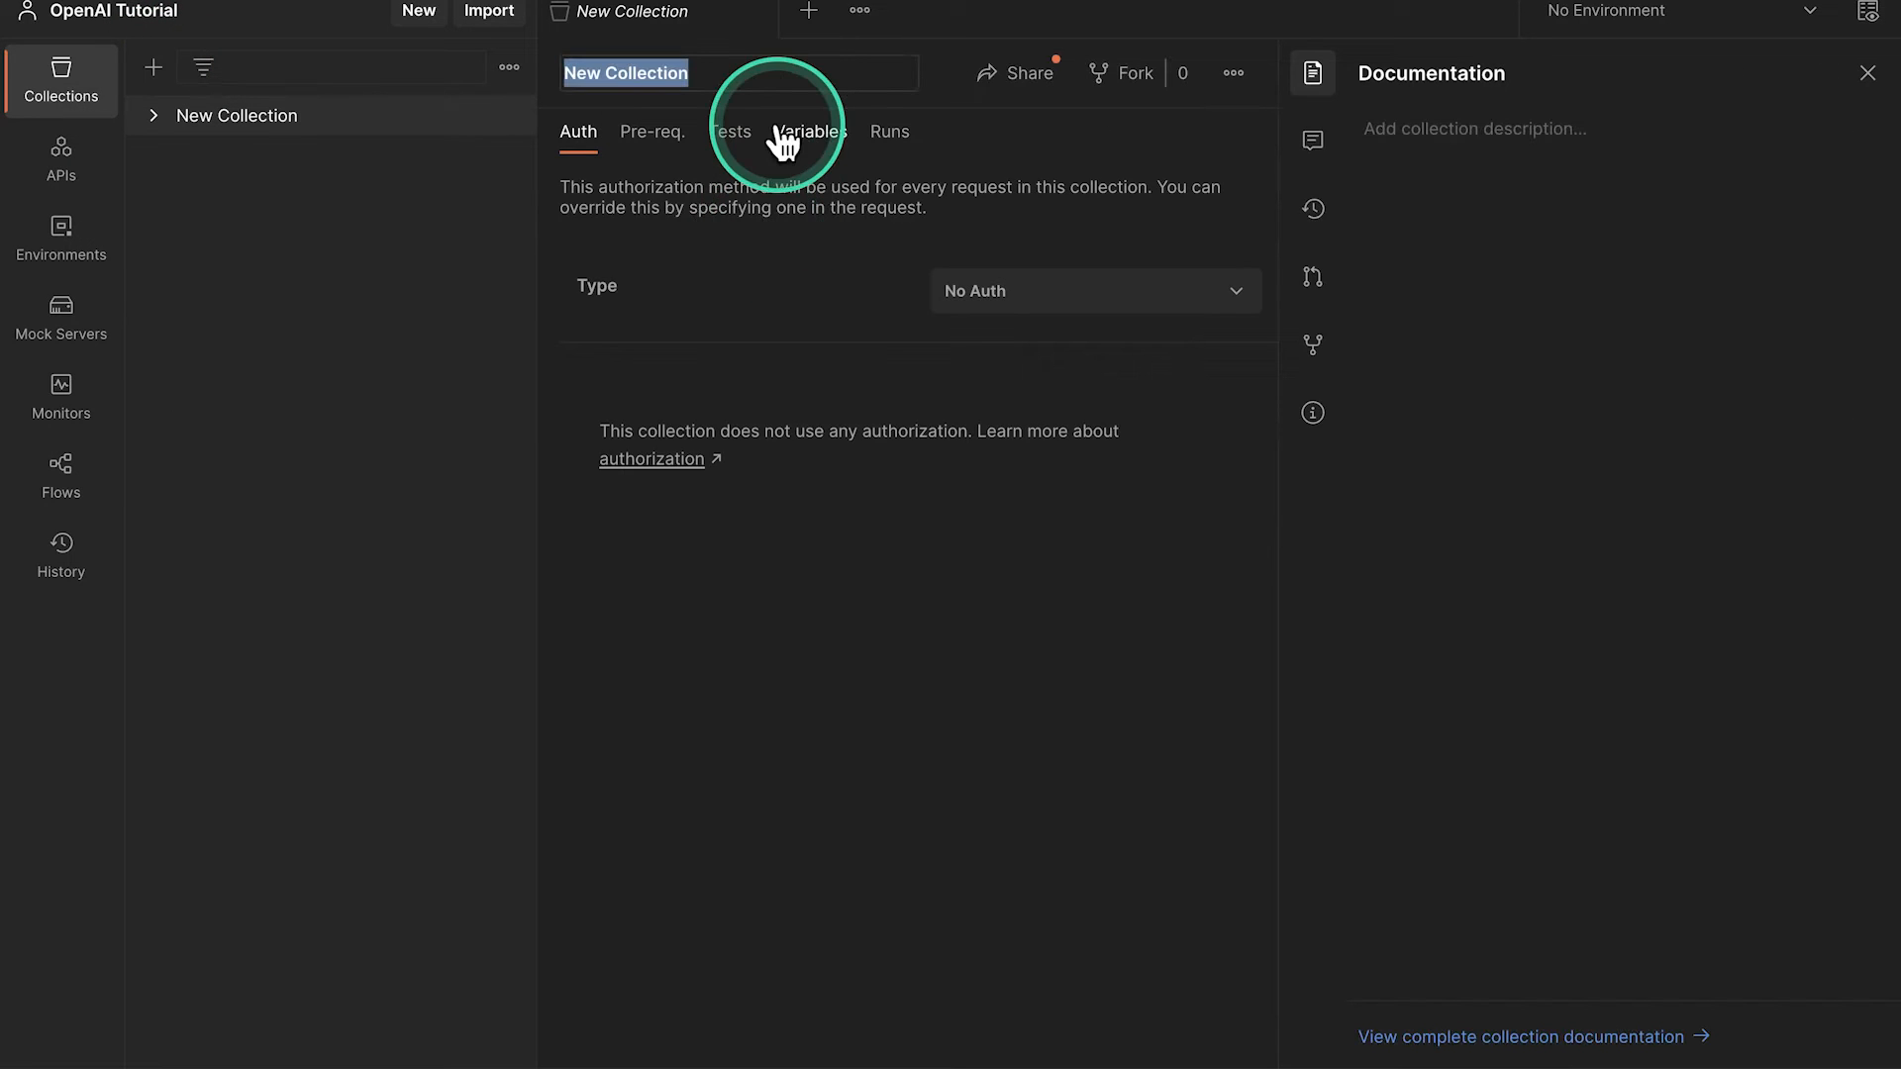
mouse_move(782, 309)
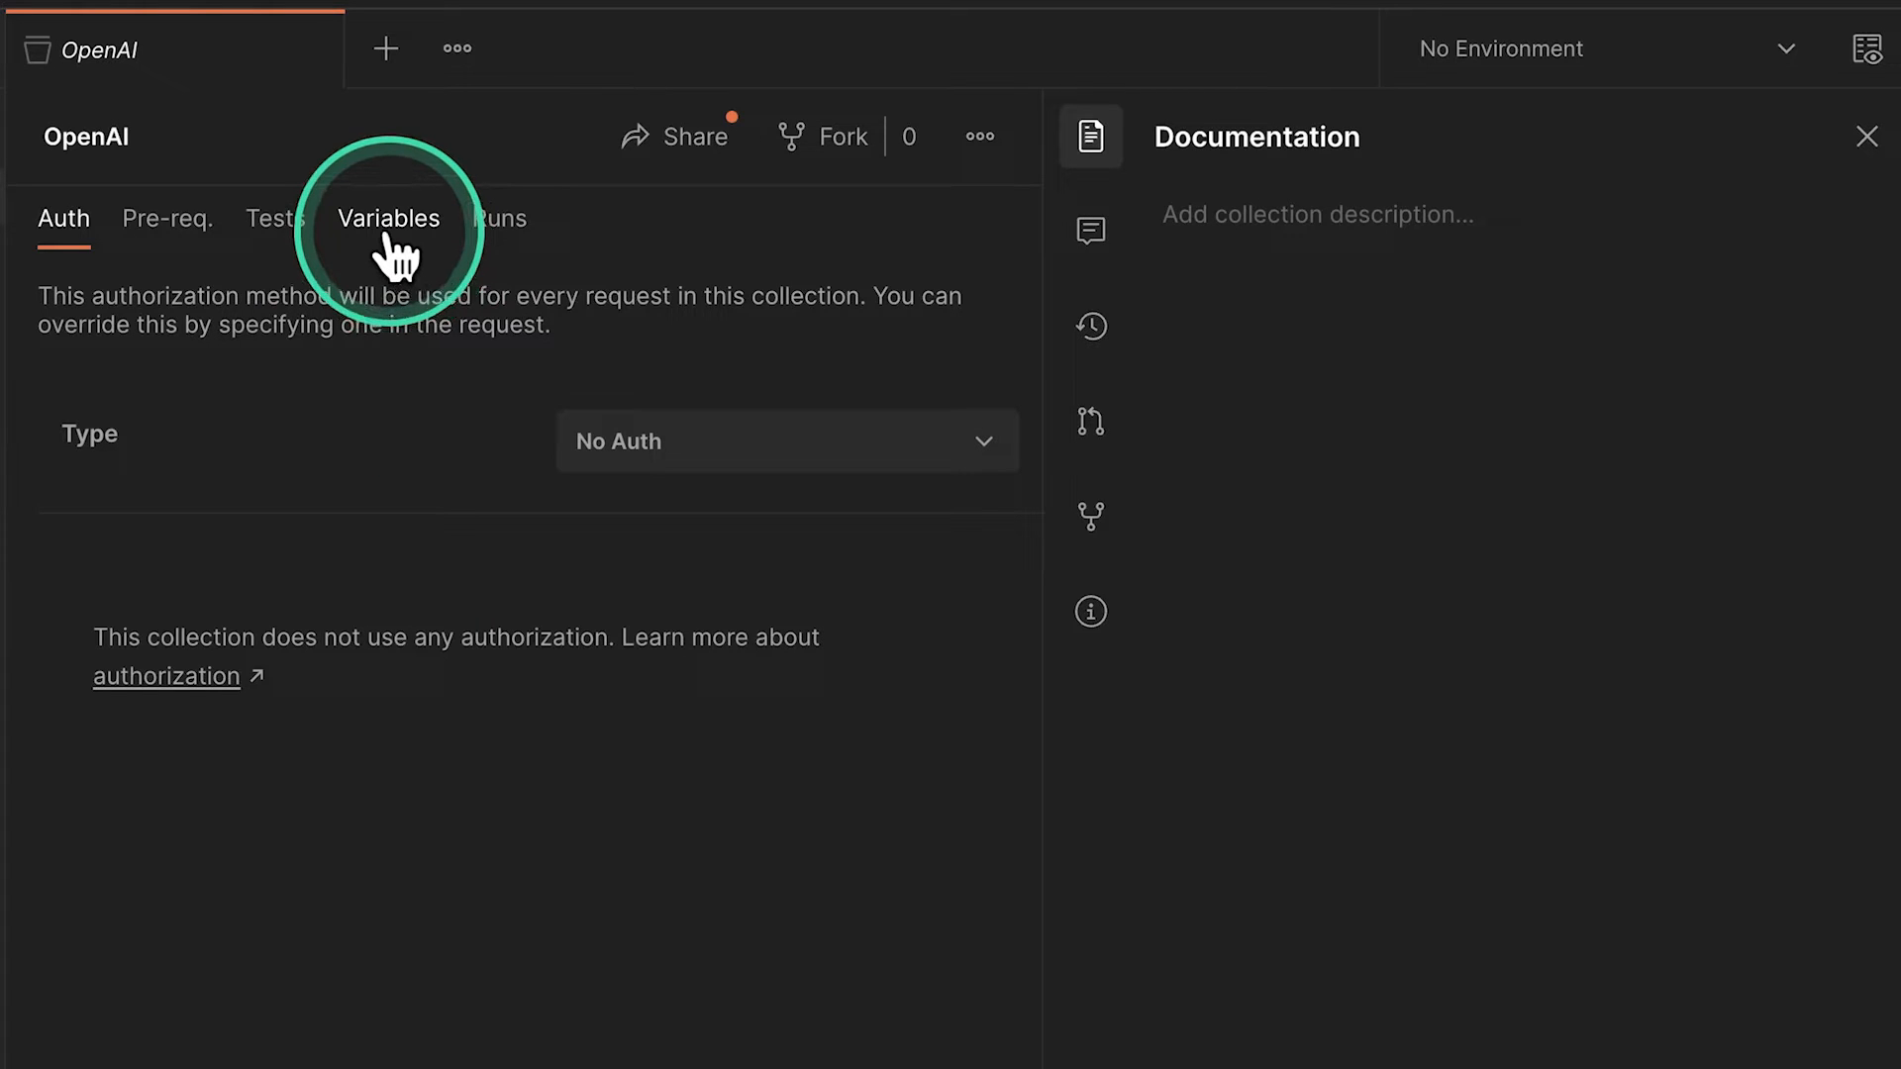
click(388, 218)
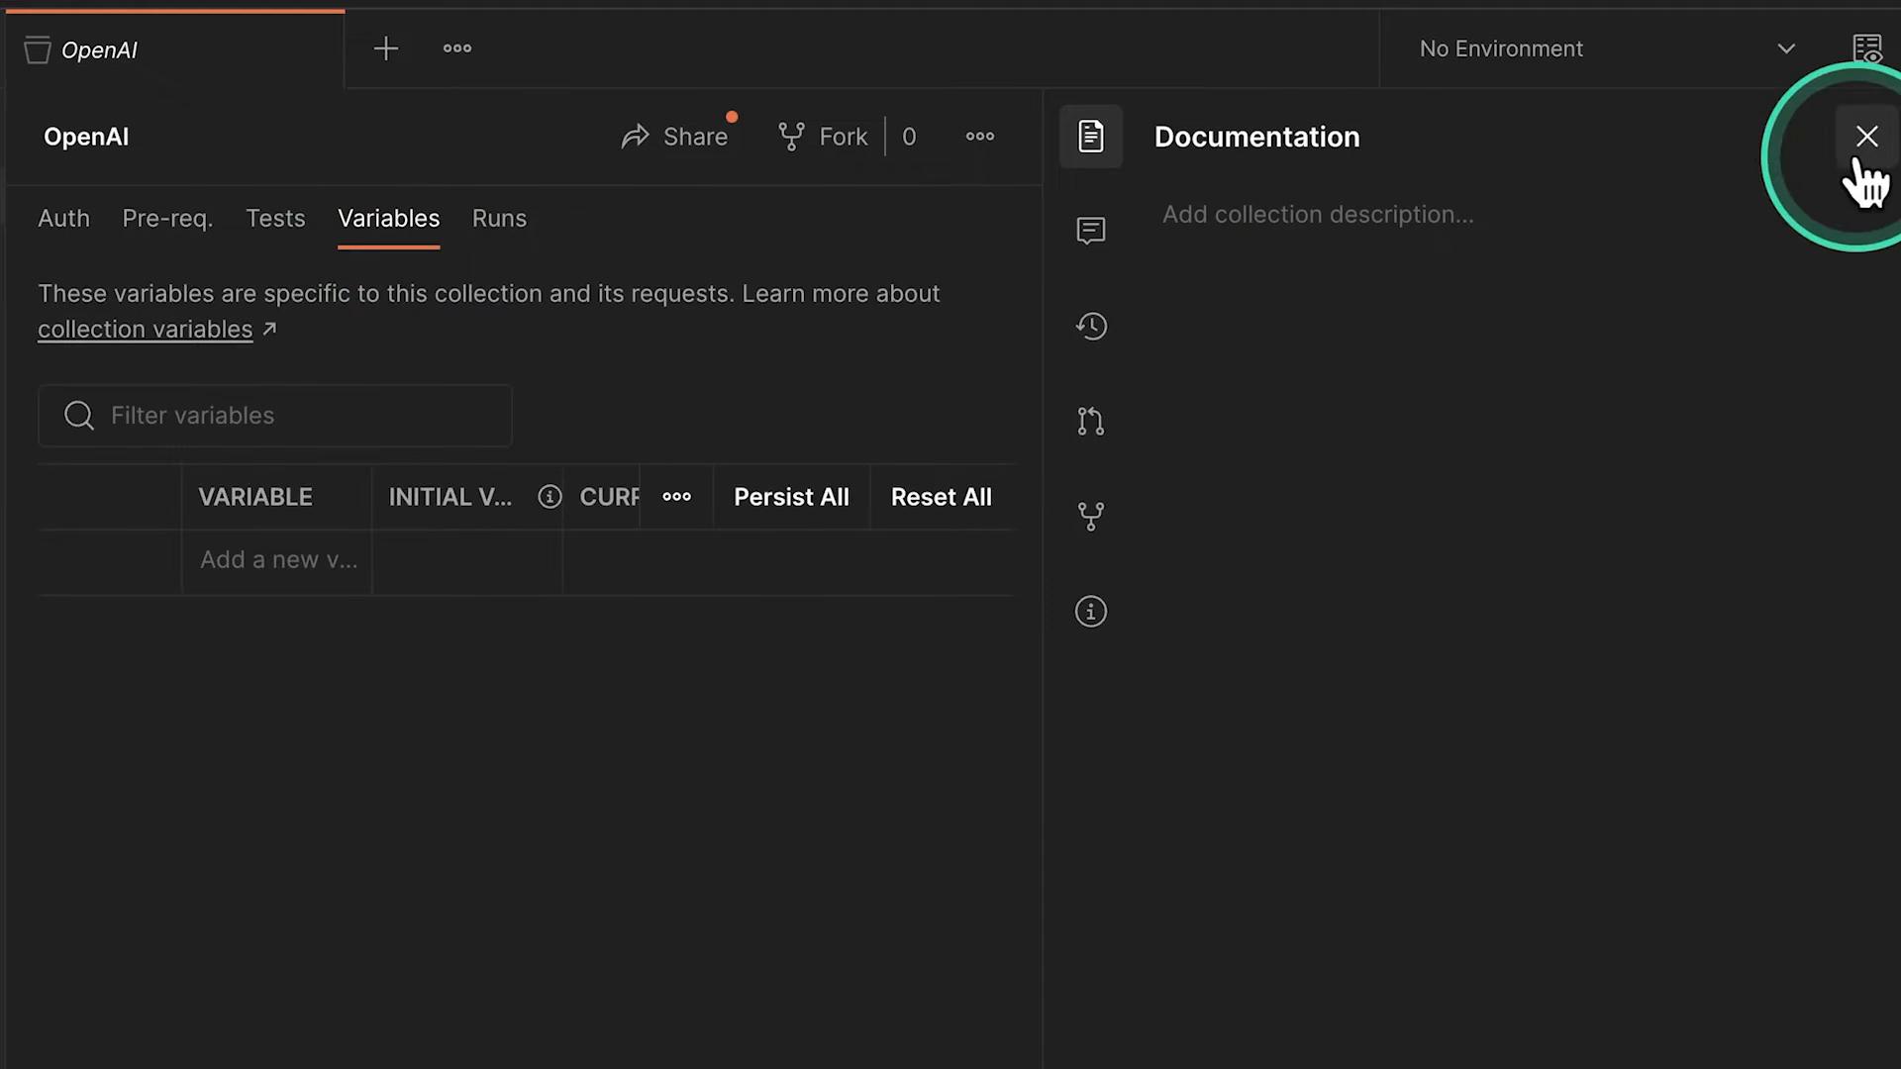
click(1865, 136)
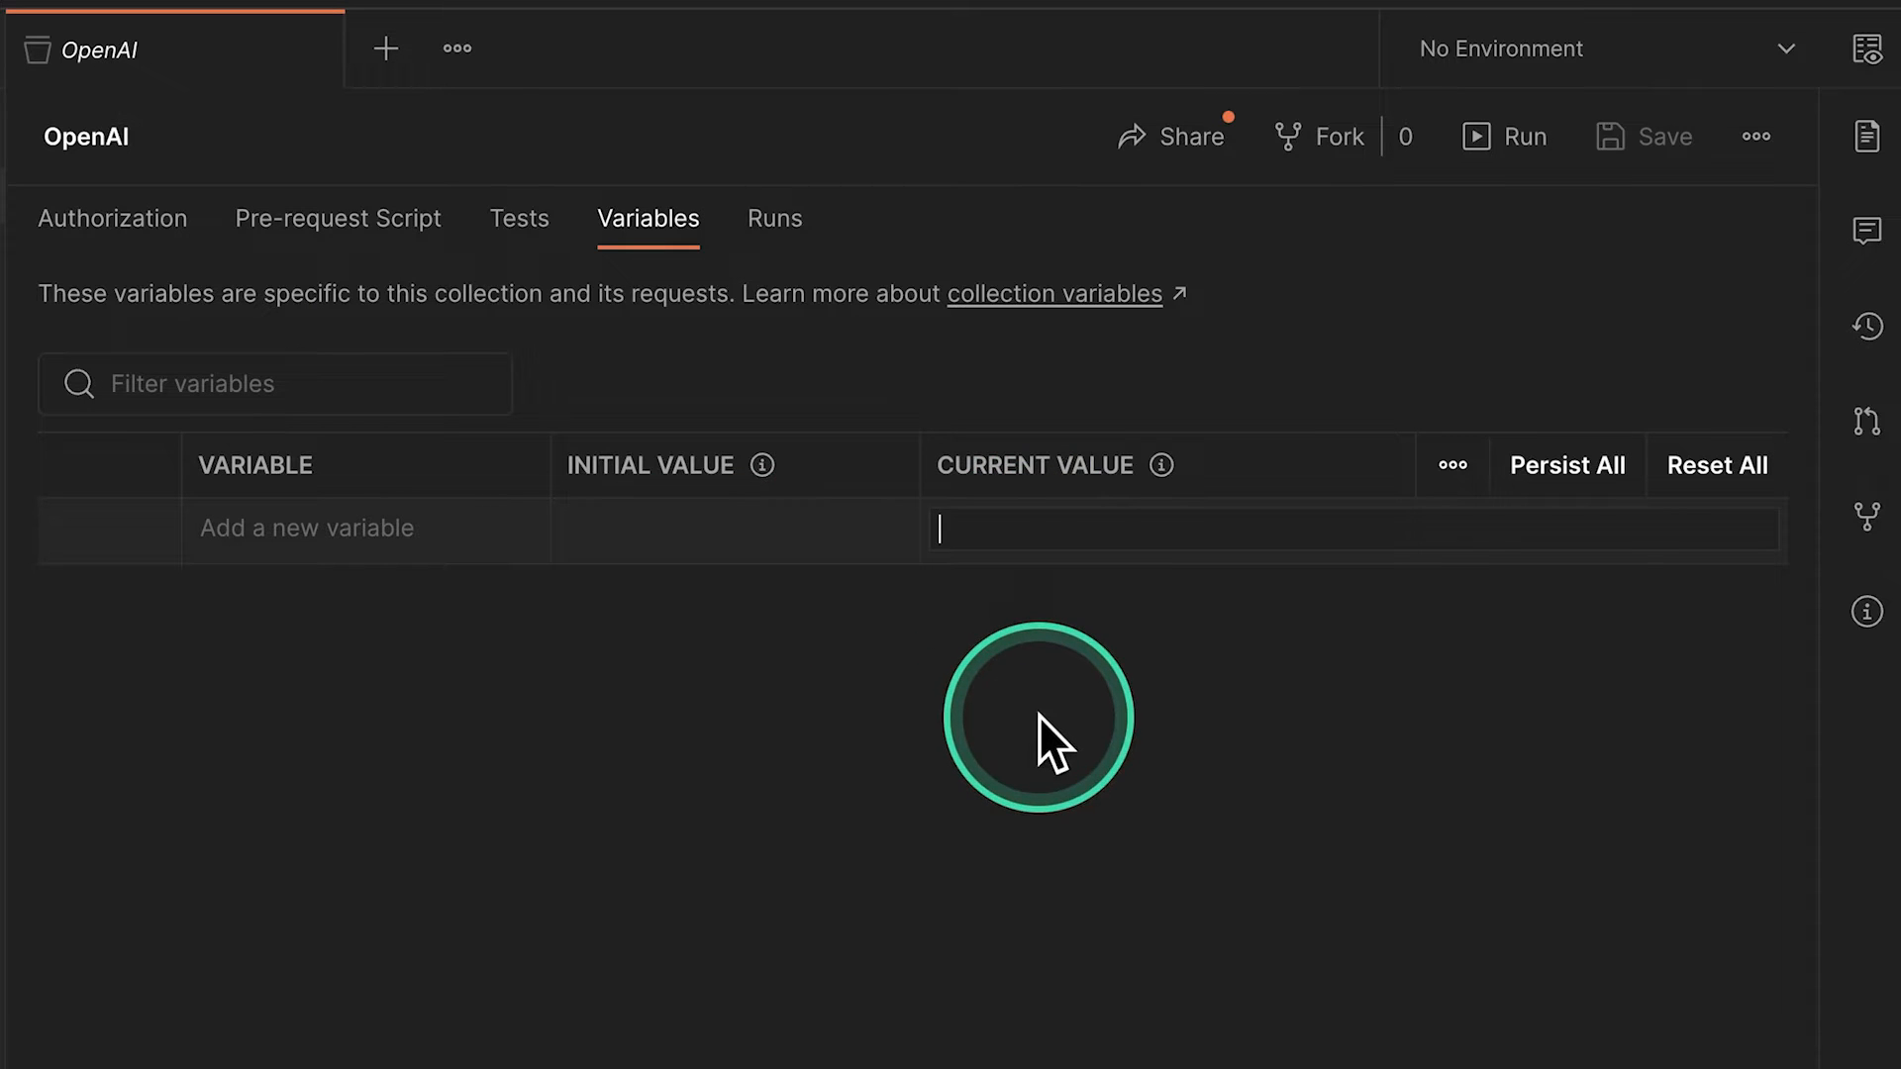
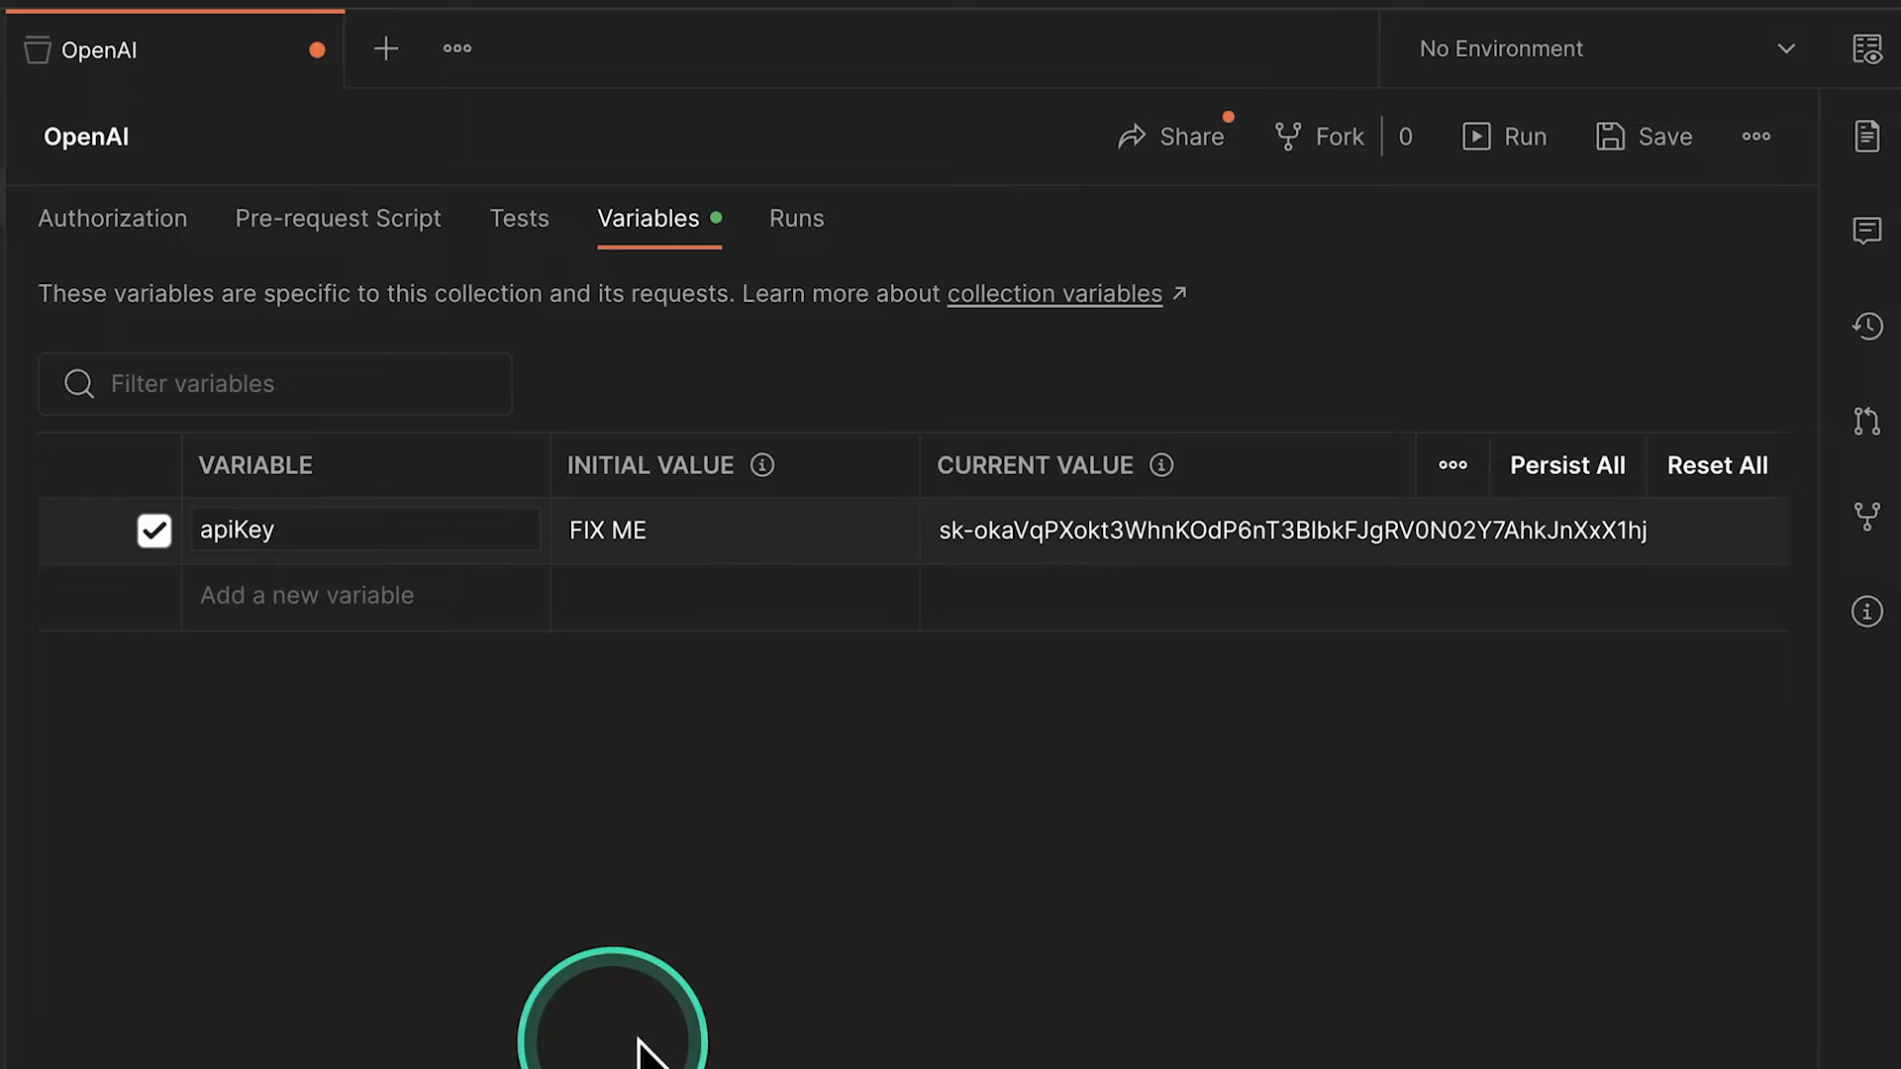
mouse_move(1644, 135)
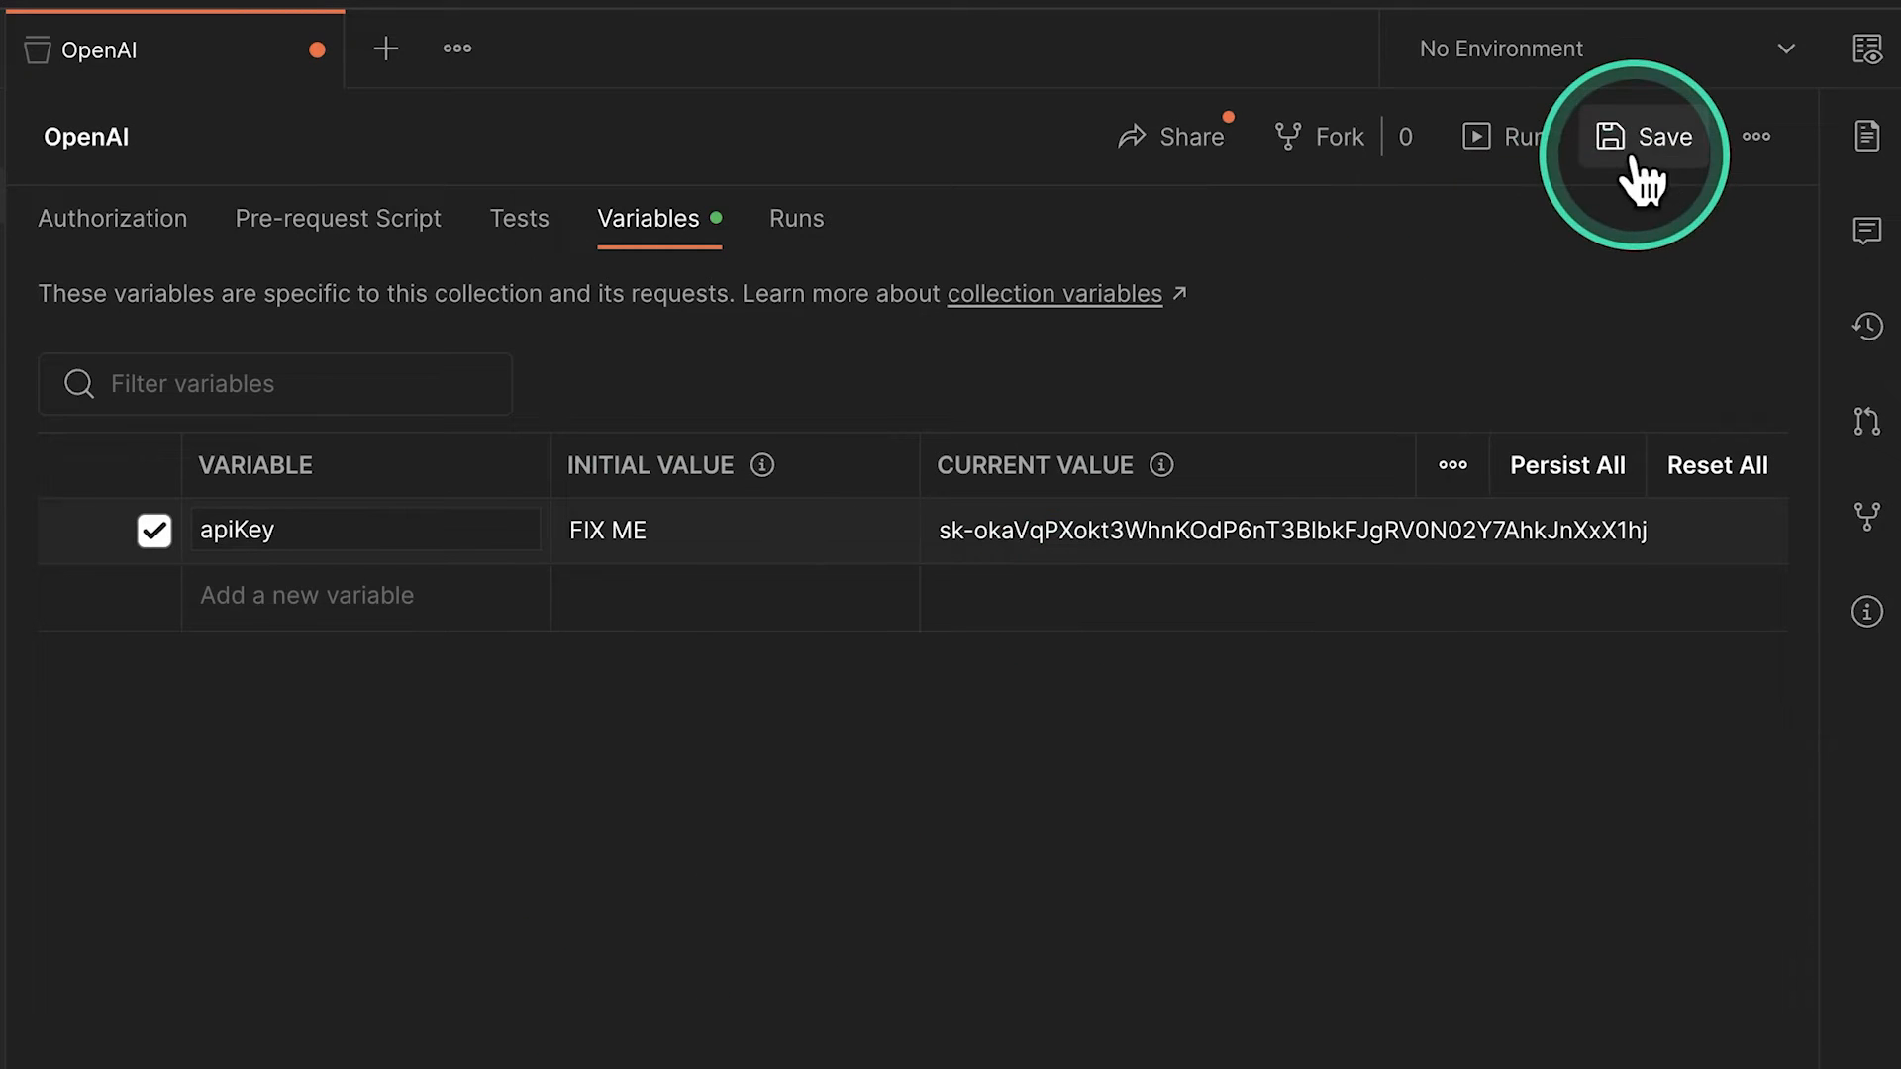
click(1647, 136)
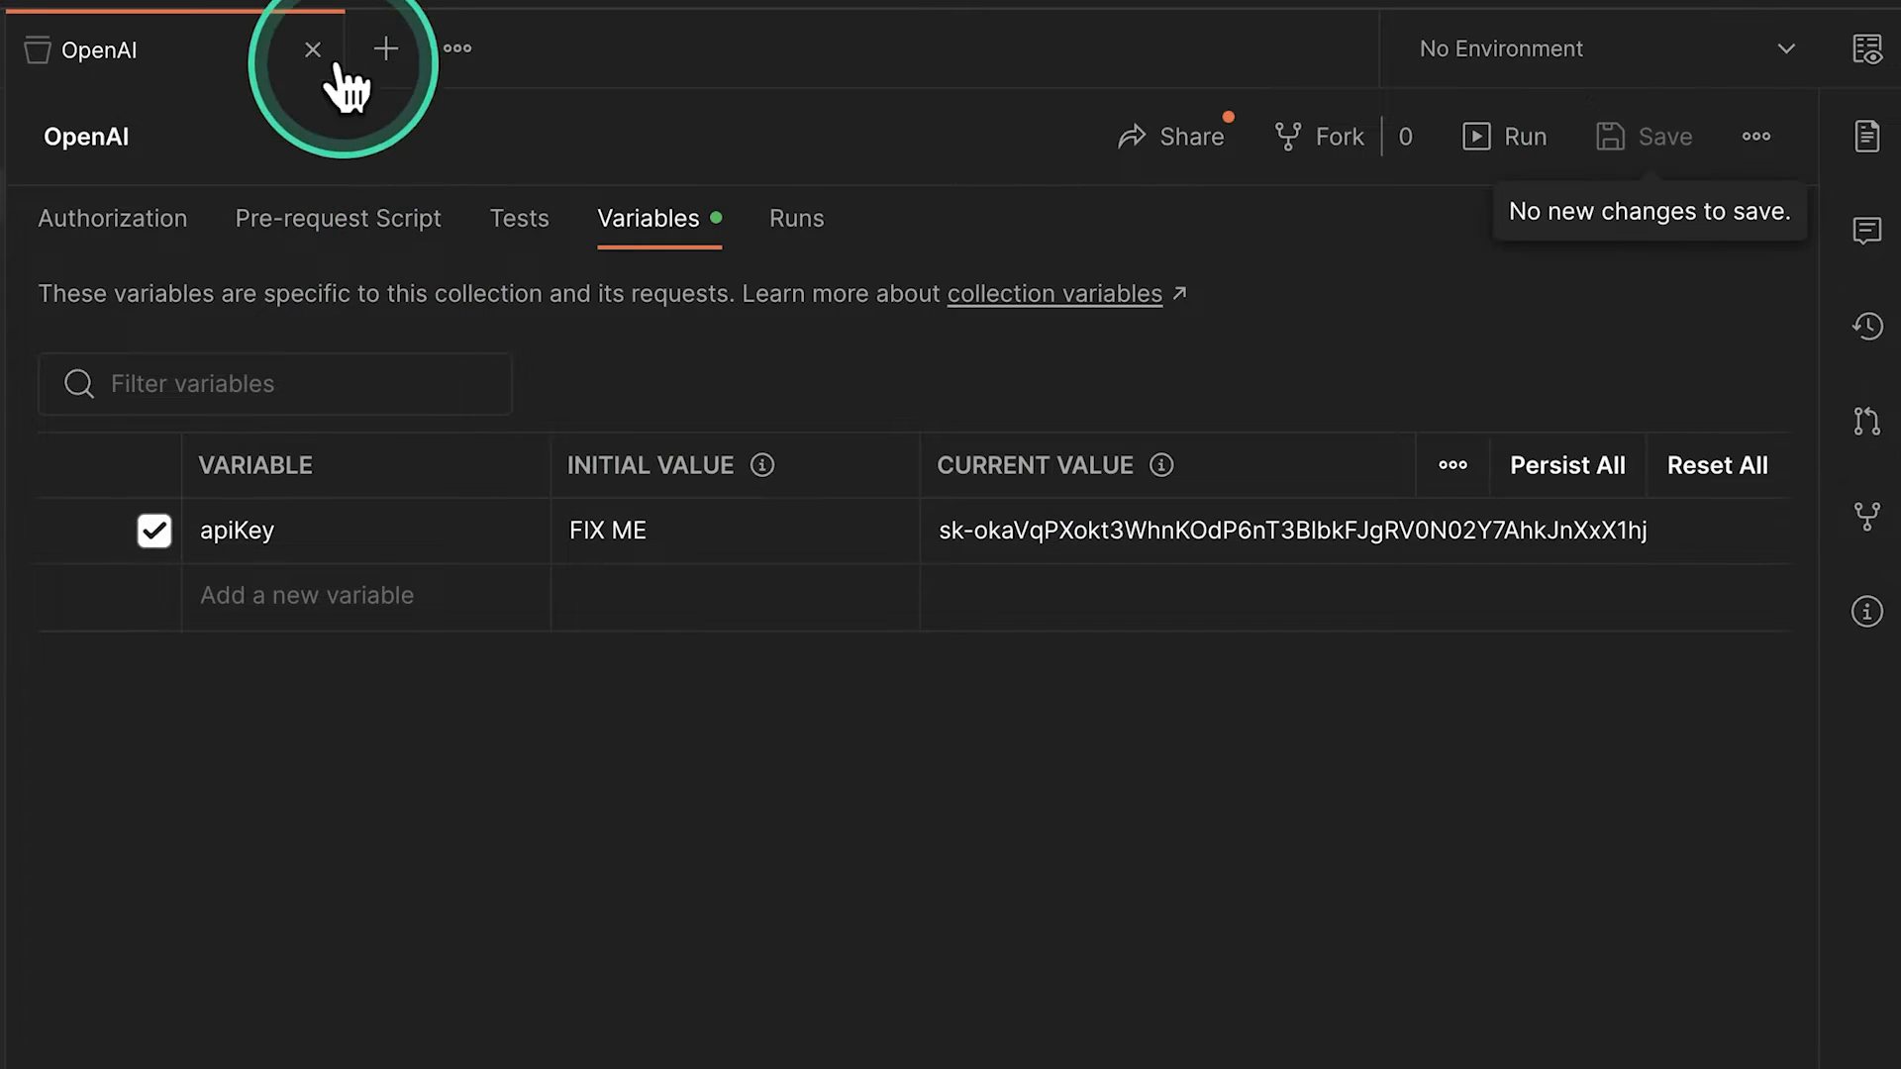
Close the collection tab and open Models under the OpenAI API Reference documentation.
click(313, 49)
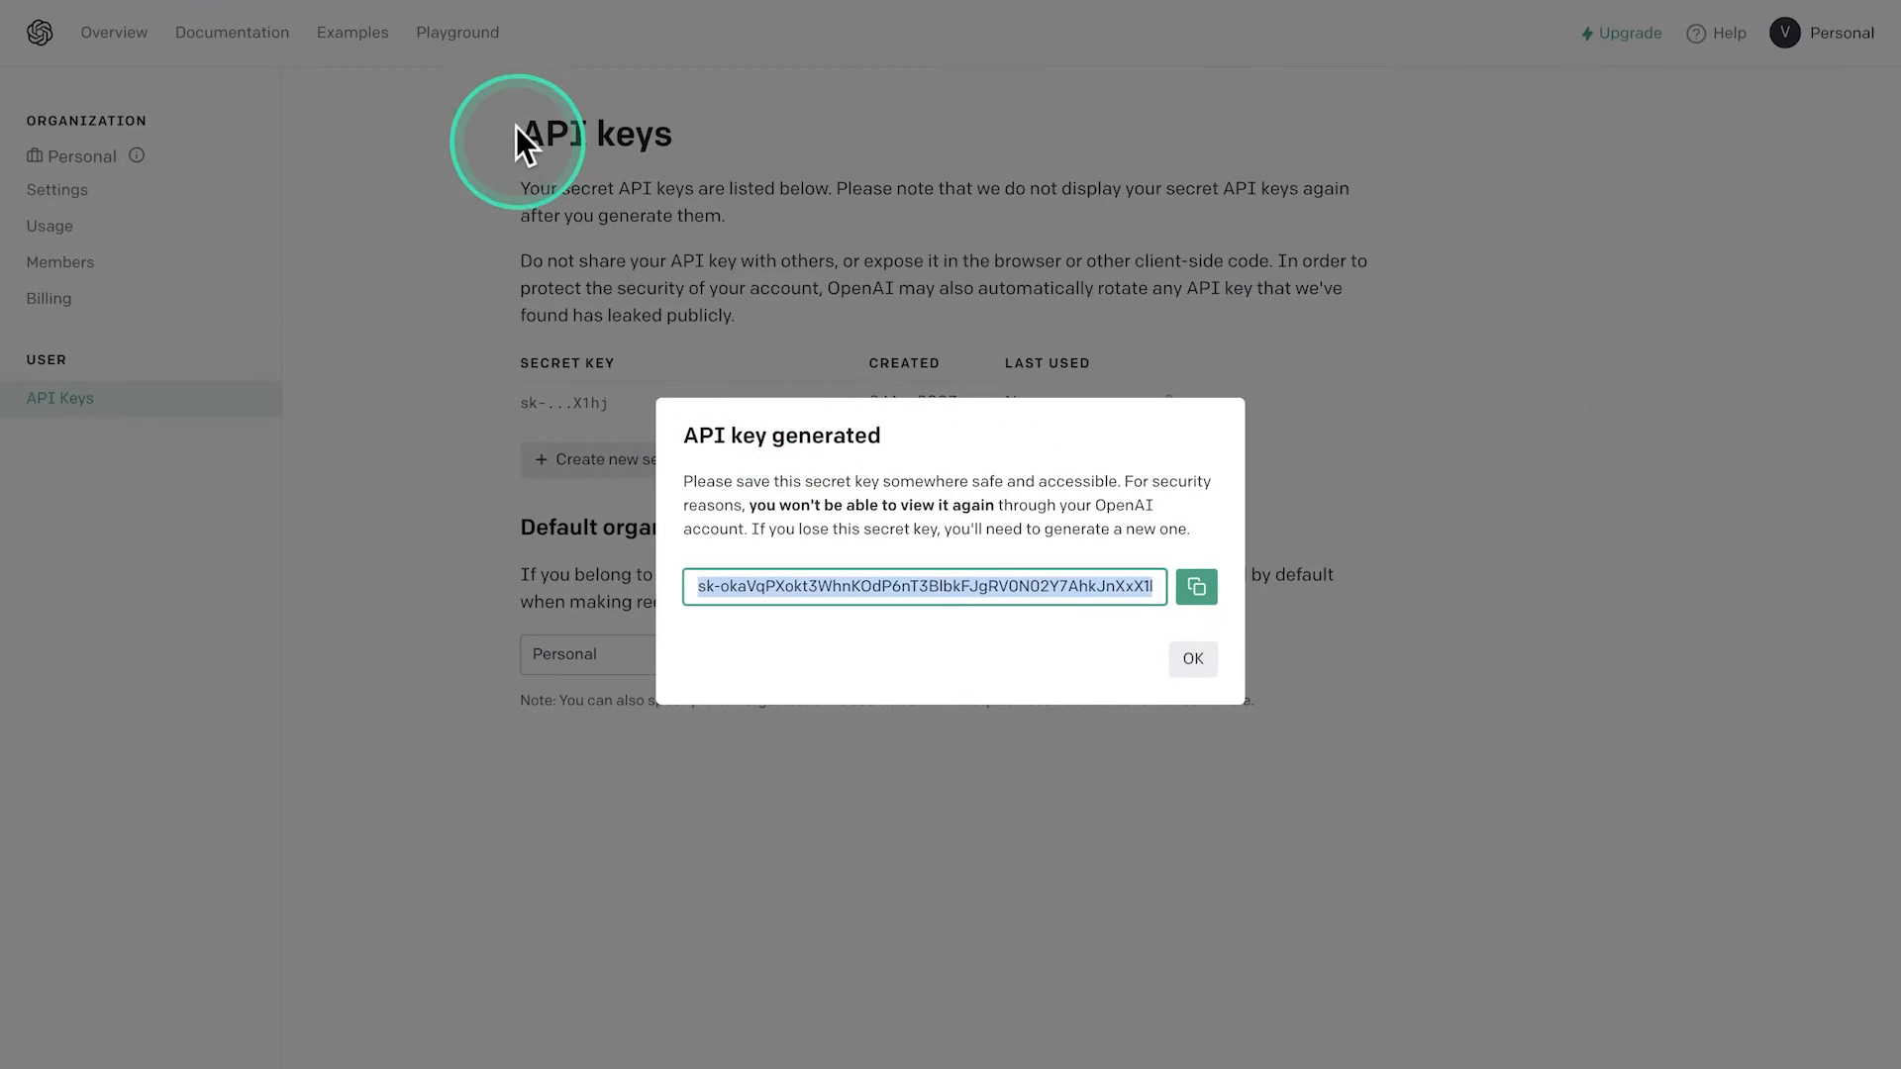
click(232, 33)
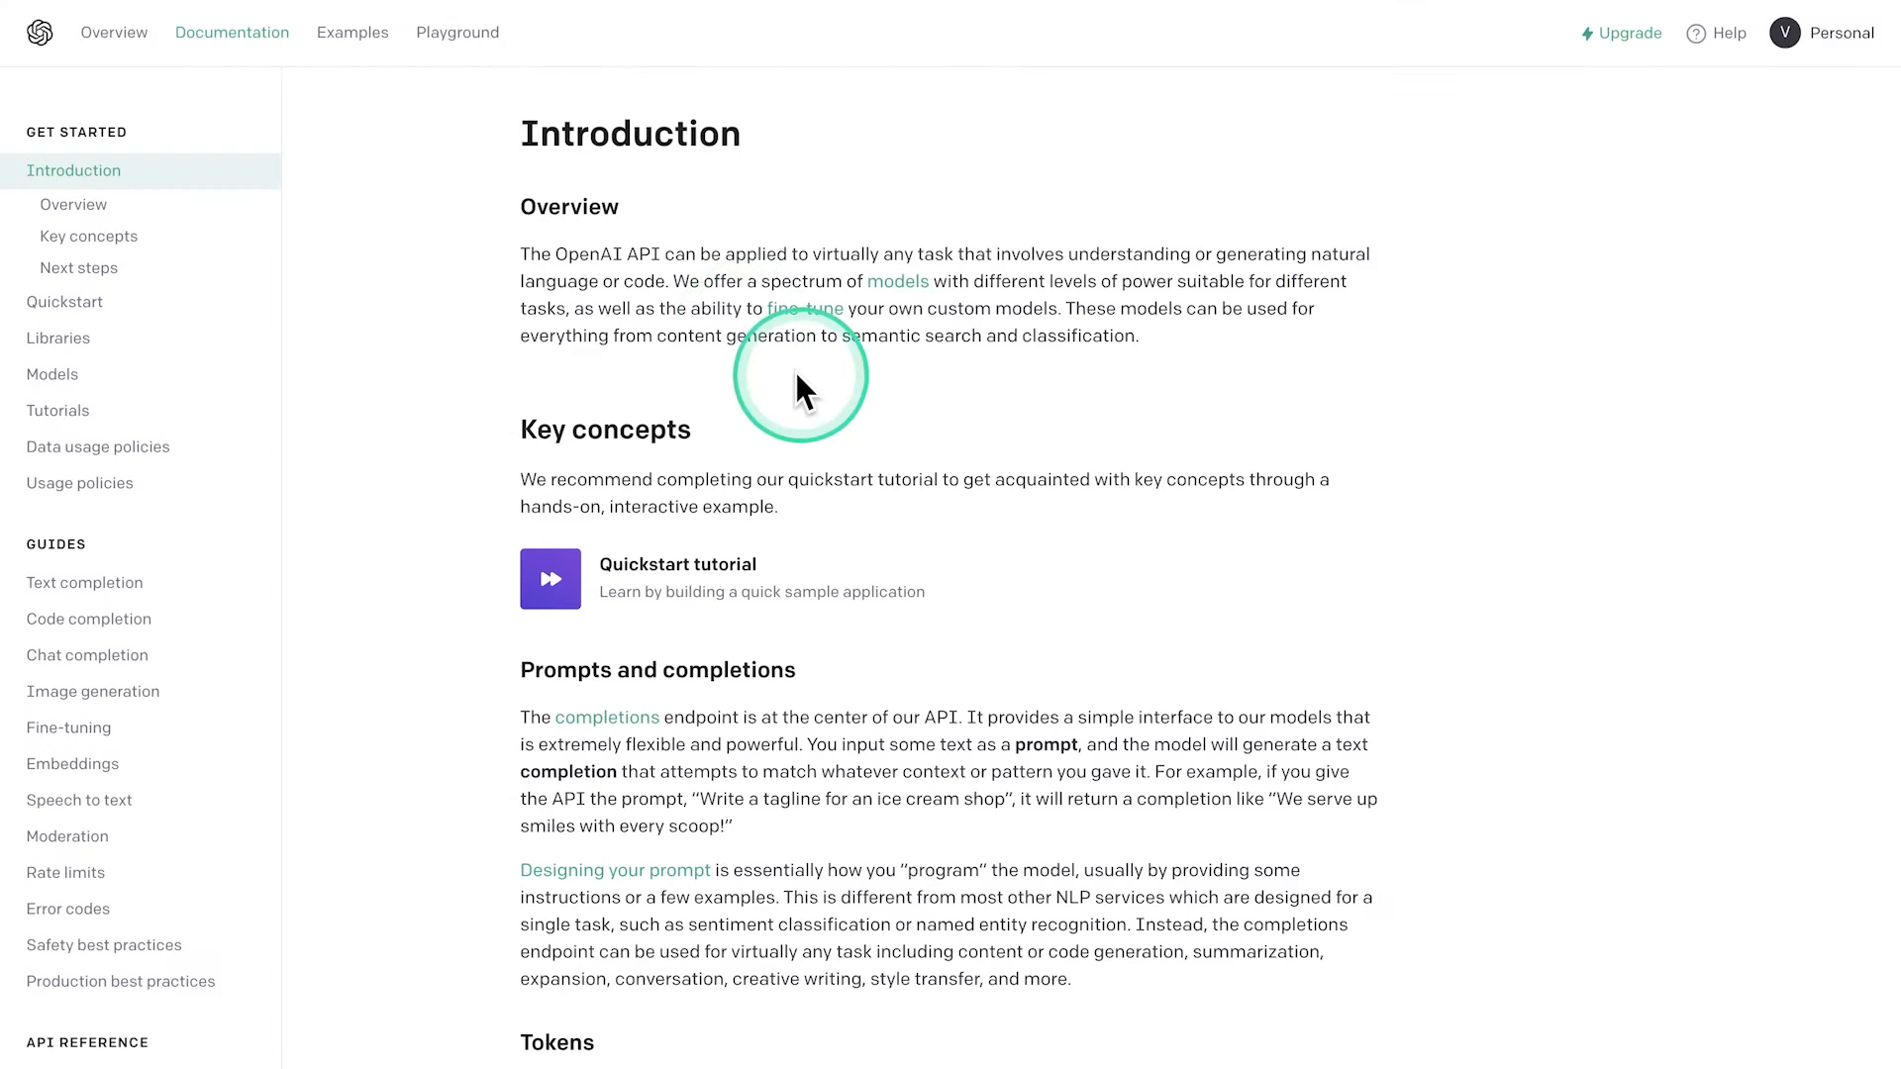
scroll(down, 3)
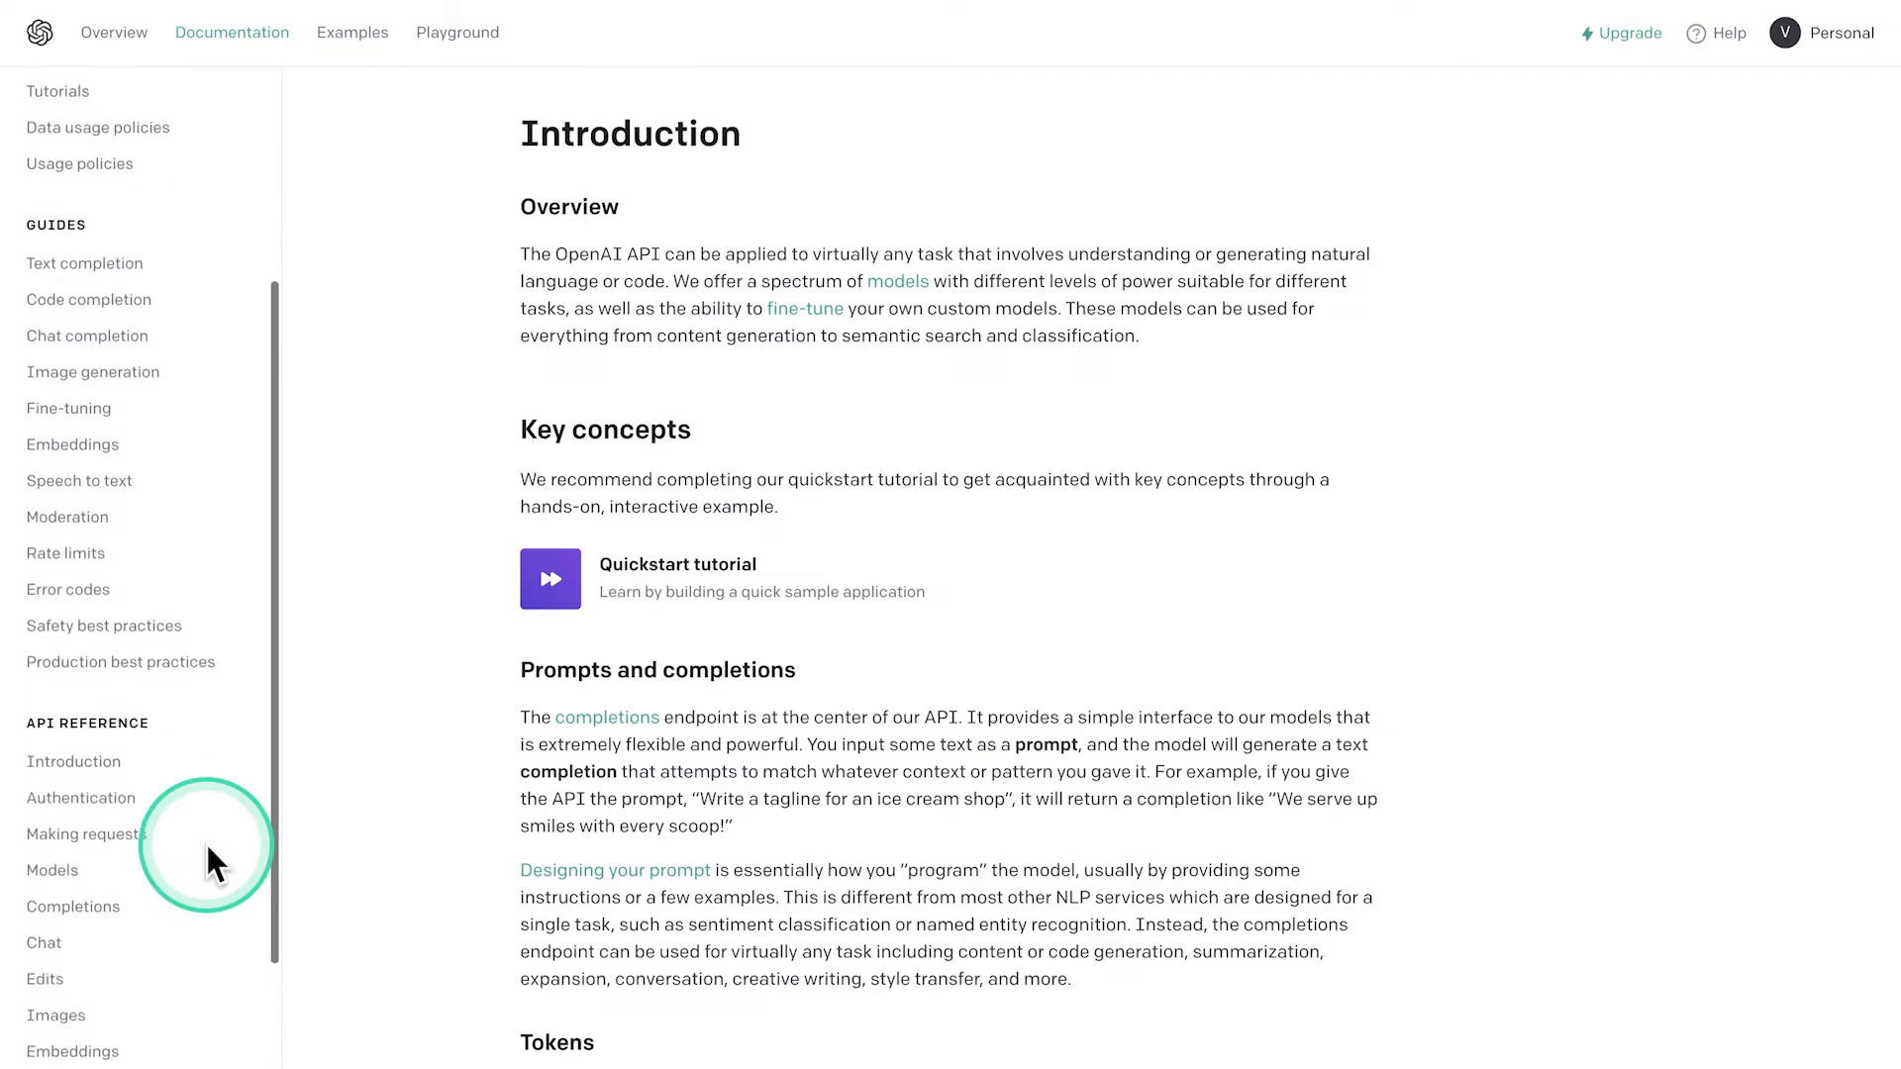
scroll(down, 3)
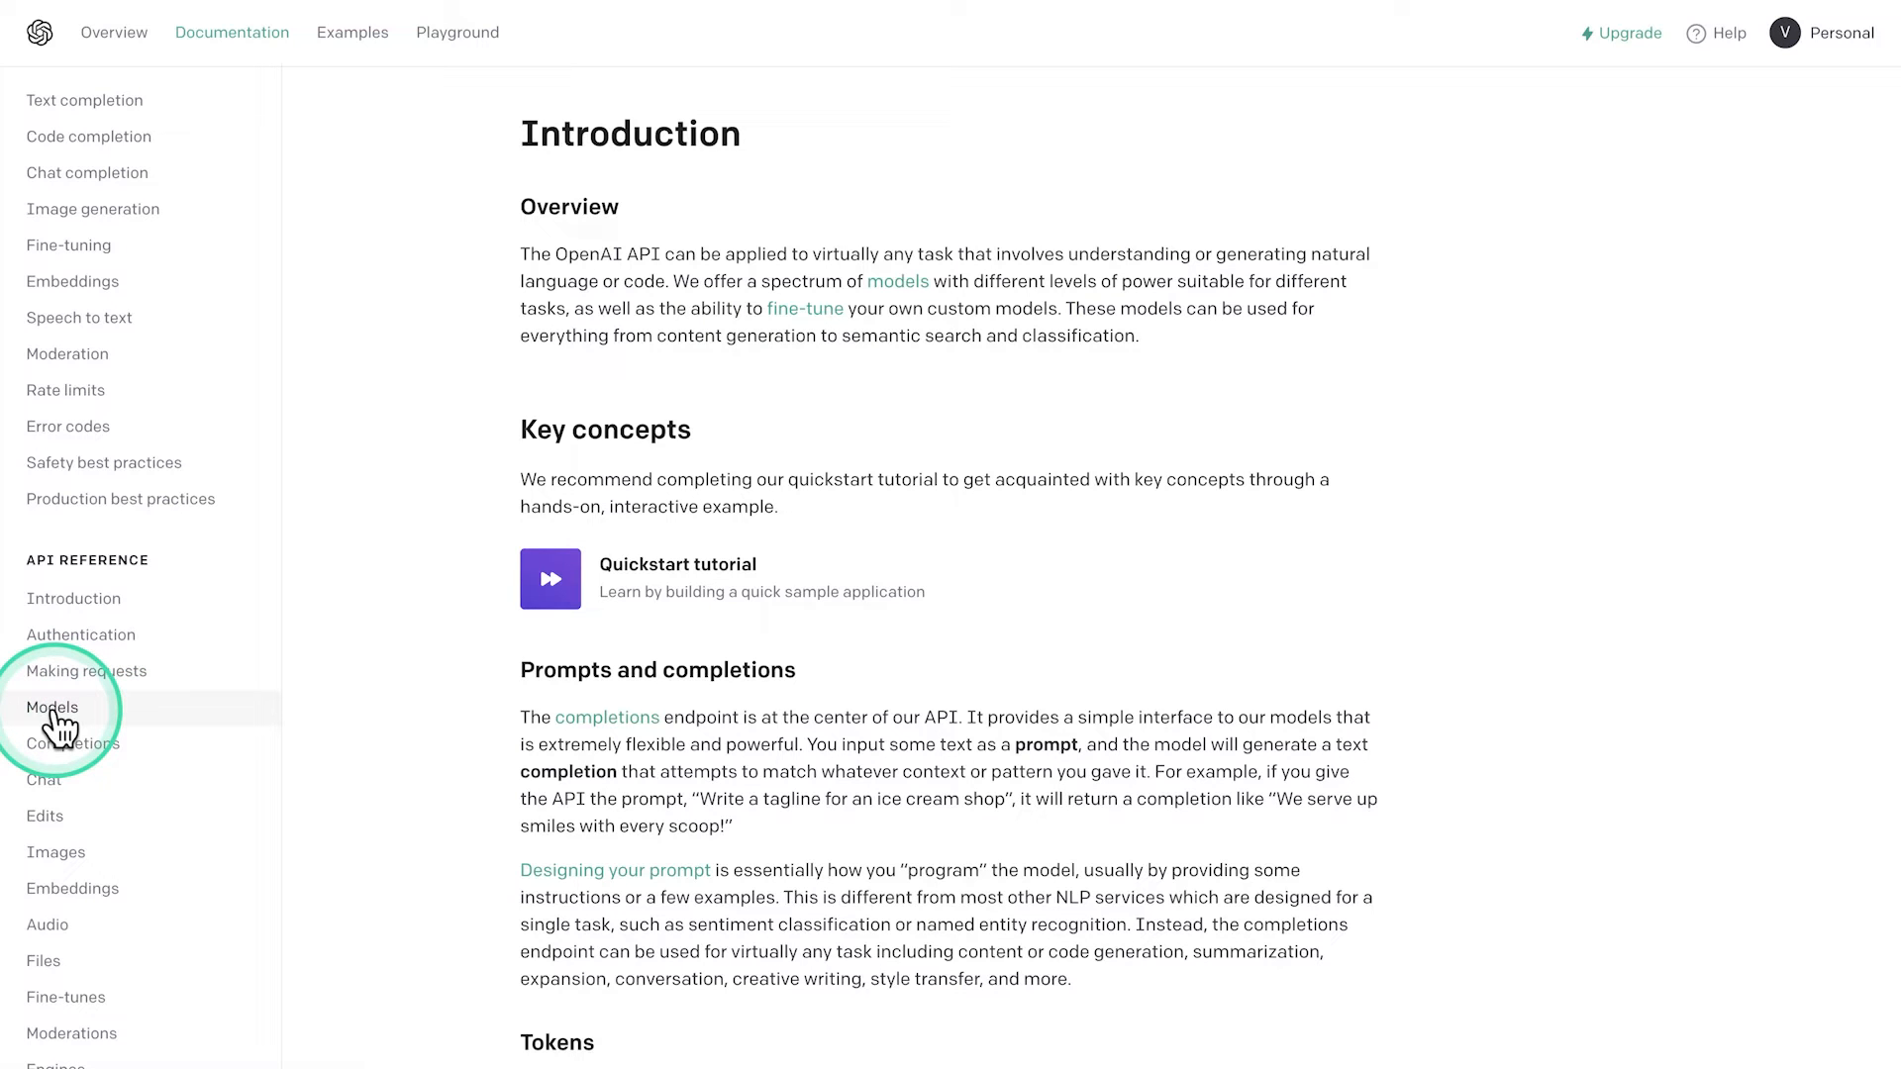
click(53, 707)
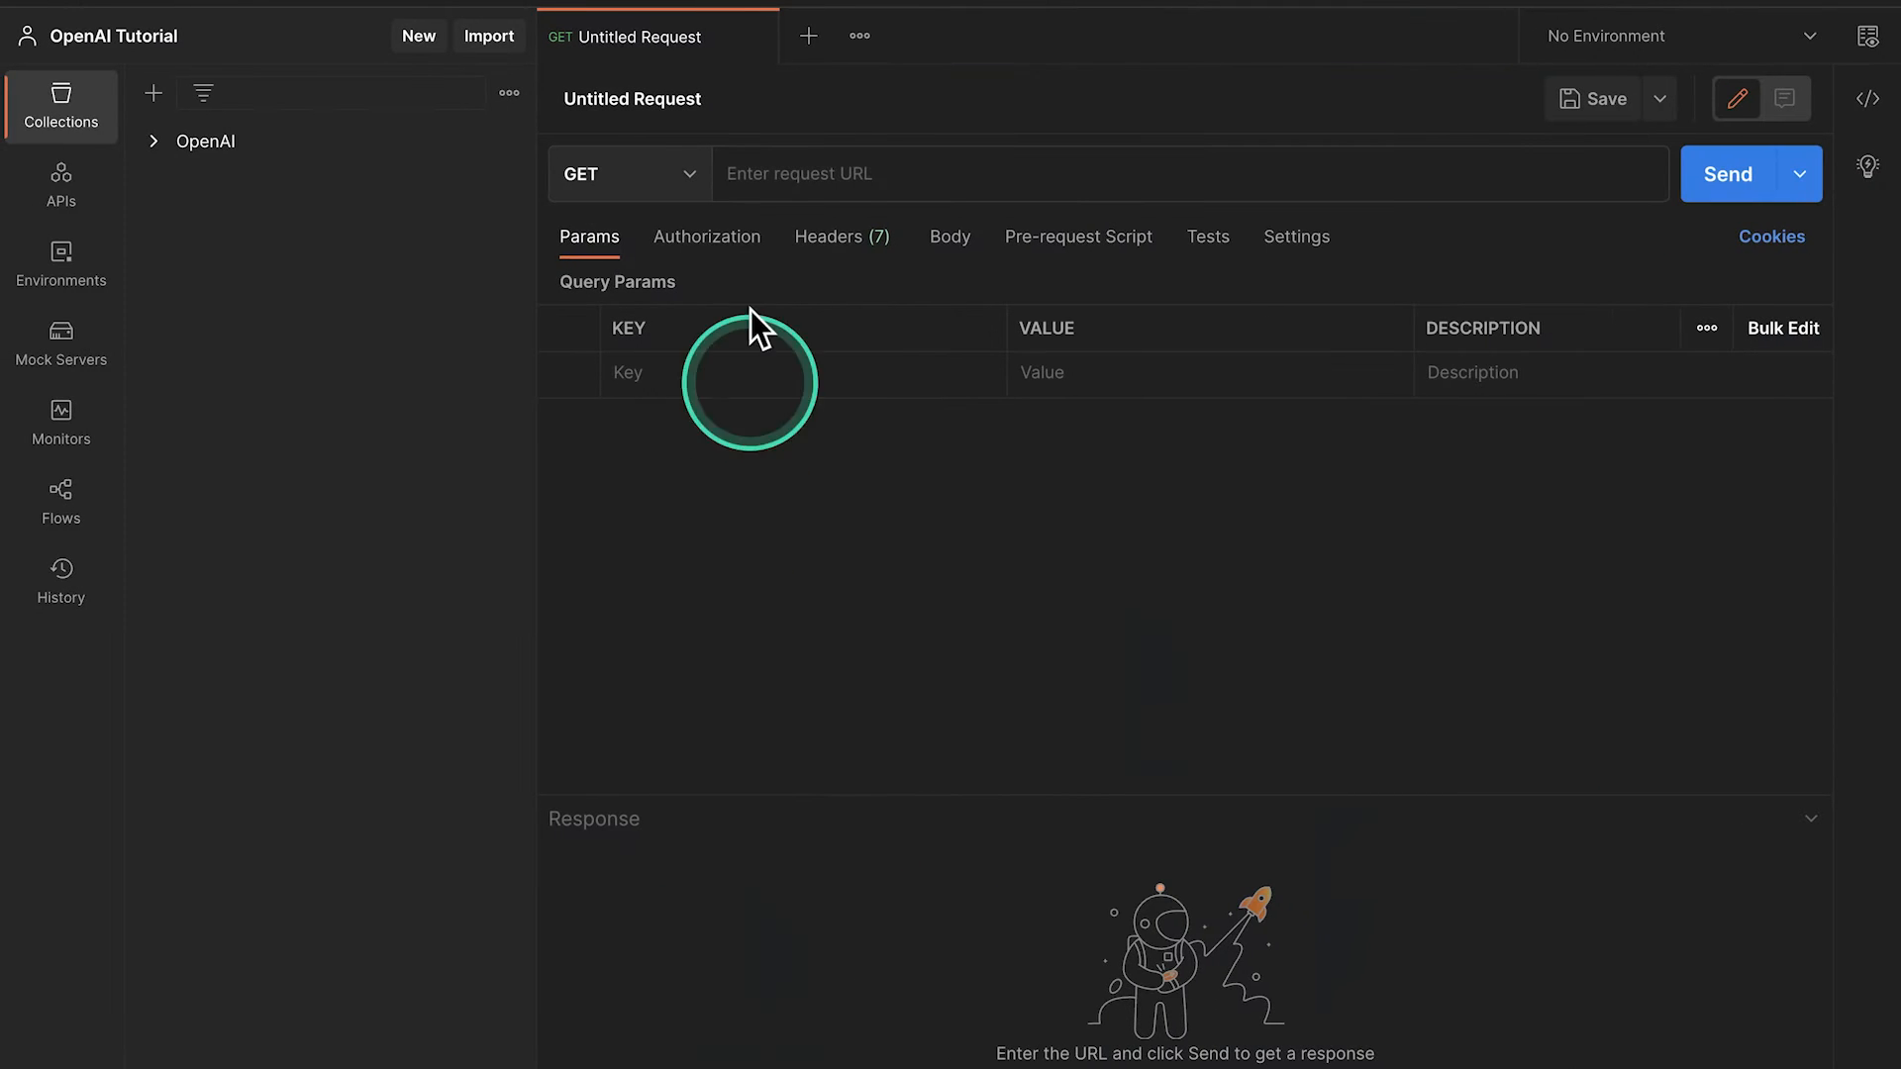
text(https://api.openai.com/v1/models)
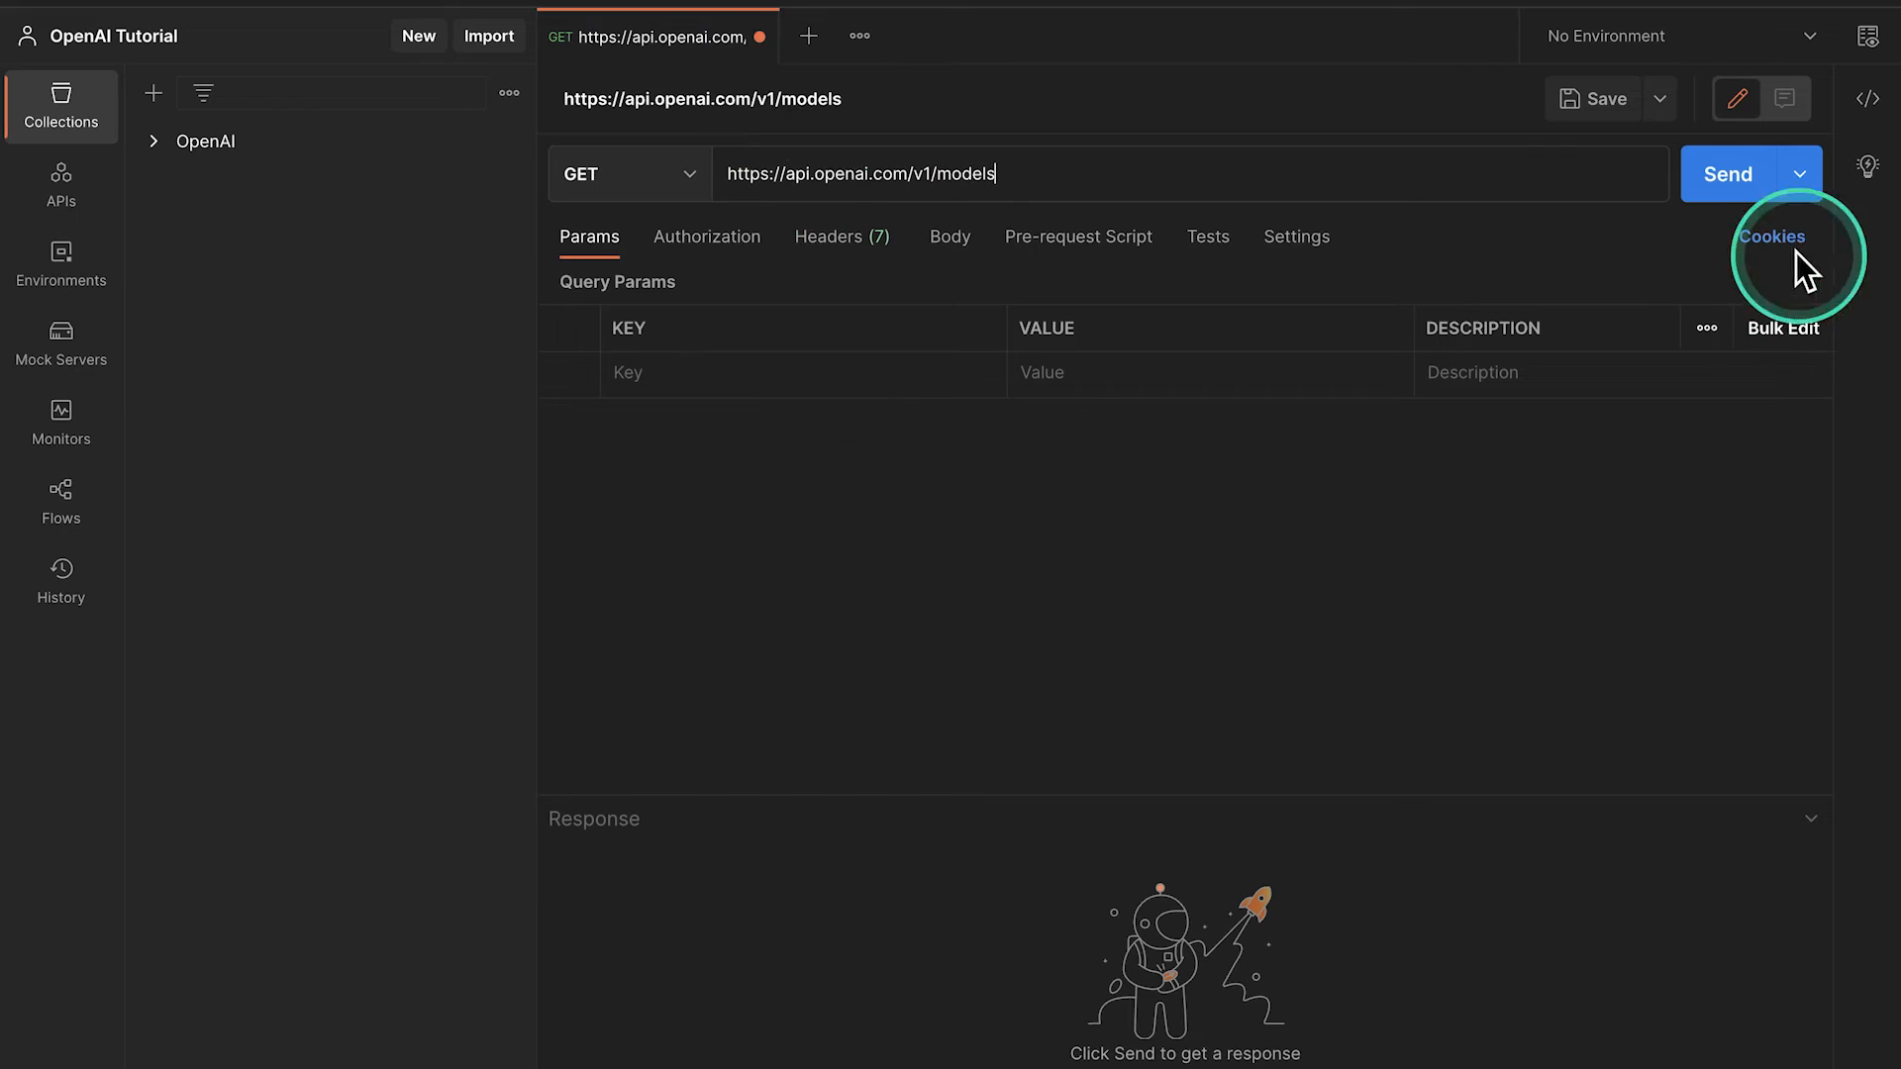
click(1729, 173)
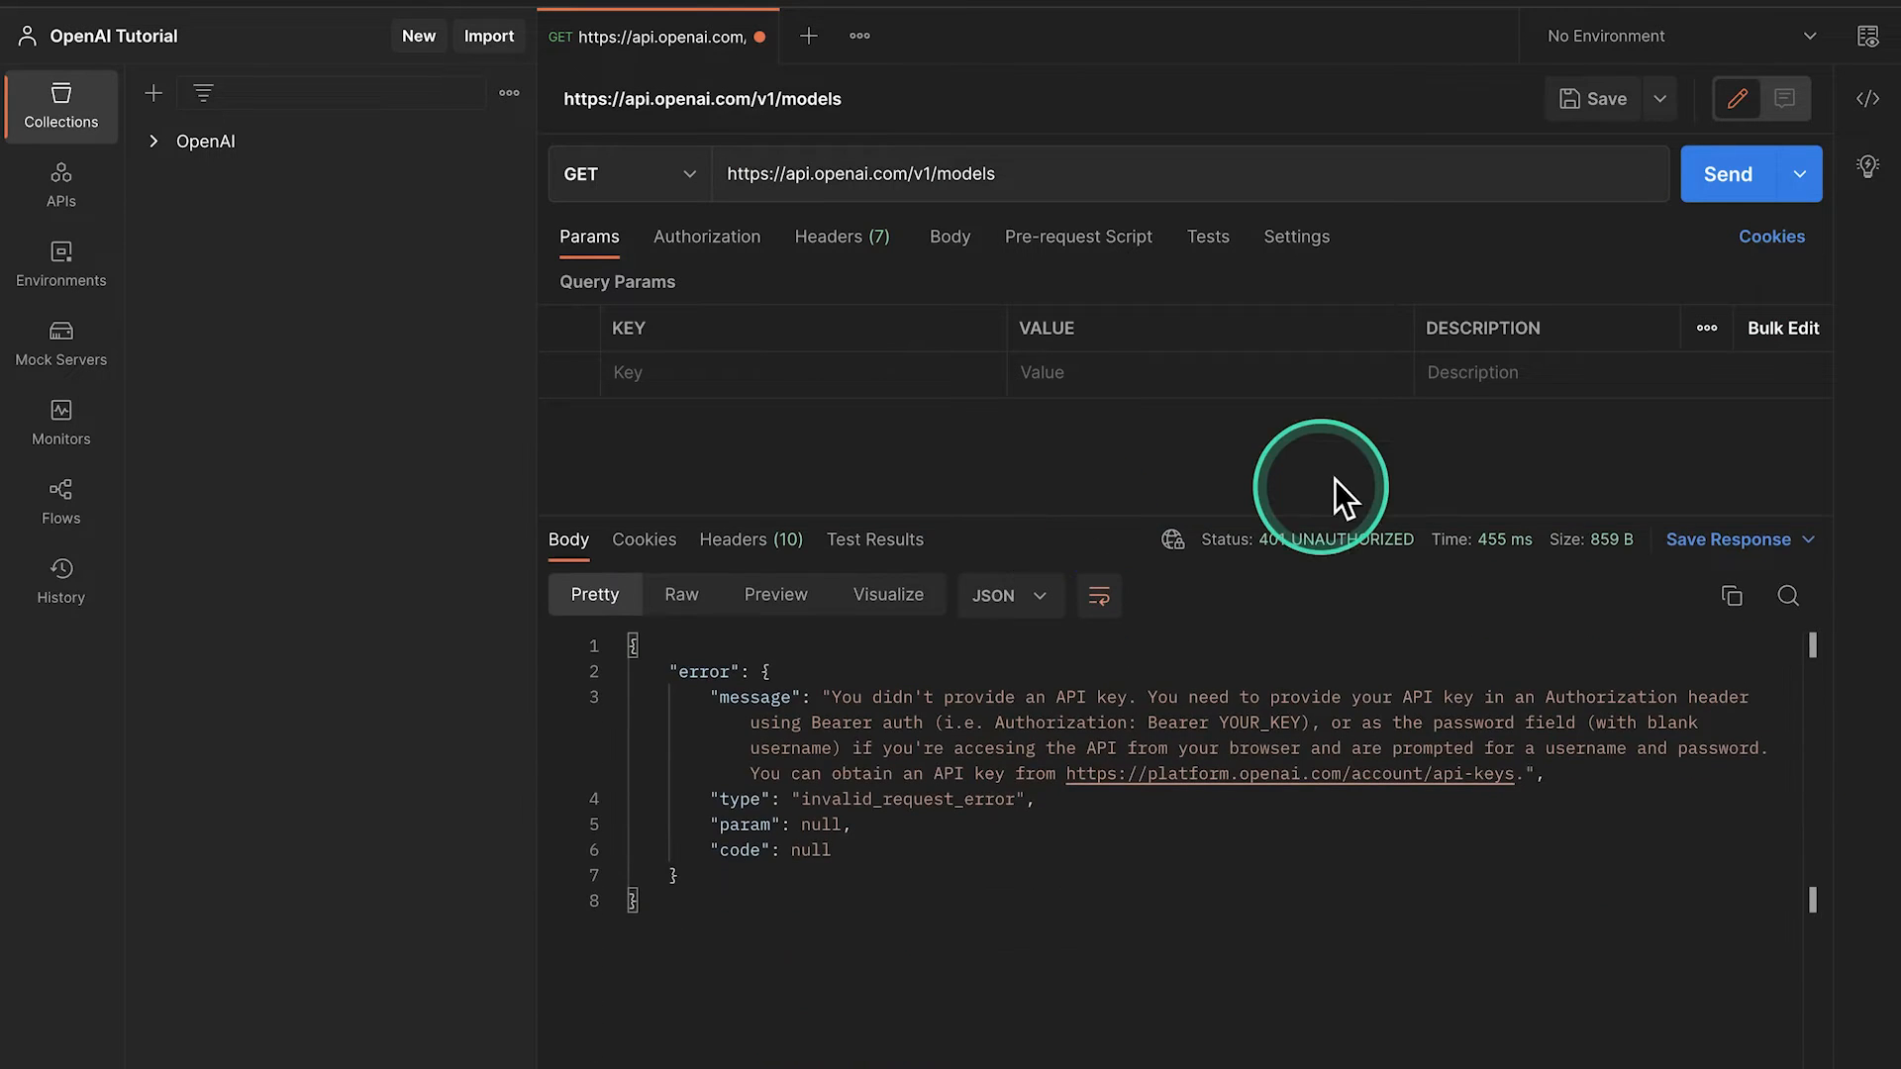
mouse_move(1212, 927)
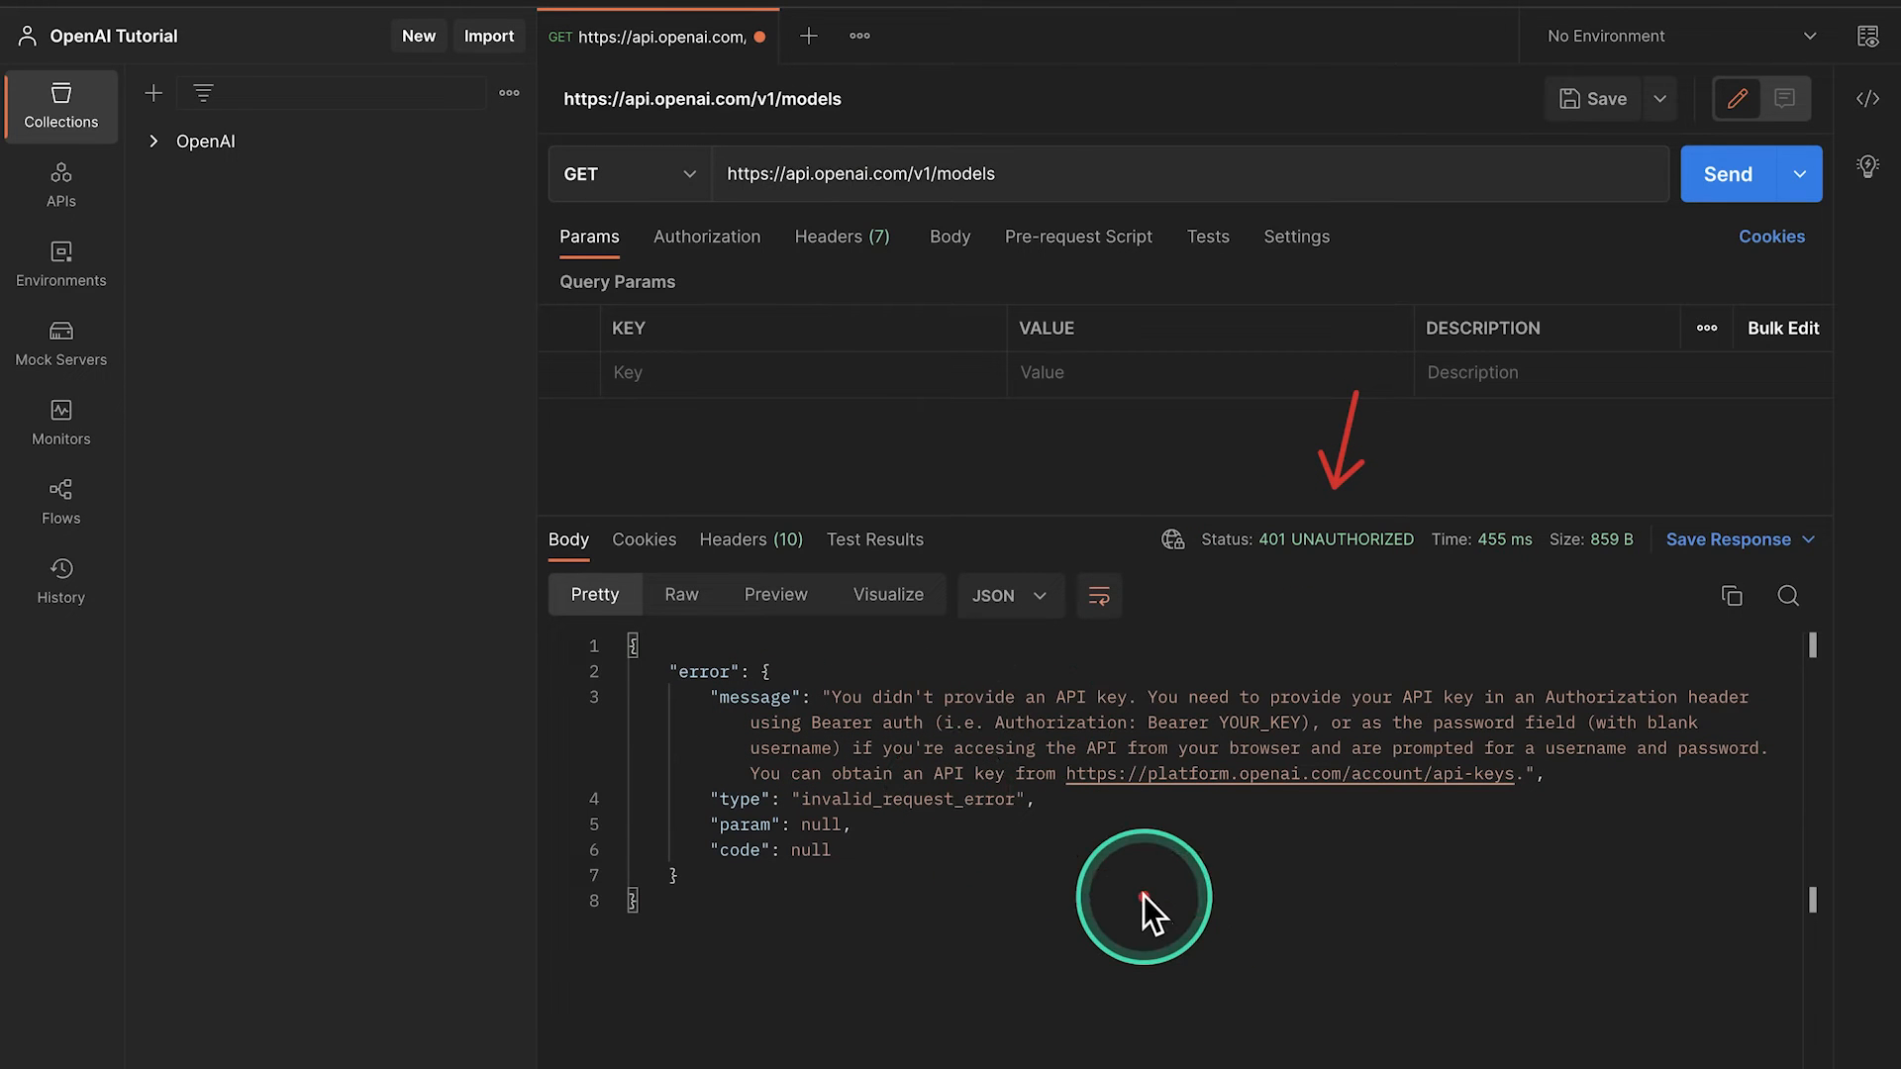
mouse_move(1240, 907)
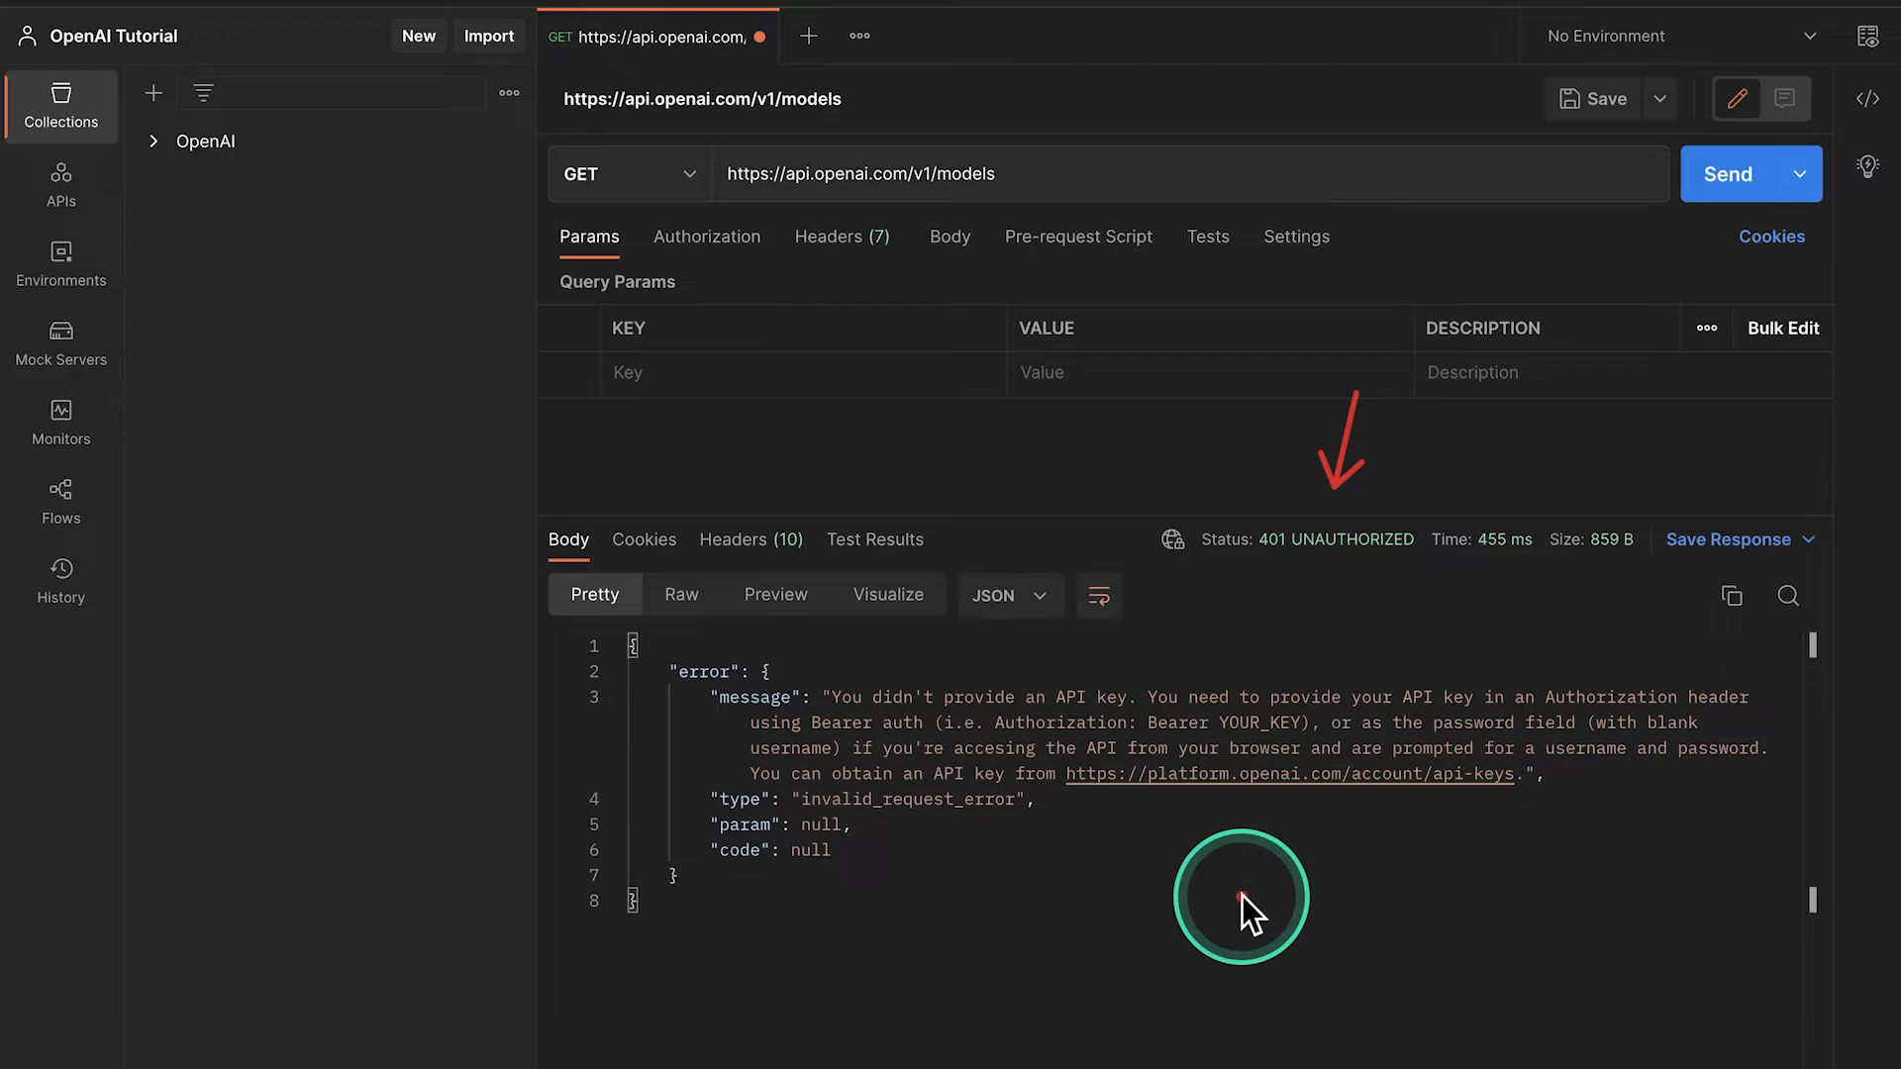
mouse_move(1170, 903)
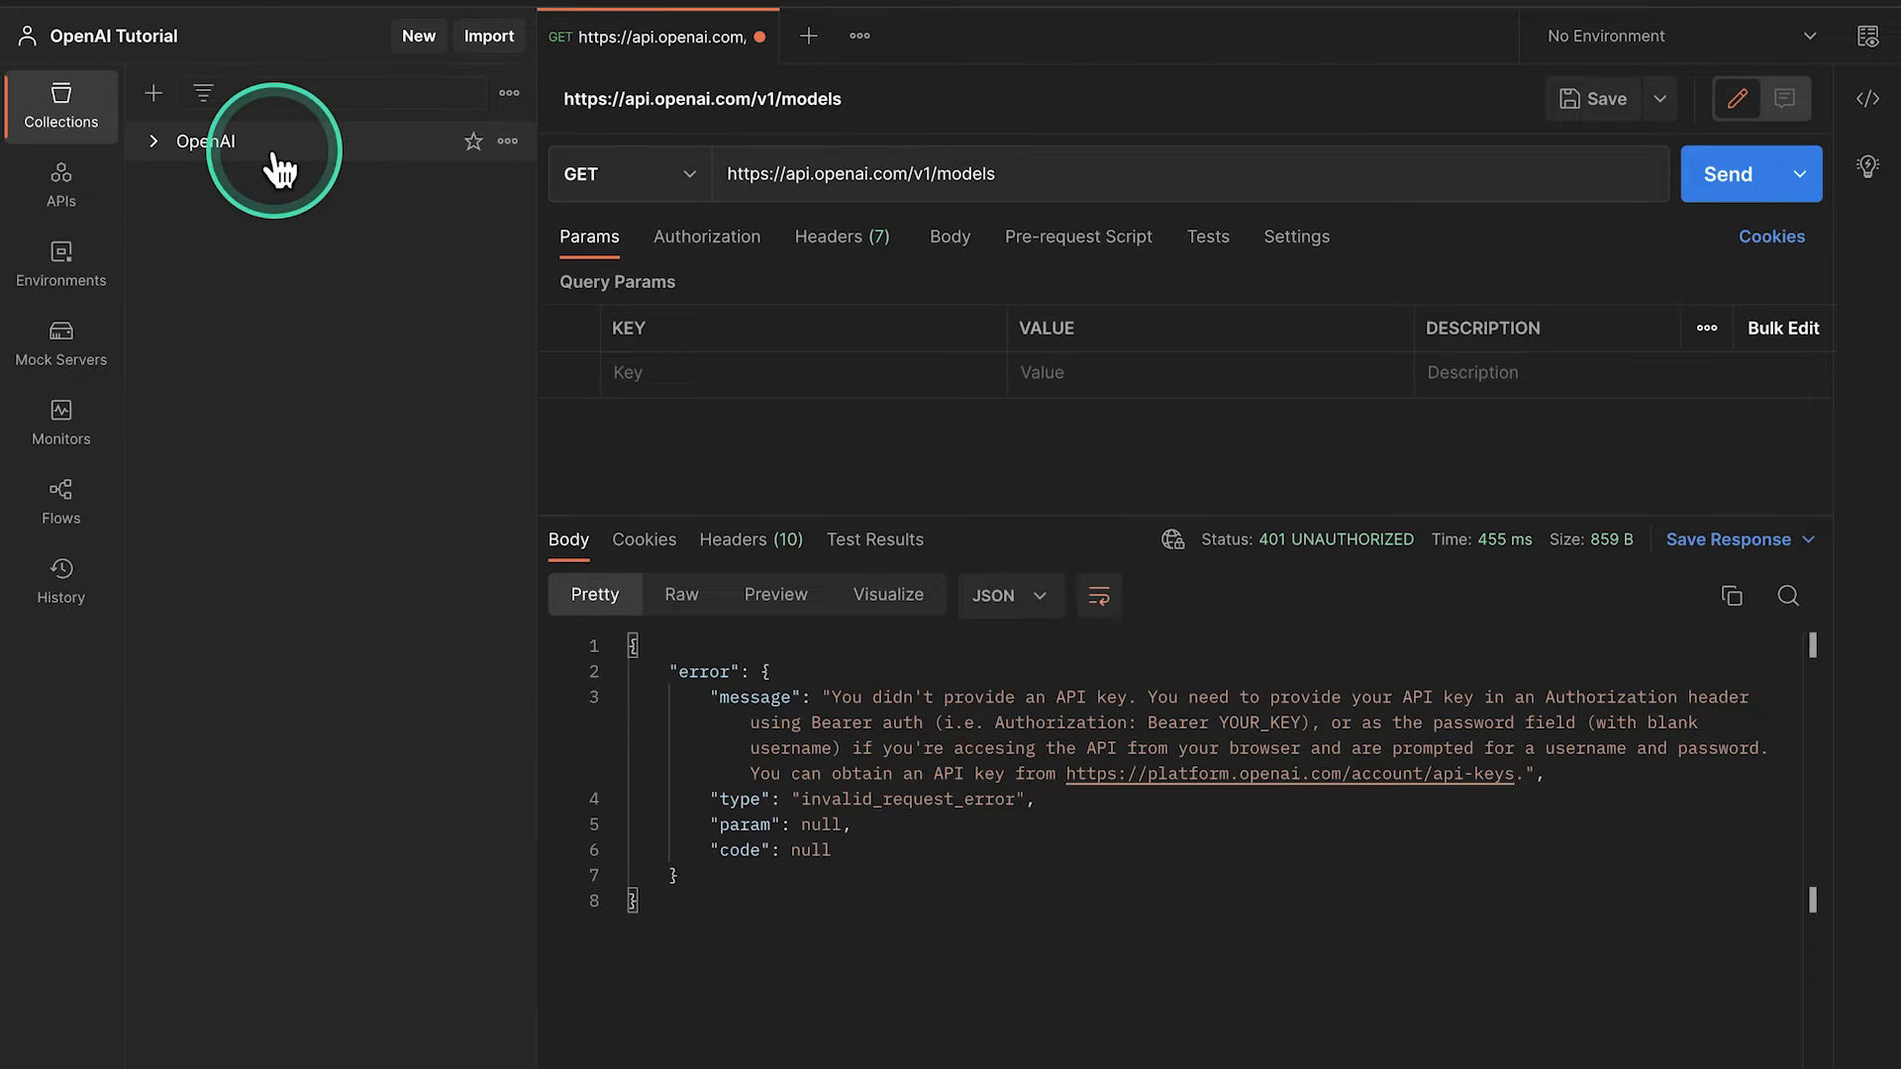
Set the OpenAI collection's authorization to Bearer Token with token {{apiKey}}.
click(507, 141)
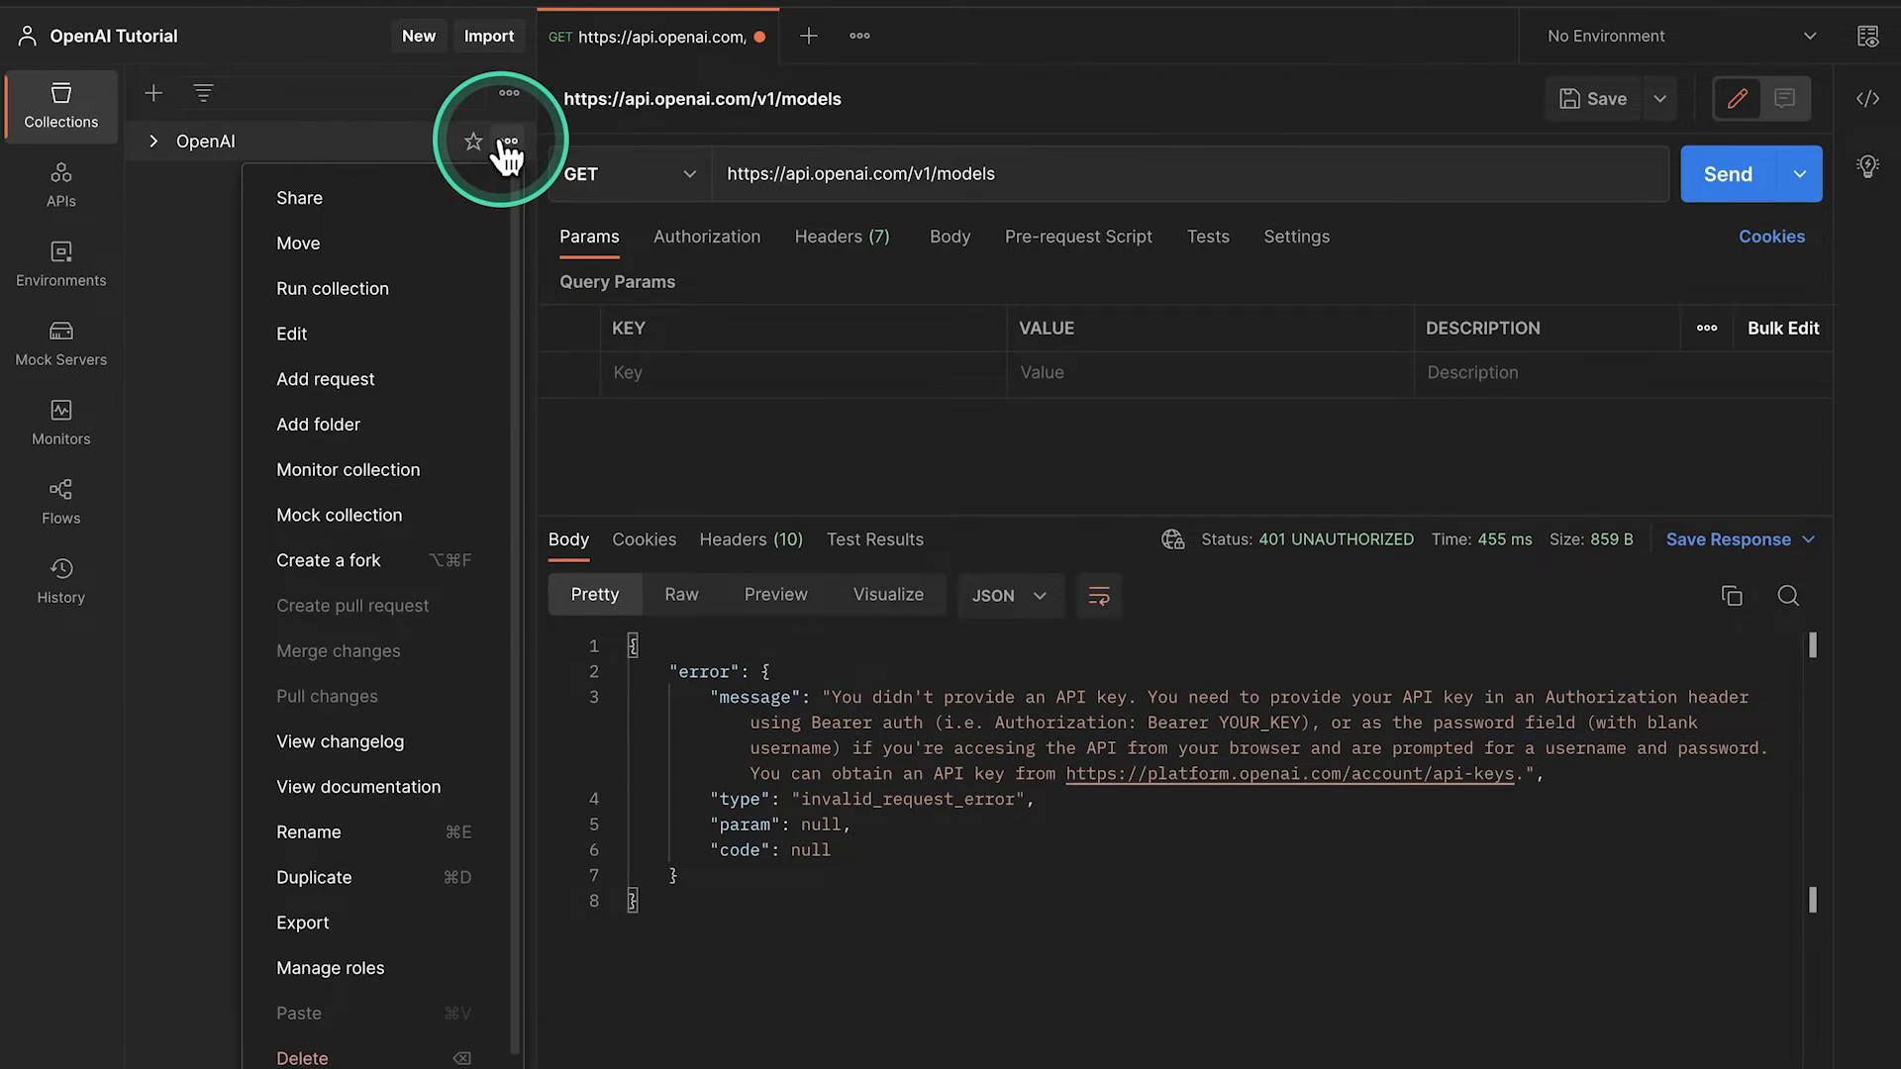
click(290, 334)
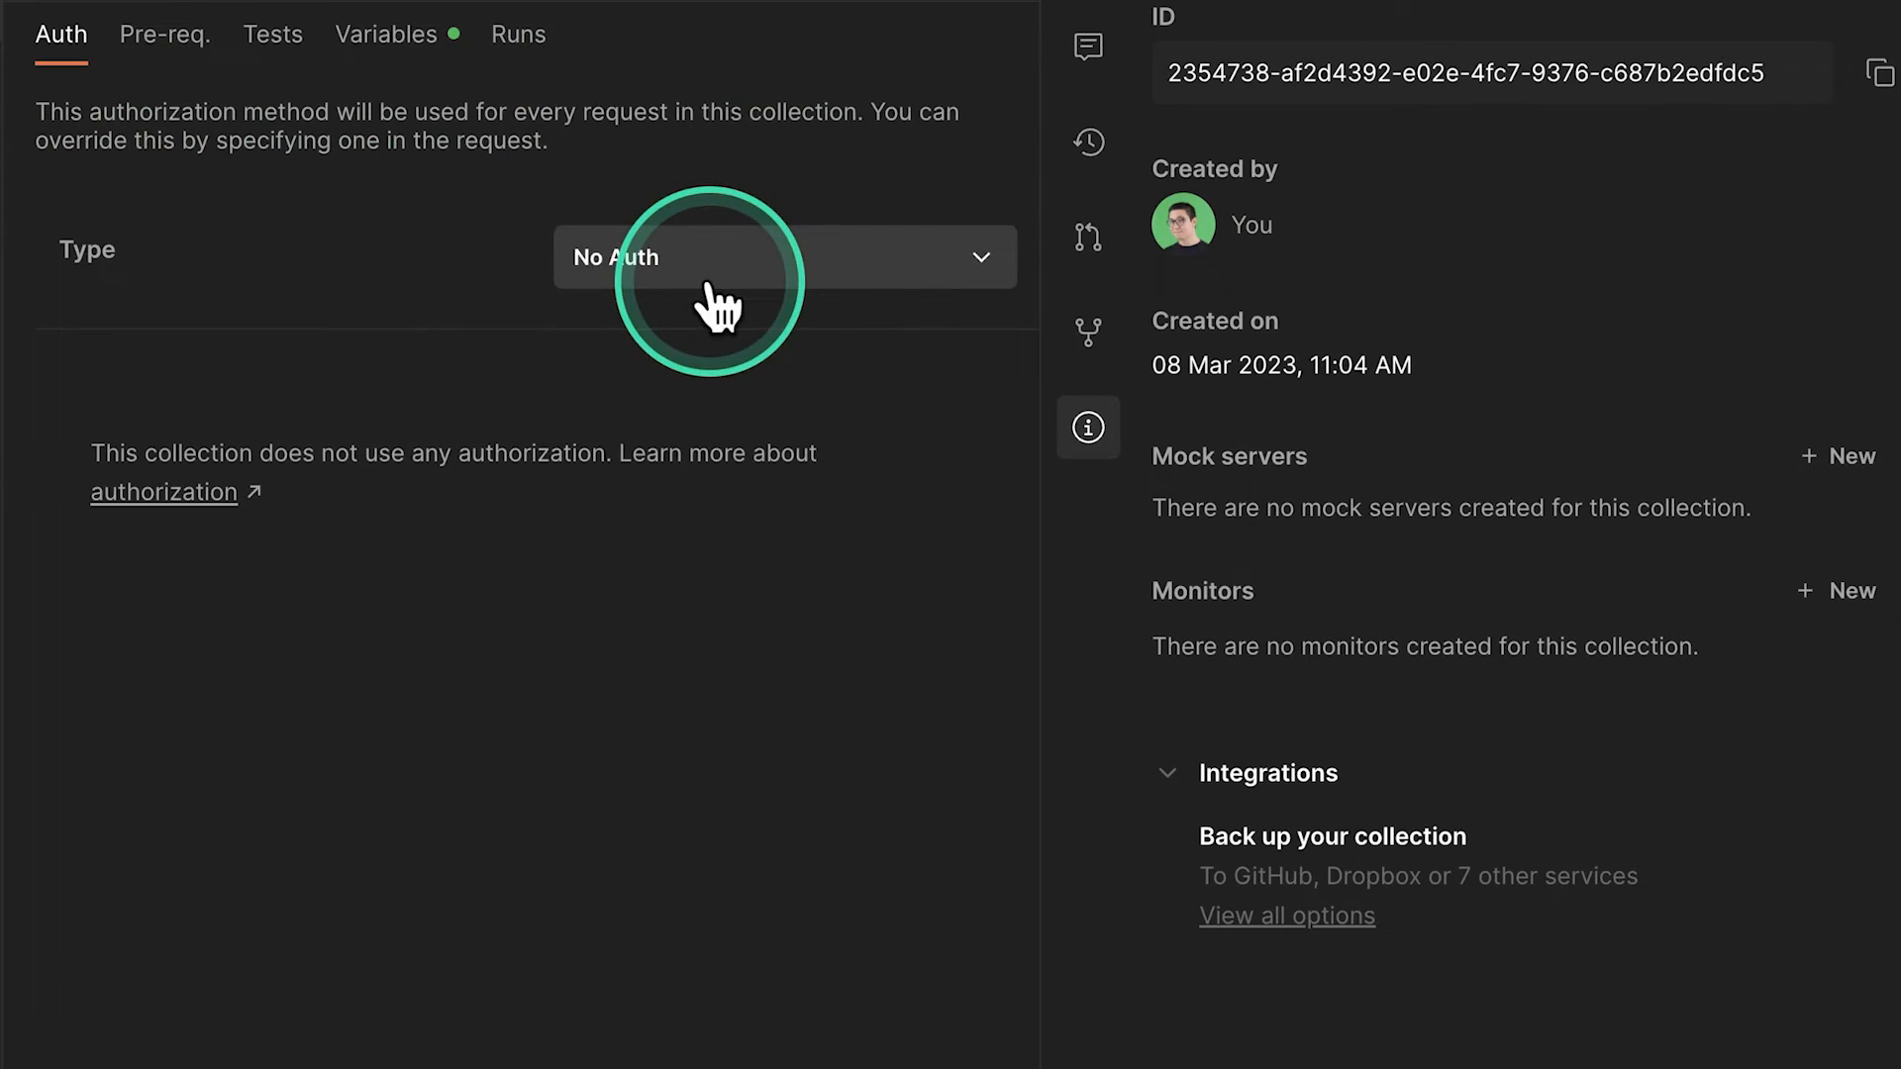
click(783, 255)
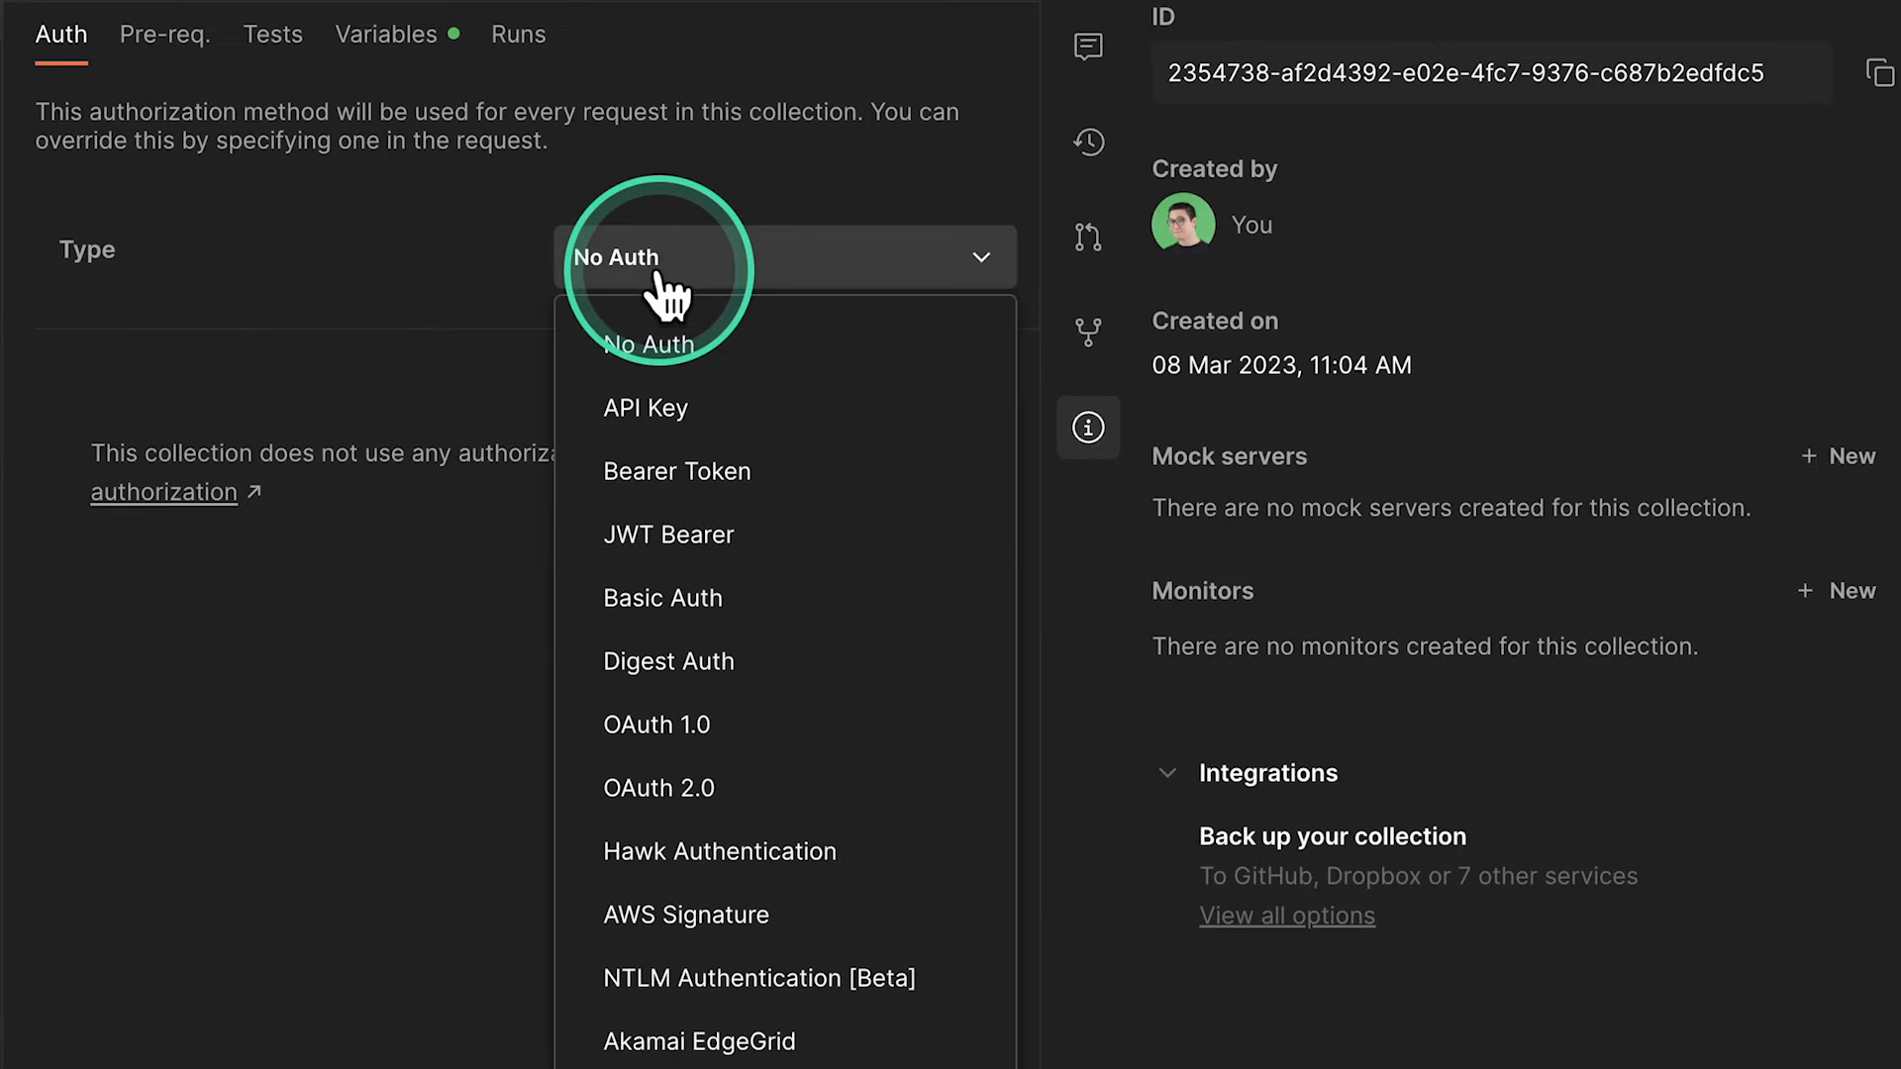
mouse_move(727, 509)
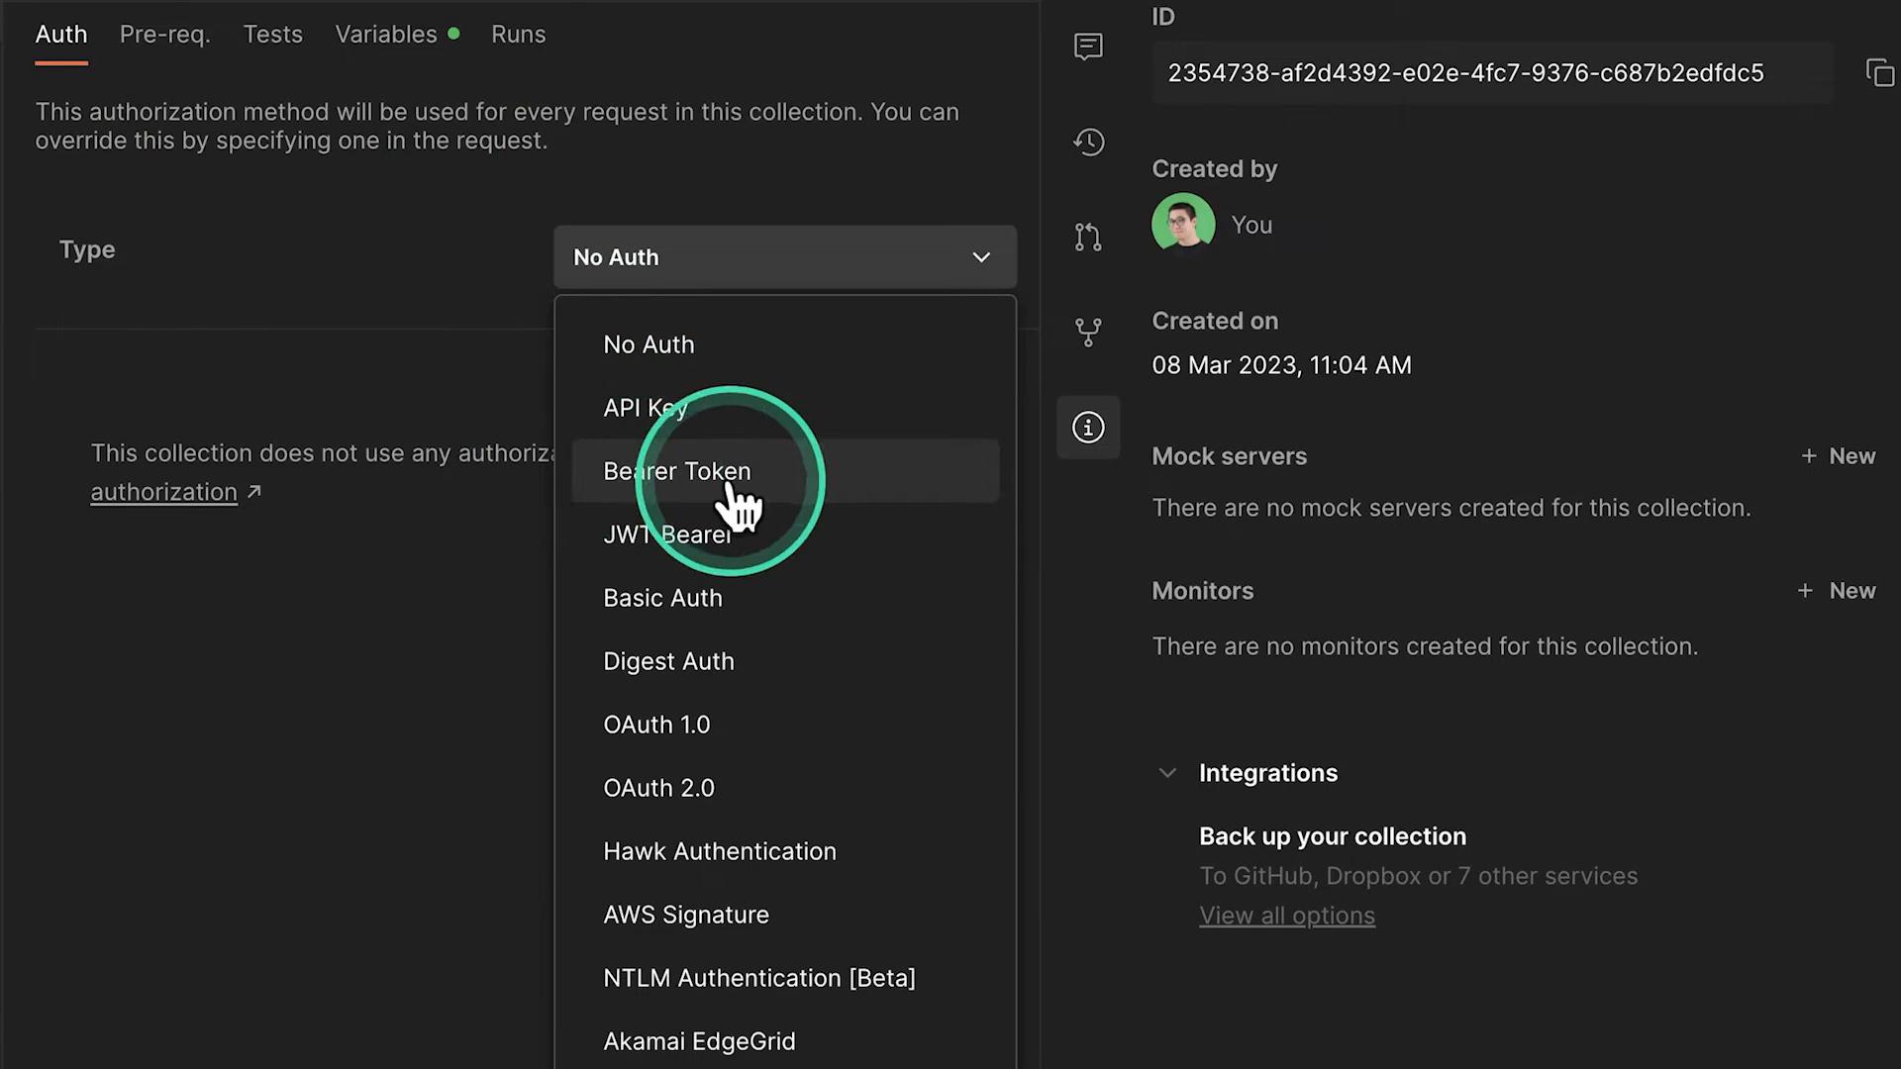
click(680, 471)
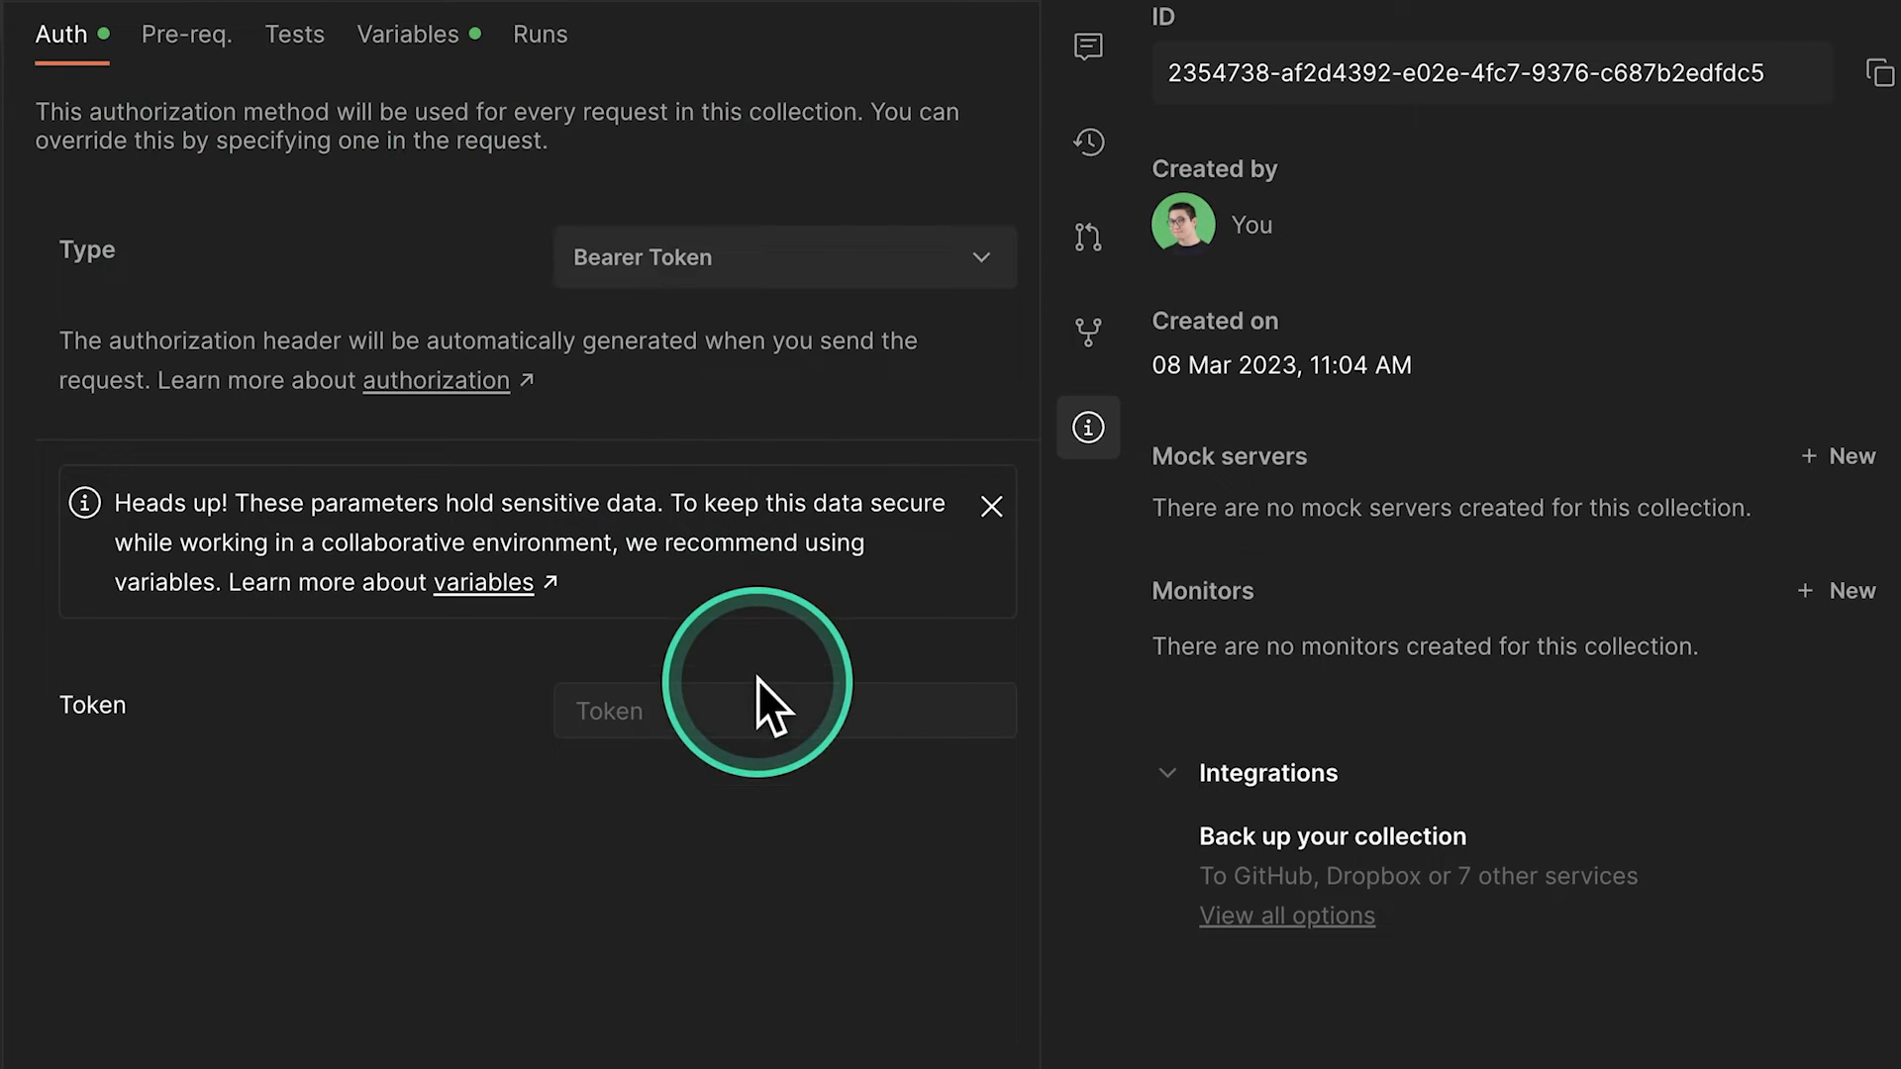
mouse_move(670, 935)
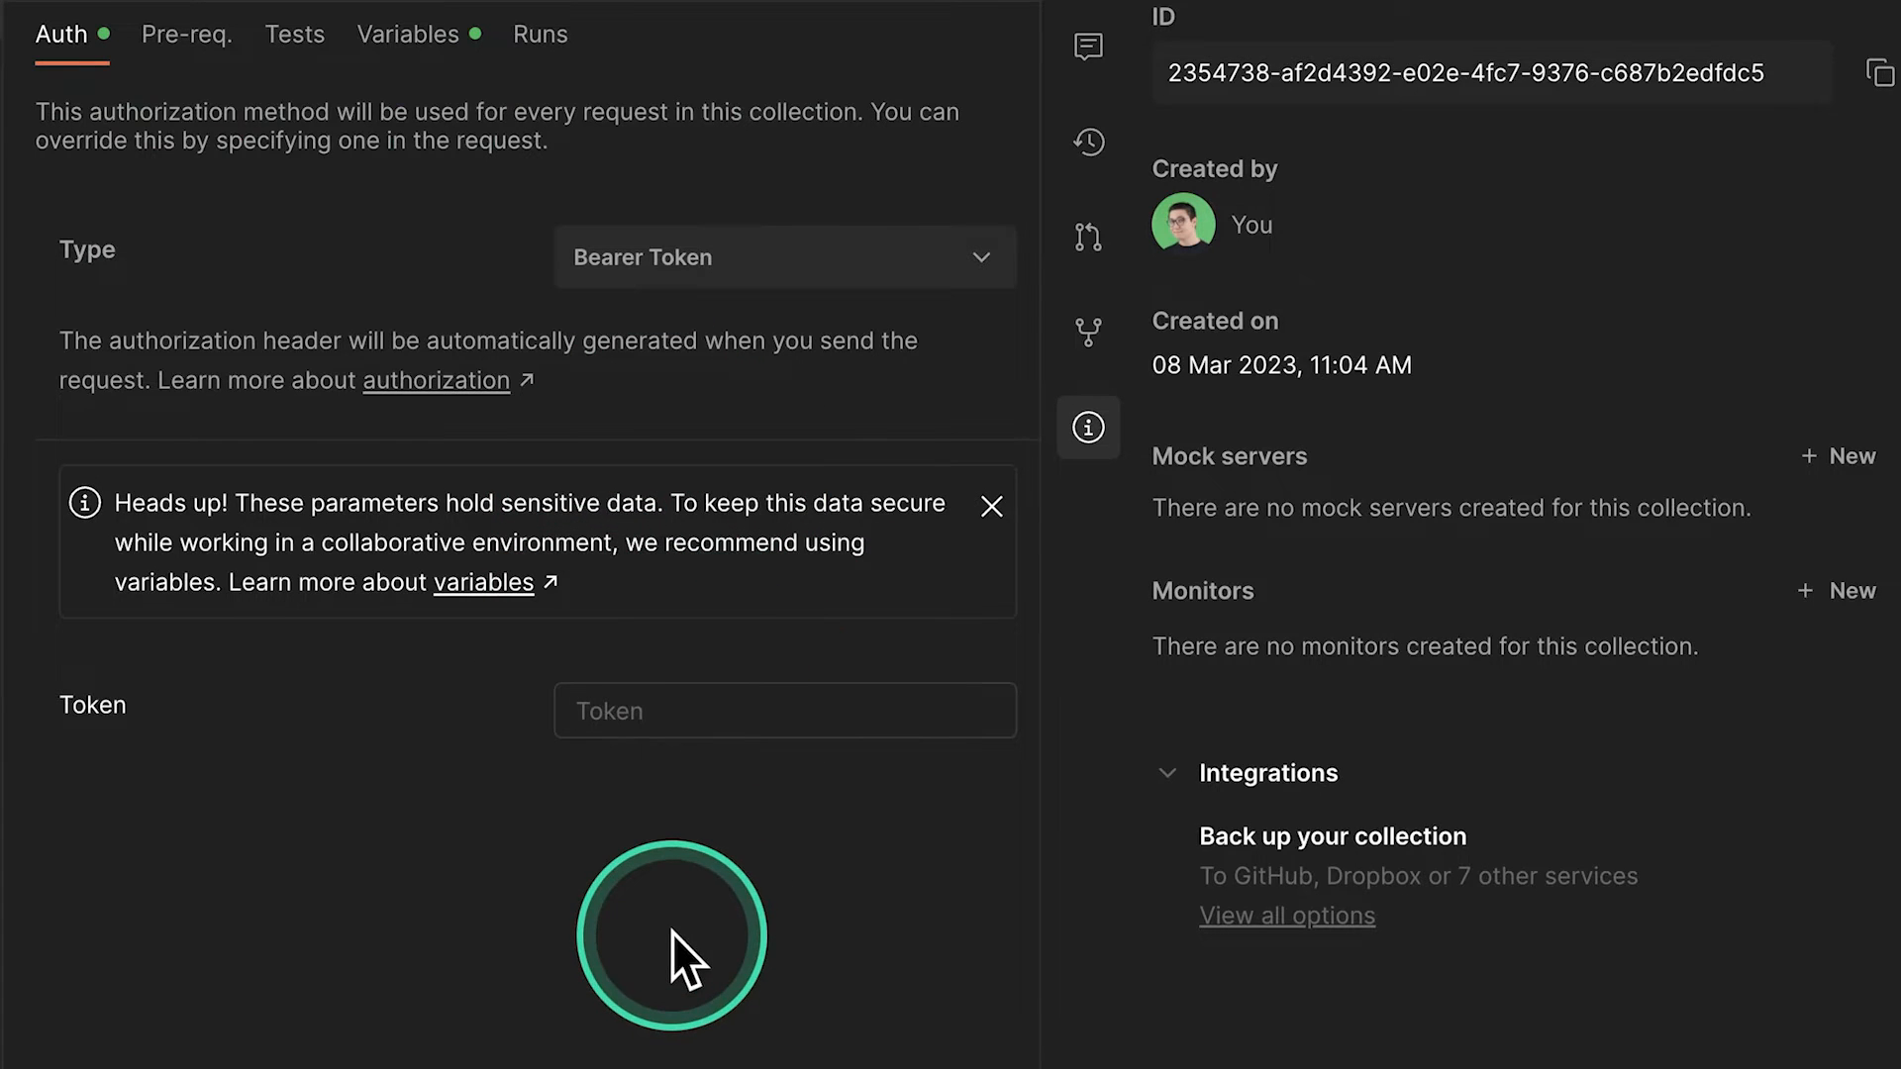
text({{)
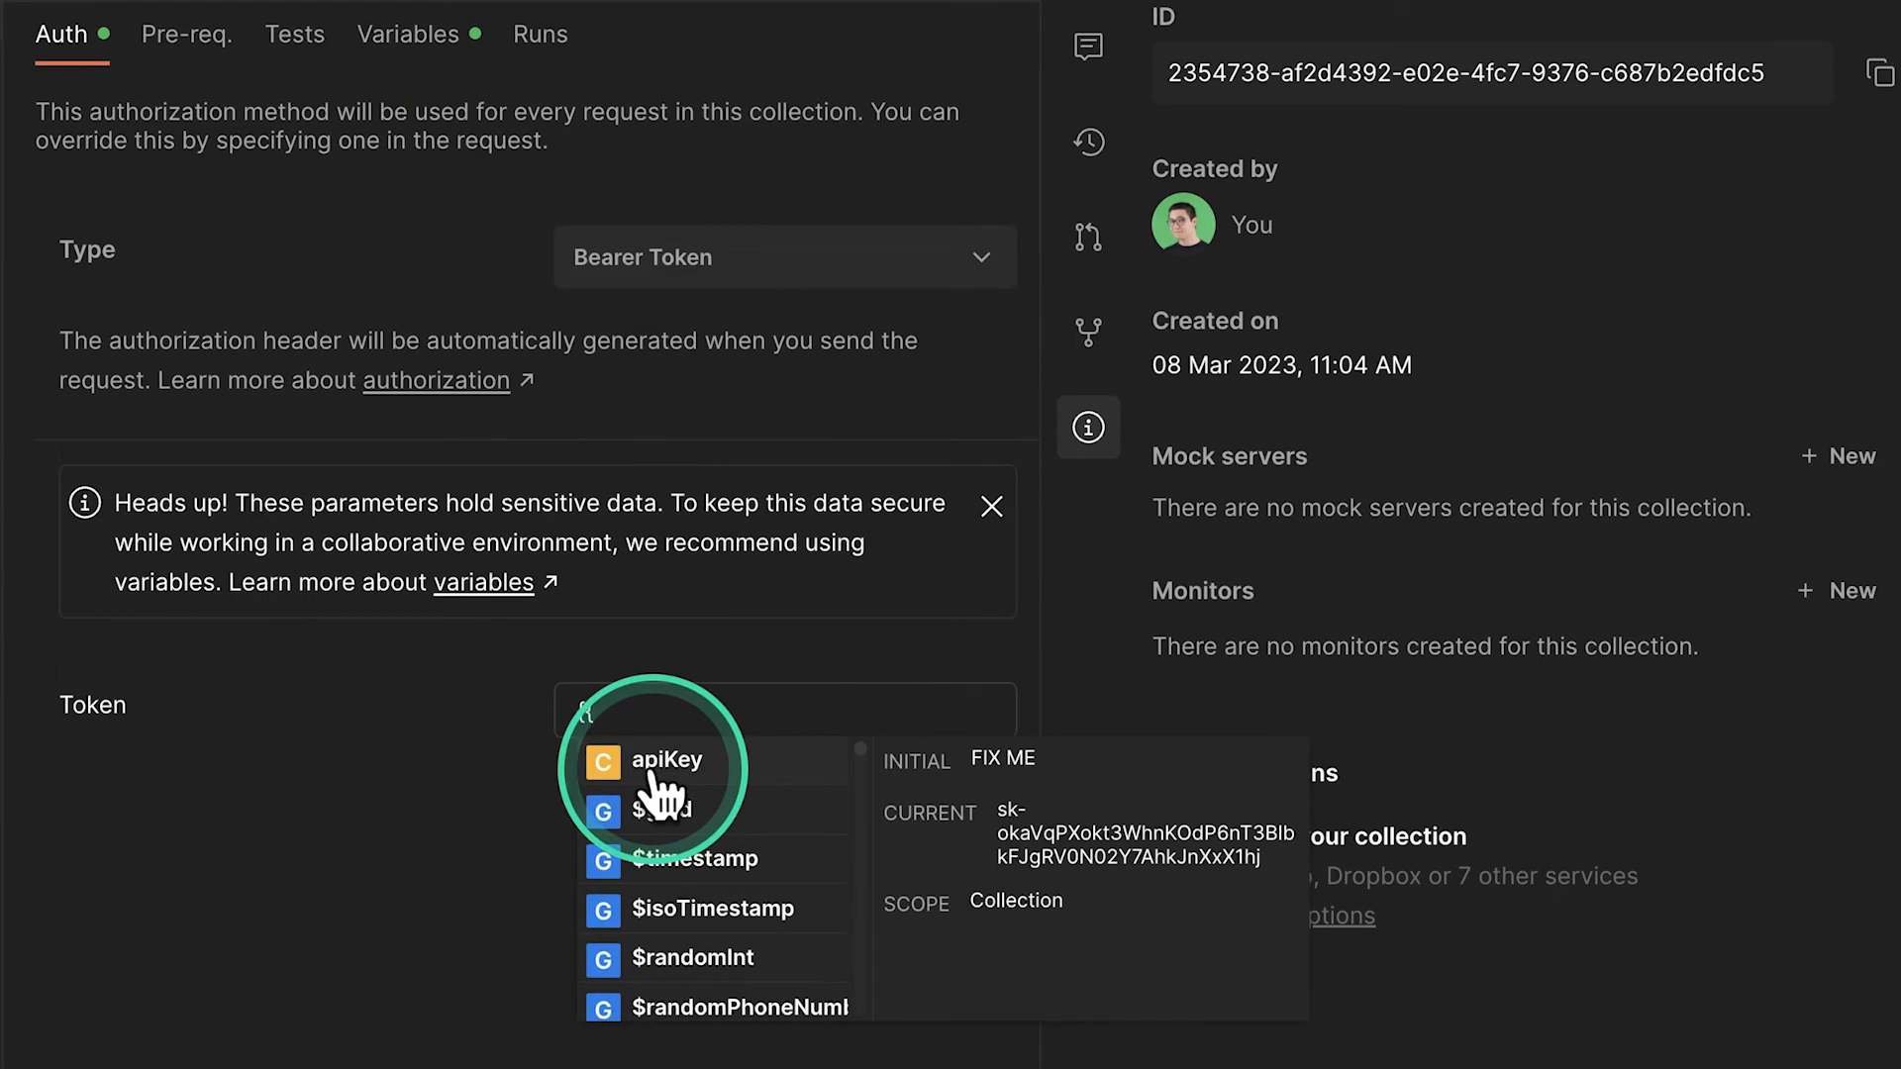
click(664, 761)
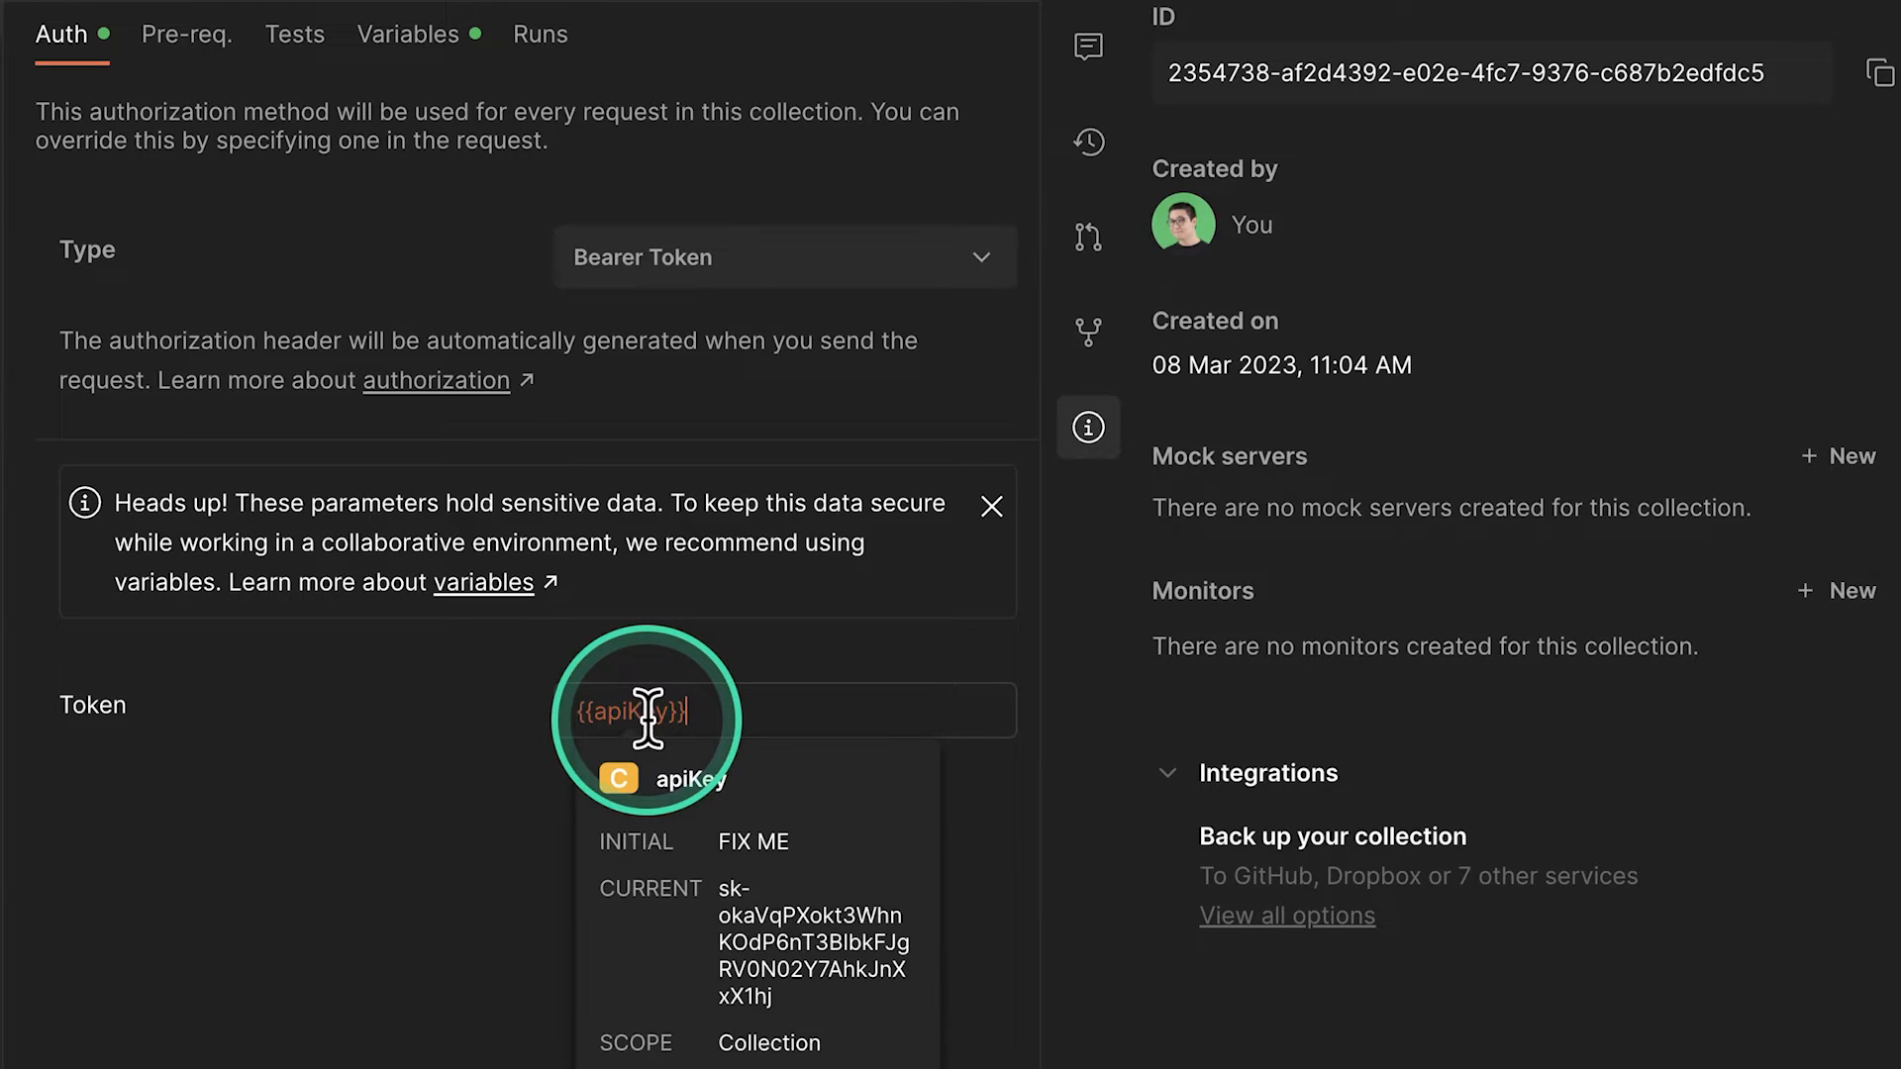
mouse_move(697, 976)
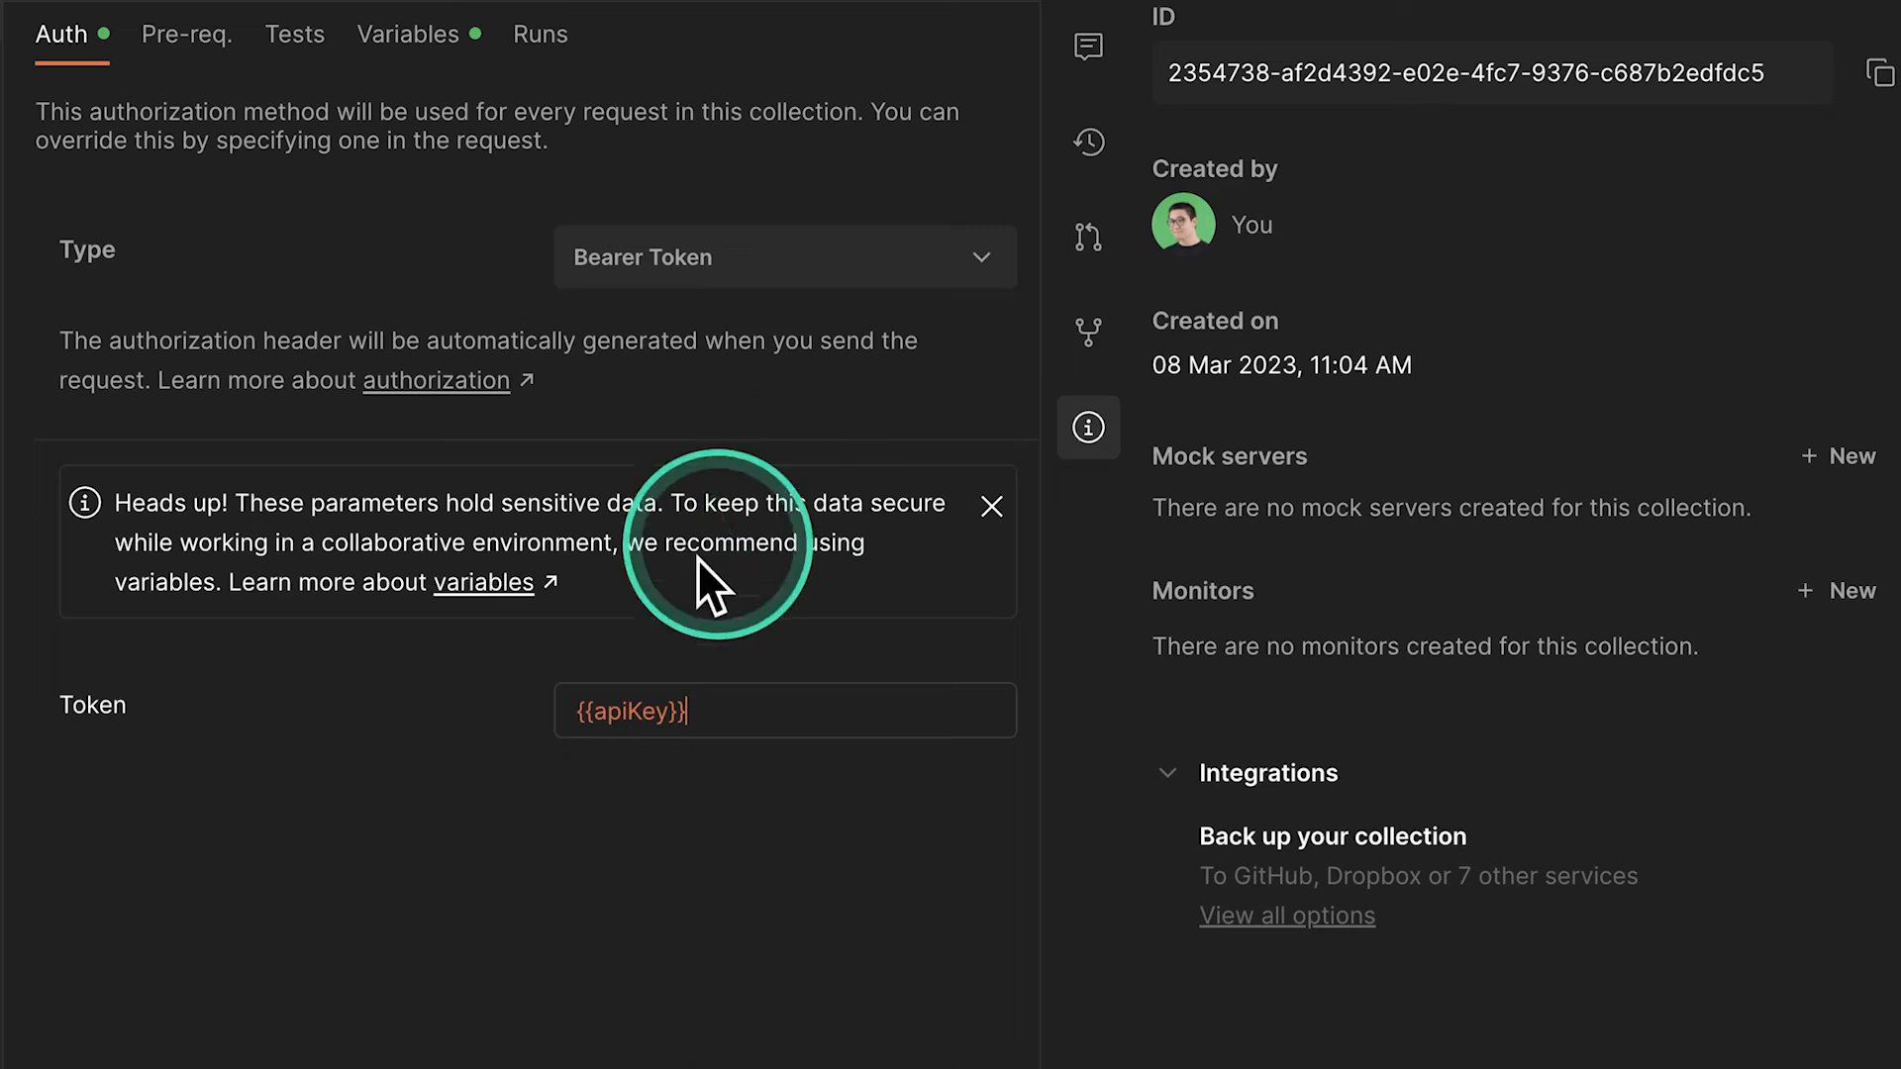
click(654, 44)
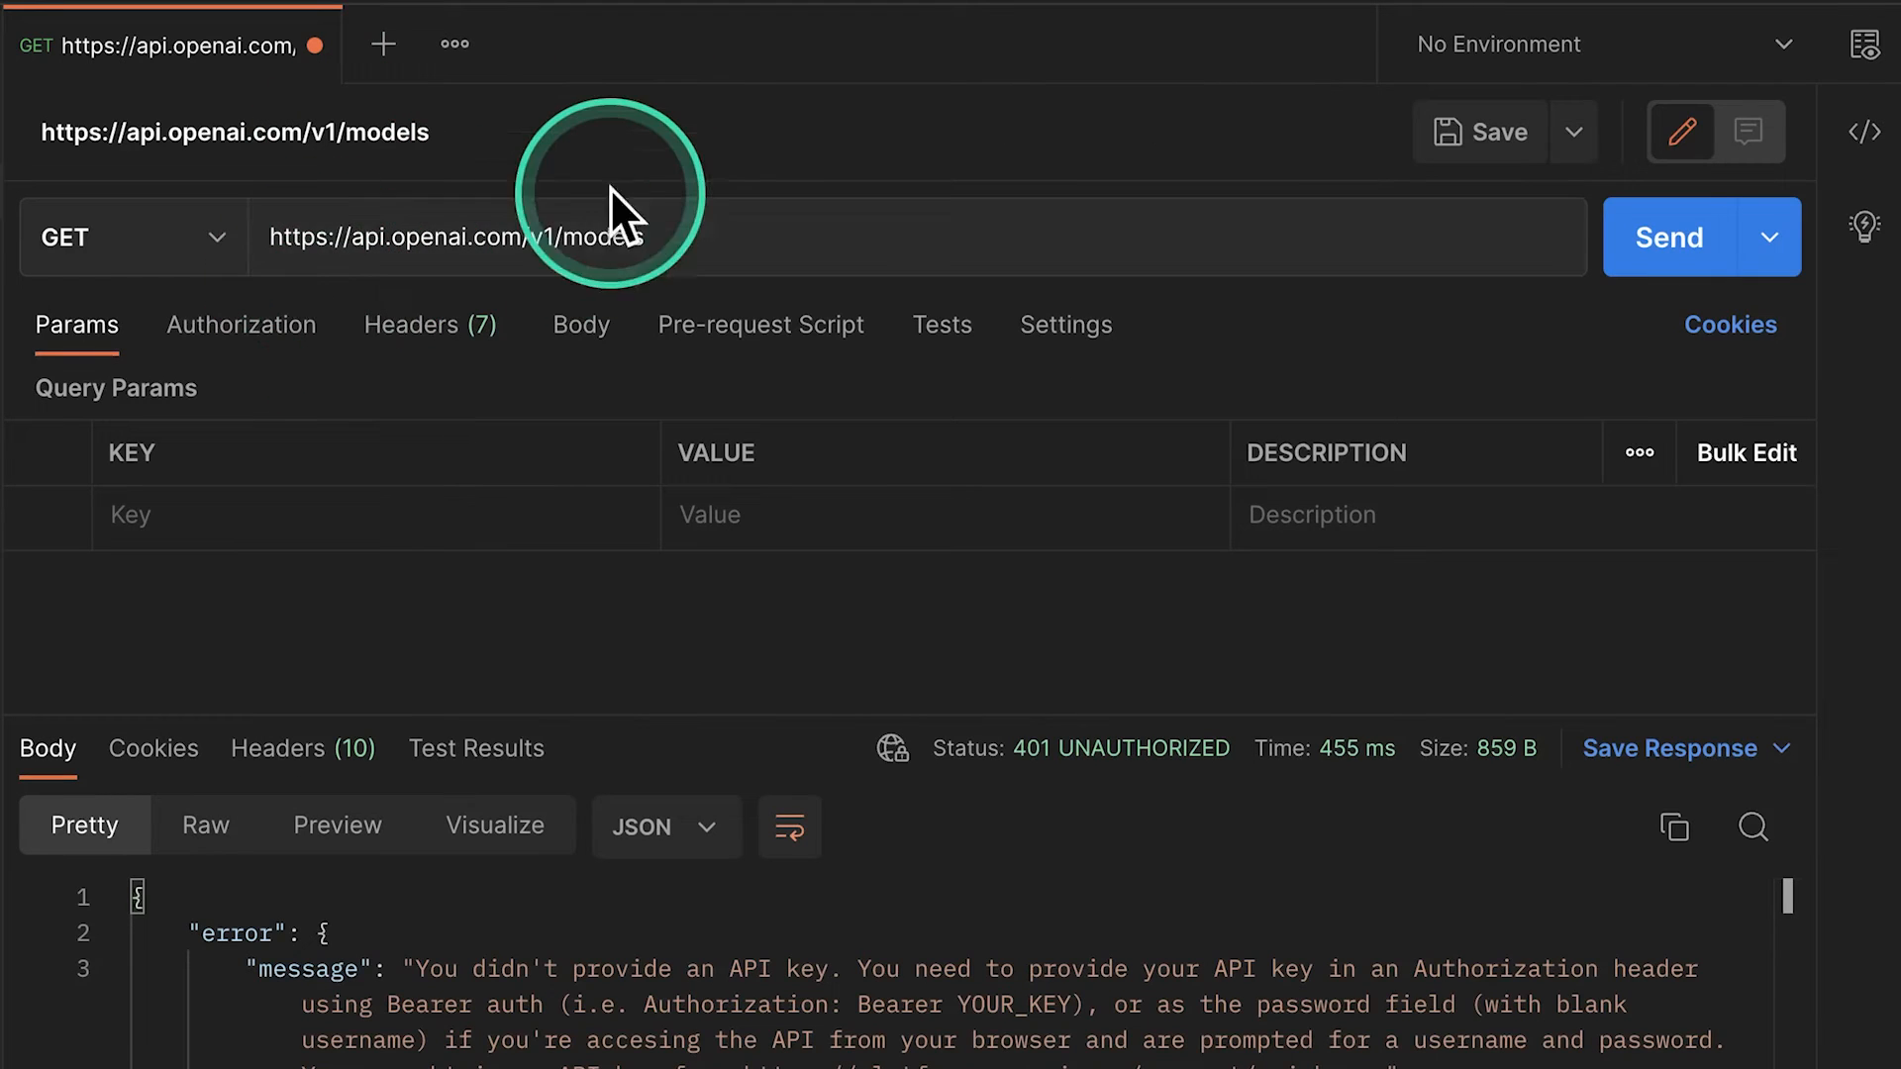
mouse_move(631, 170)
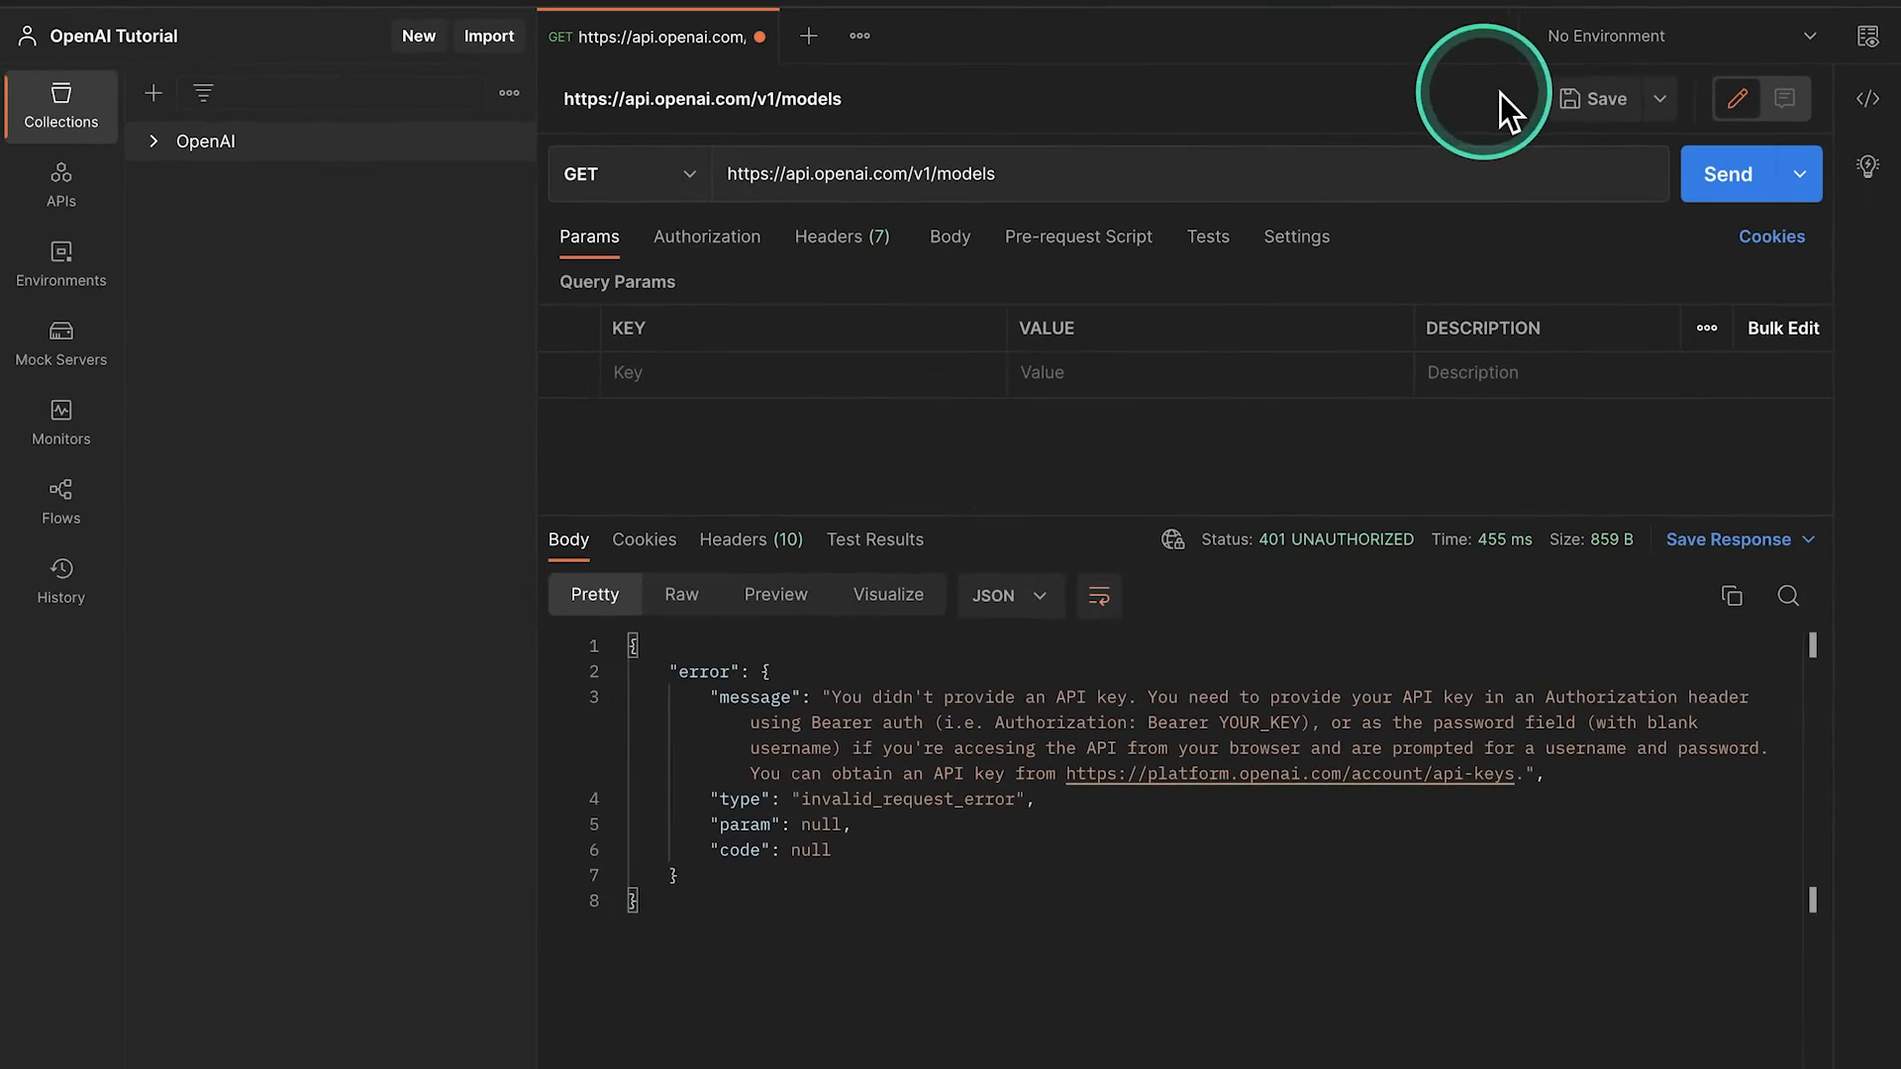
Save the models request as 'Get models' in the OpenAI collection.
click(1599, 98)
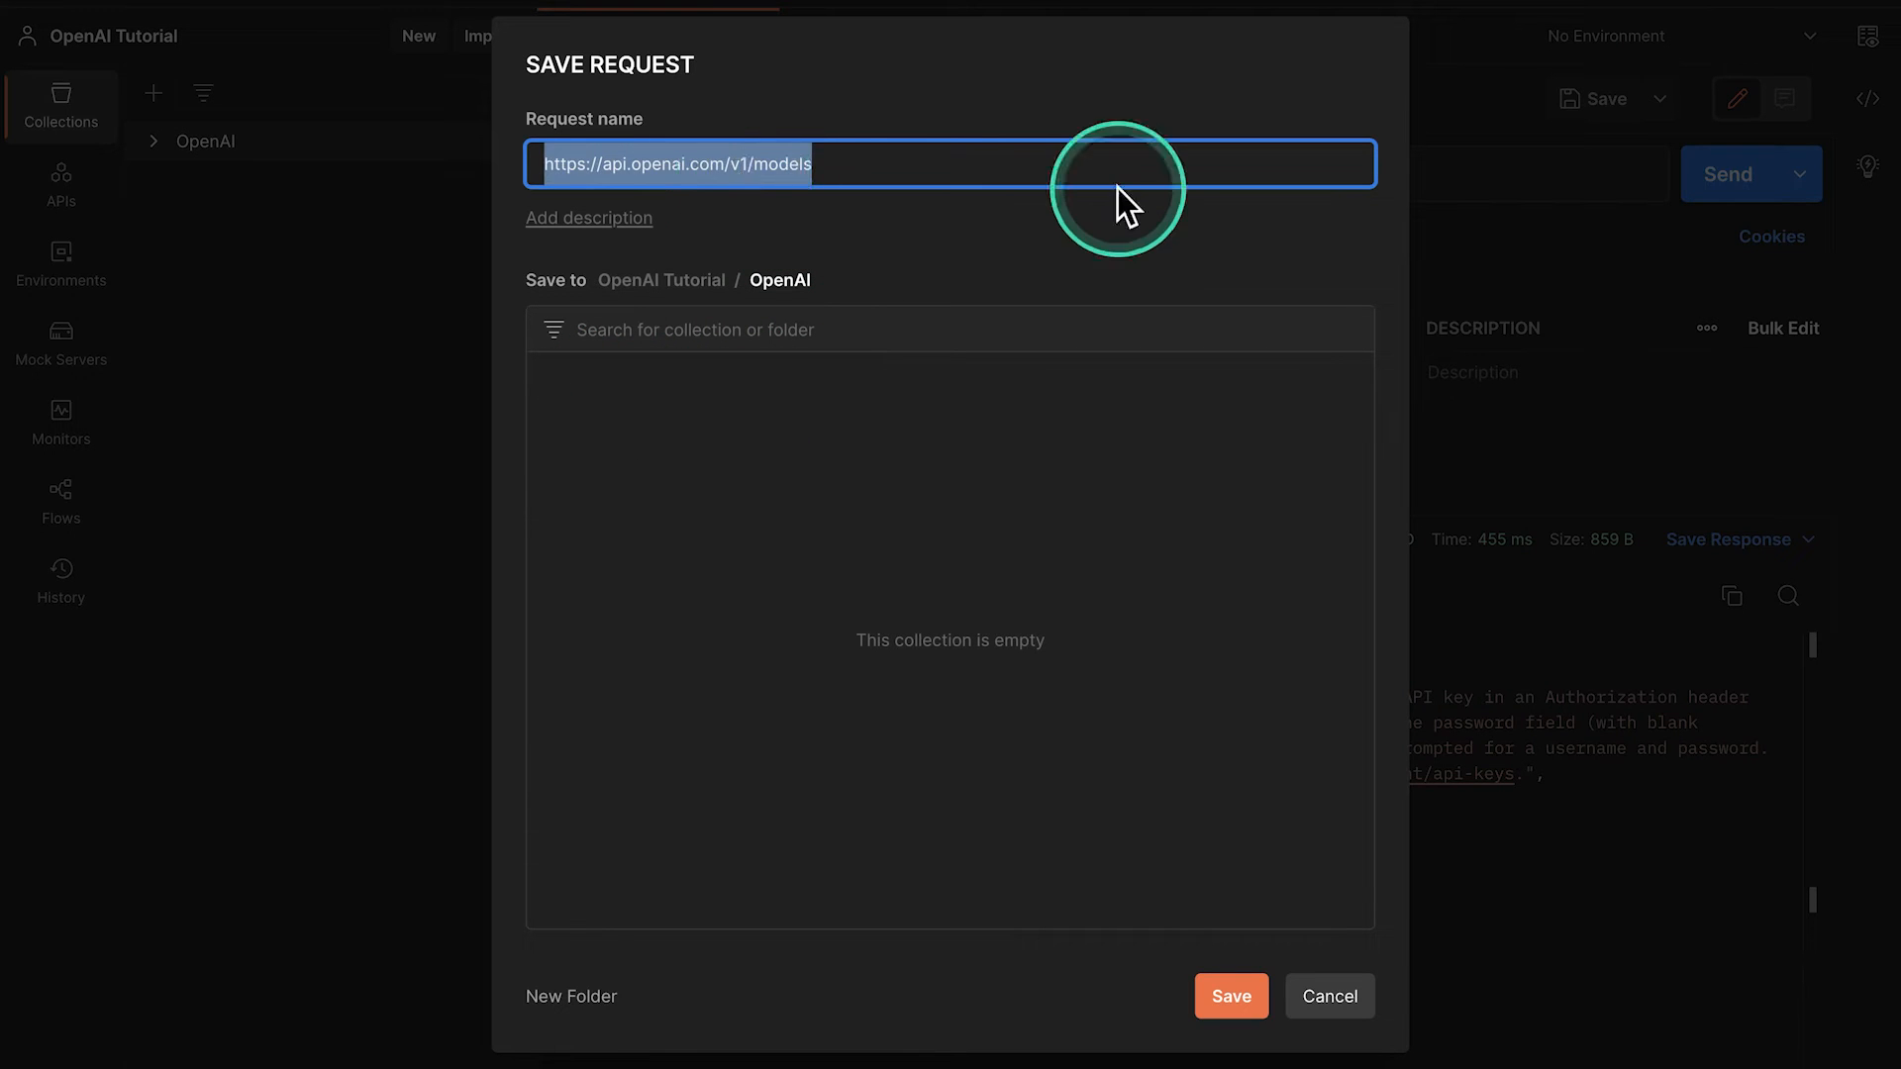
text(Get models)
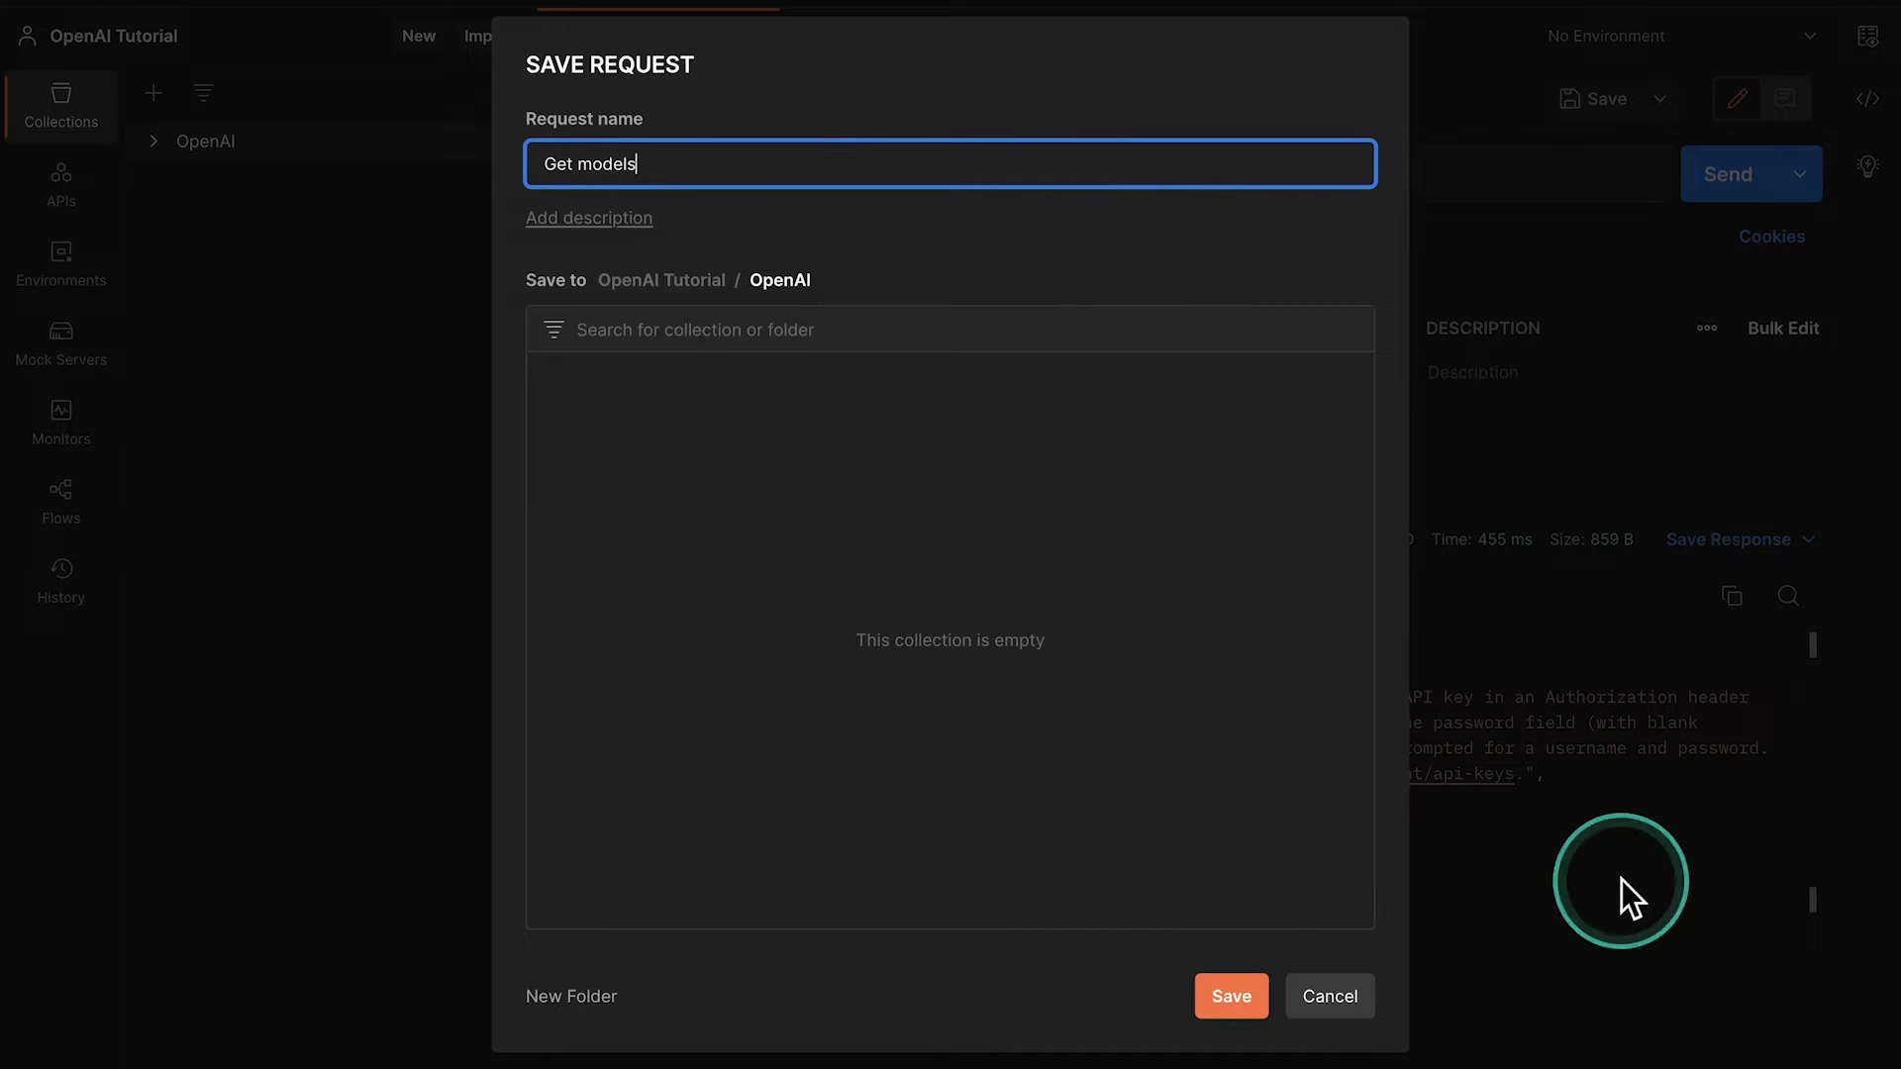
click(1229, 995)
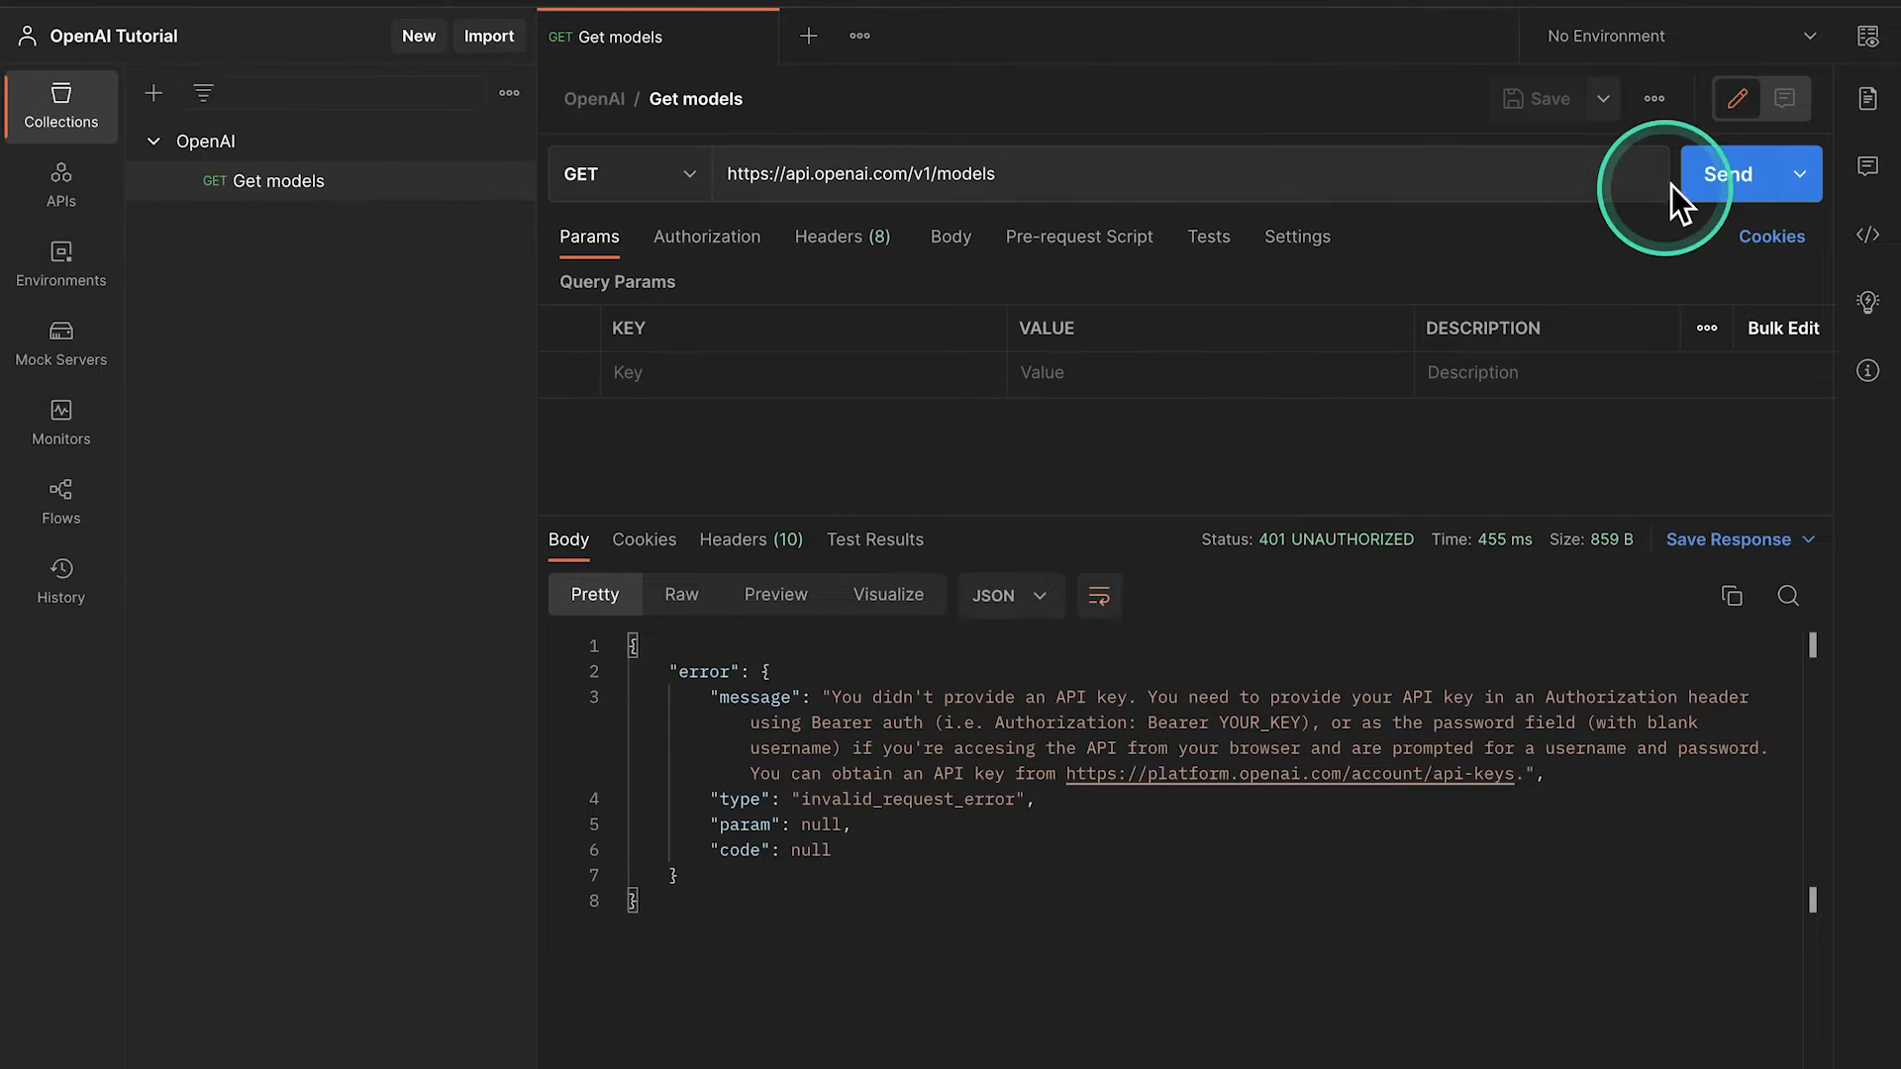
Resend Get models for 200 OK and search the response for gpt-3.5-turbo.
click(1727, 174)
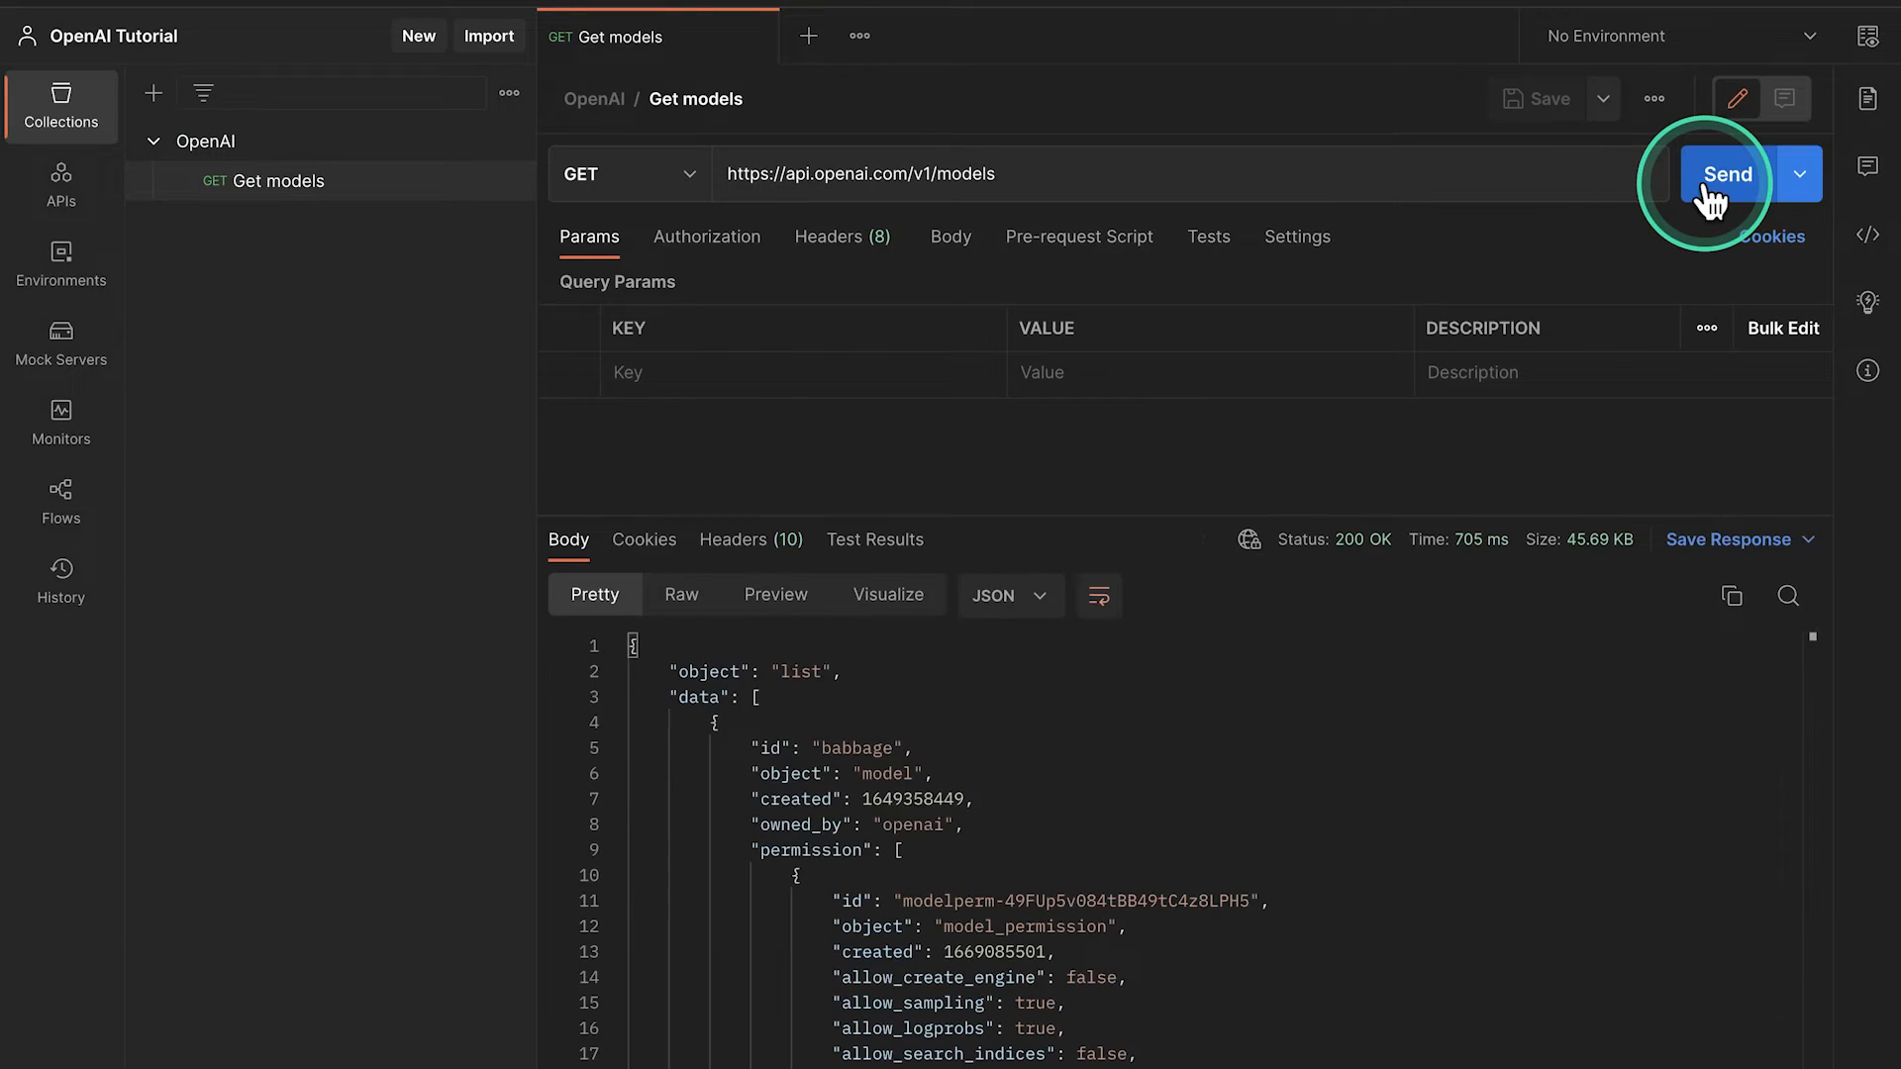
scroll(down, 3)
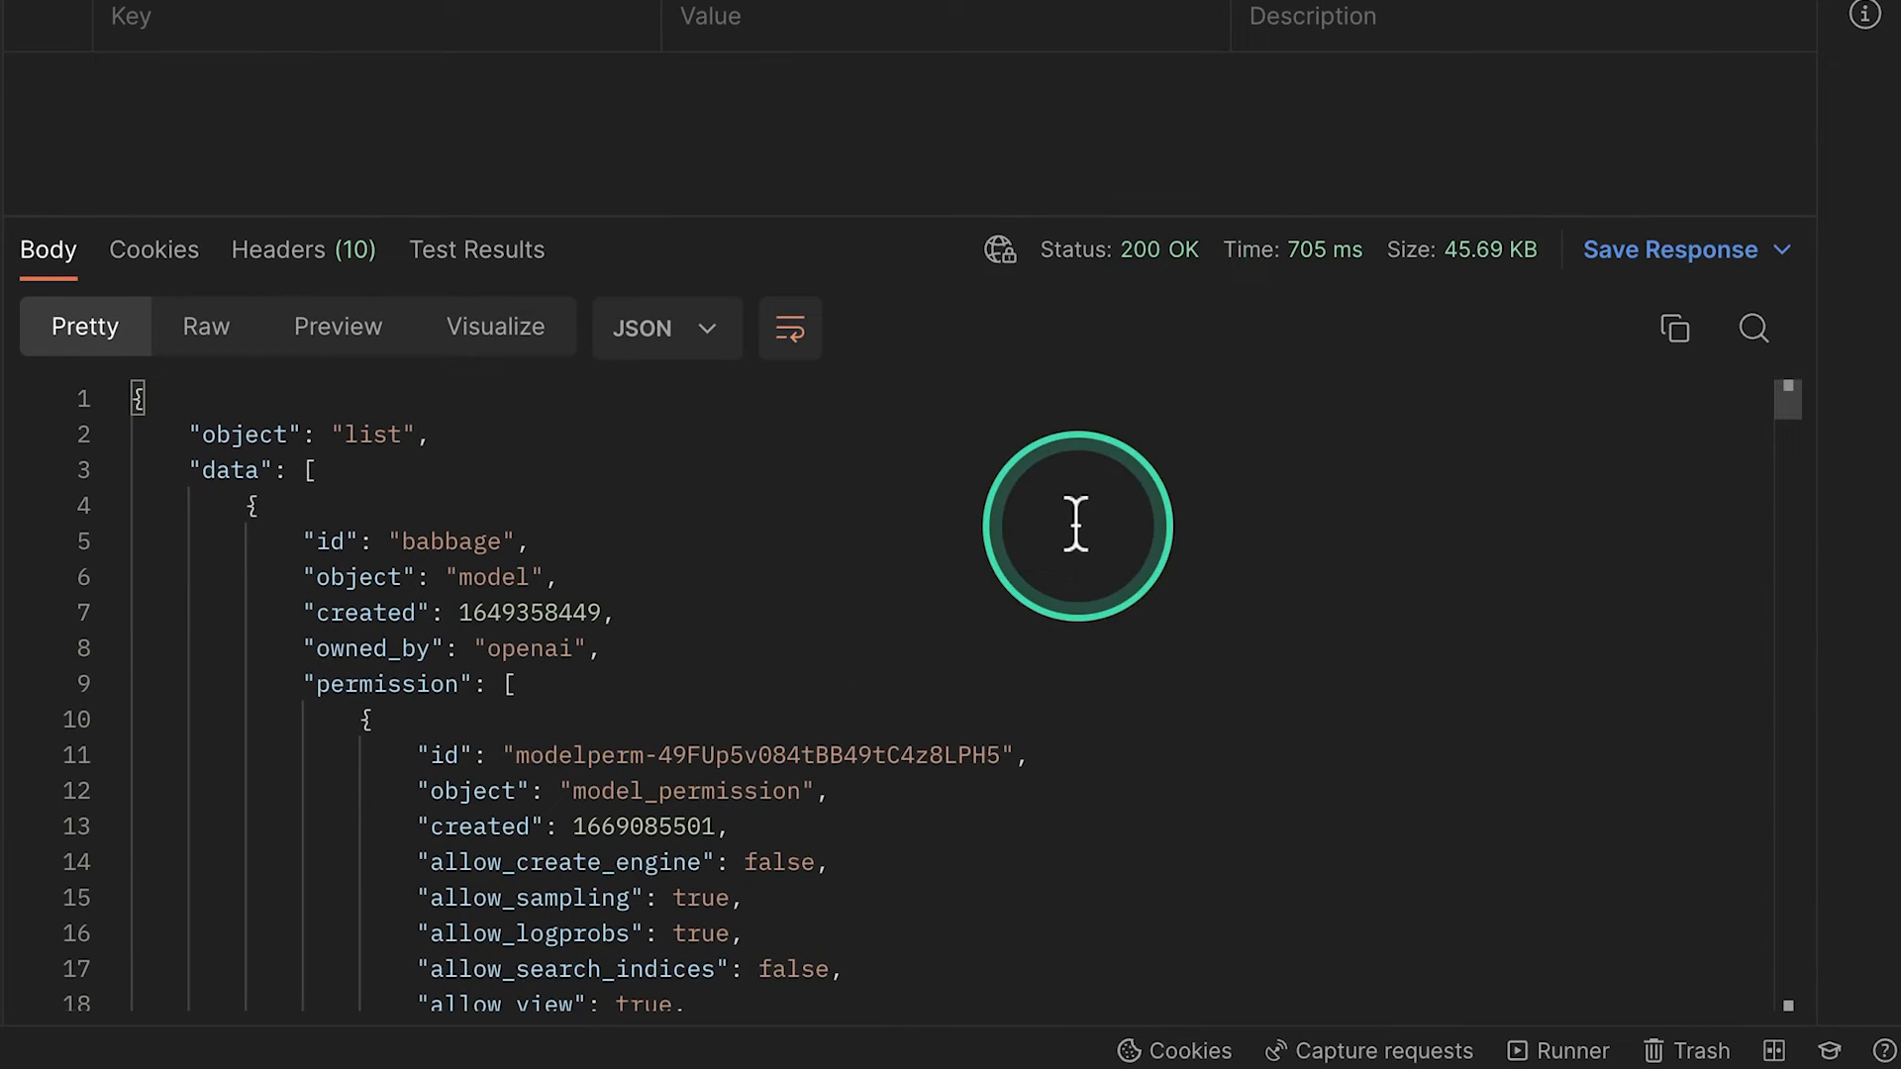
mouse_move(1418, 506)
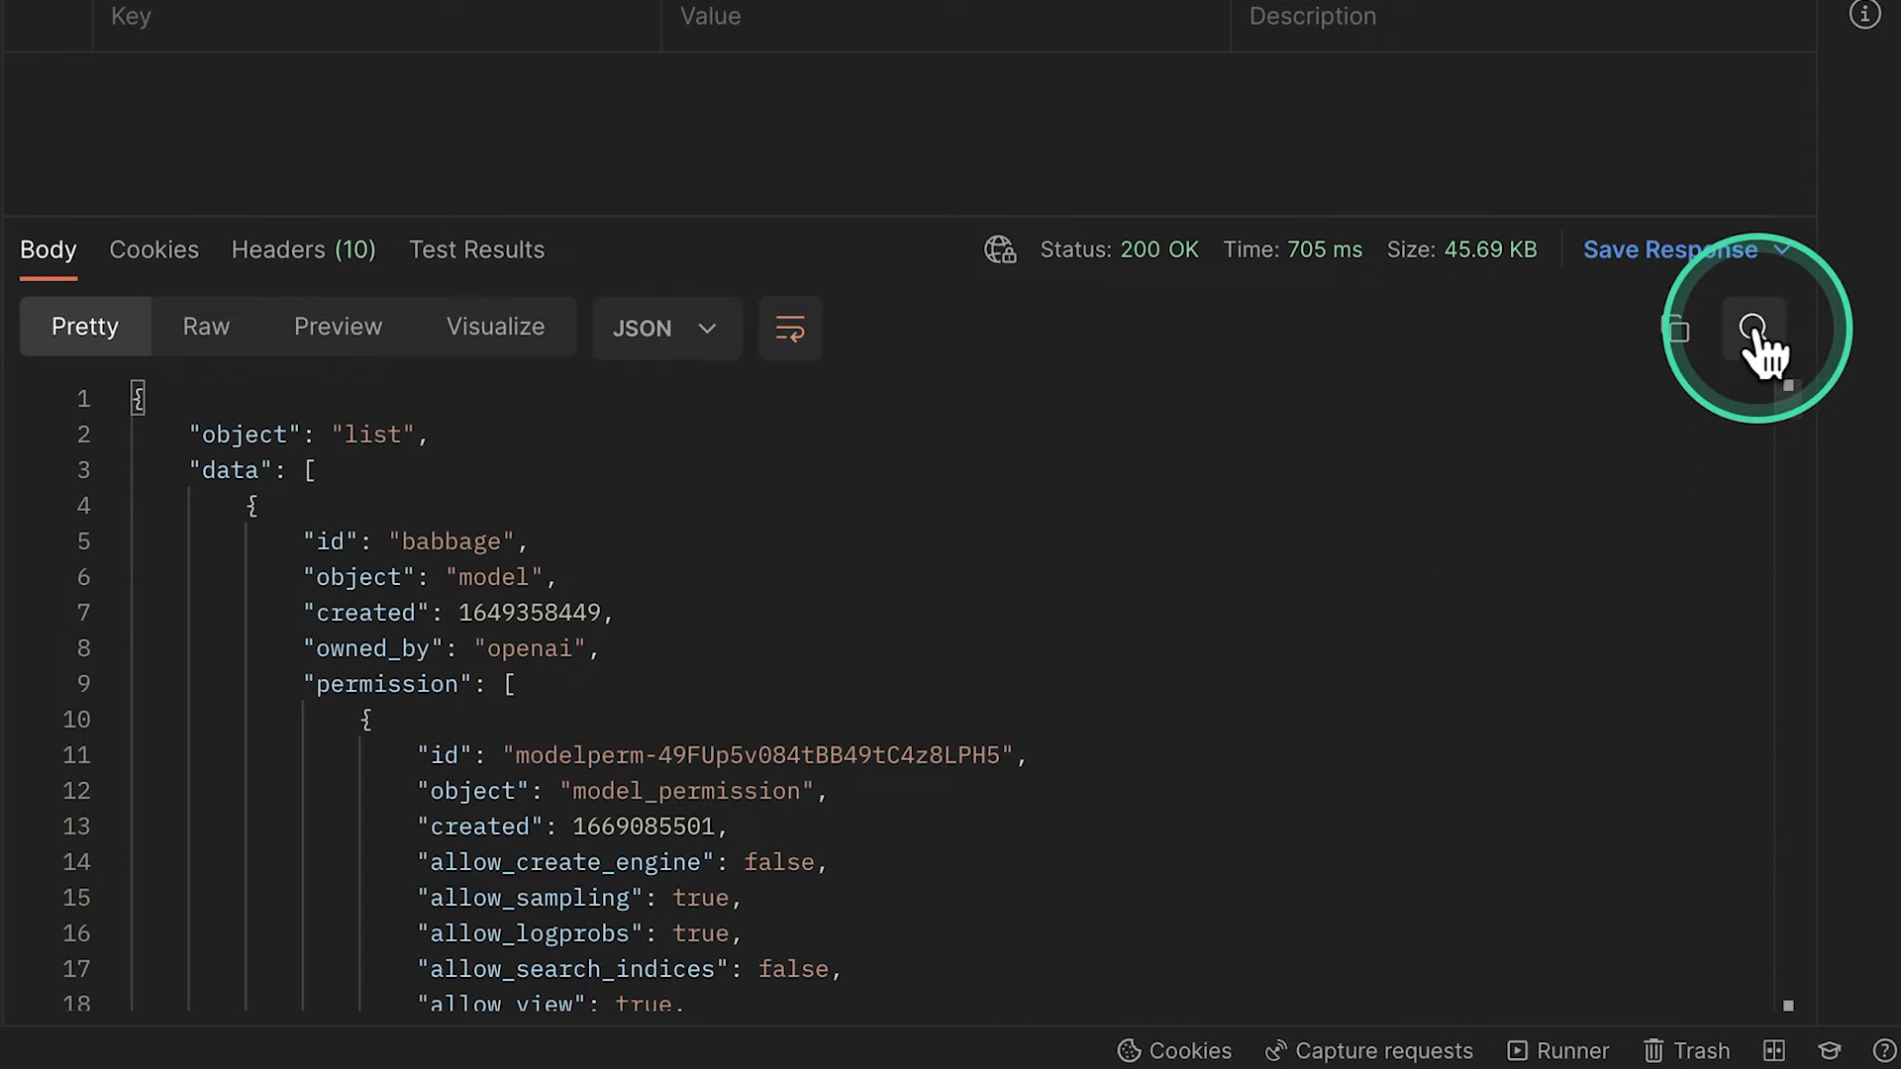
click(1753, 328)
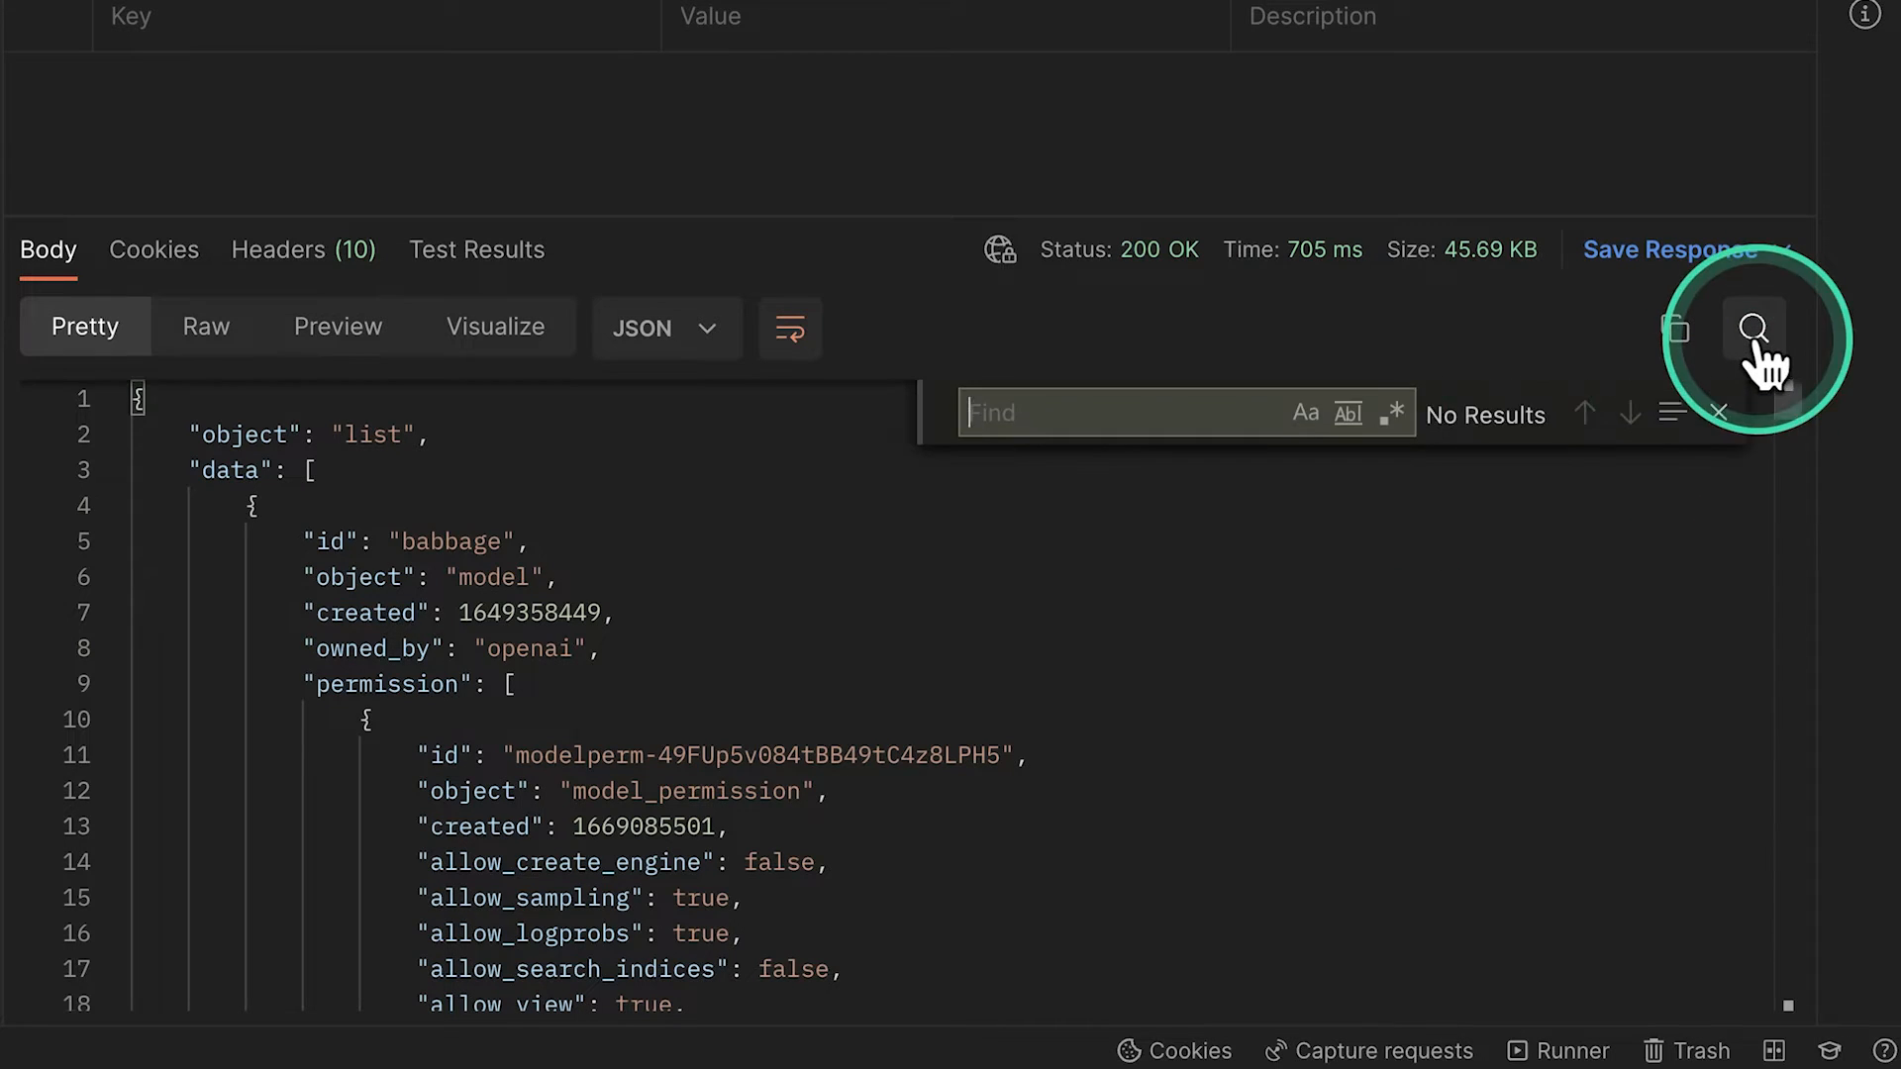
mouse_move(1437, 467)
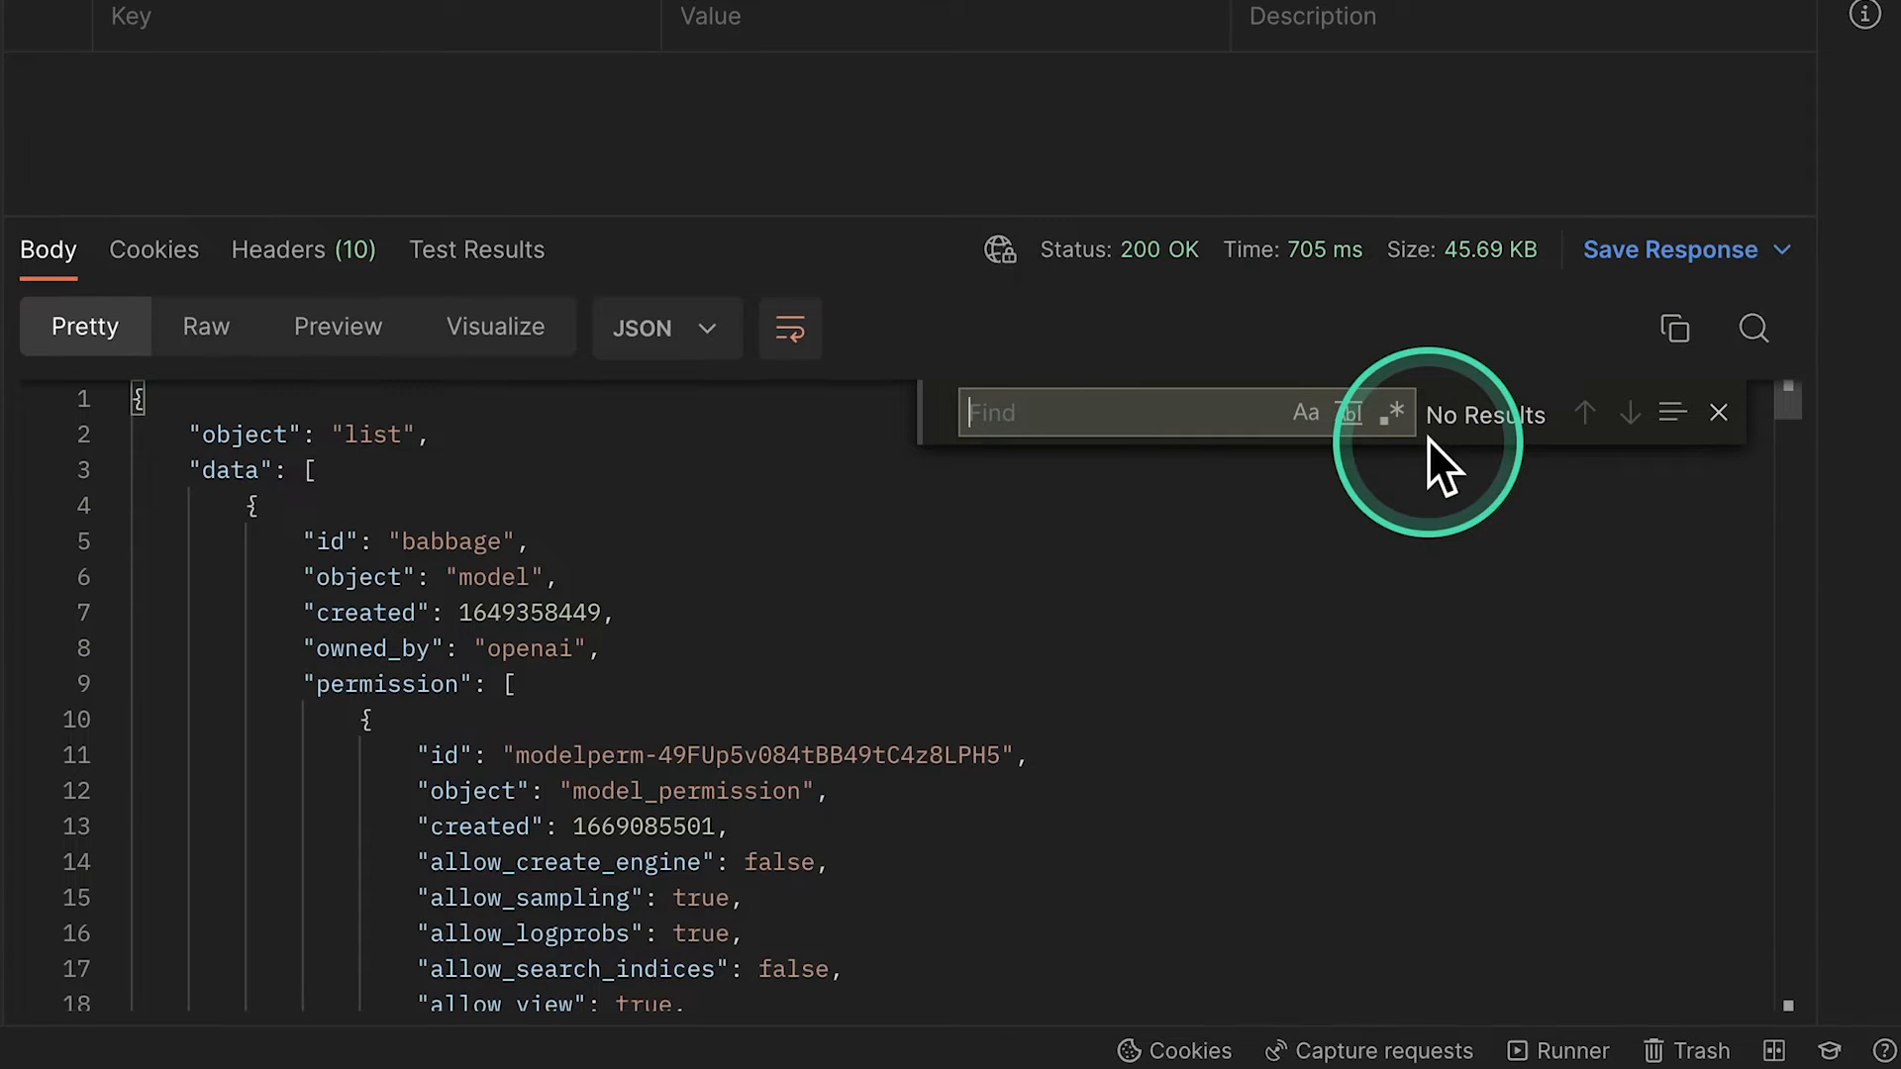
text(gpt-3.5-turbo)
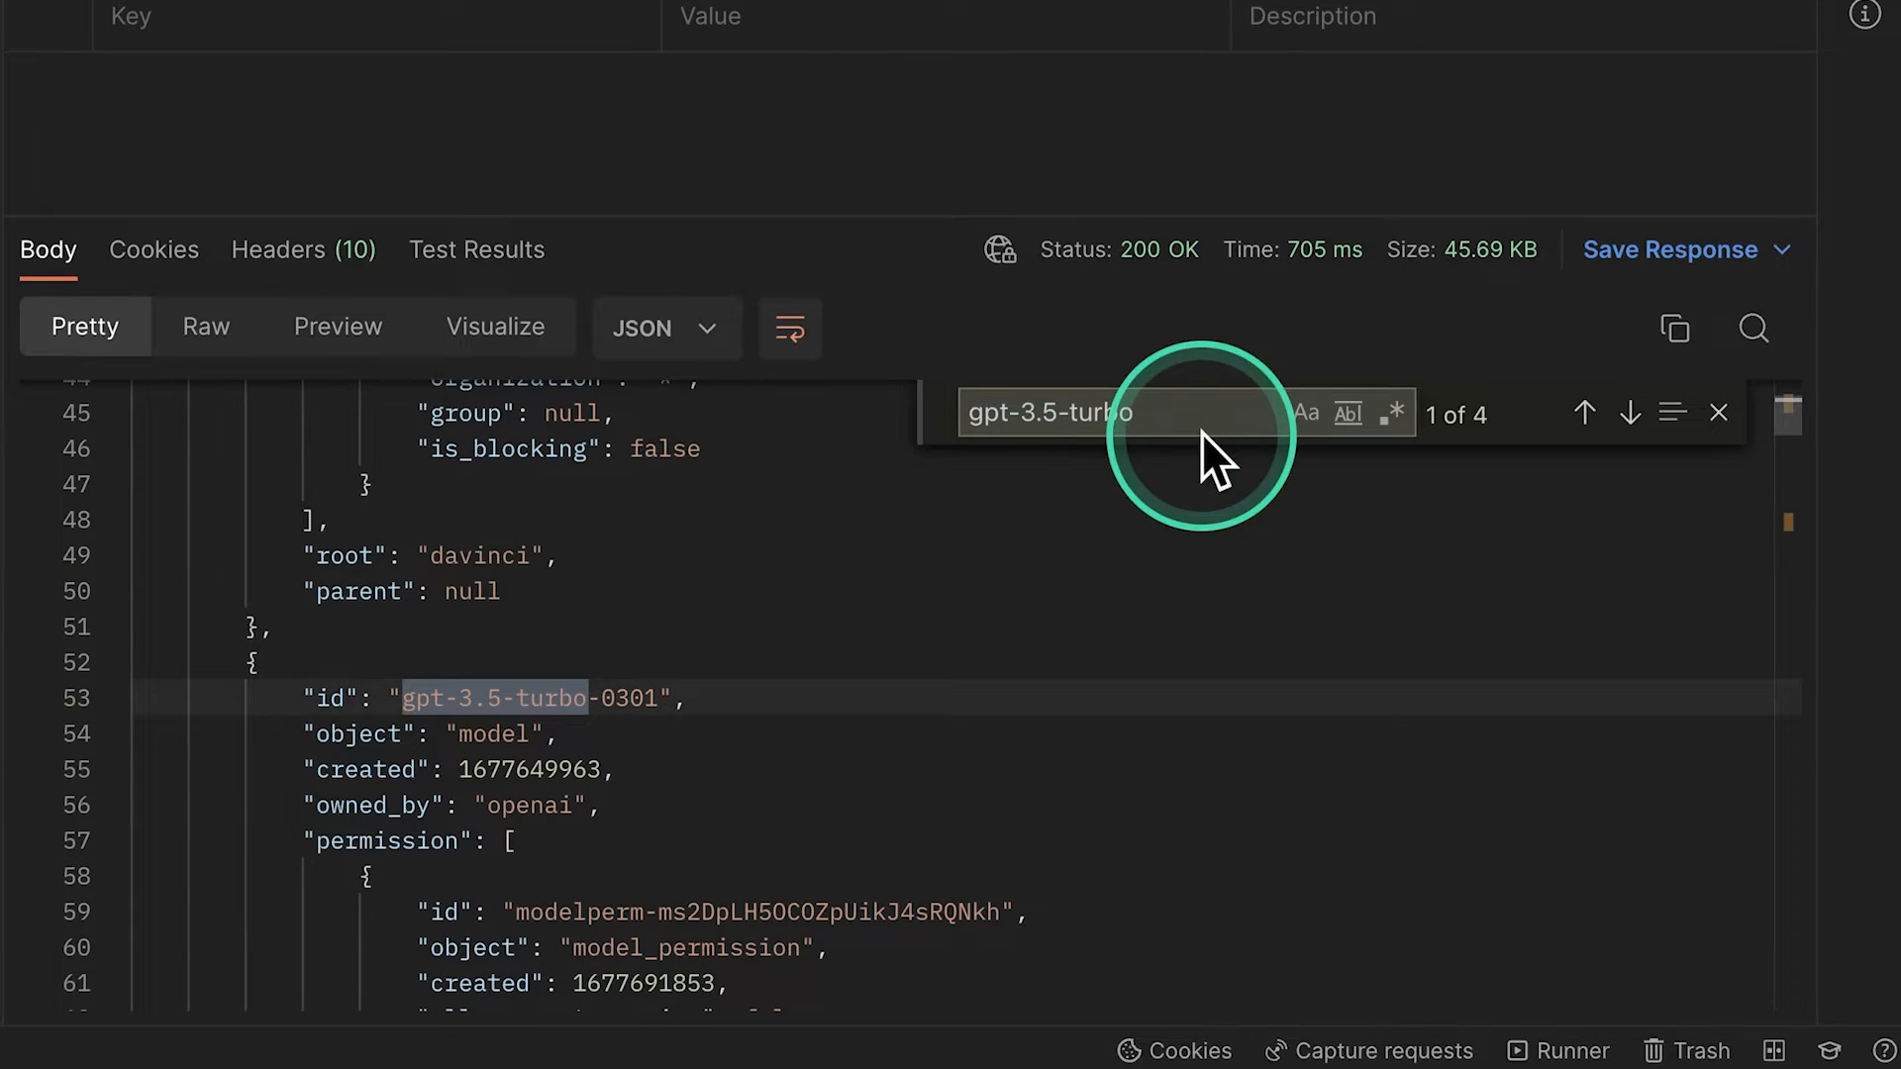
click(1630, 414)
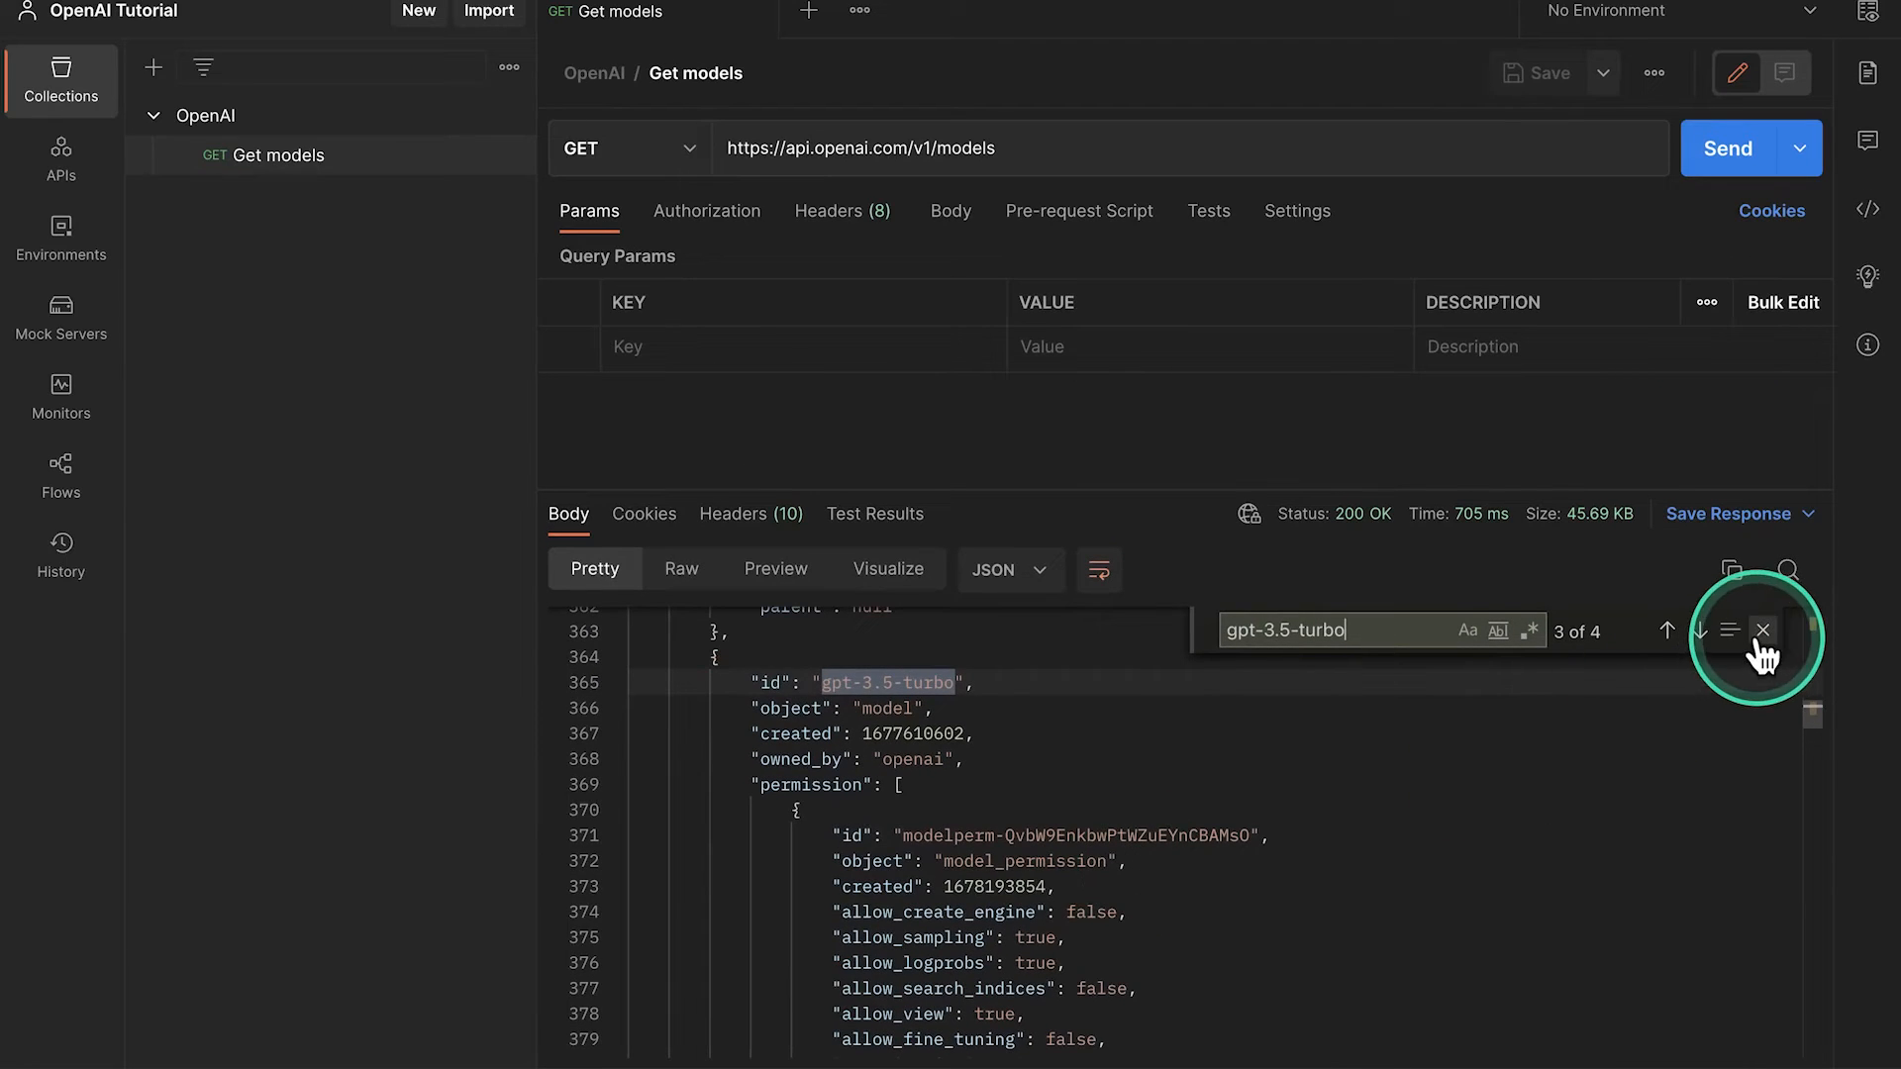
click(1762, 629)
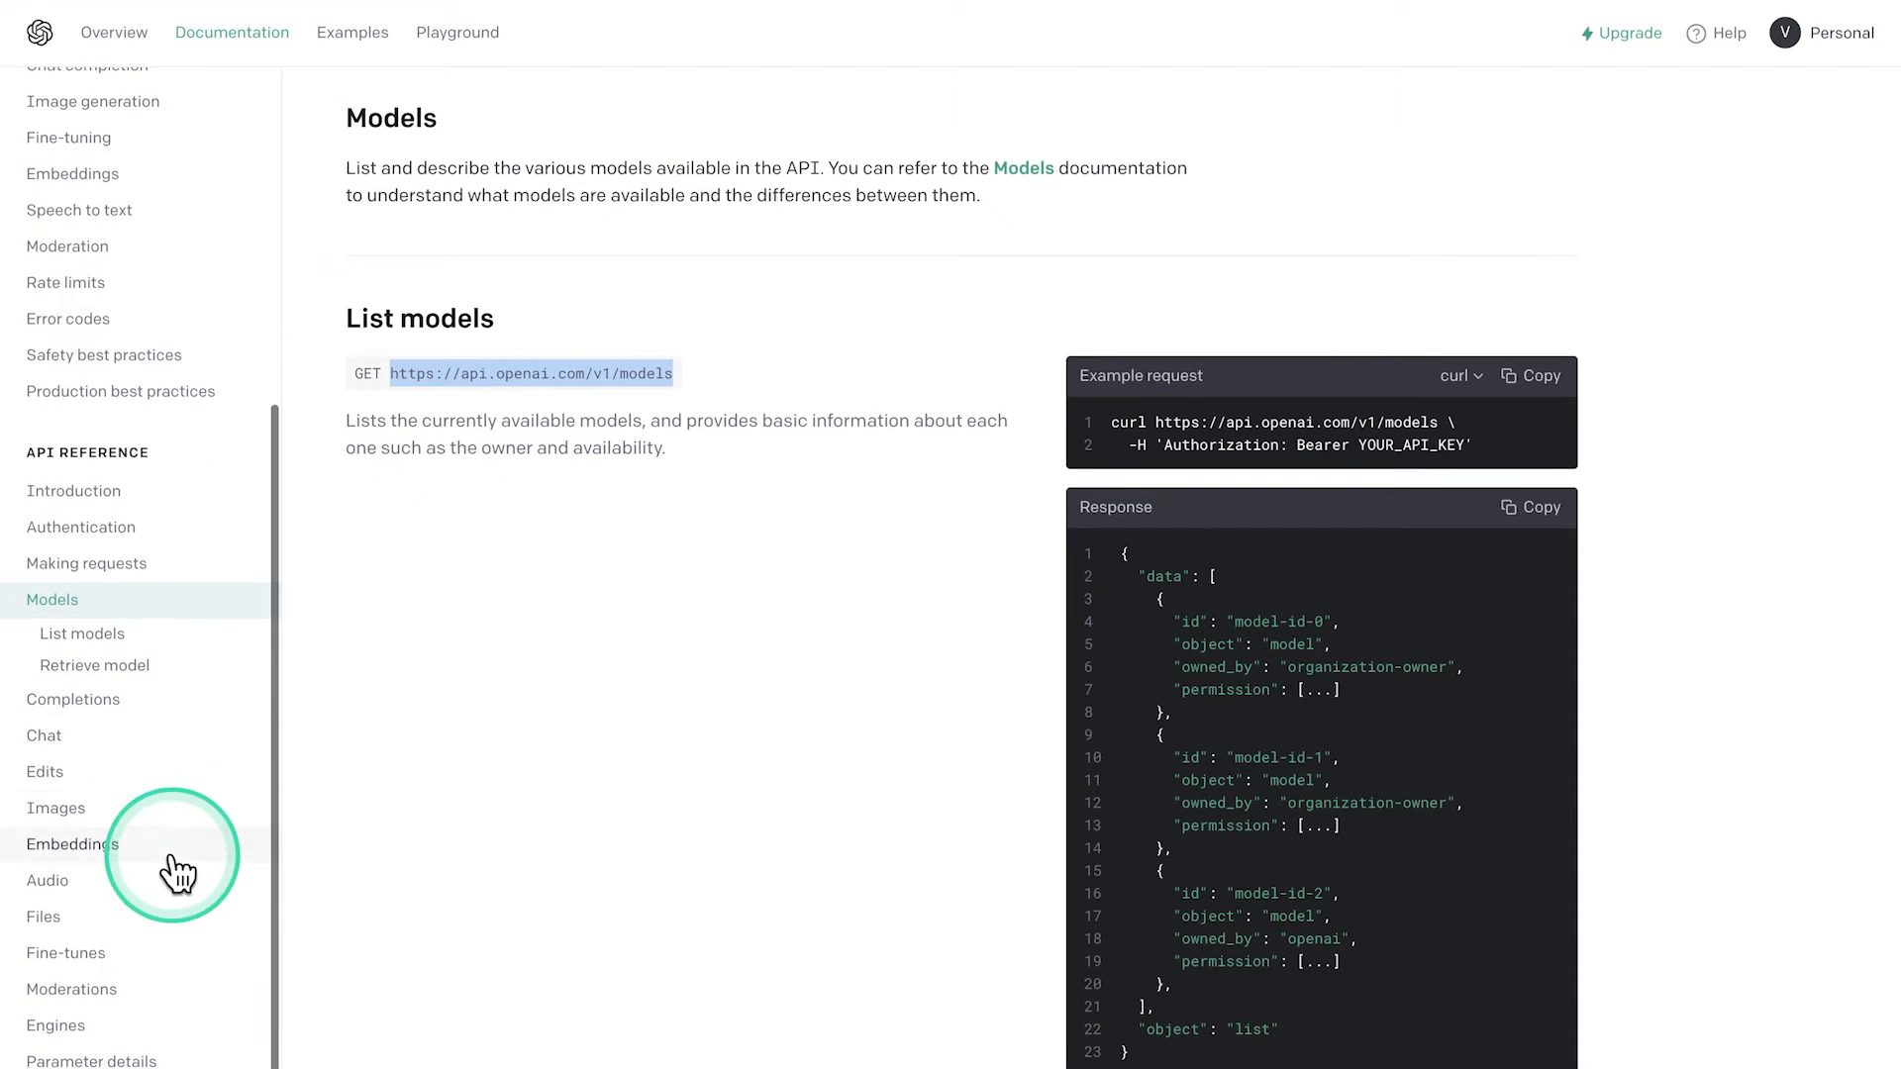
Open the Chat reference to view Create chat completion.
click(43, 703)
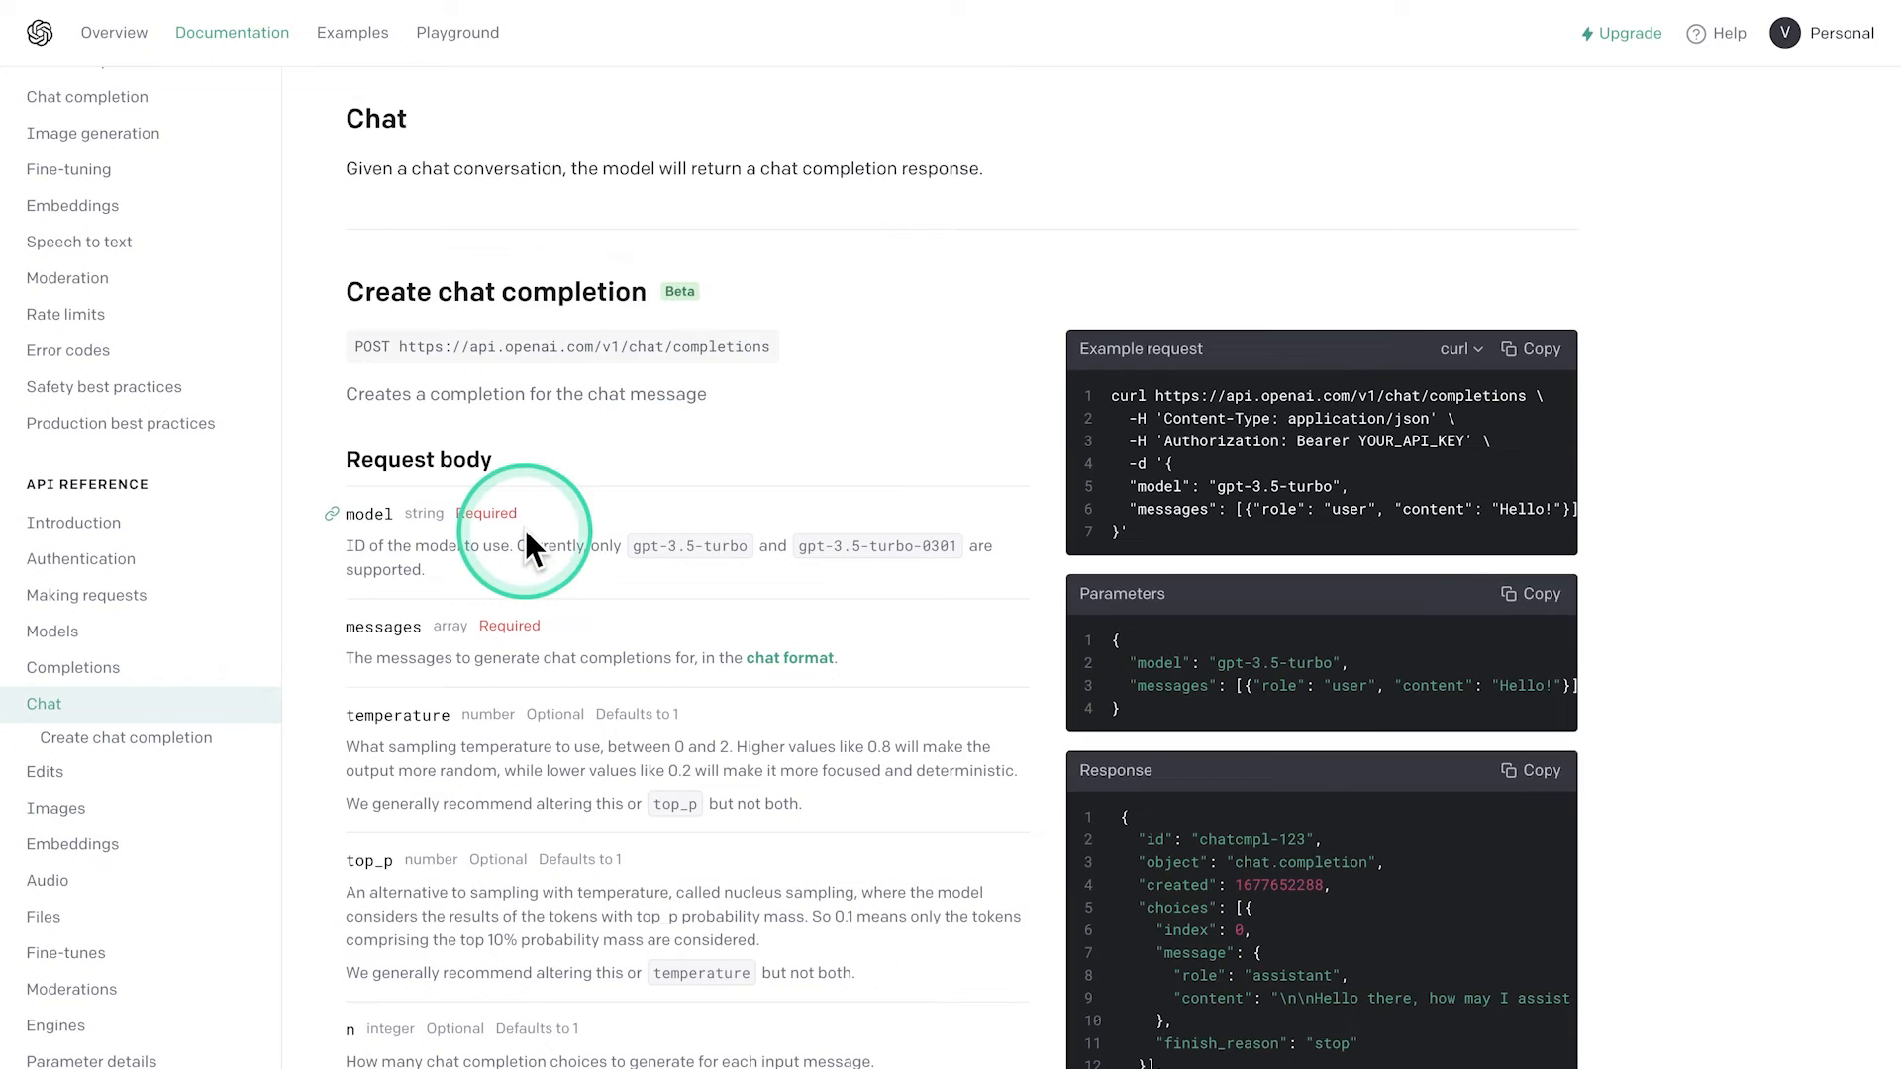
mouse_move(594, 392)
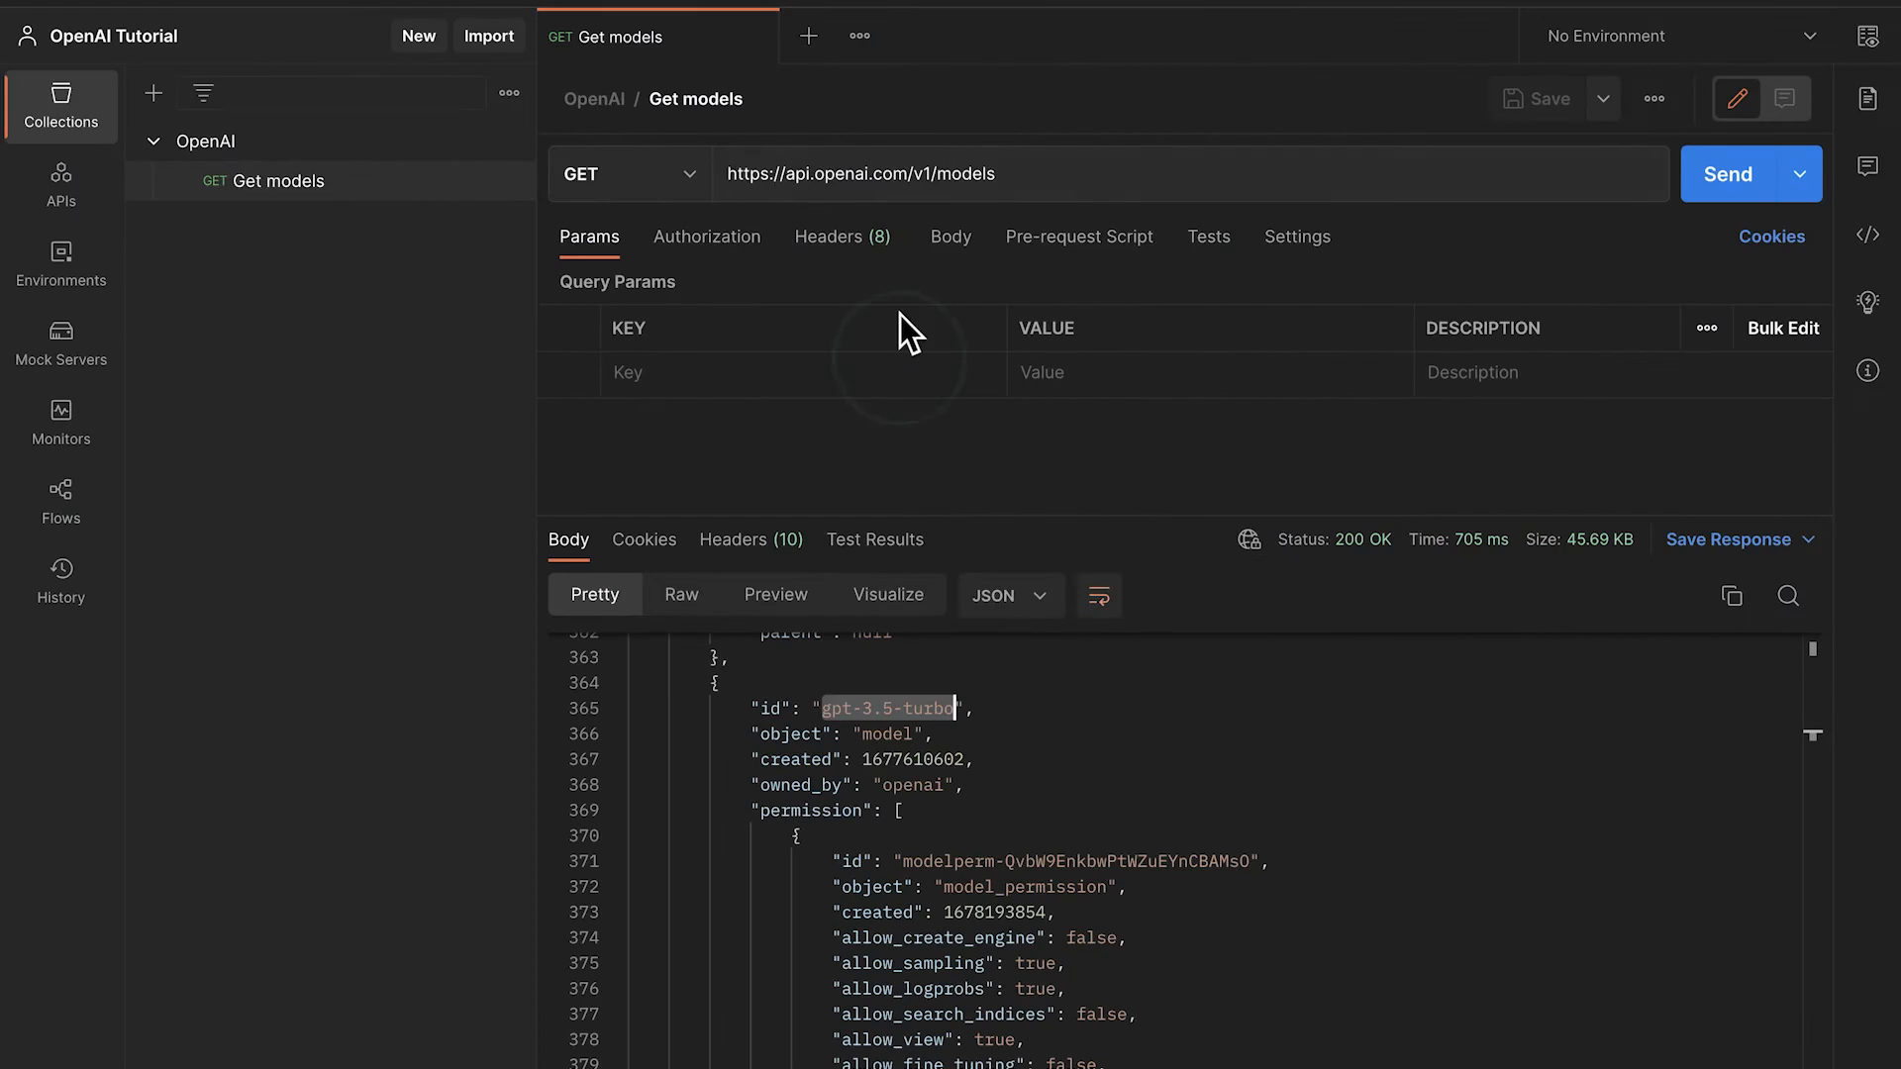
click(807, 36)
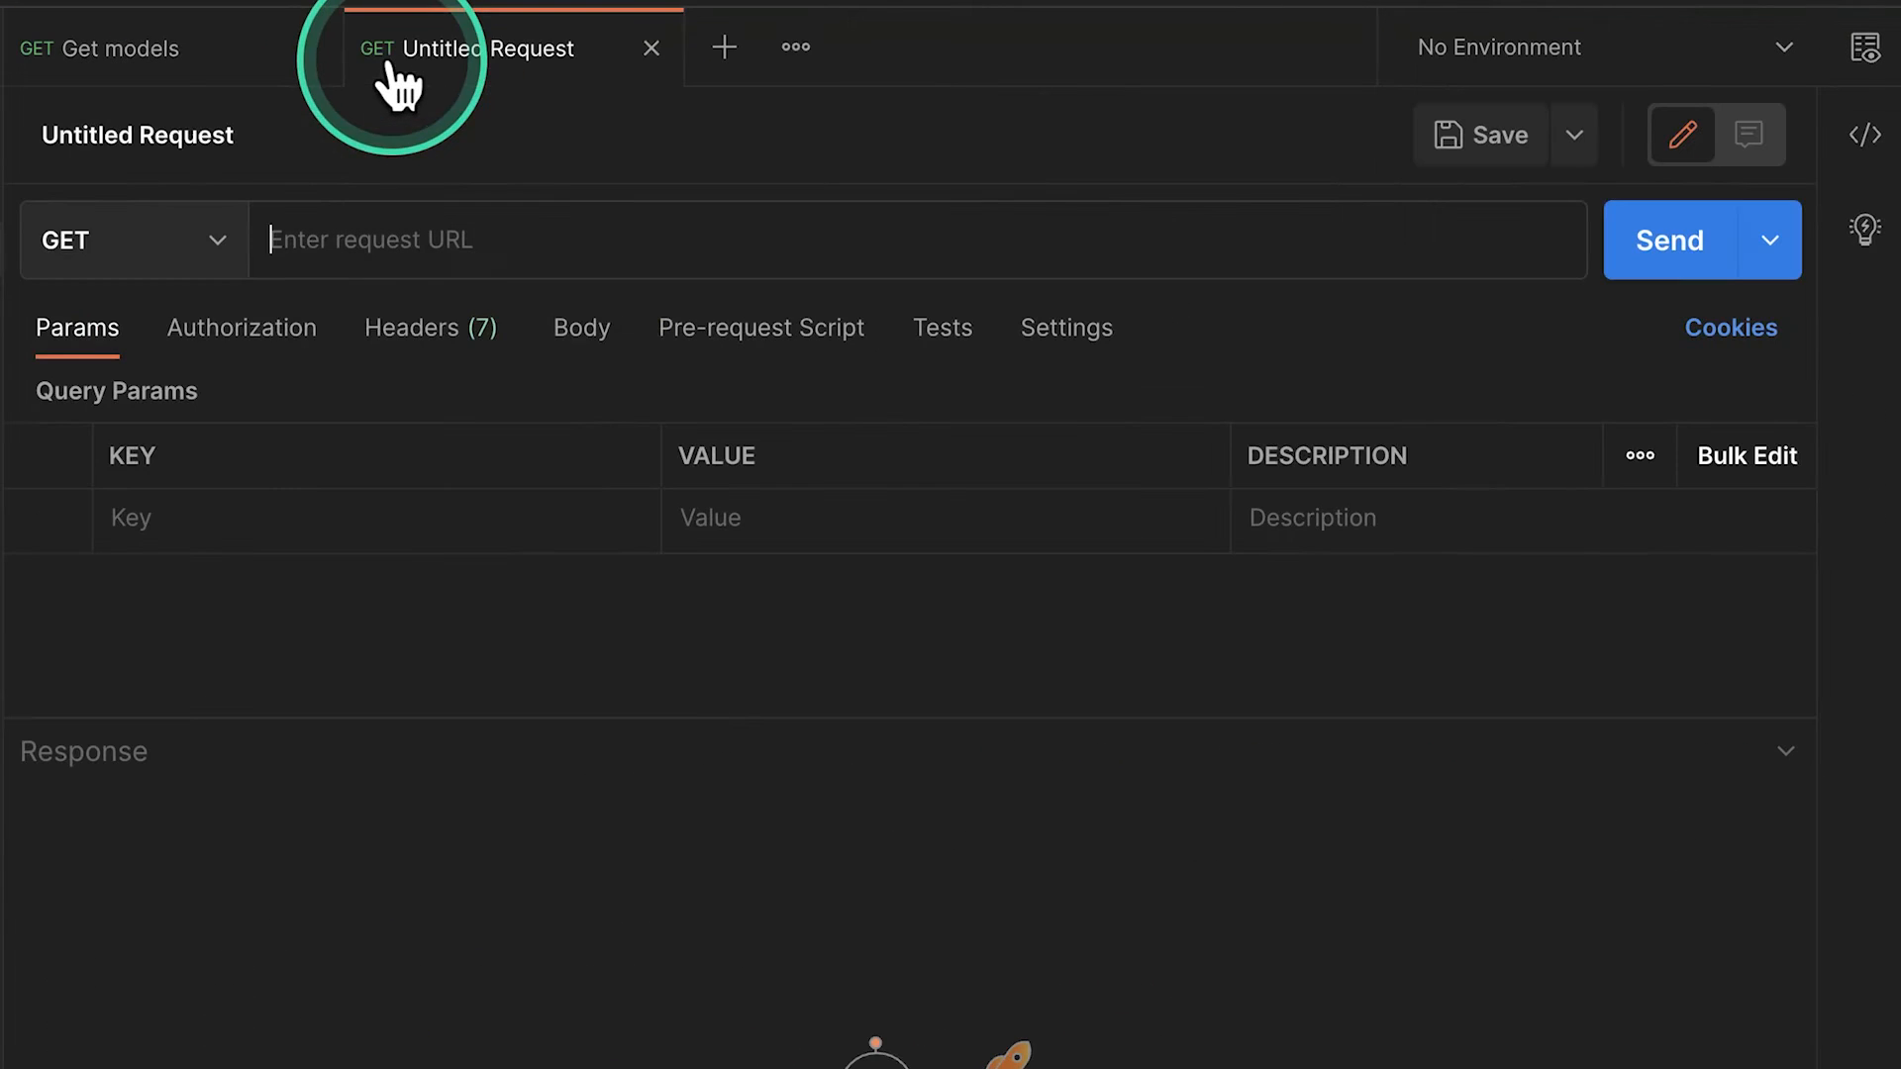
click(131, 239)
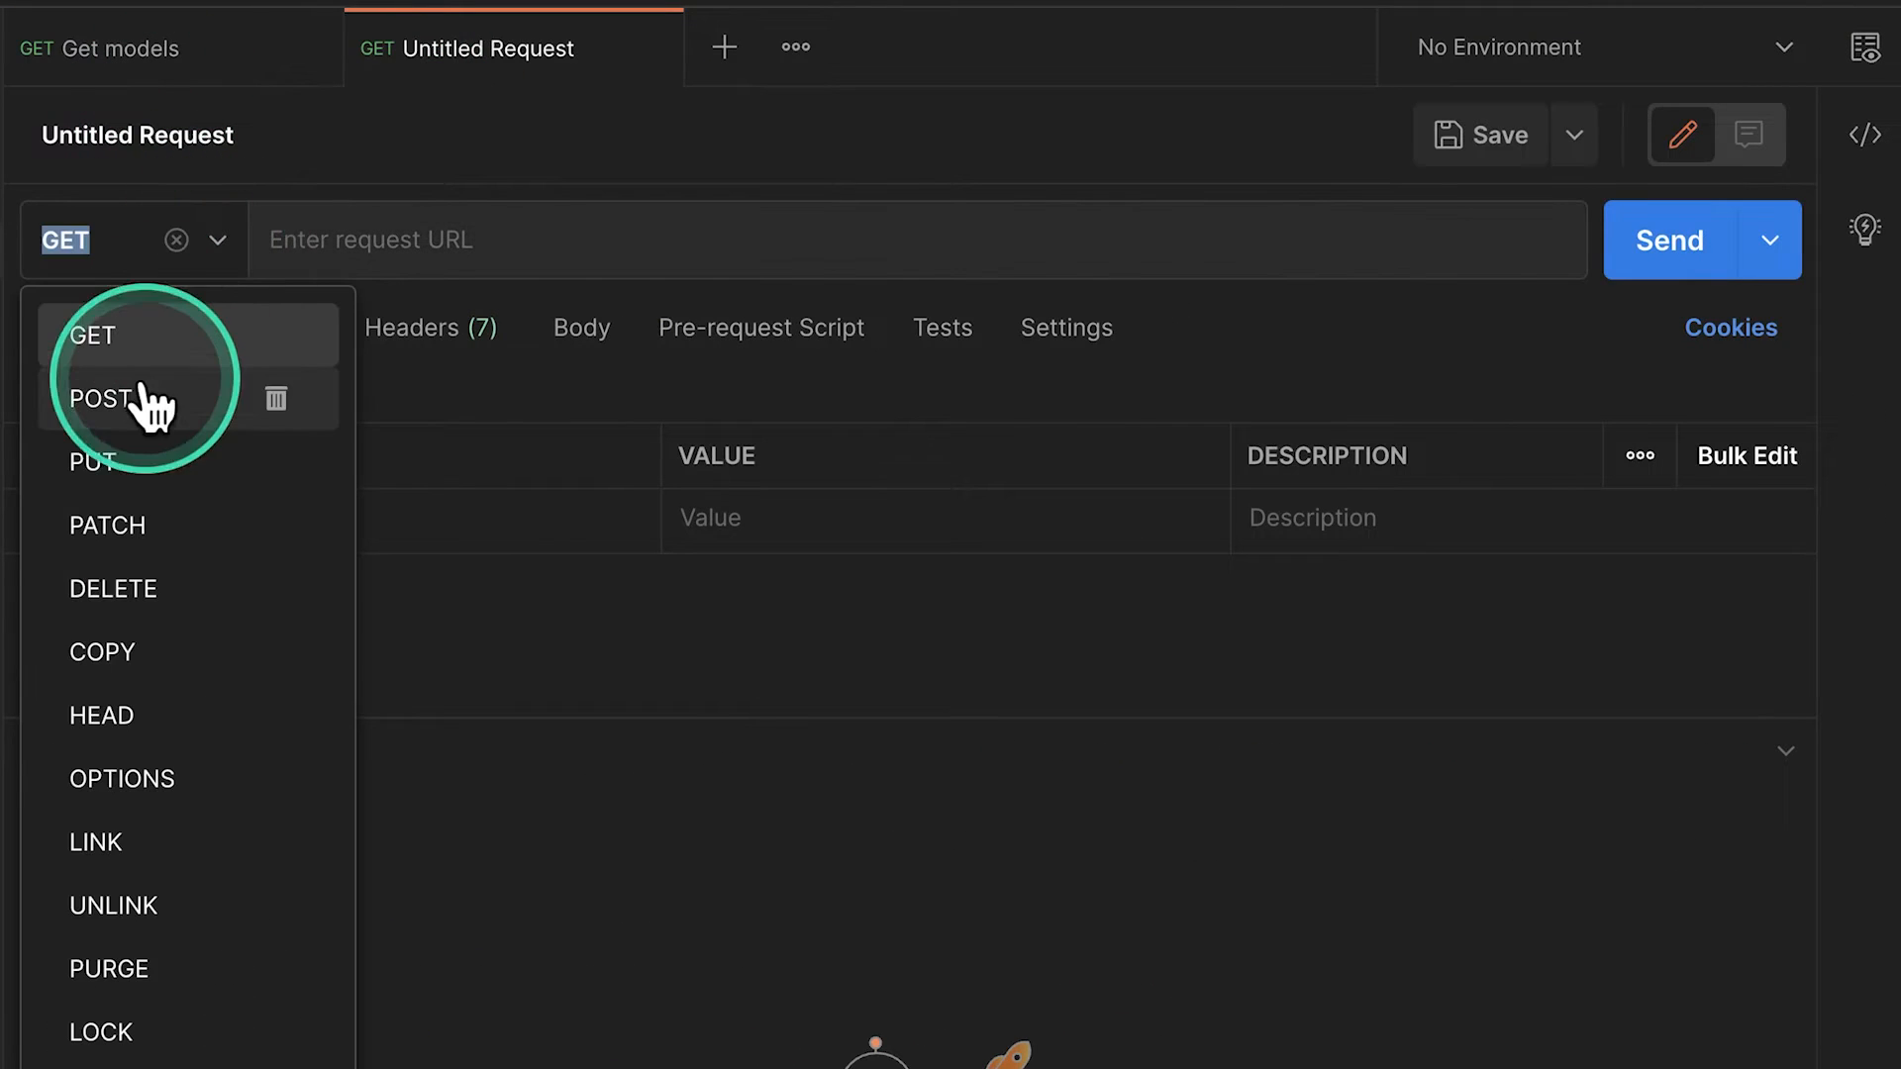
click(102, 398)
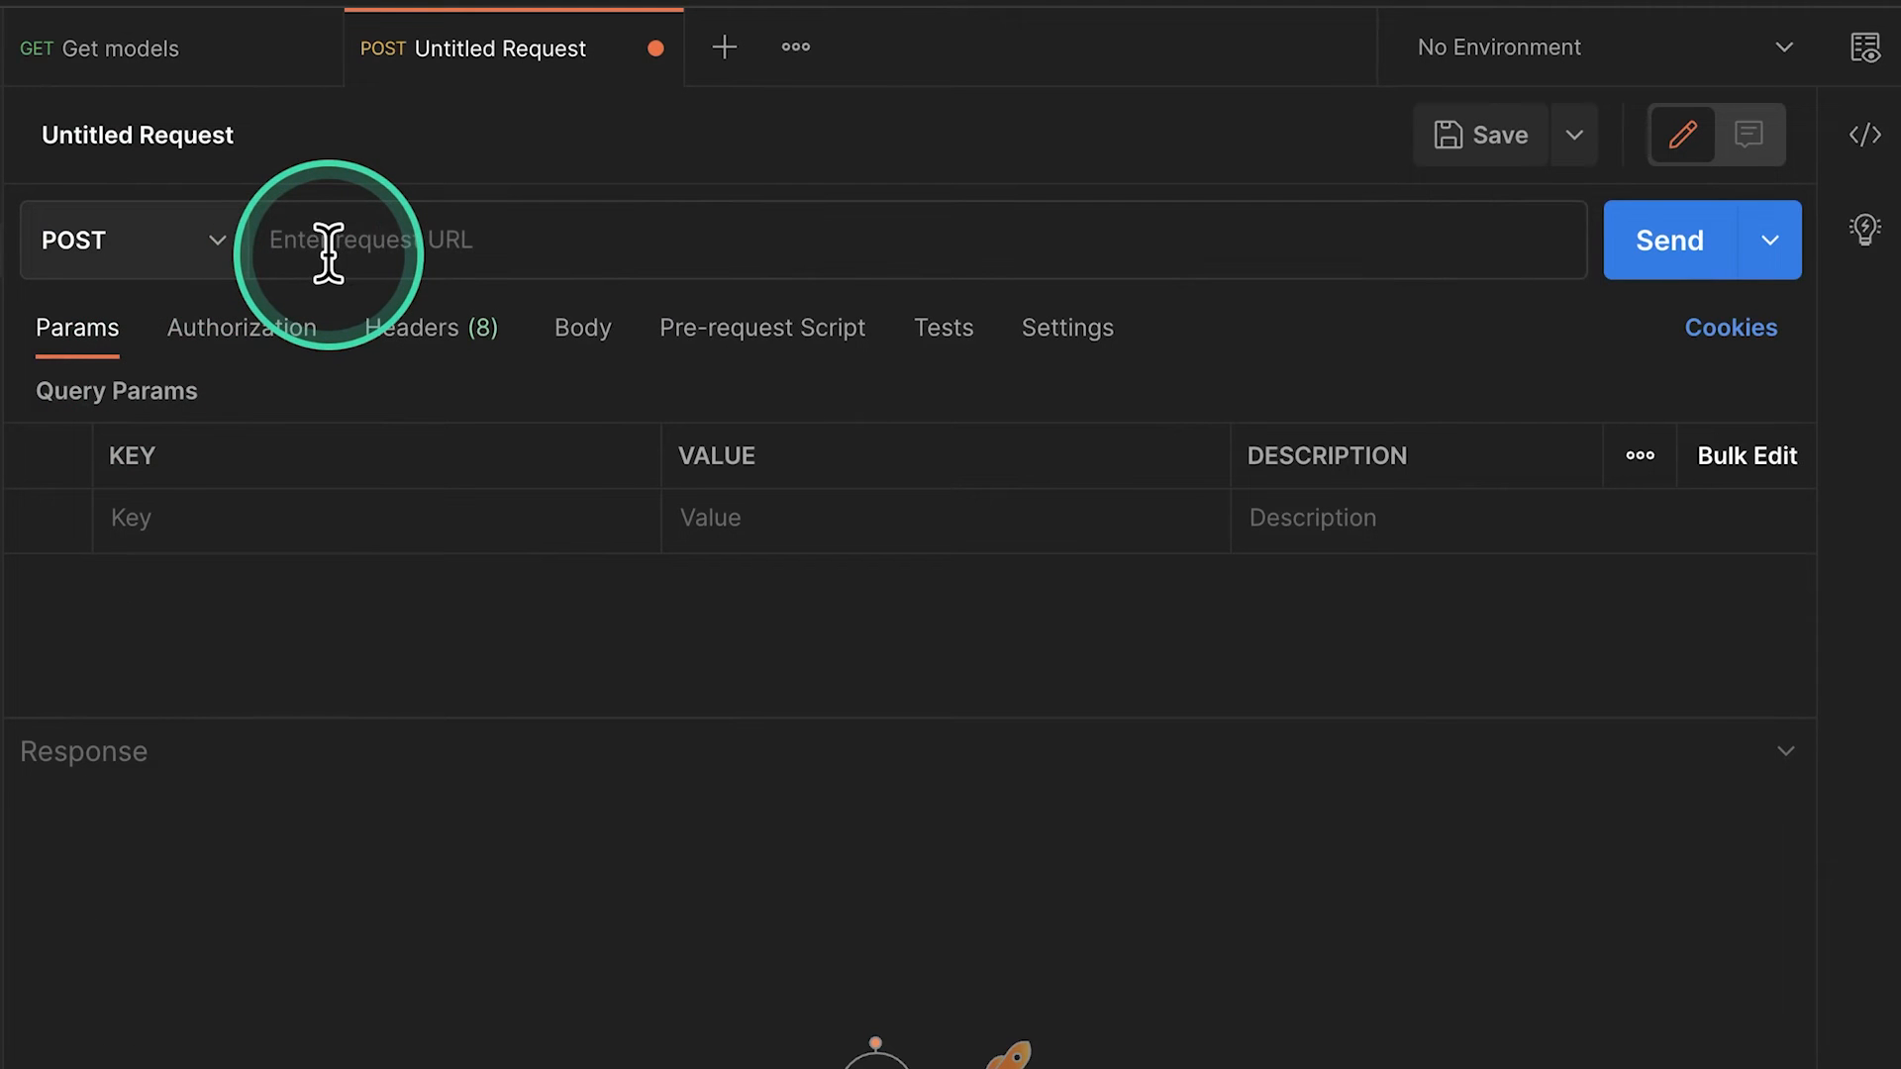
text(https://api.openai.com/v1/chat/completions)
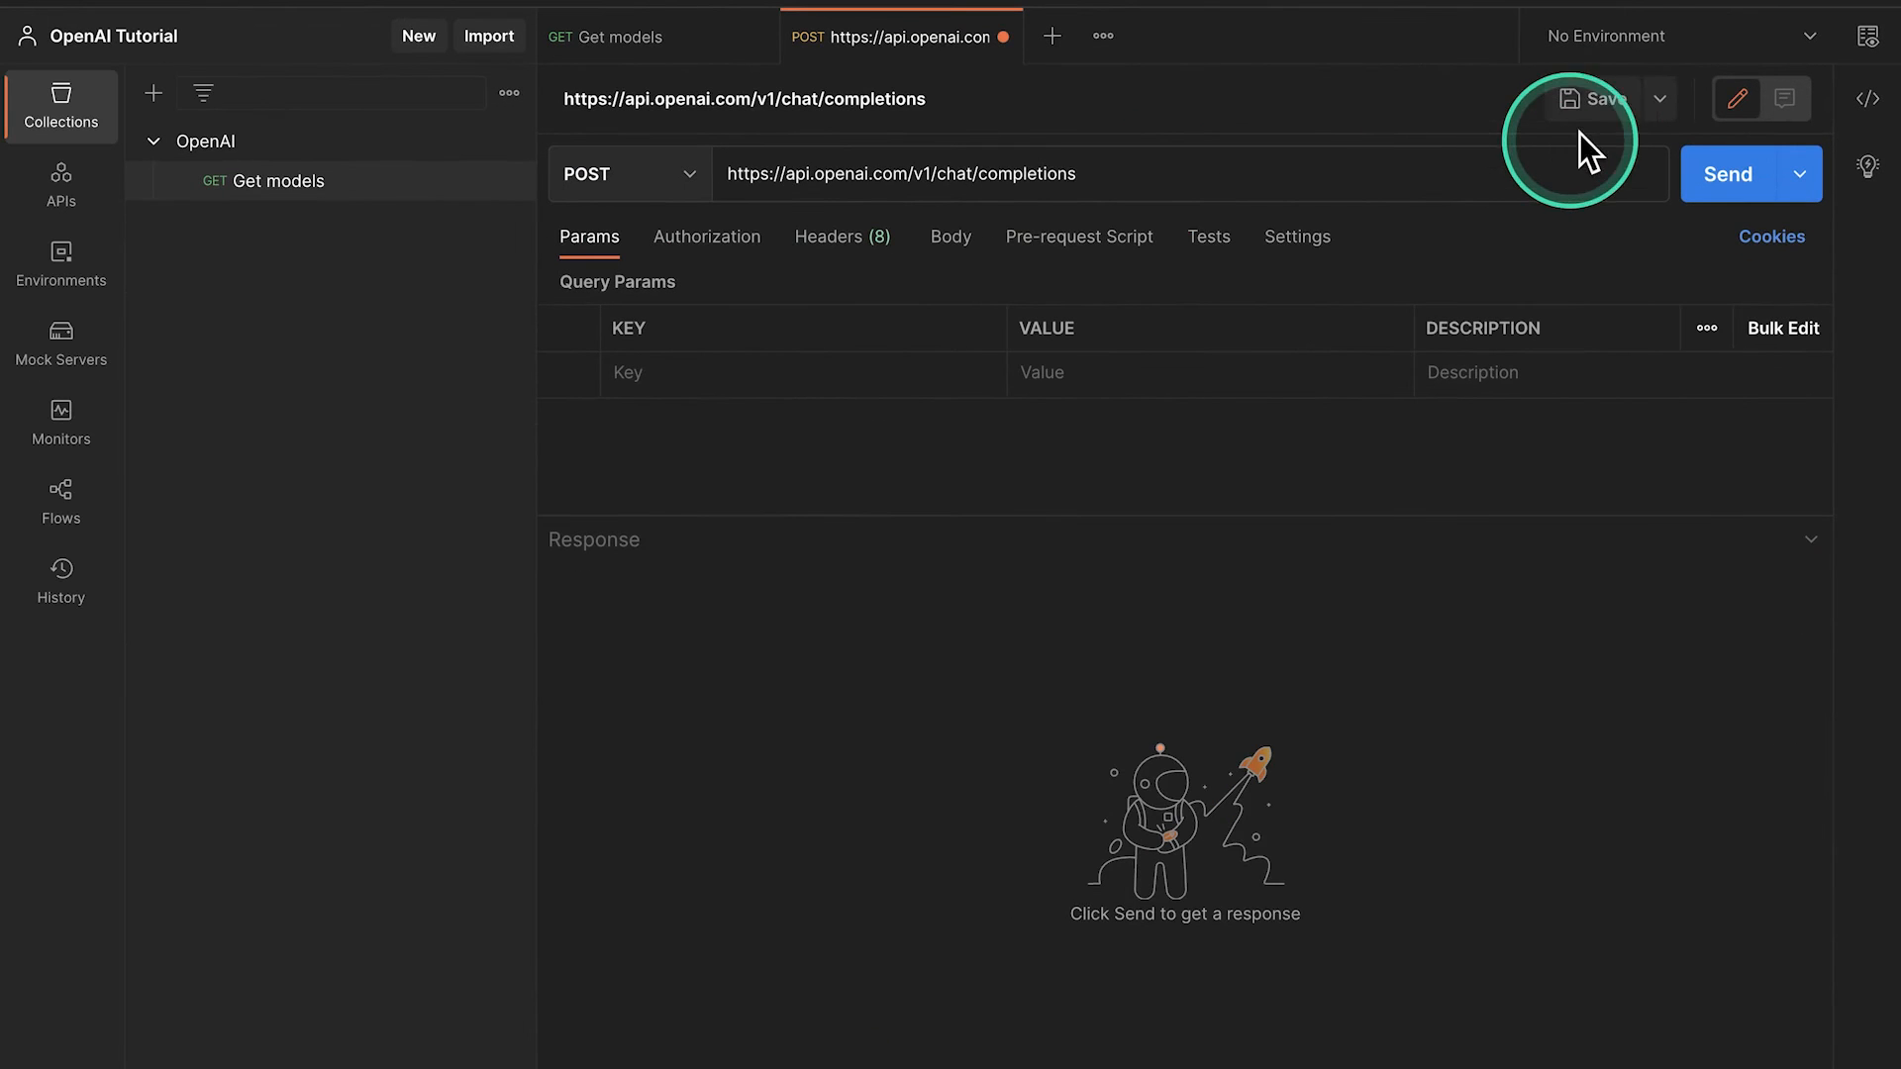
Save the request as 'ChatGPT API' in the OpenAI collection.
click(1597, 98)
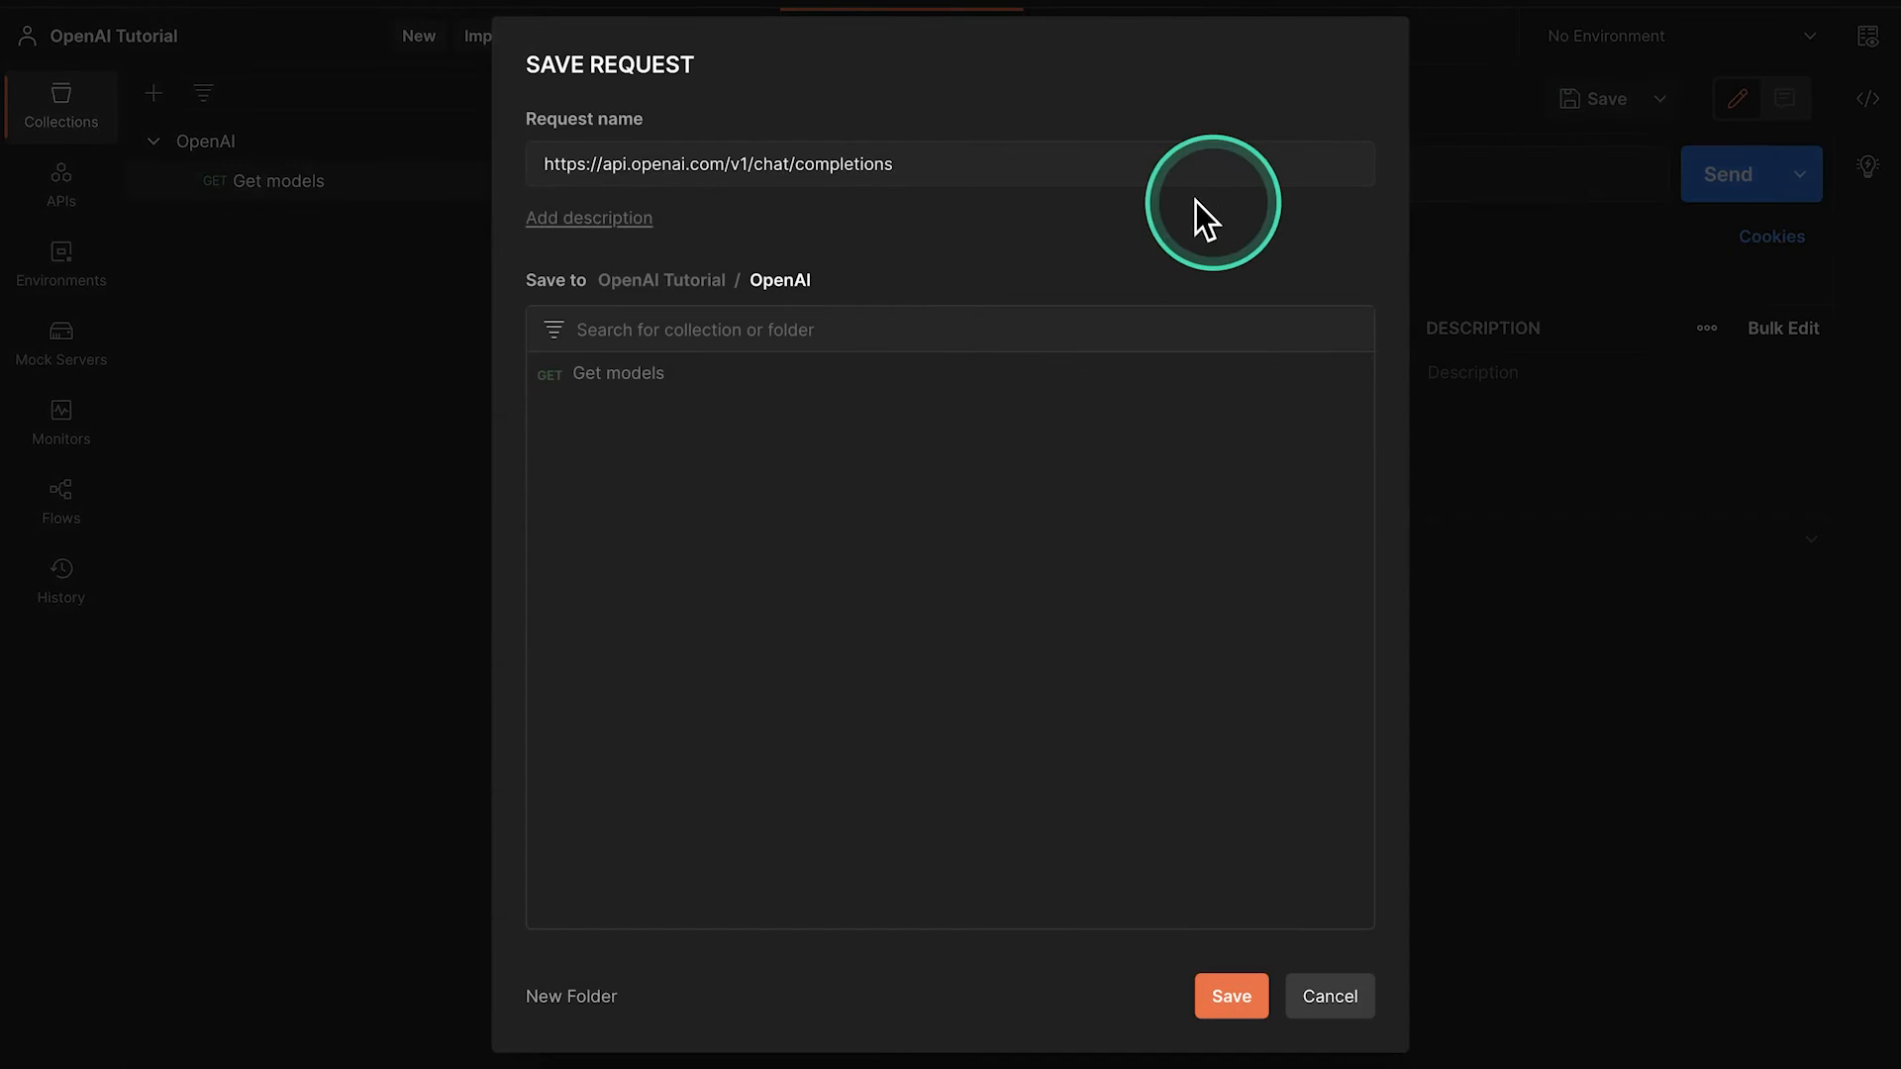
text(Chat)
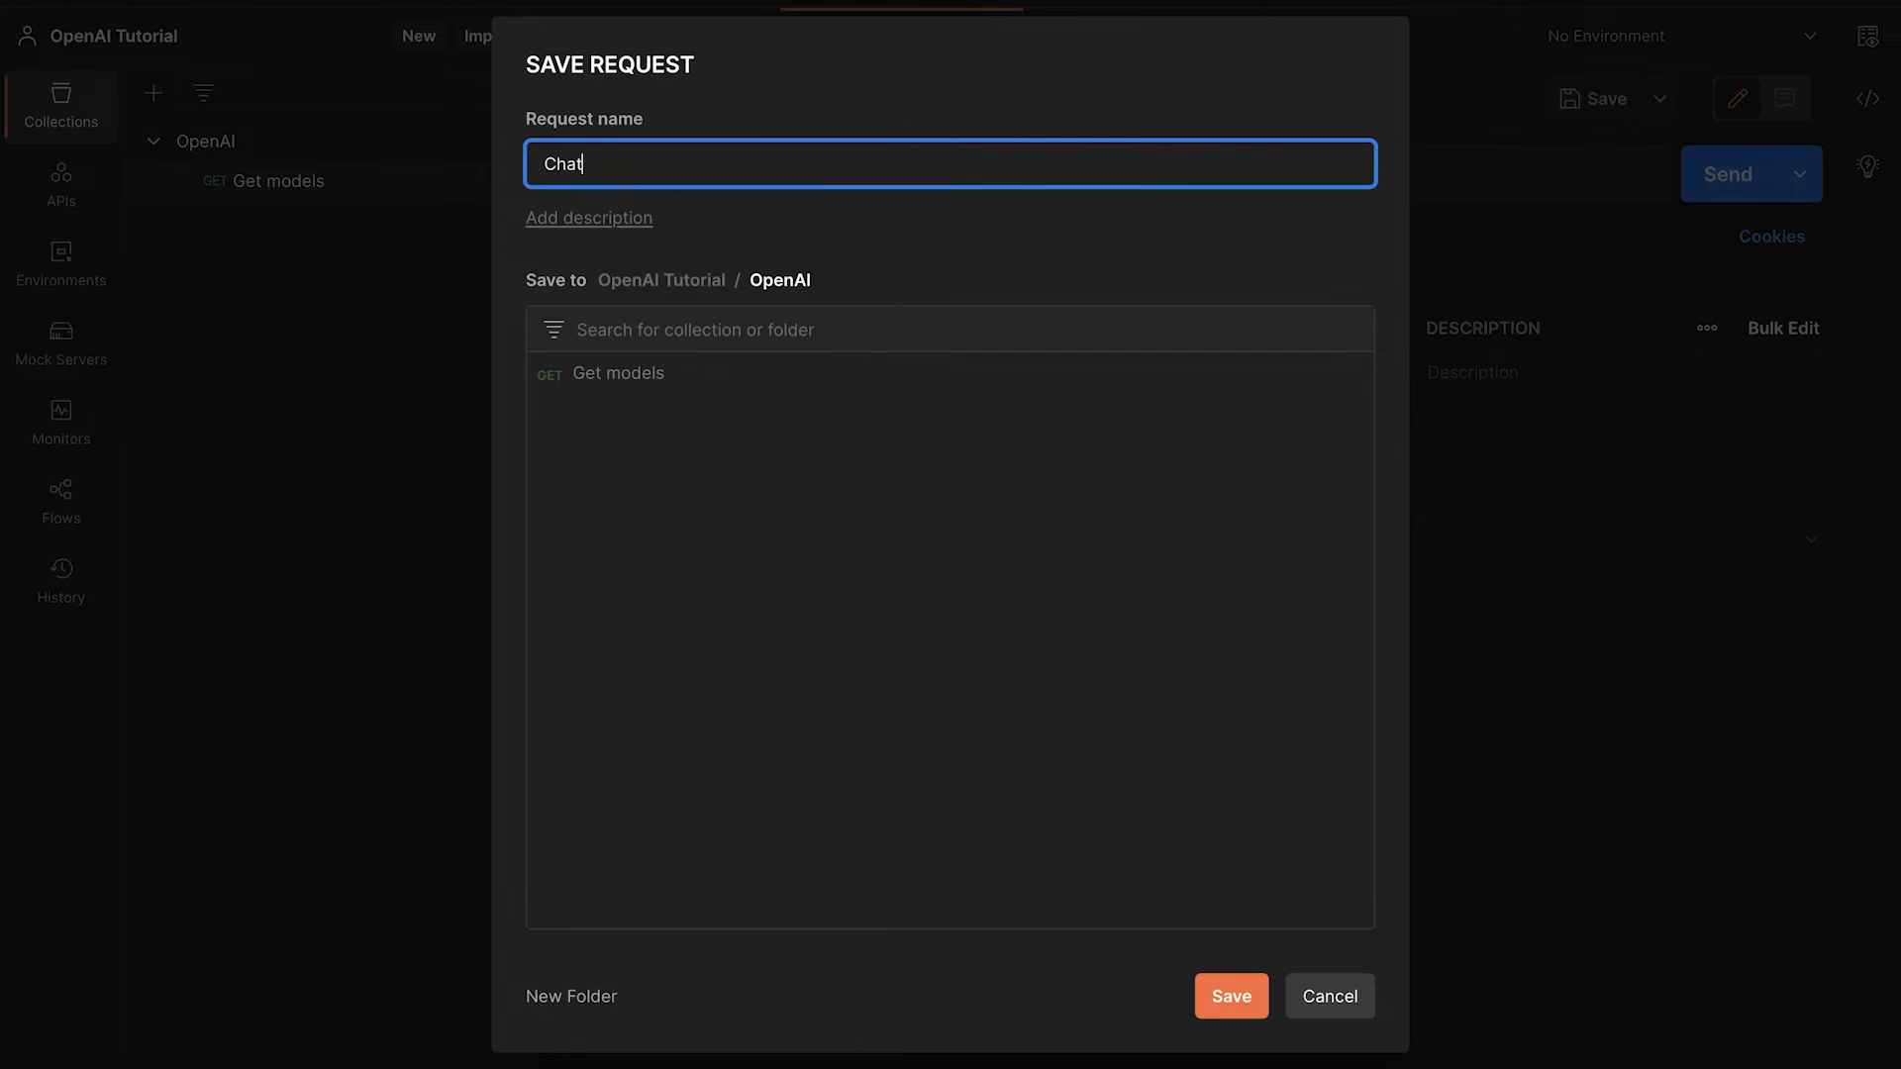
text(GPT API)
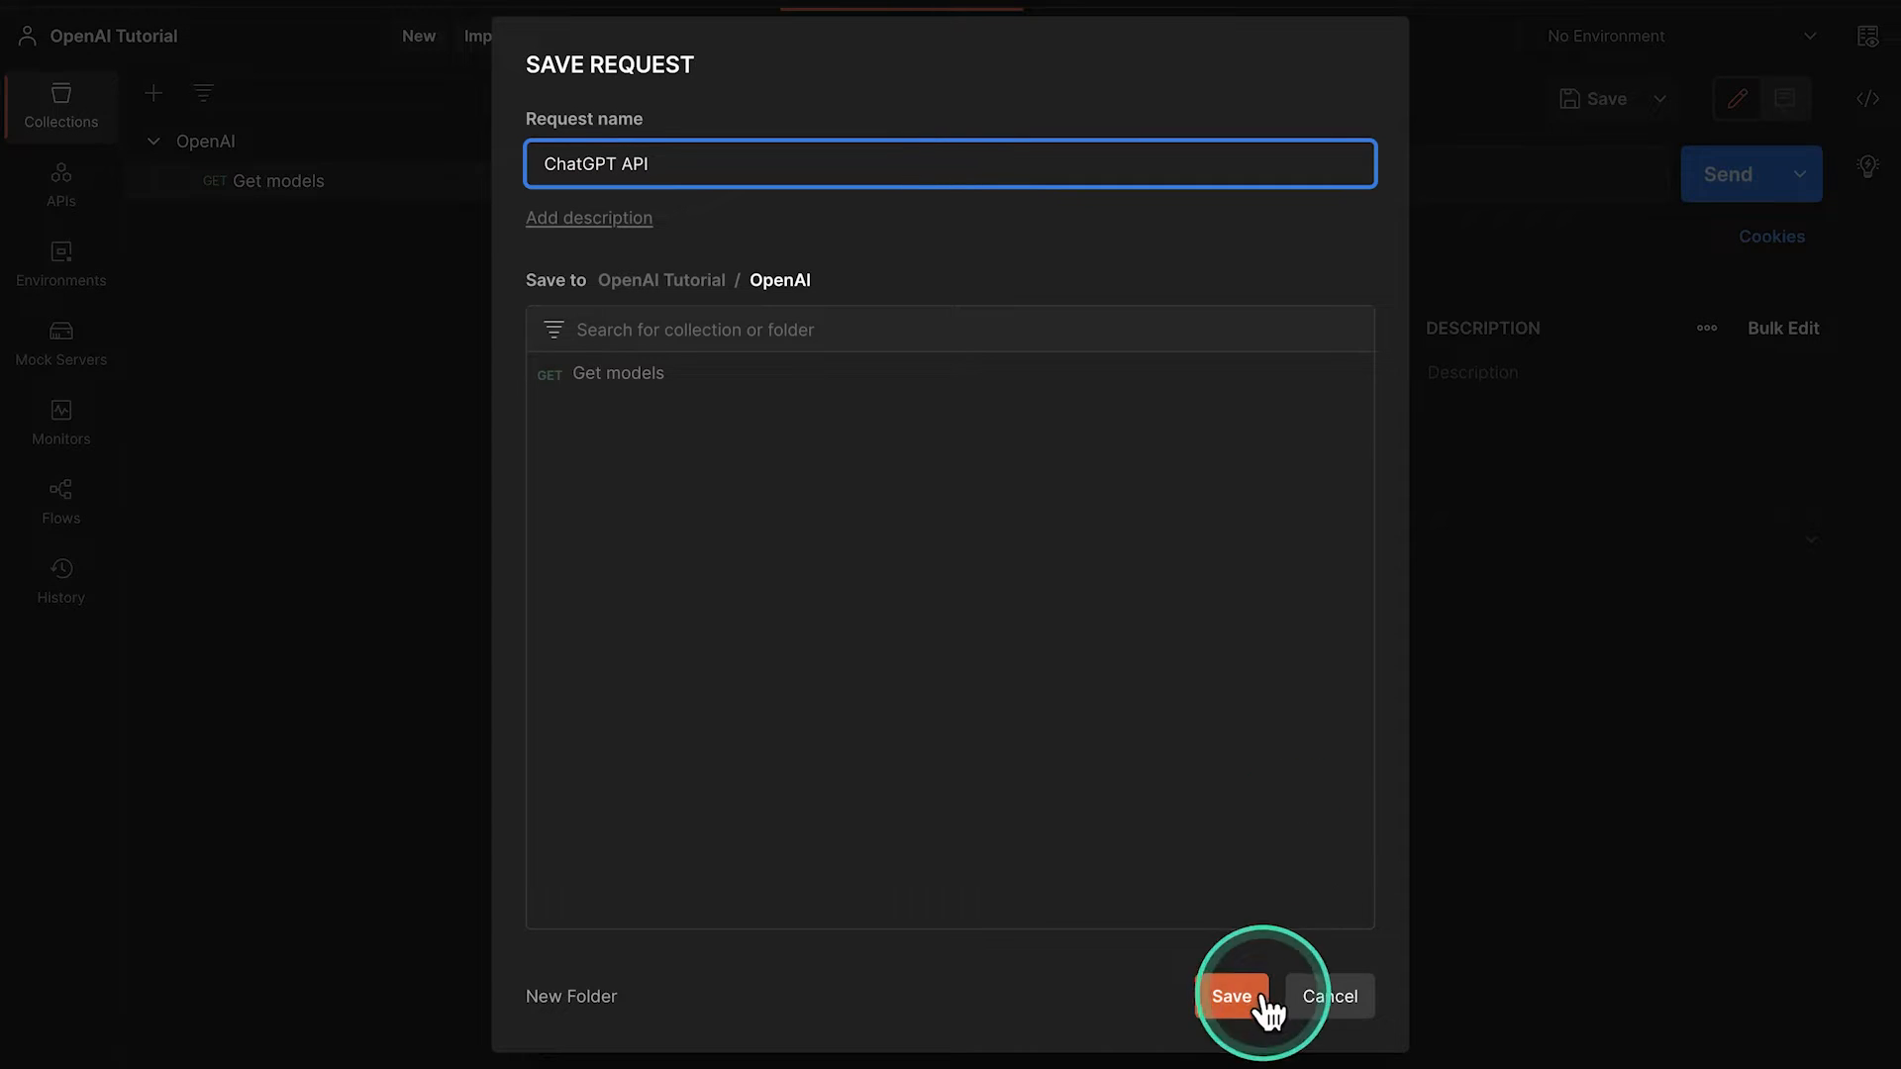
click(1231, 995)
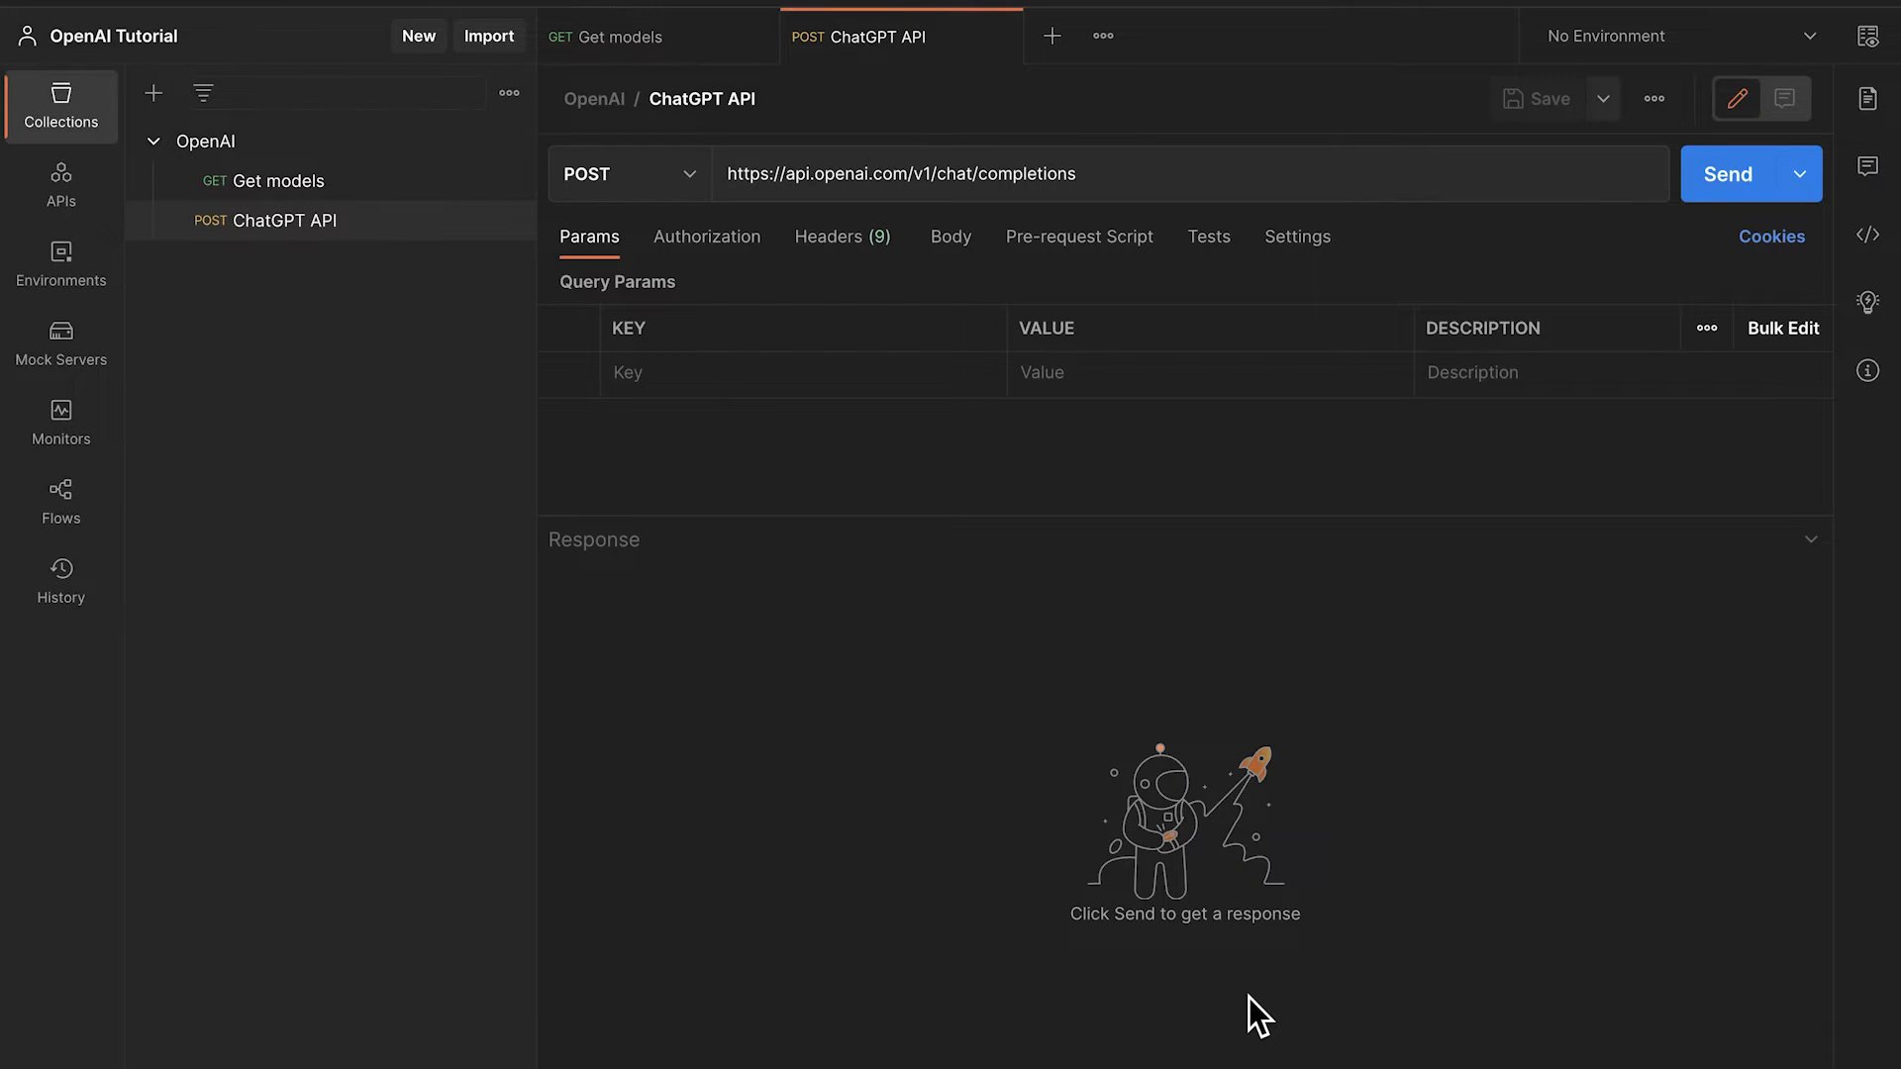
Give ChatGPT API a raw JSON body with a model key, copying gpt-3.5-turbo from Get models.
click(1727, 174)
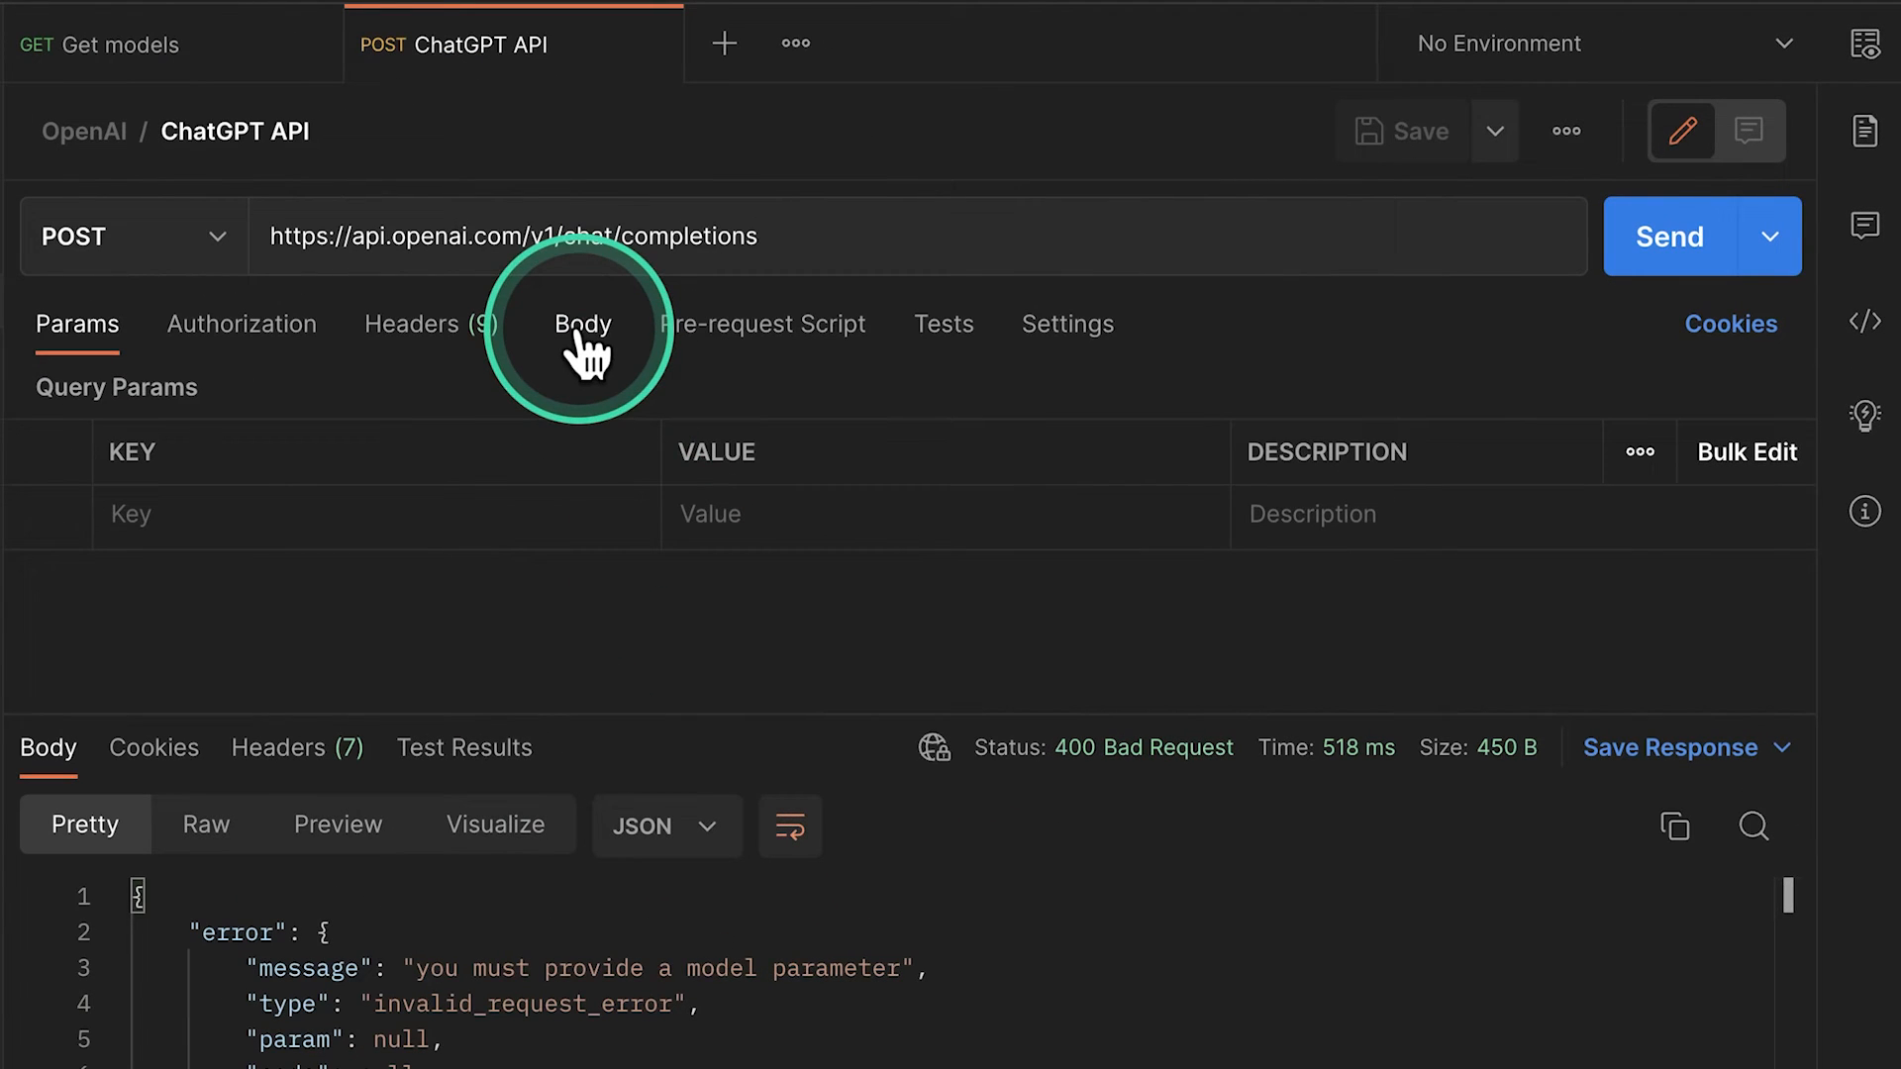
click(582, 323)
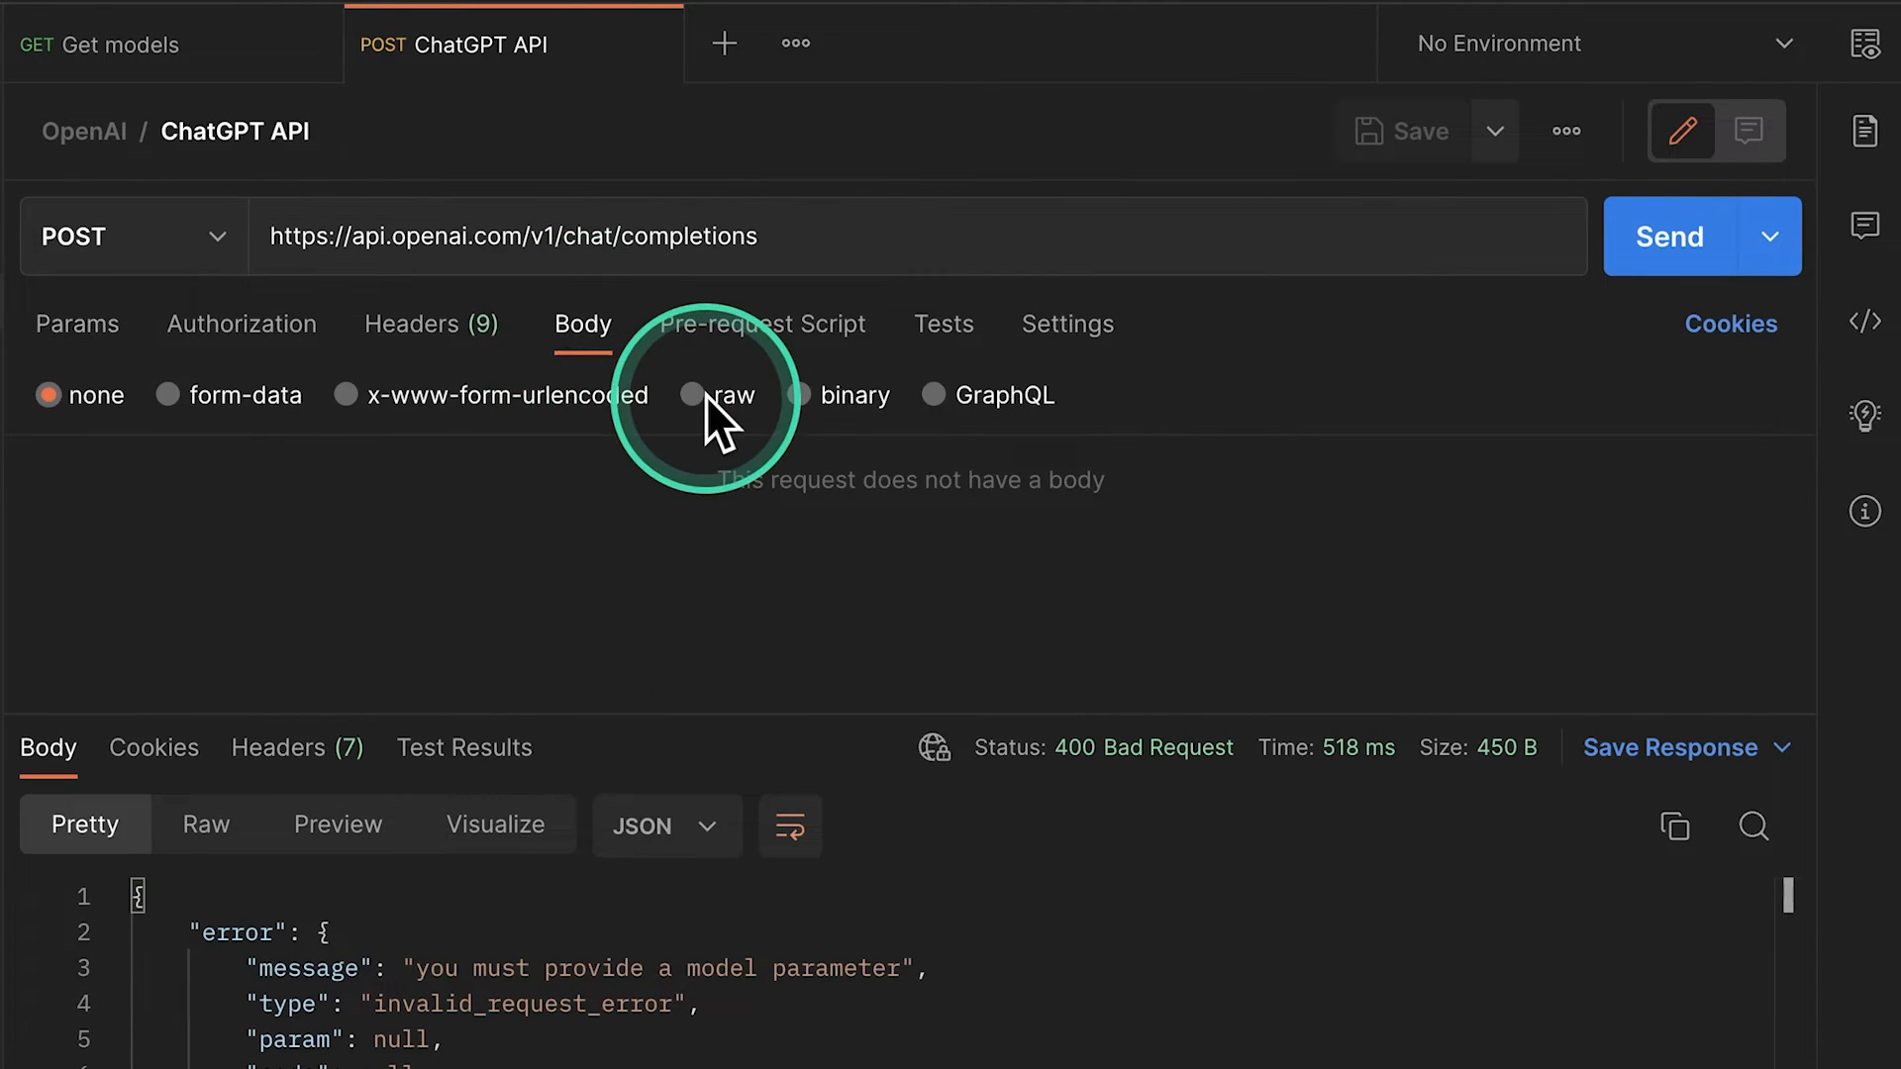
click(695, 394)
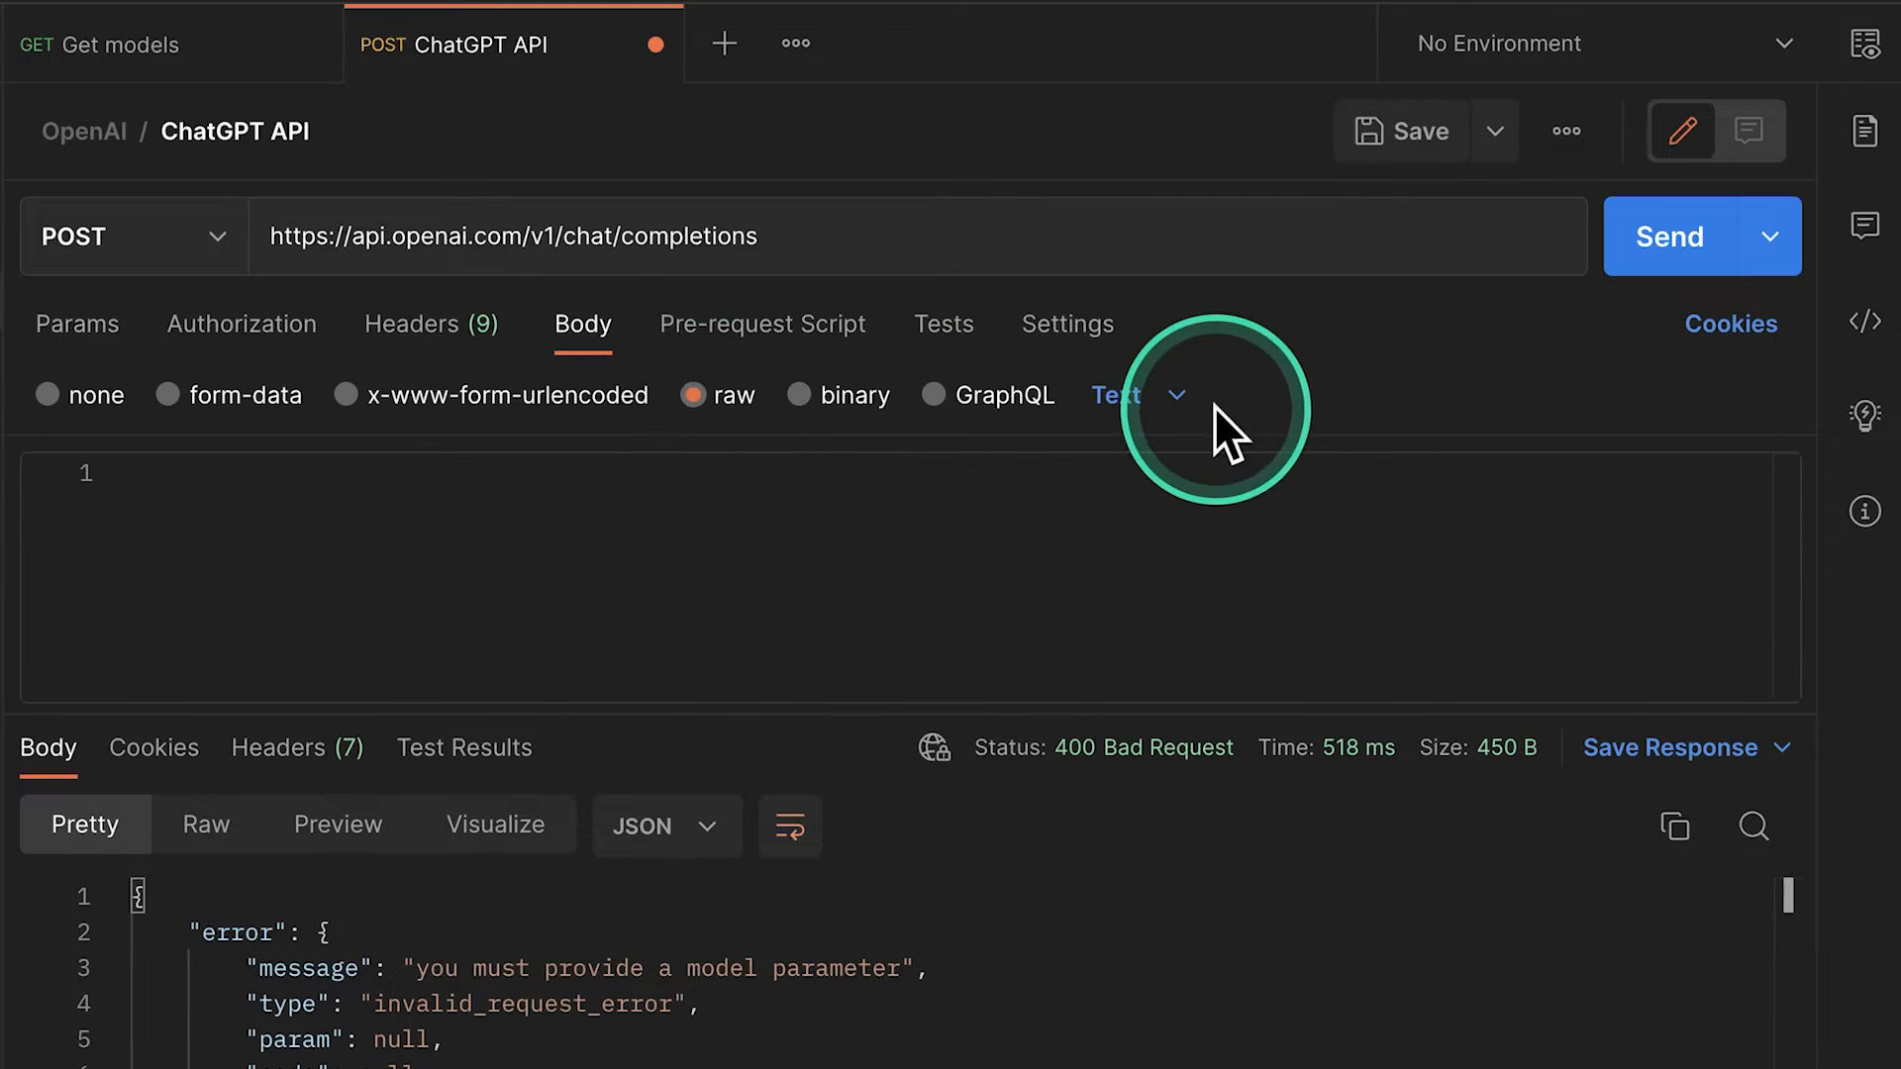
mouse_move(1146, 400)
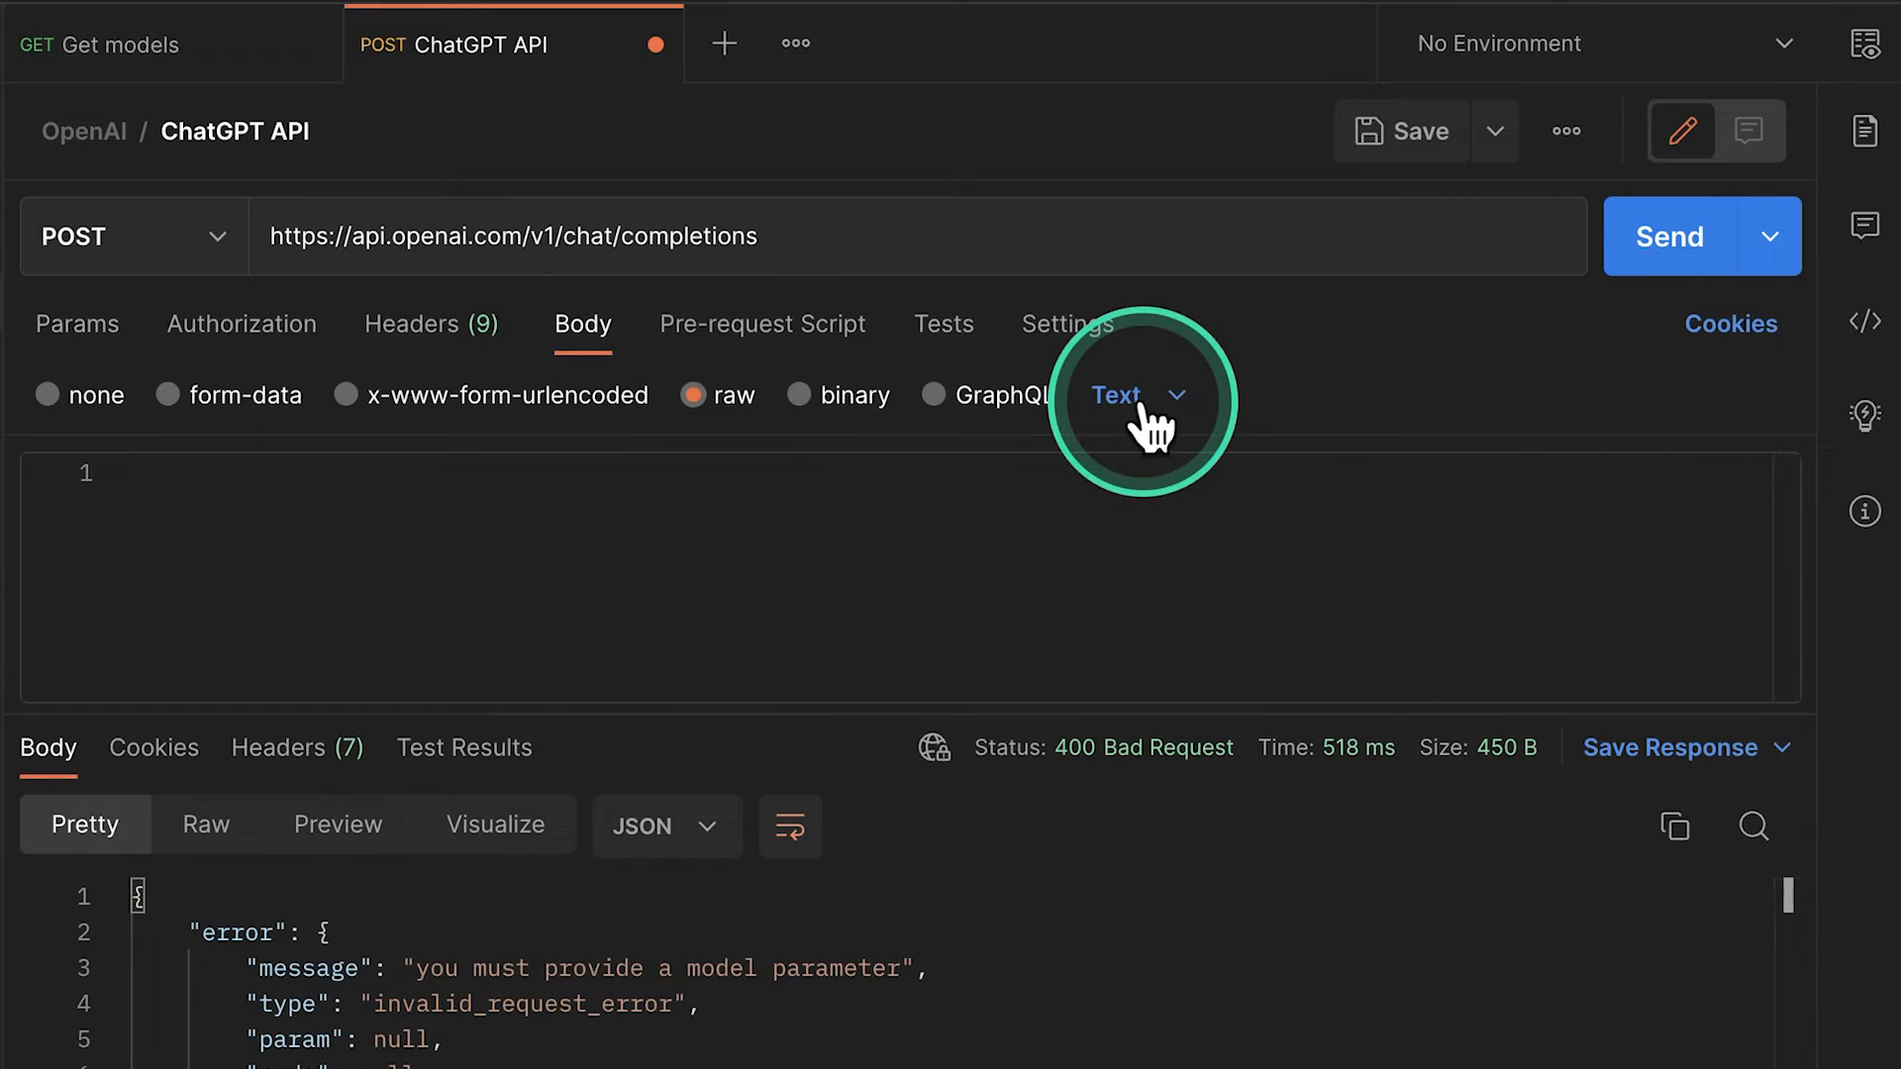
click(1116, 395)
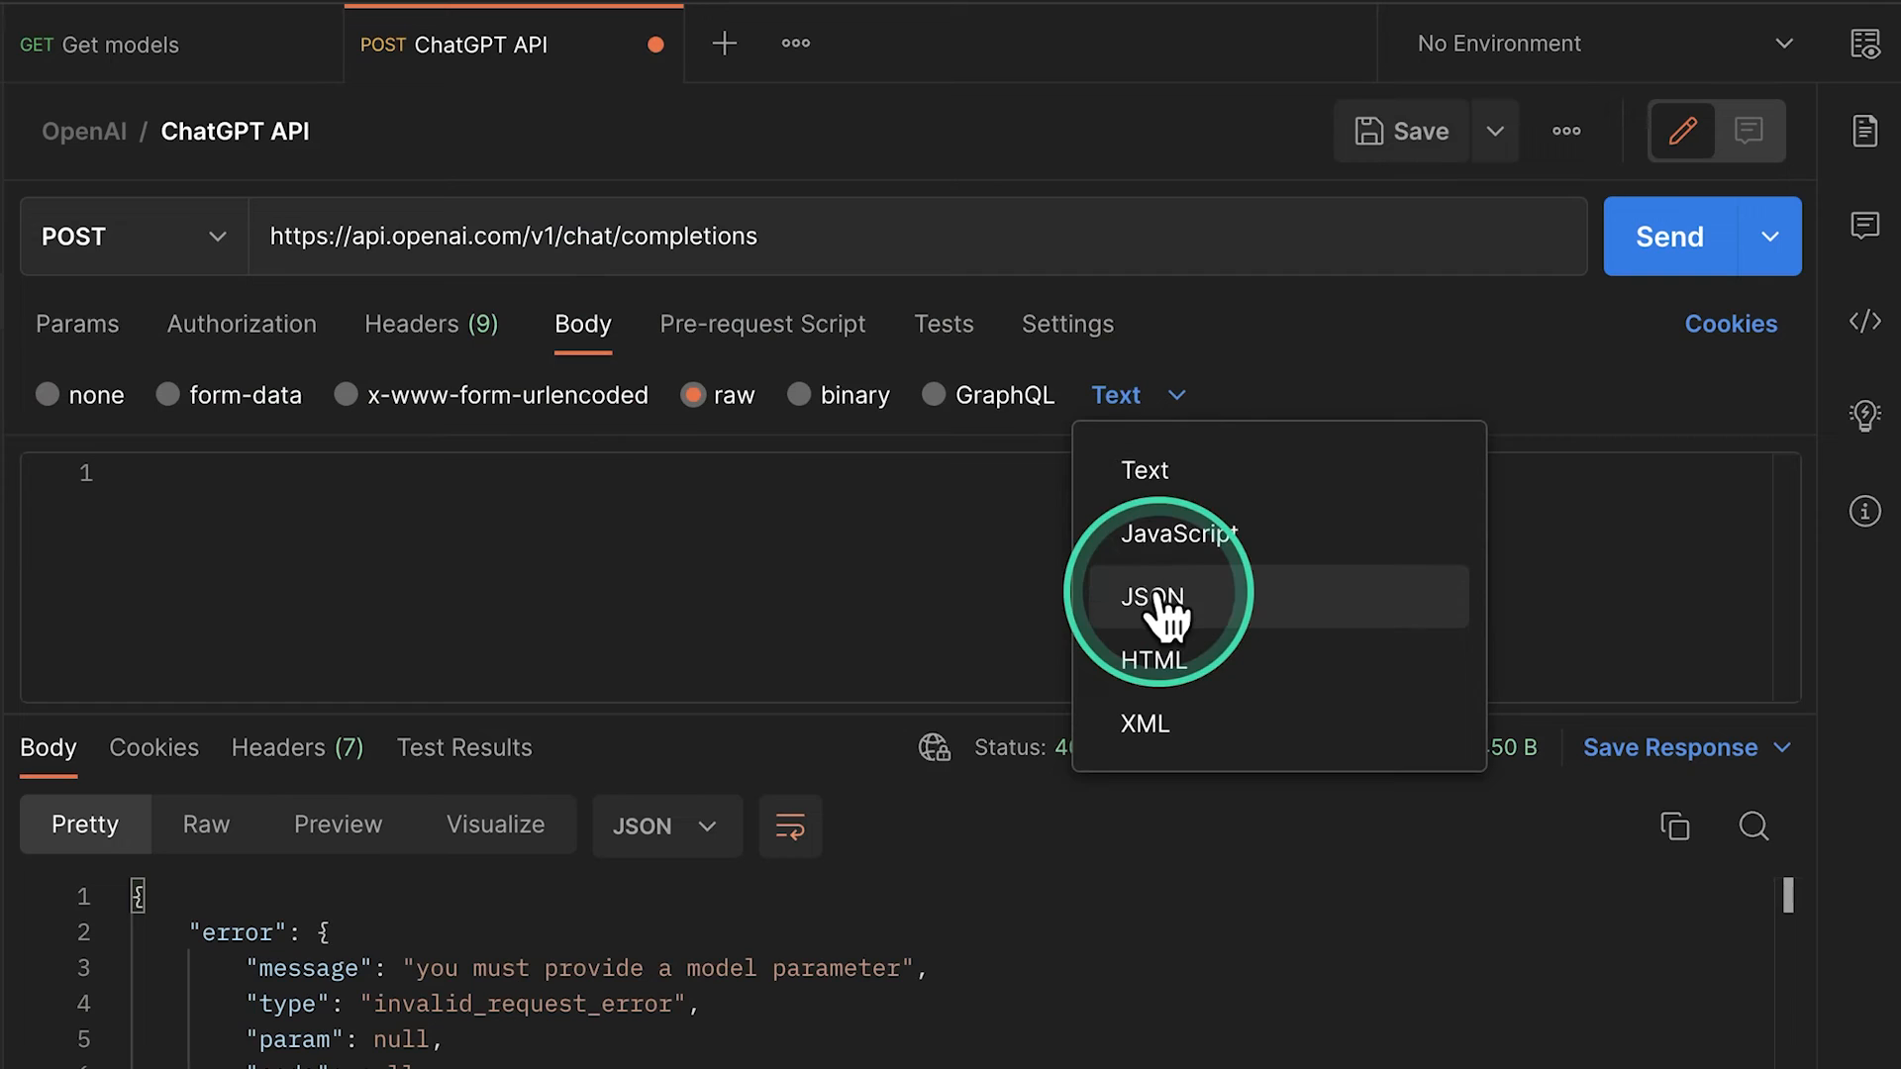
click(1154, 595)
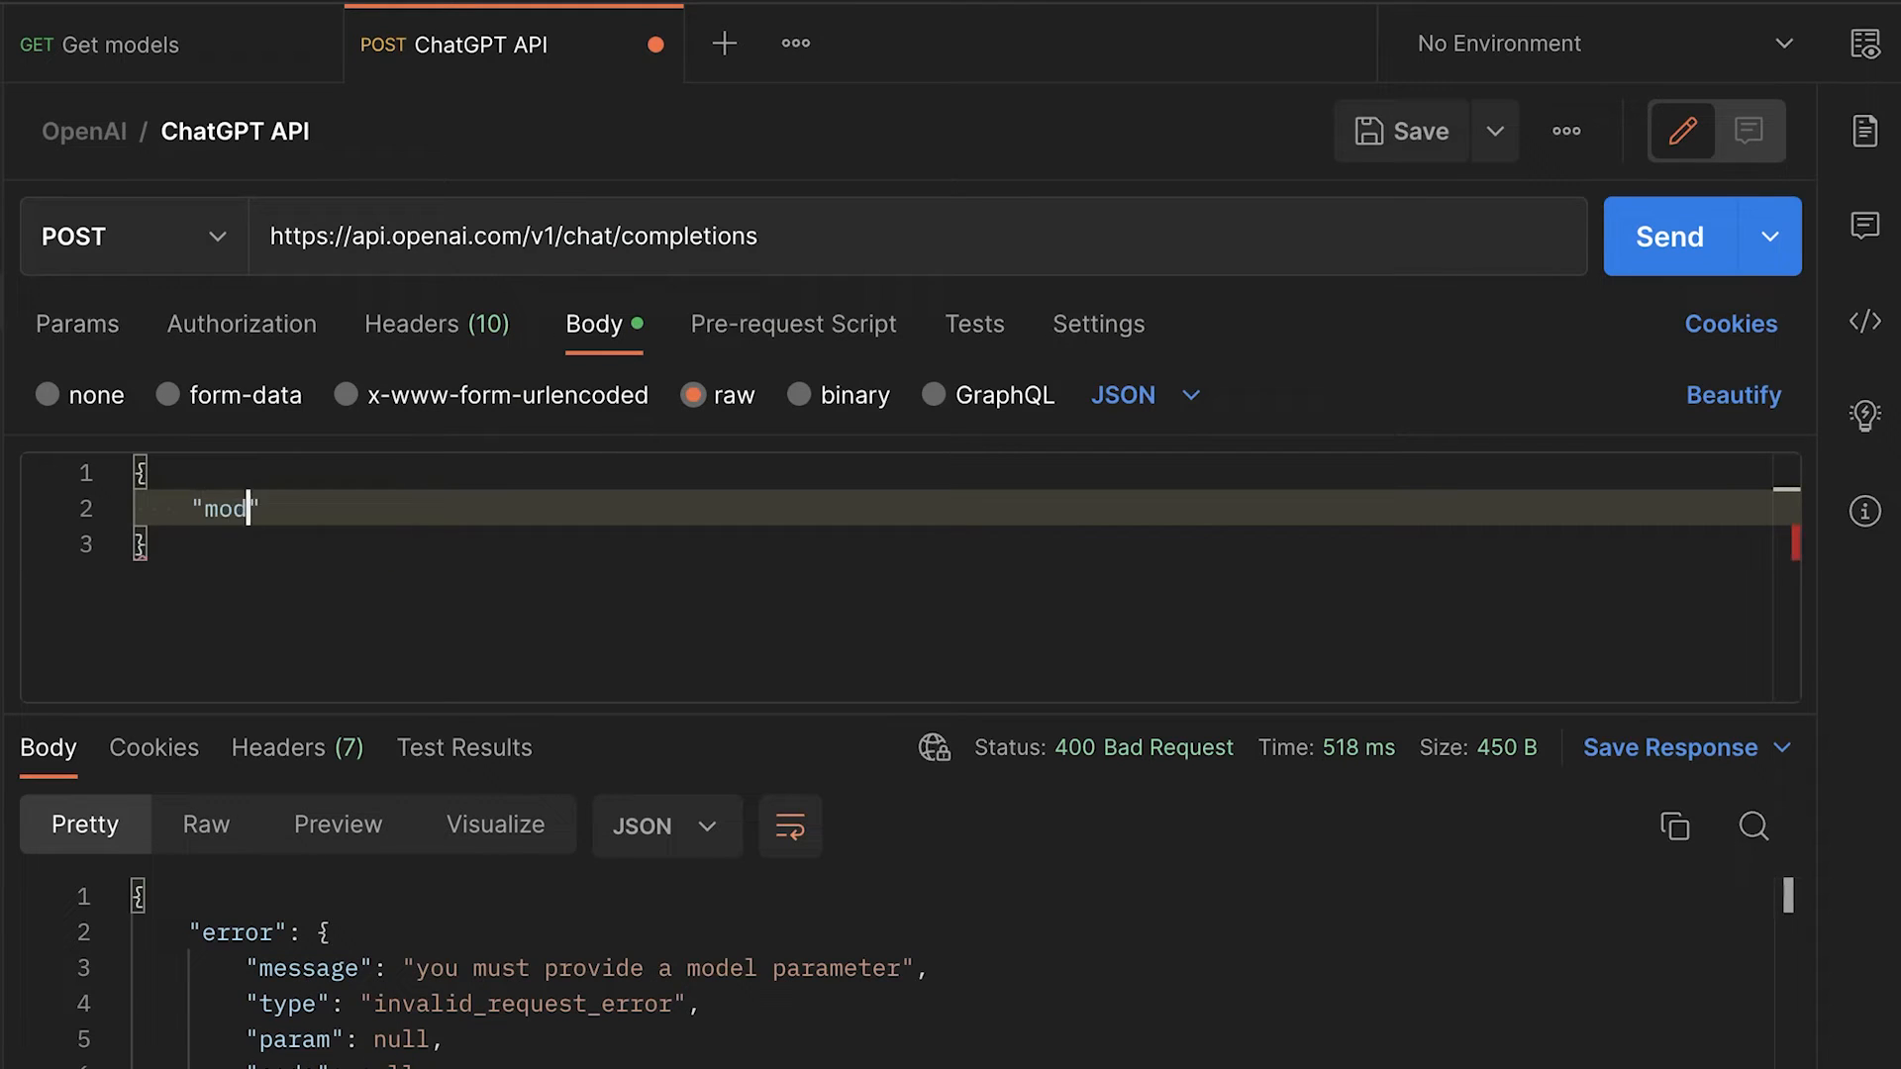
text(el": "")
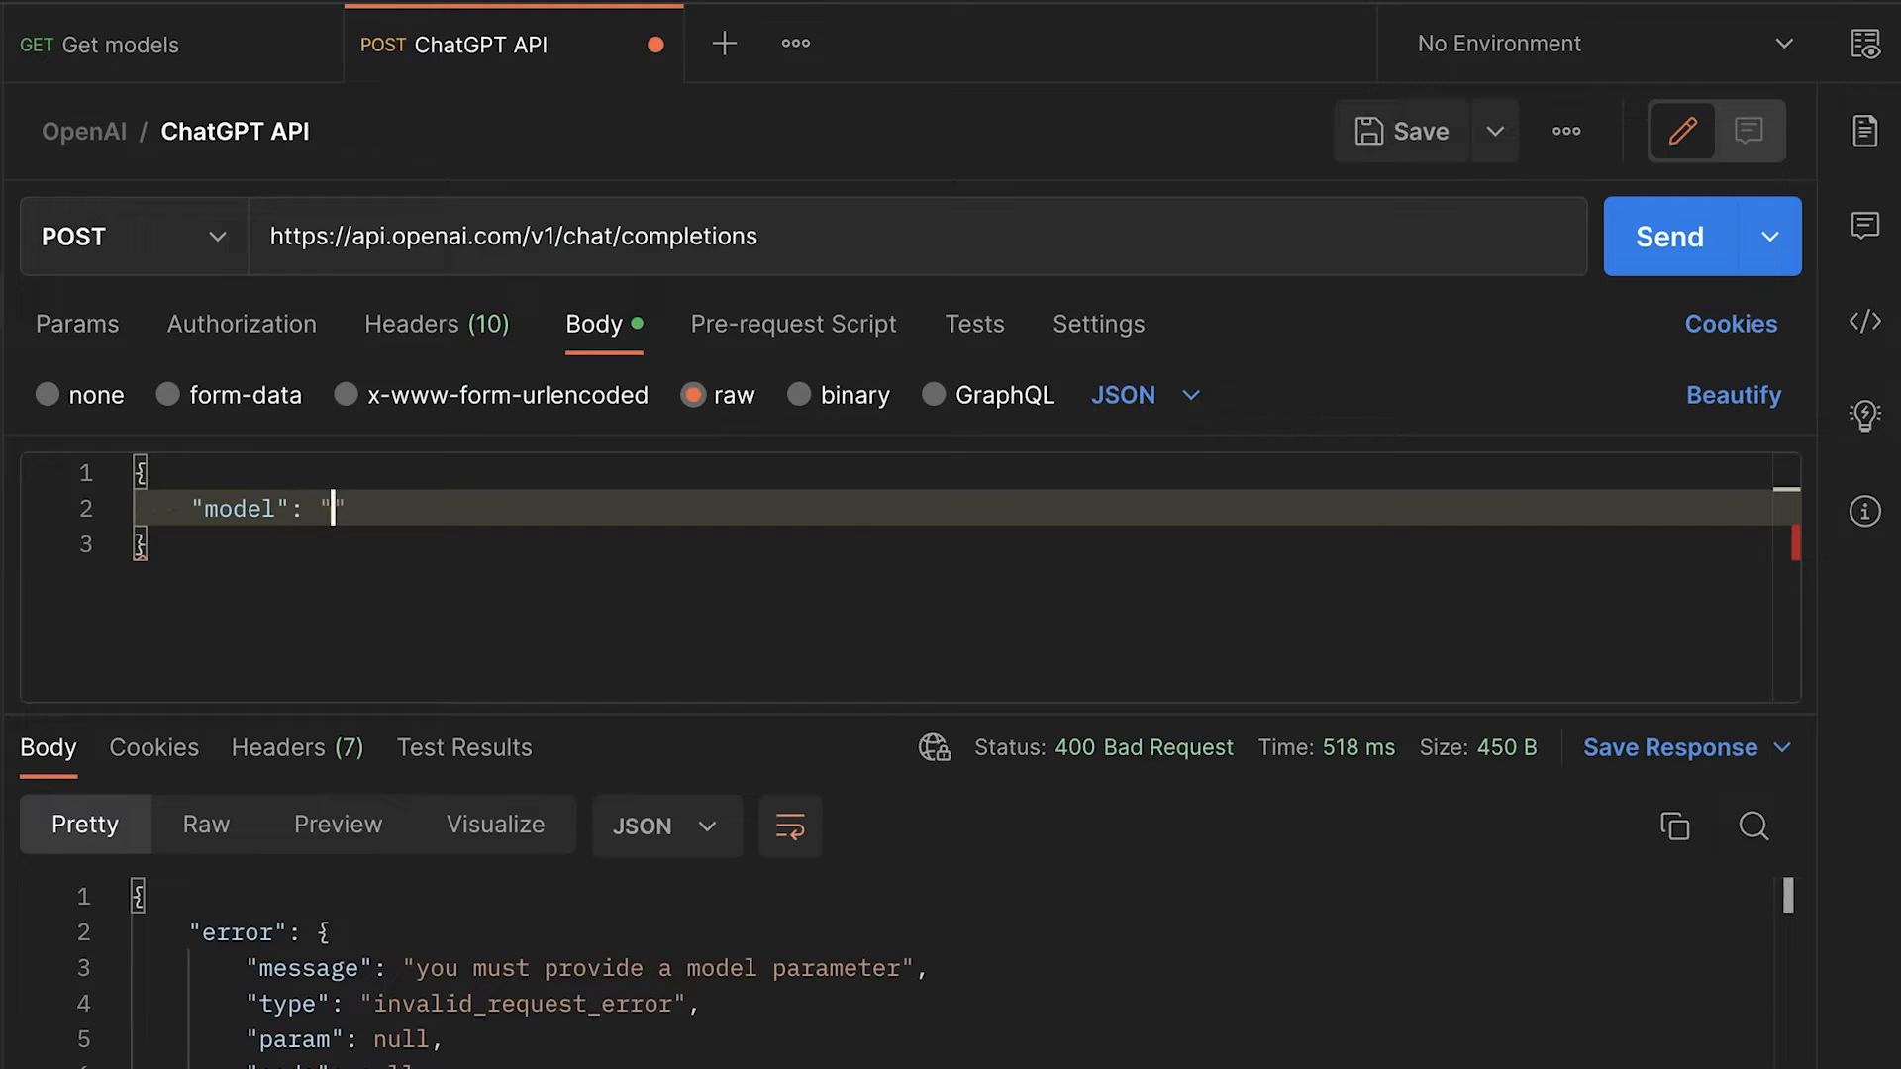
mouse_move(121, 45)
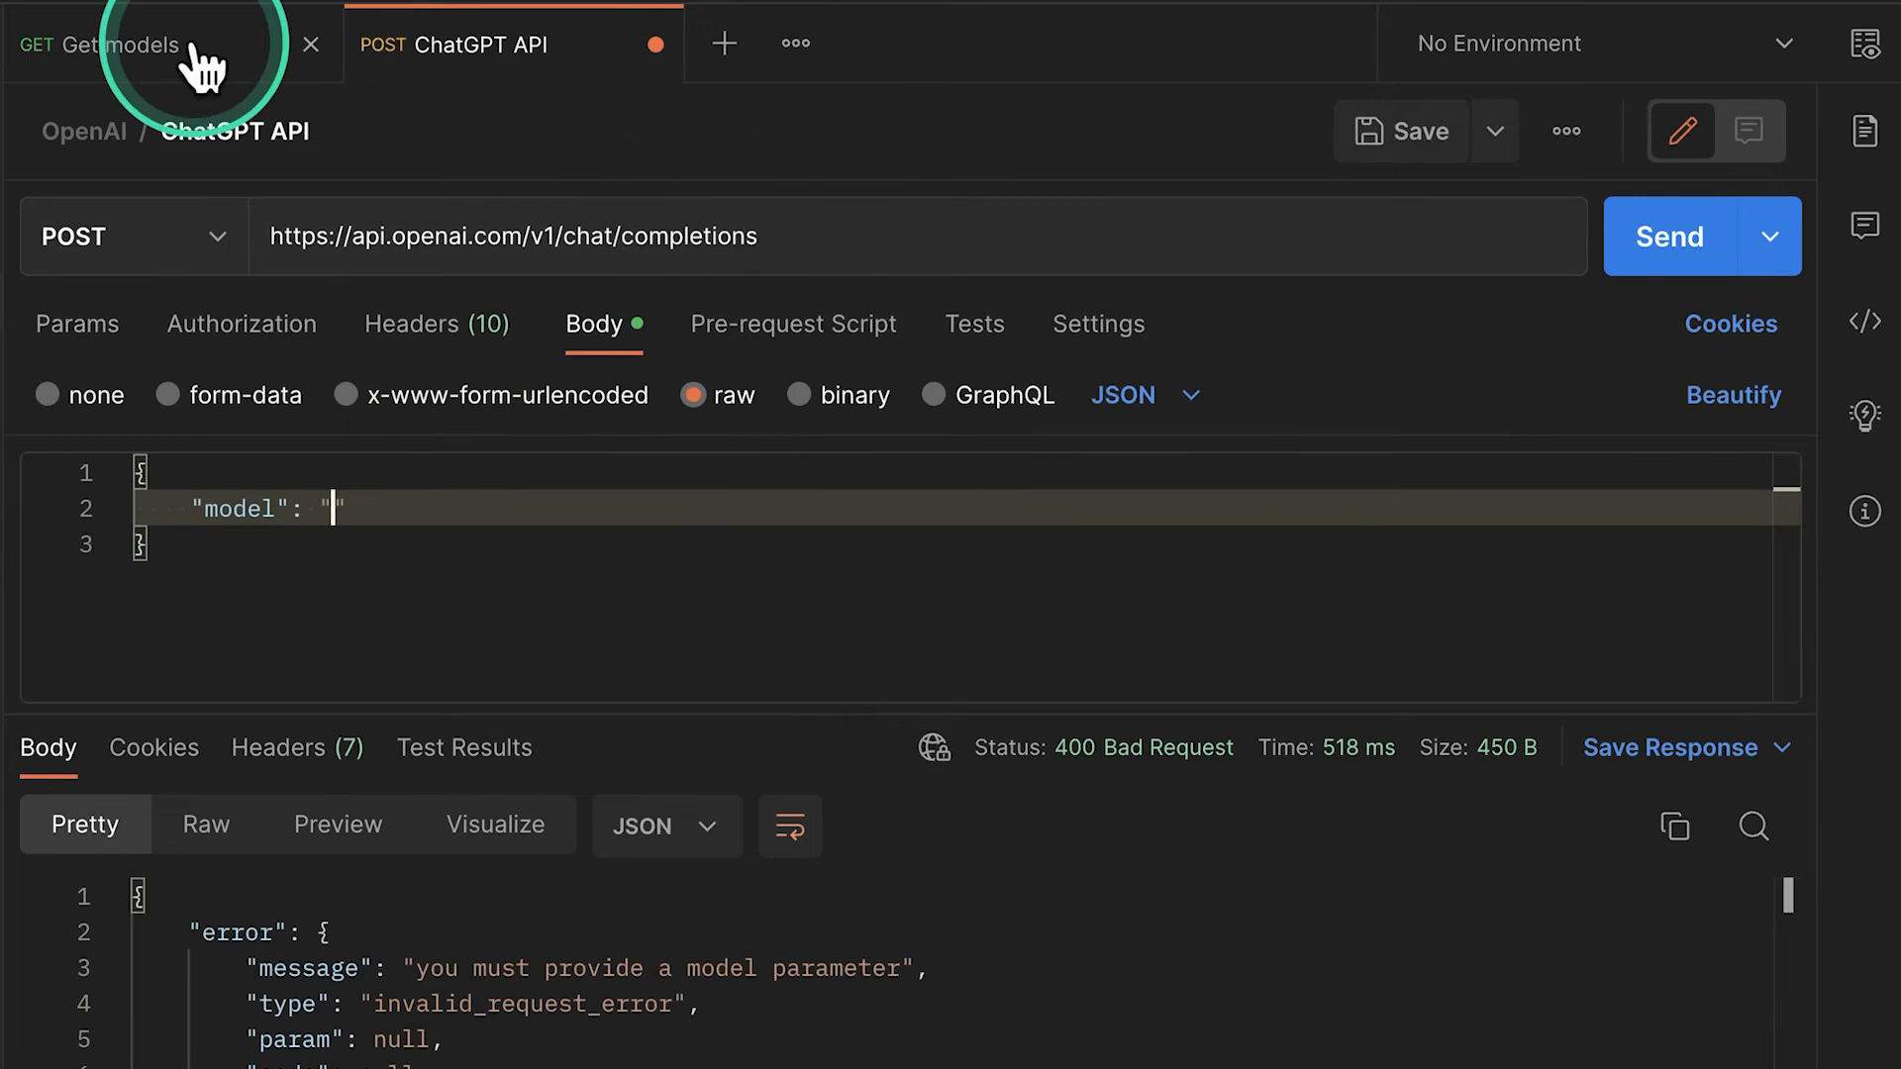
click(121, 45)
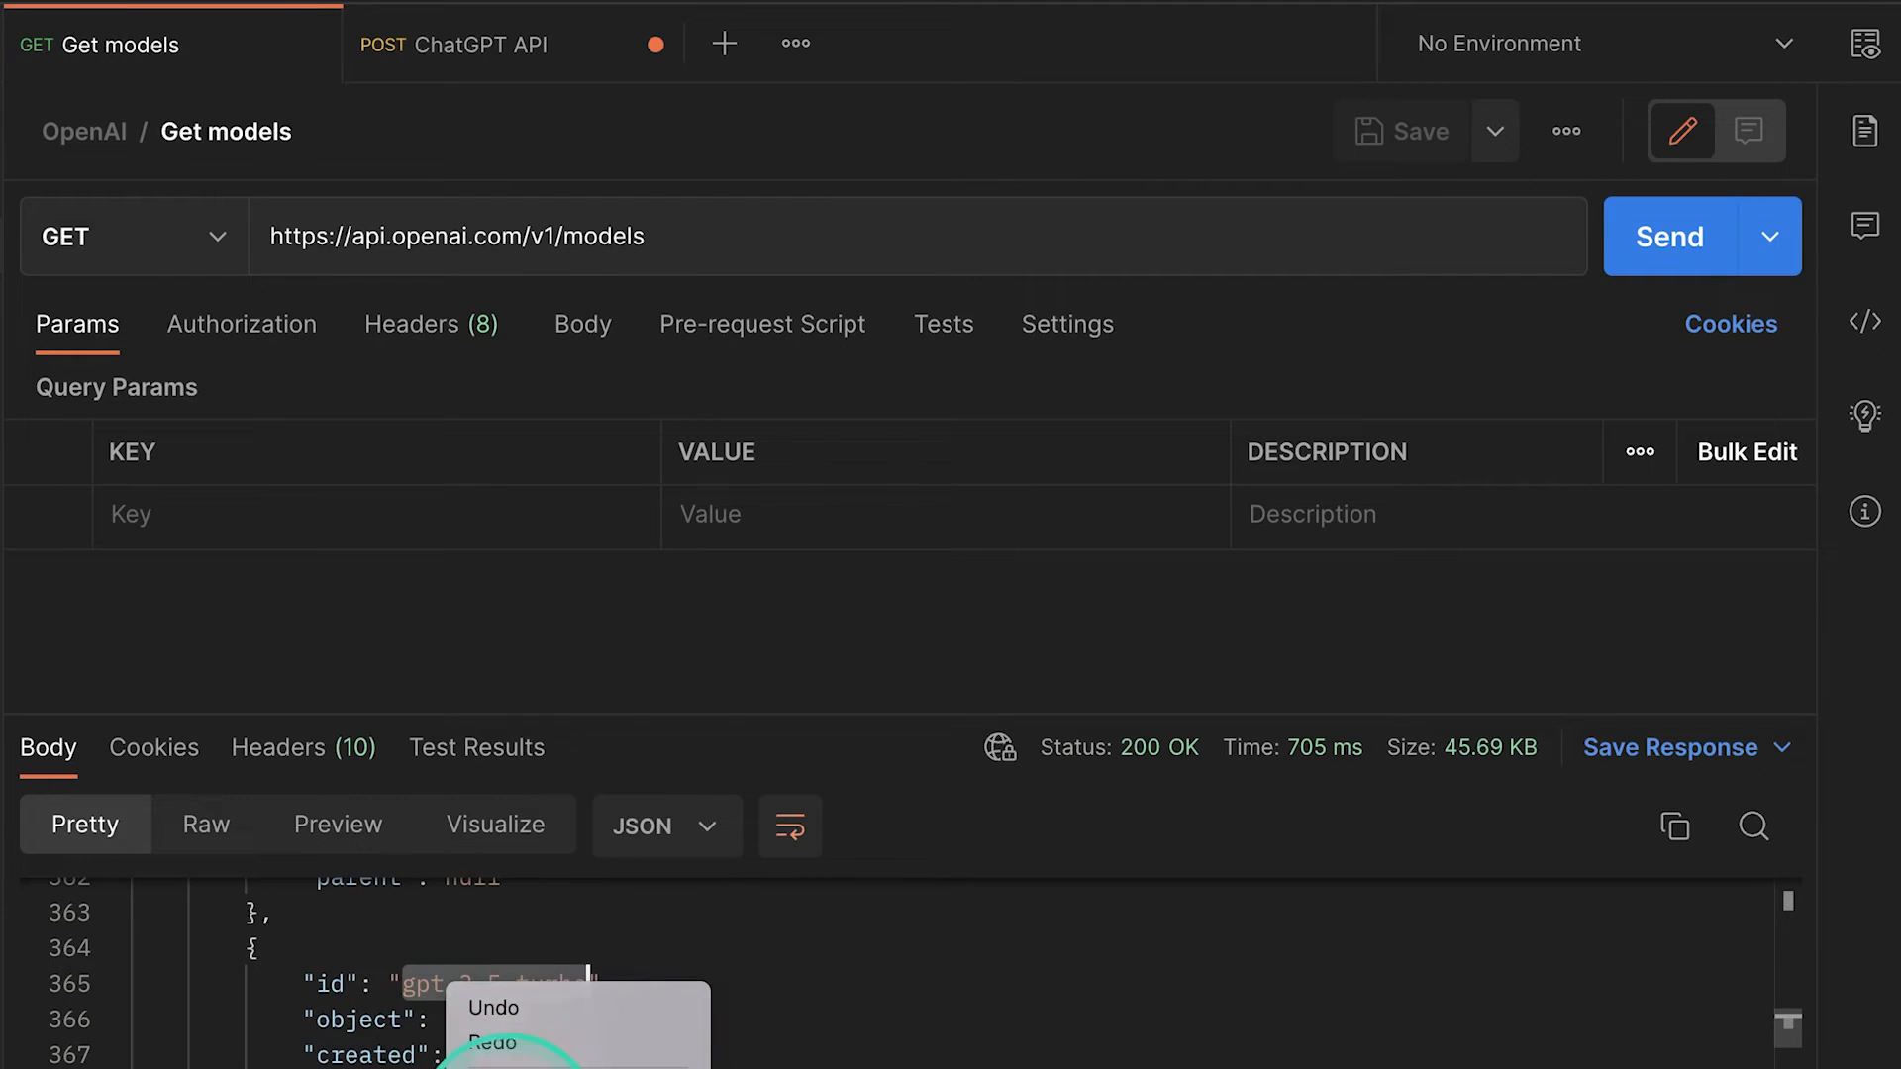
click(455, 45)
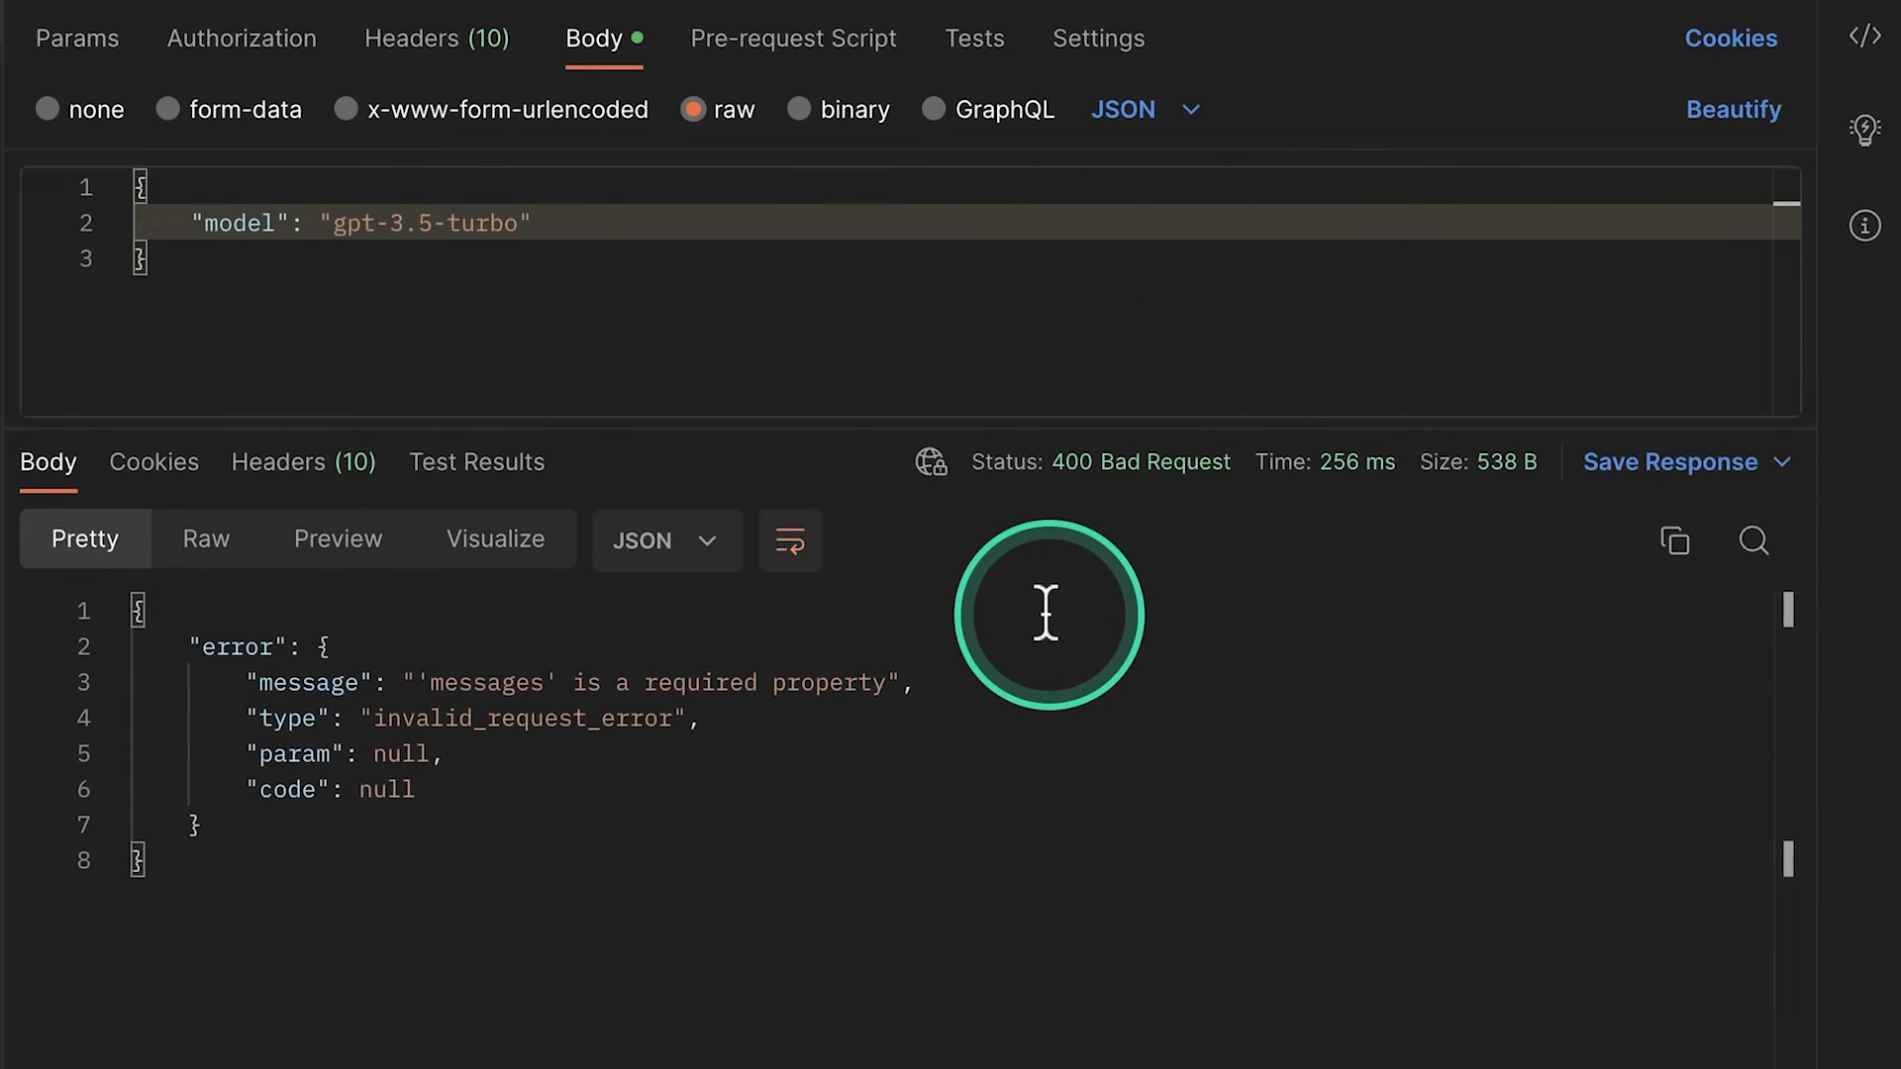
mouse_move(552, 660)
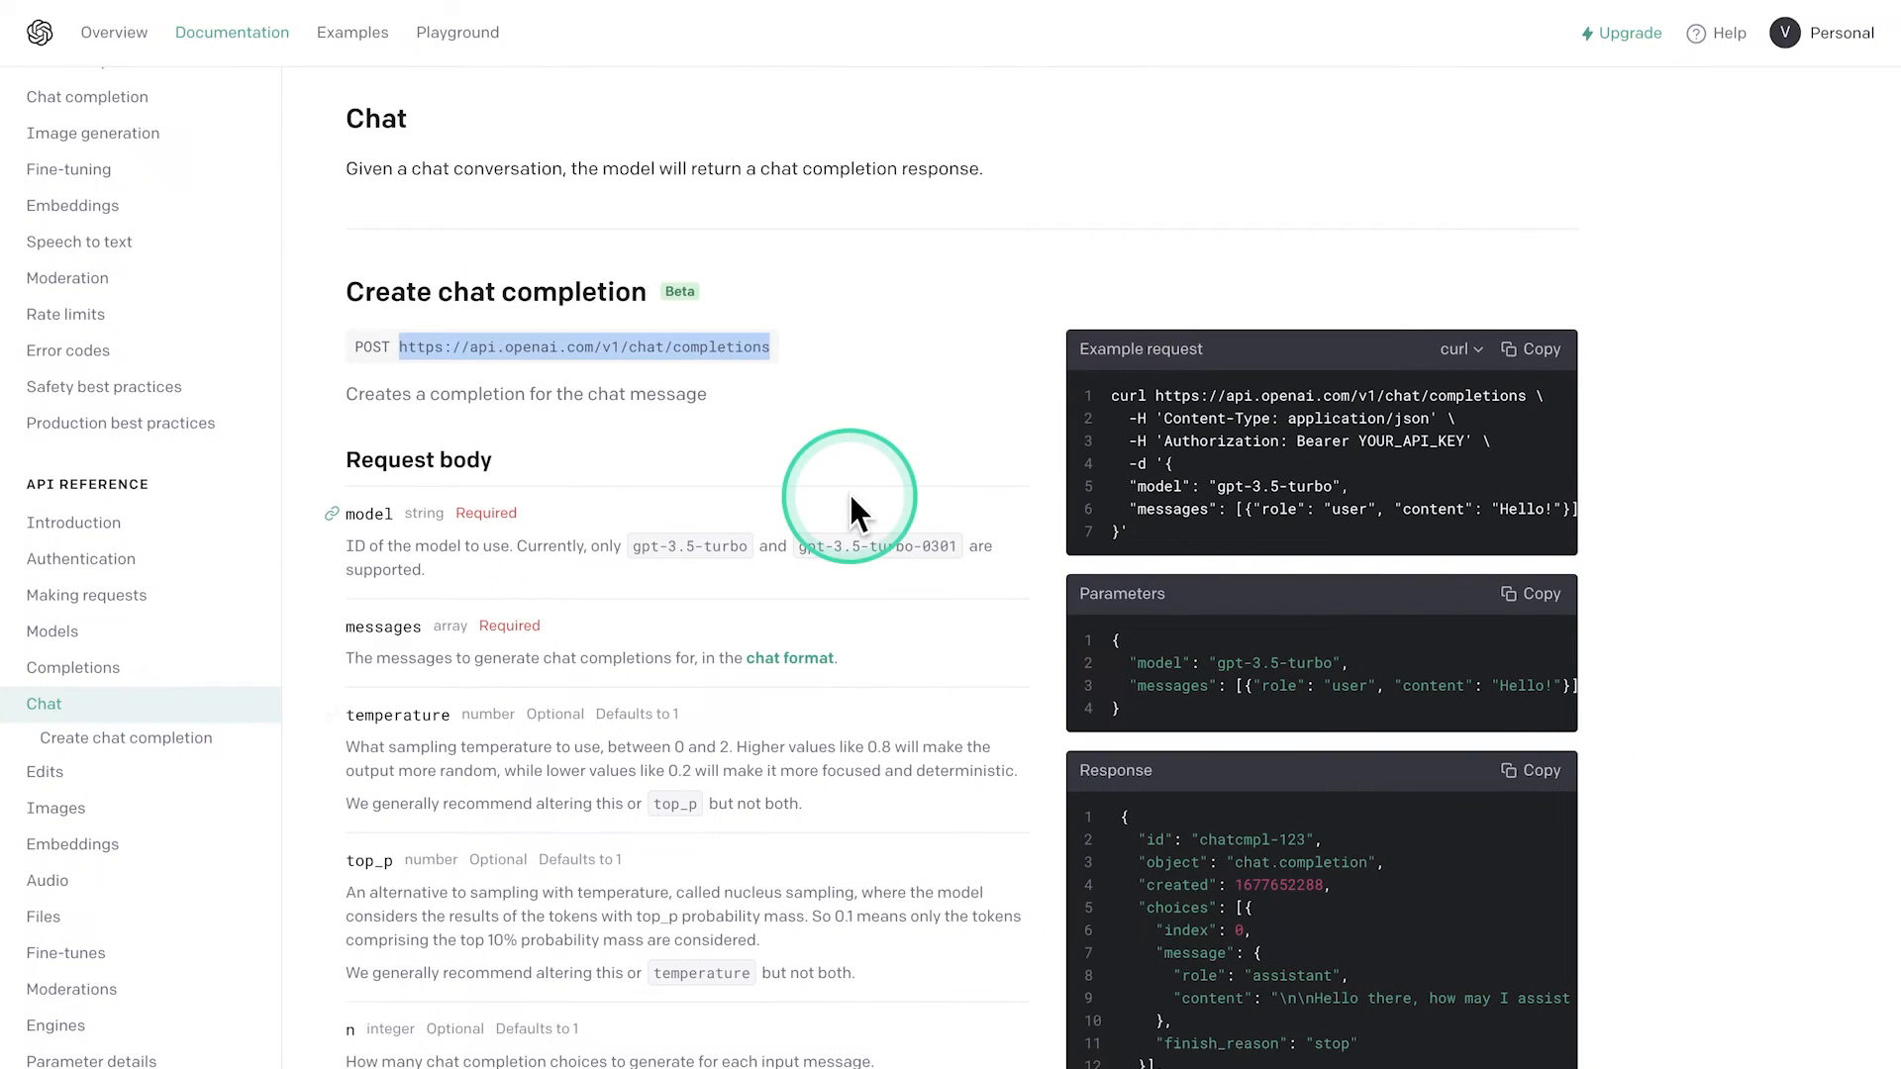
mouse_move(1397, 506)
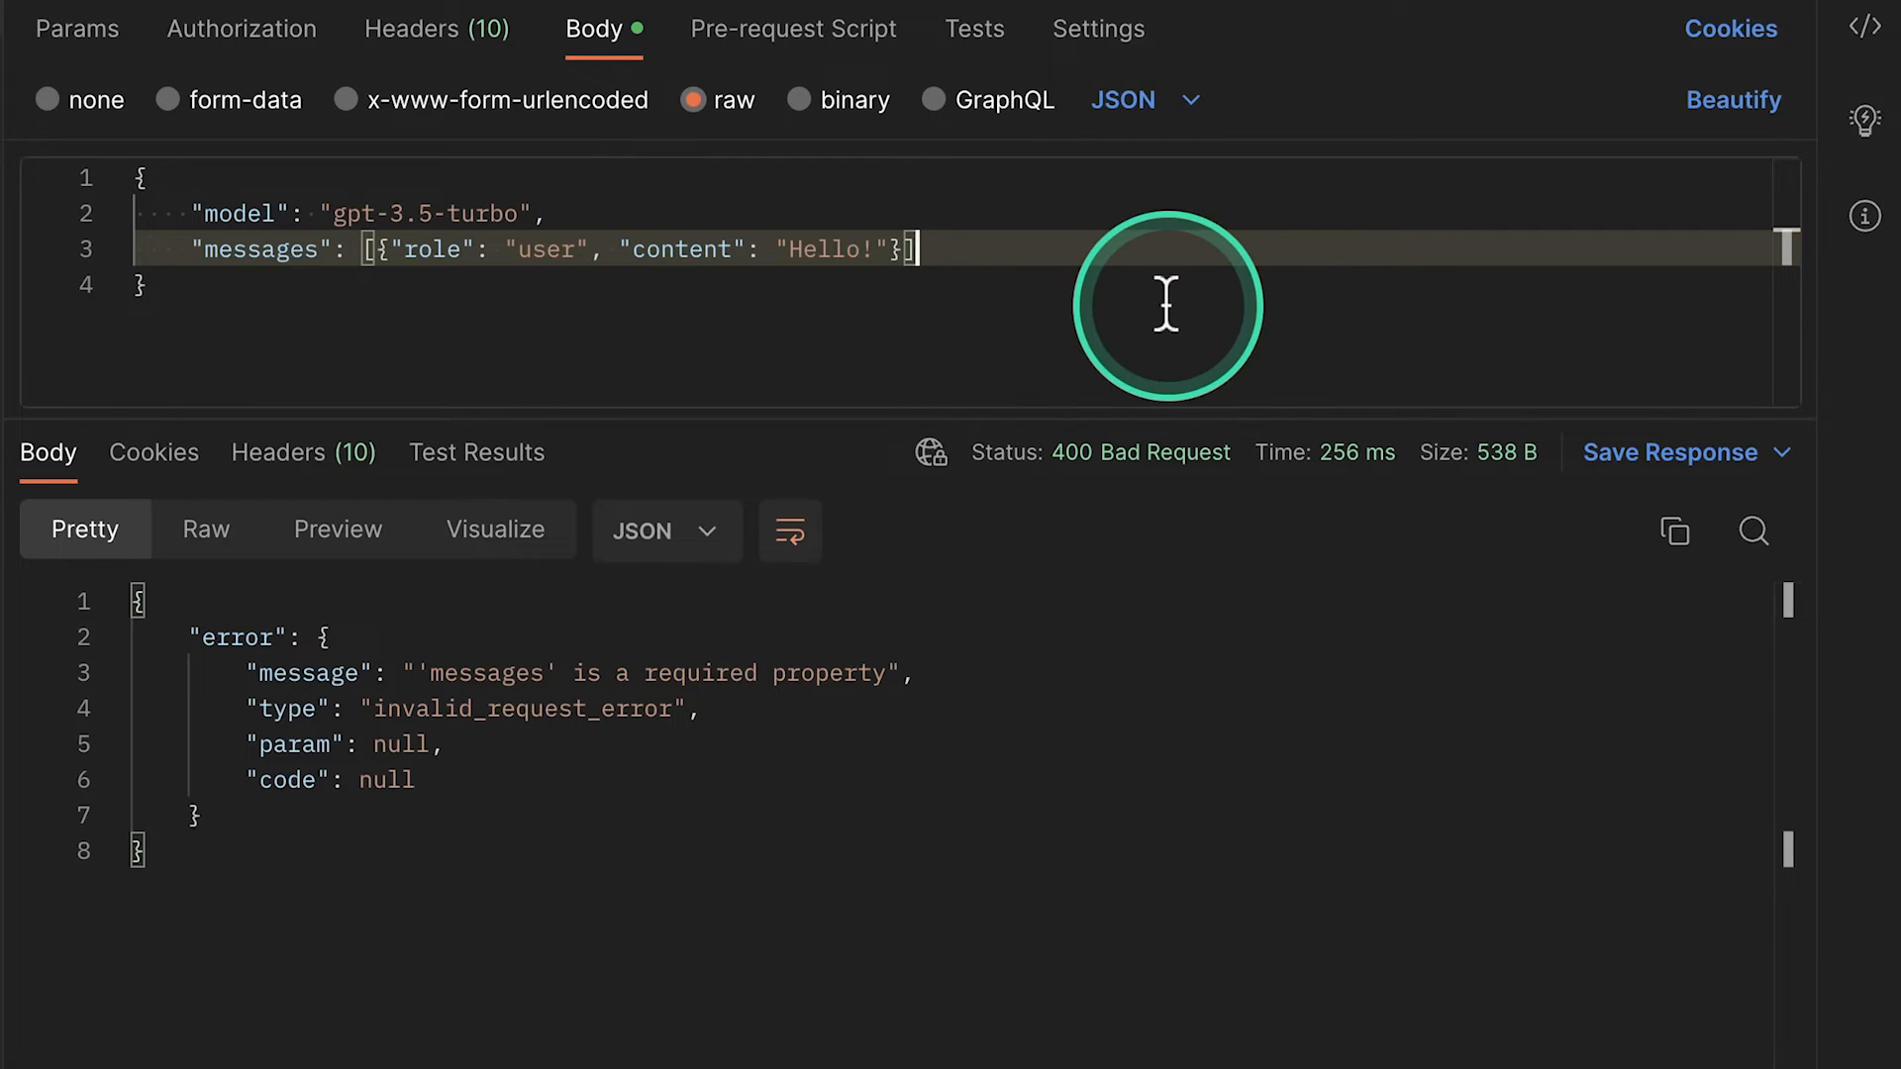
mouse_move(1732, 99)
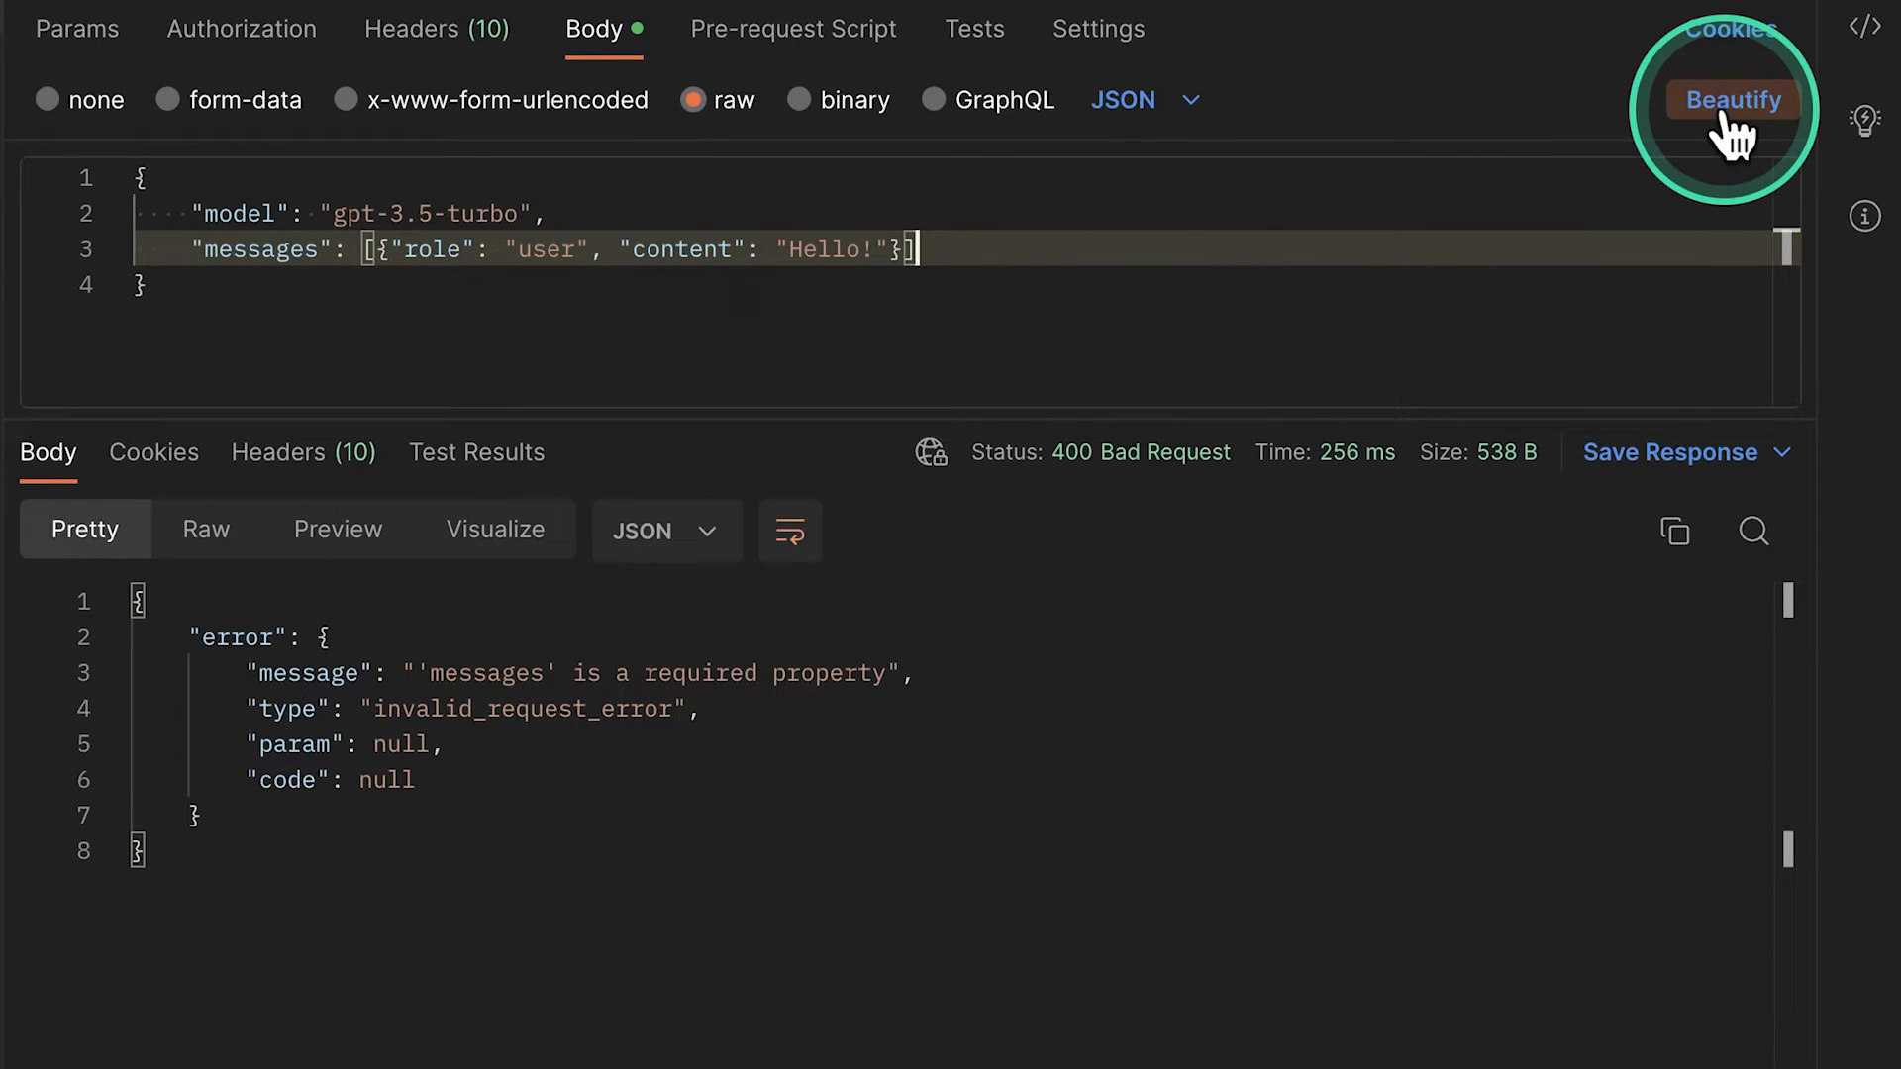
Beautify the request body JSON so it spans neatly indented lines.
click(1732, 99)
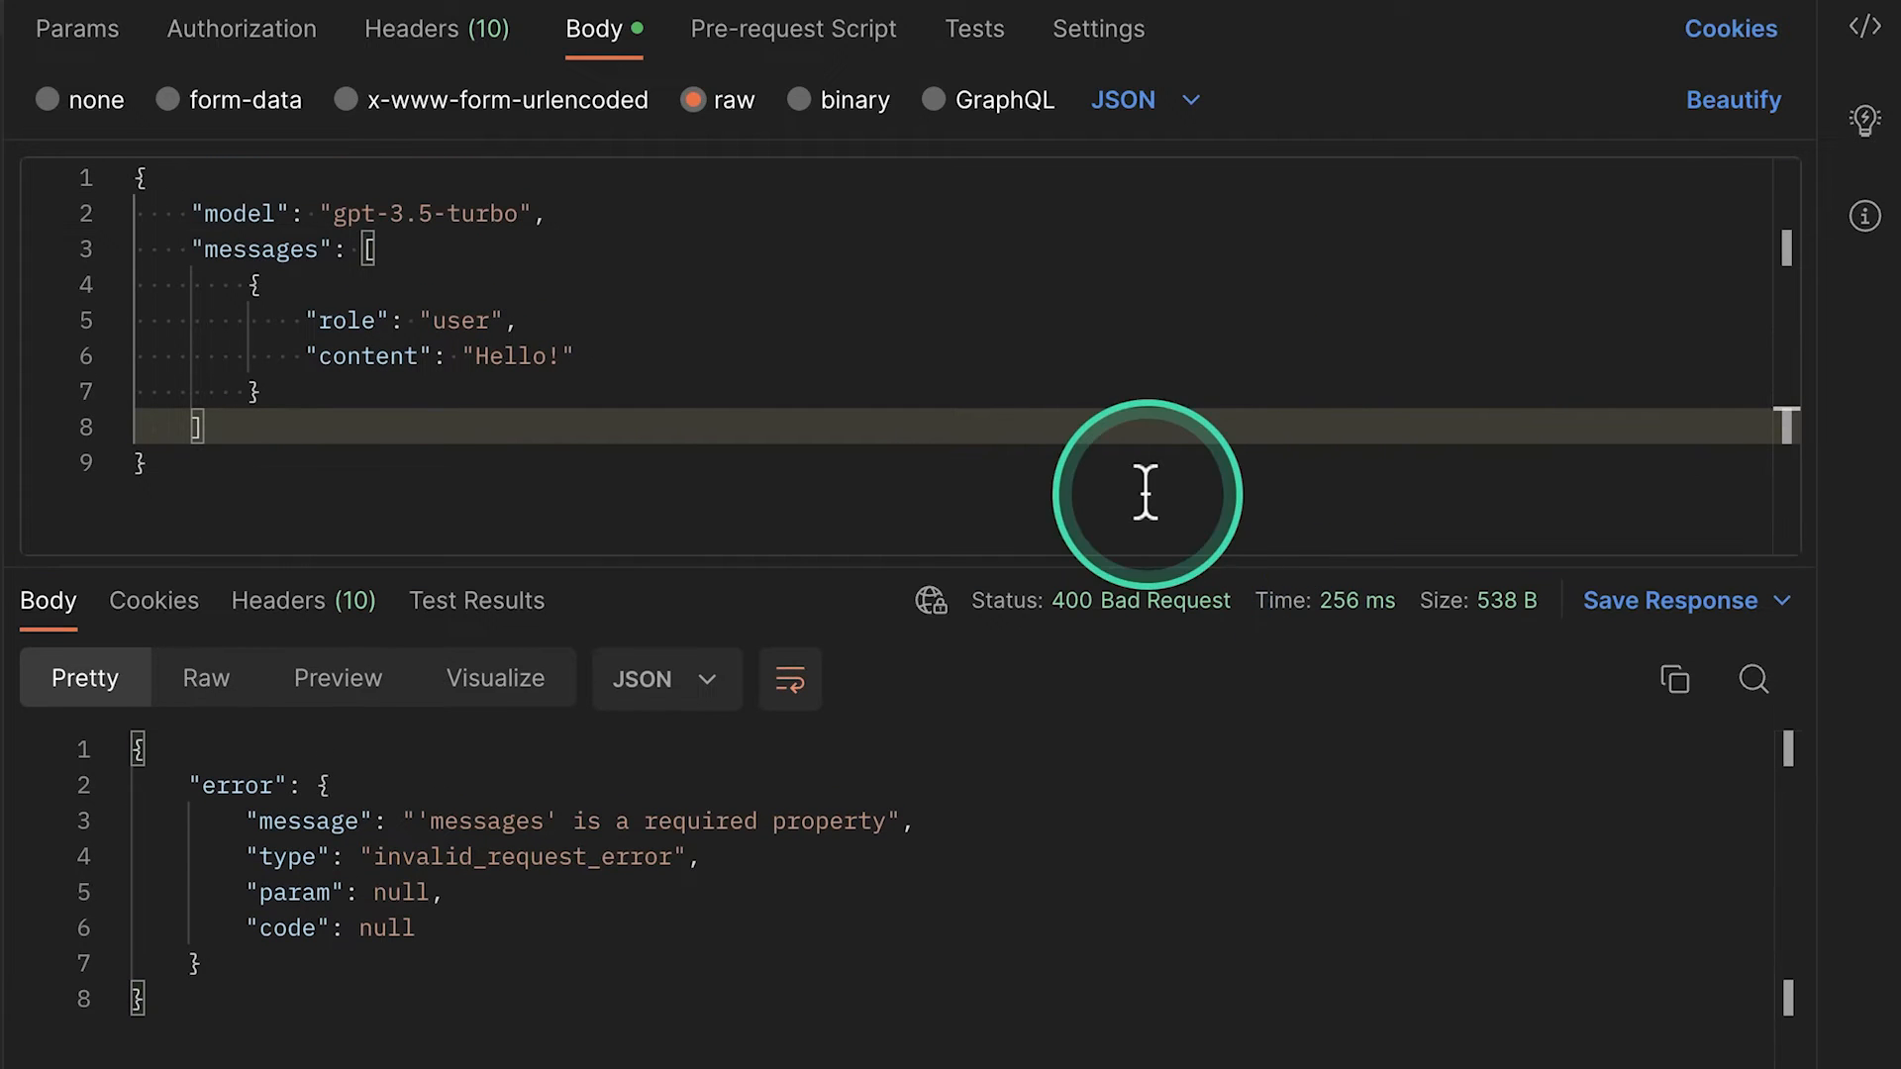
mouse_move(1190, 99)
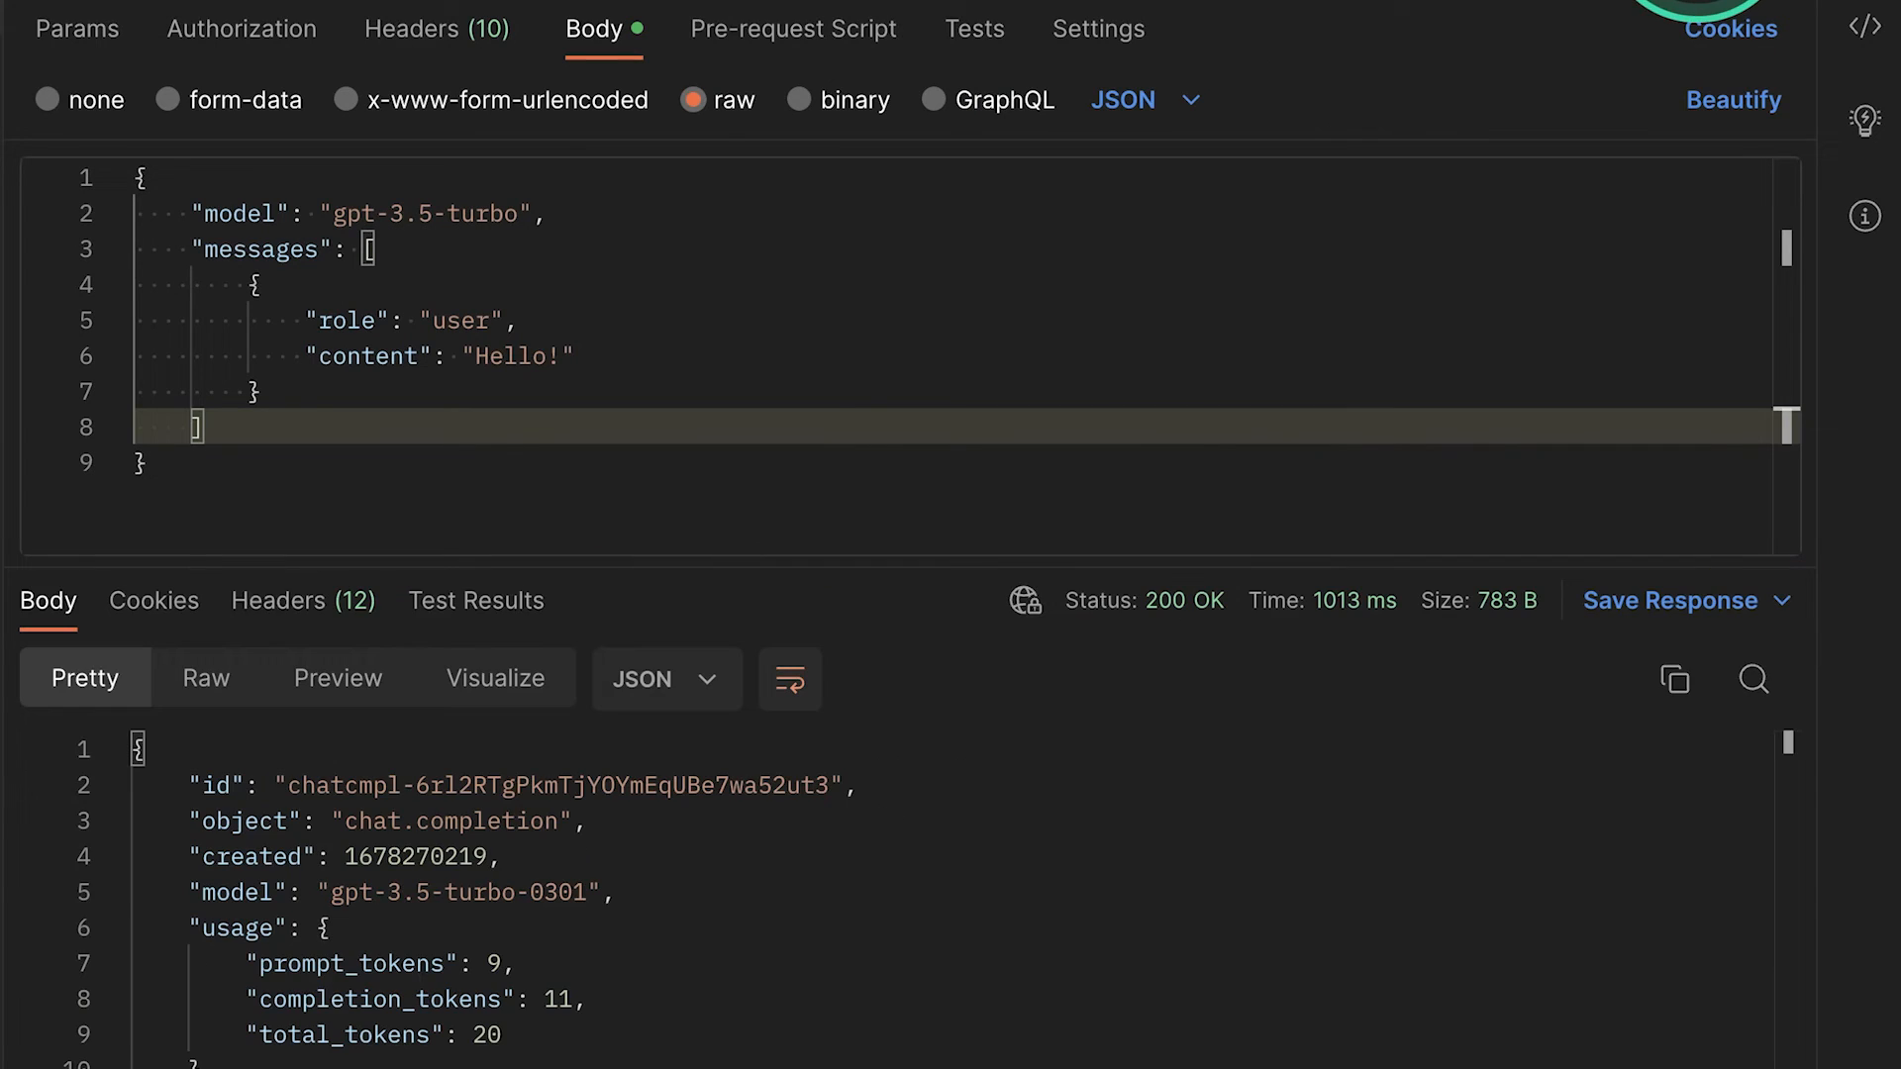
click(1307, 400)
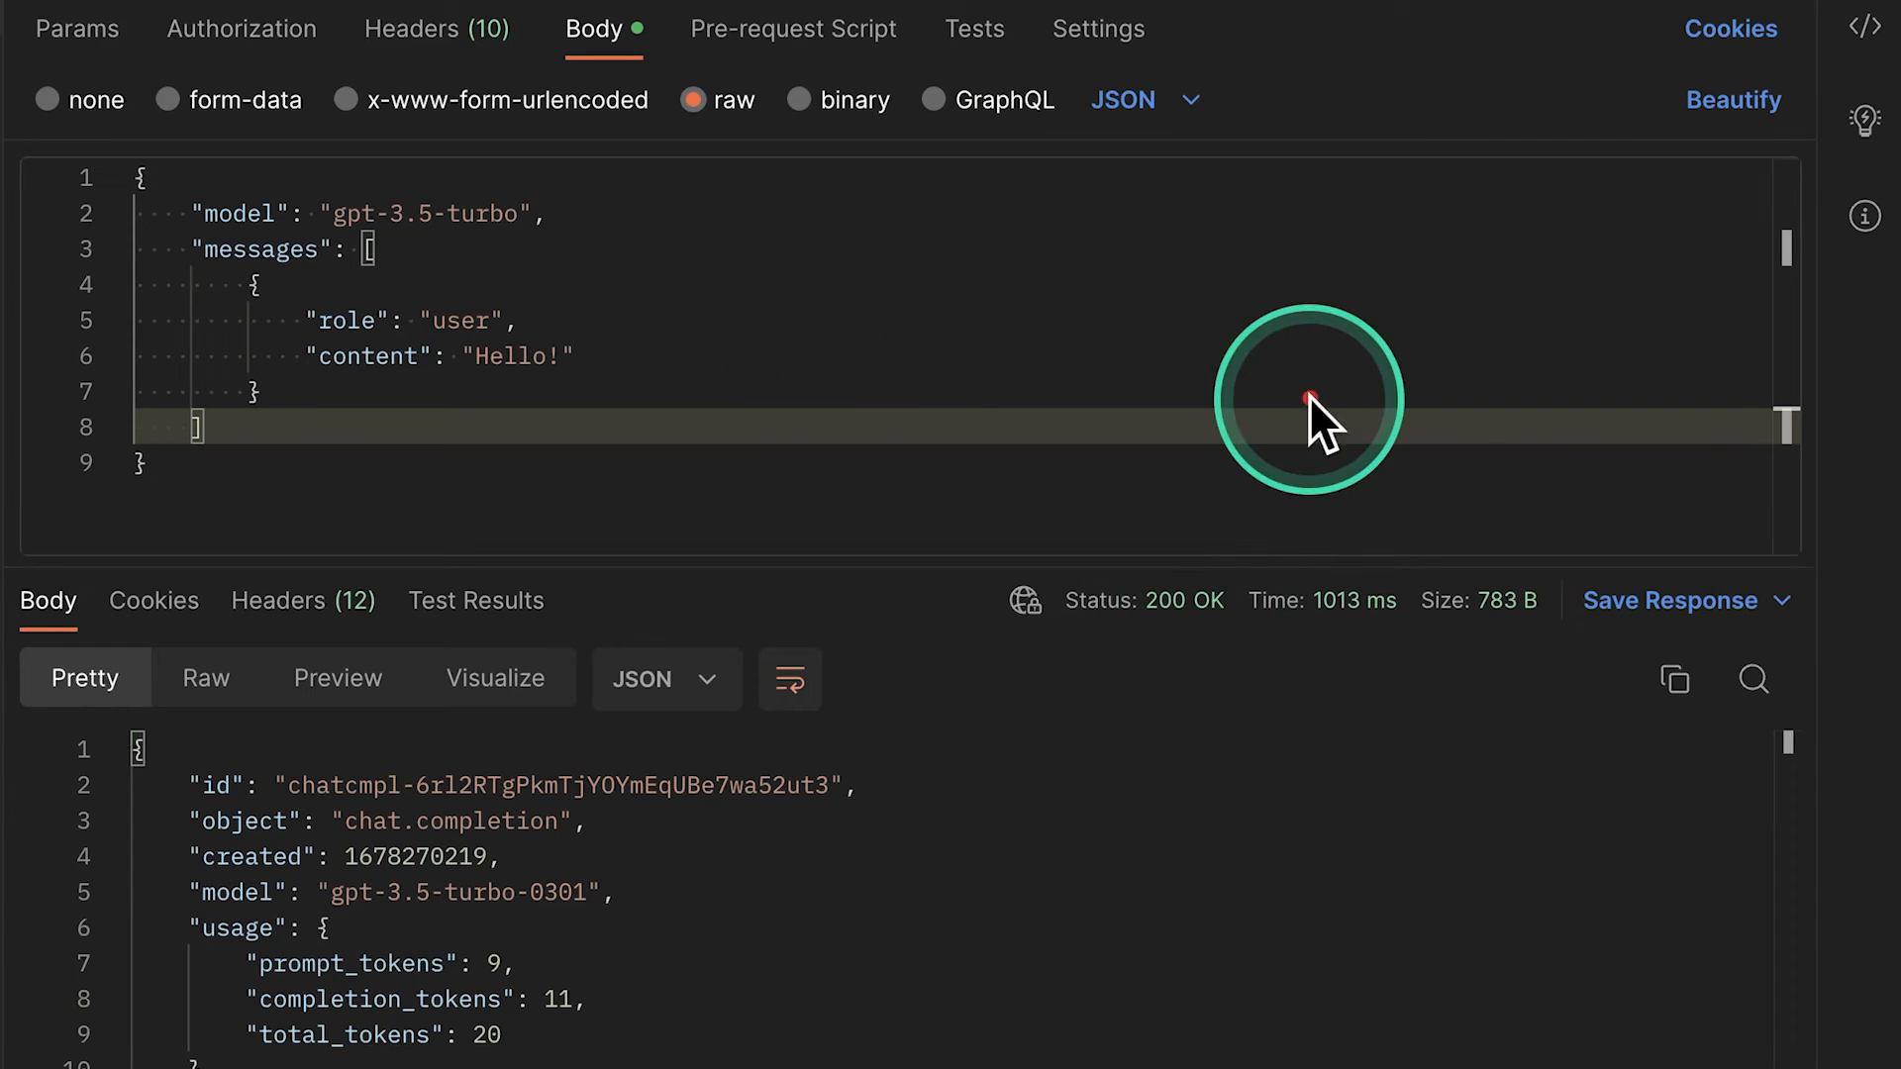
mouse_move(1076, 707)
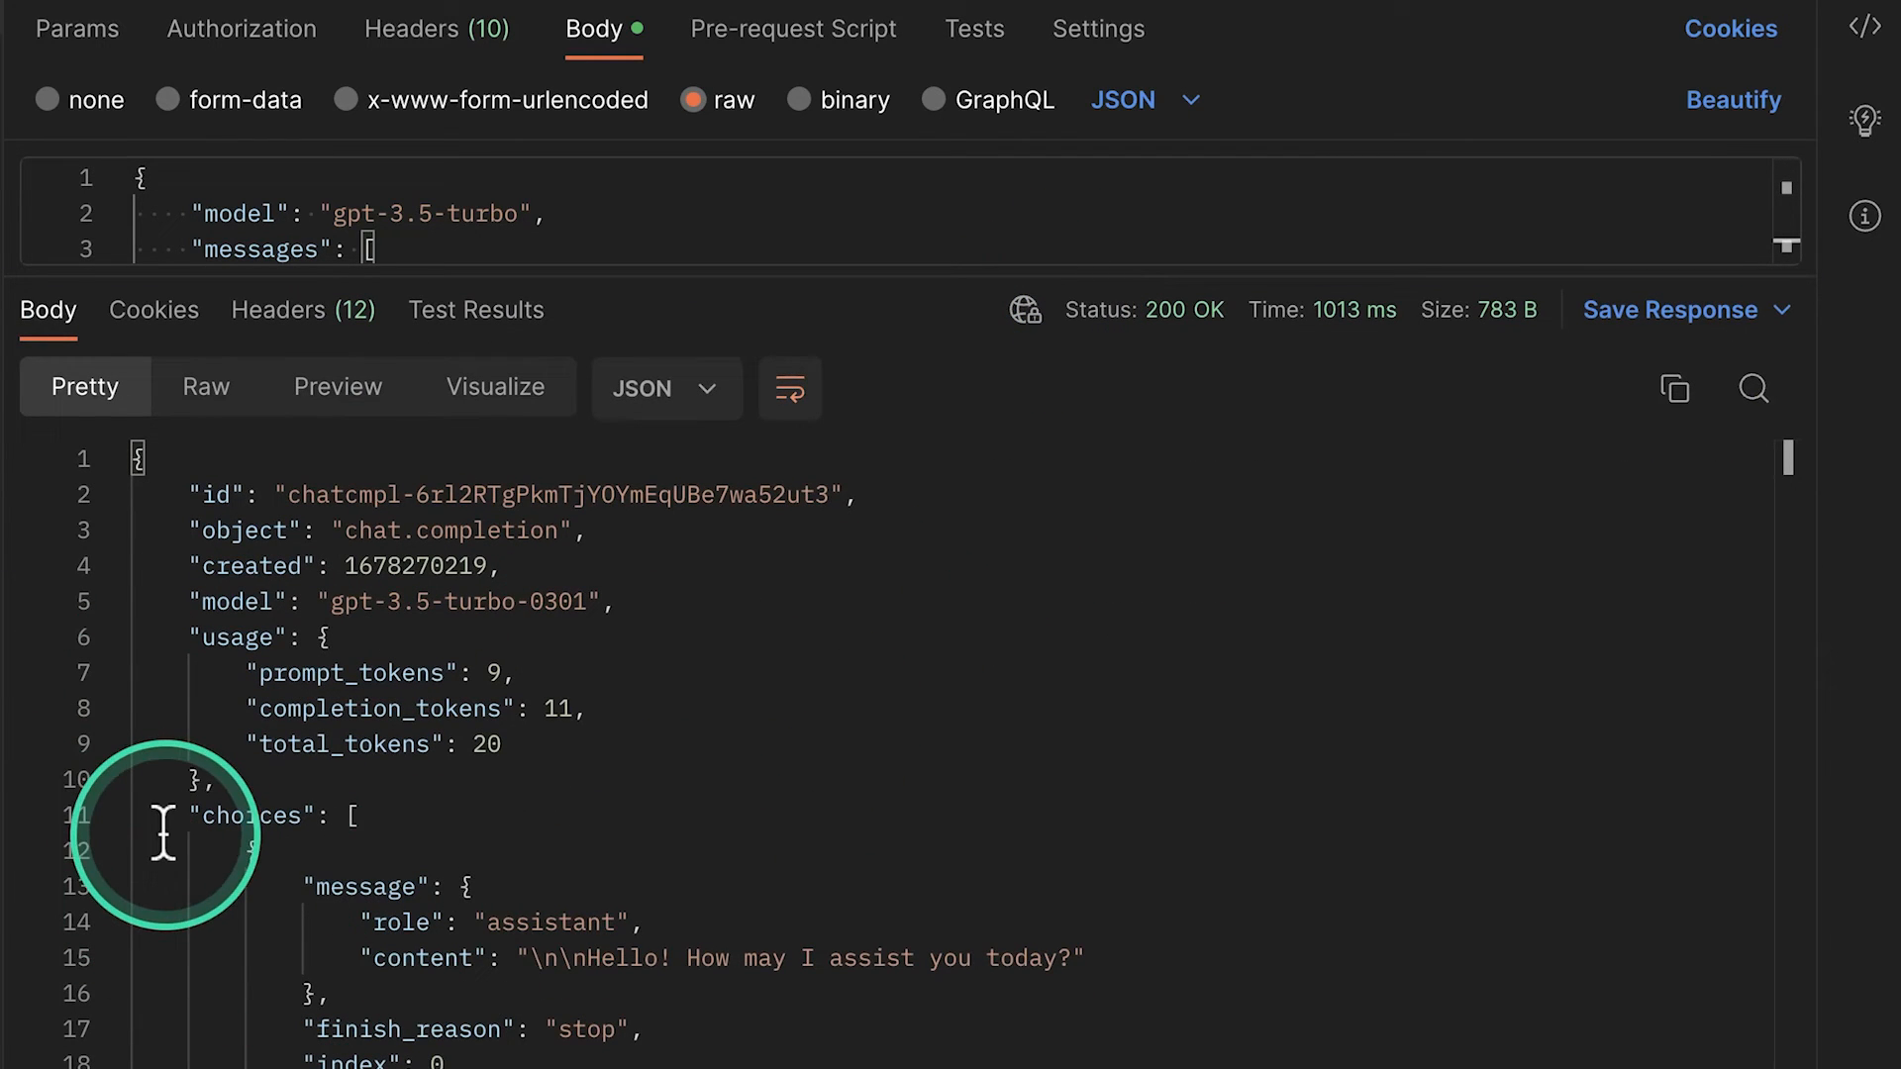
mouse_move(151, 485)
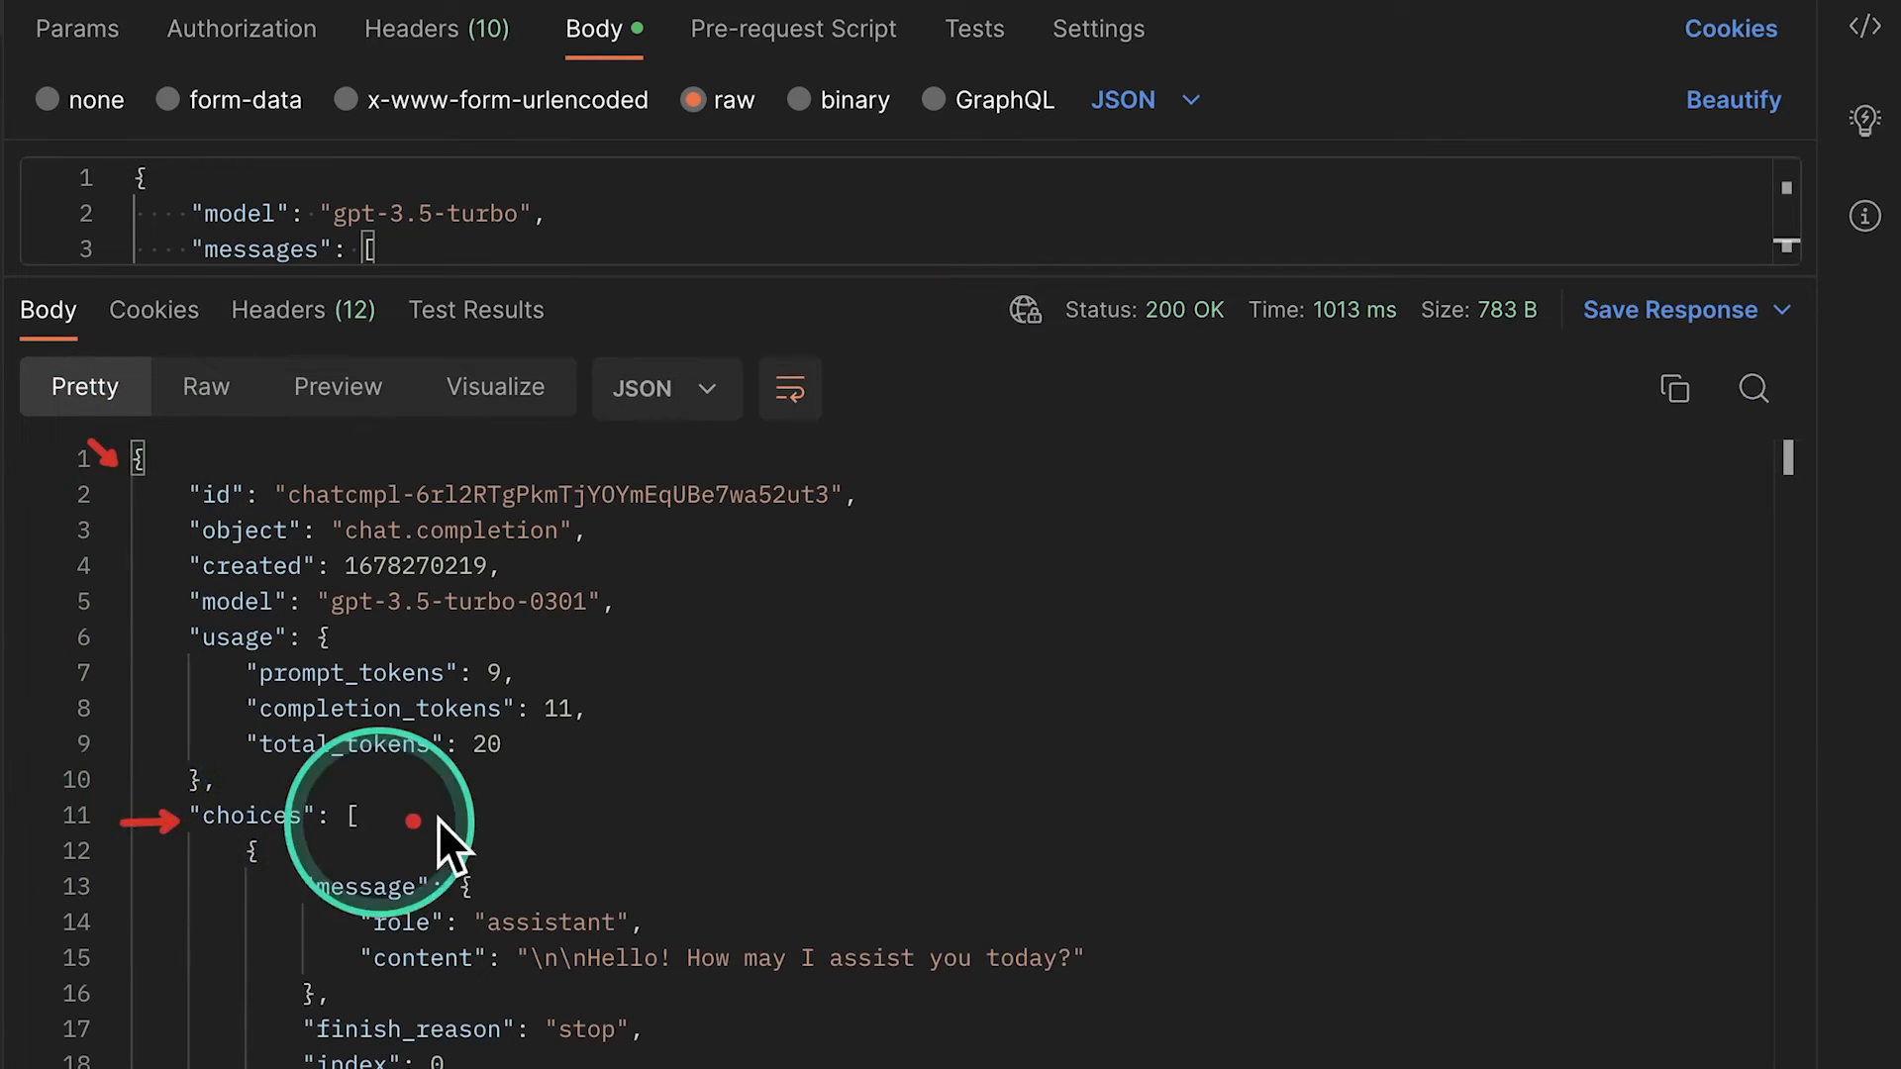
mouse_move(351, 940)
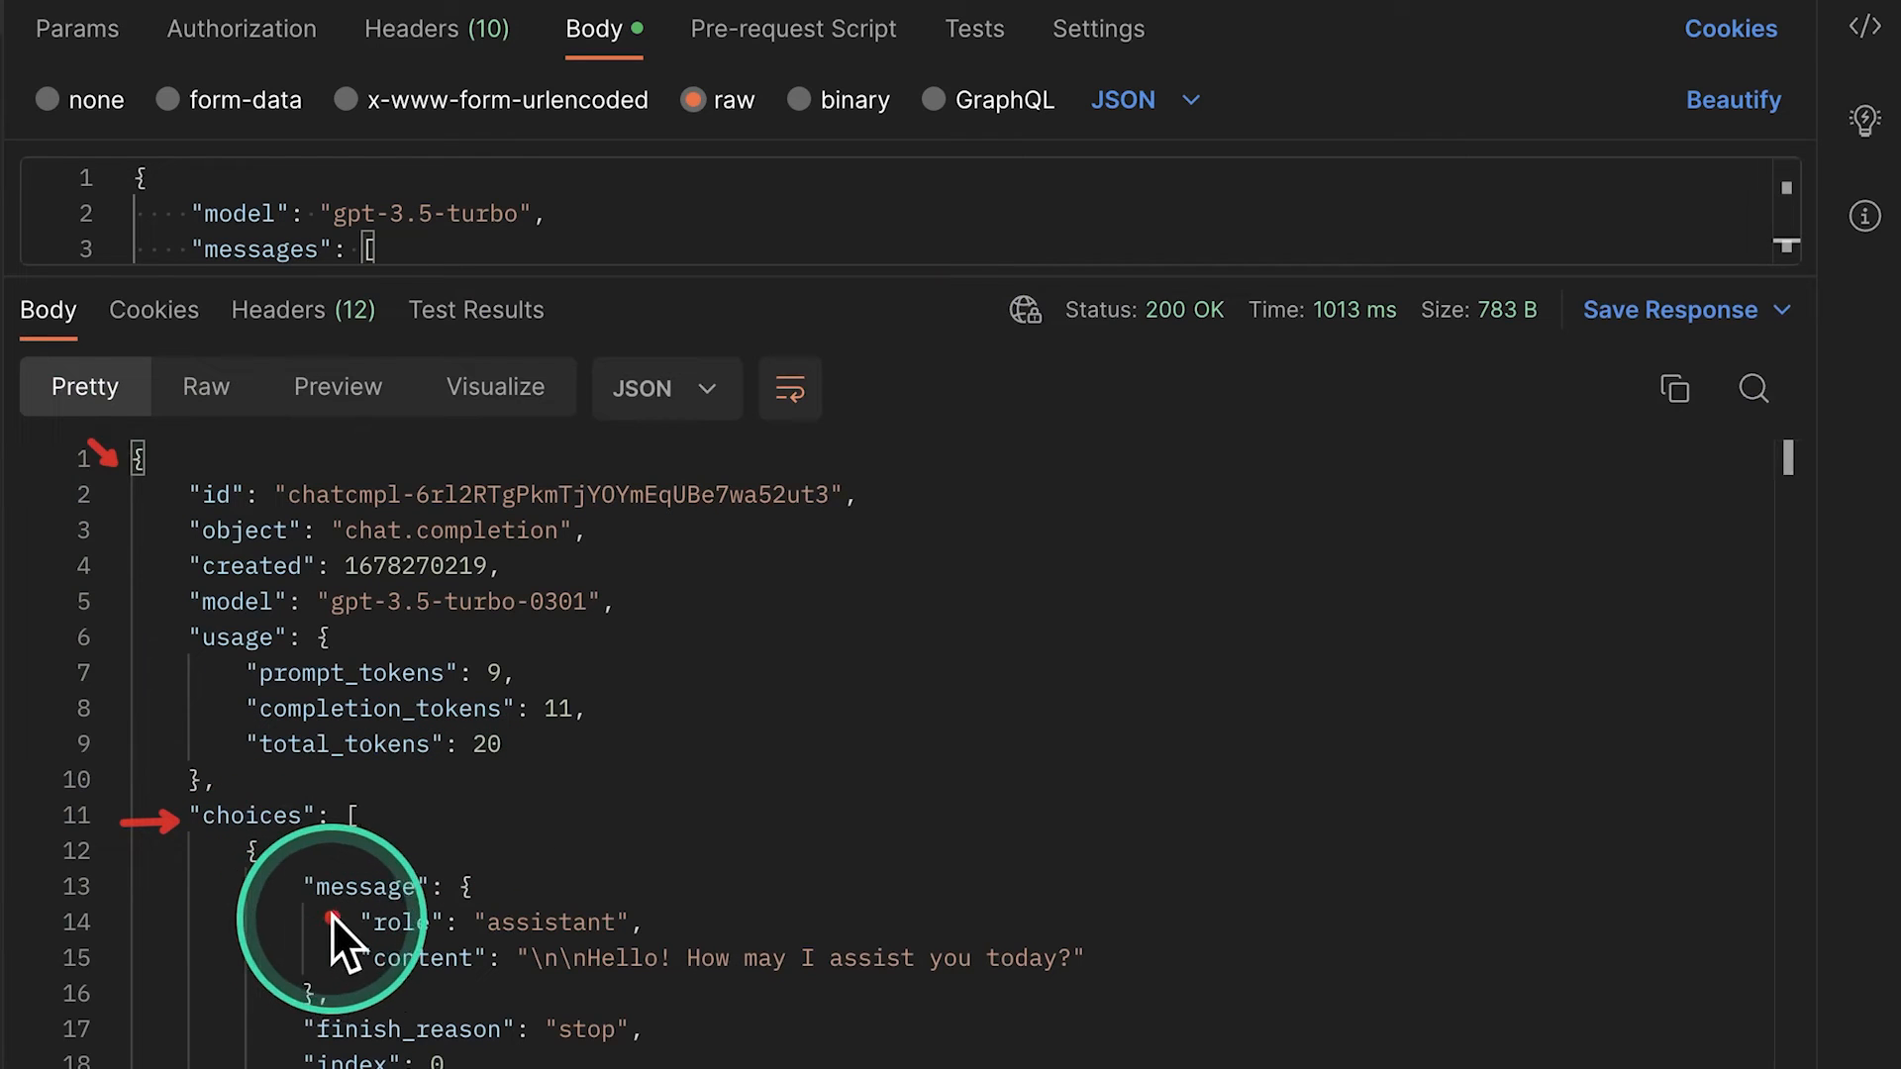
mouse_move(260, 873)
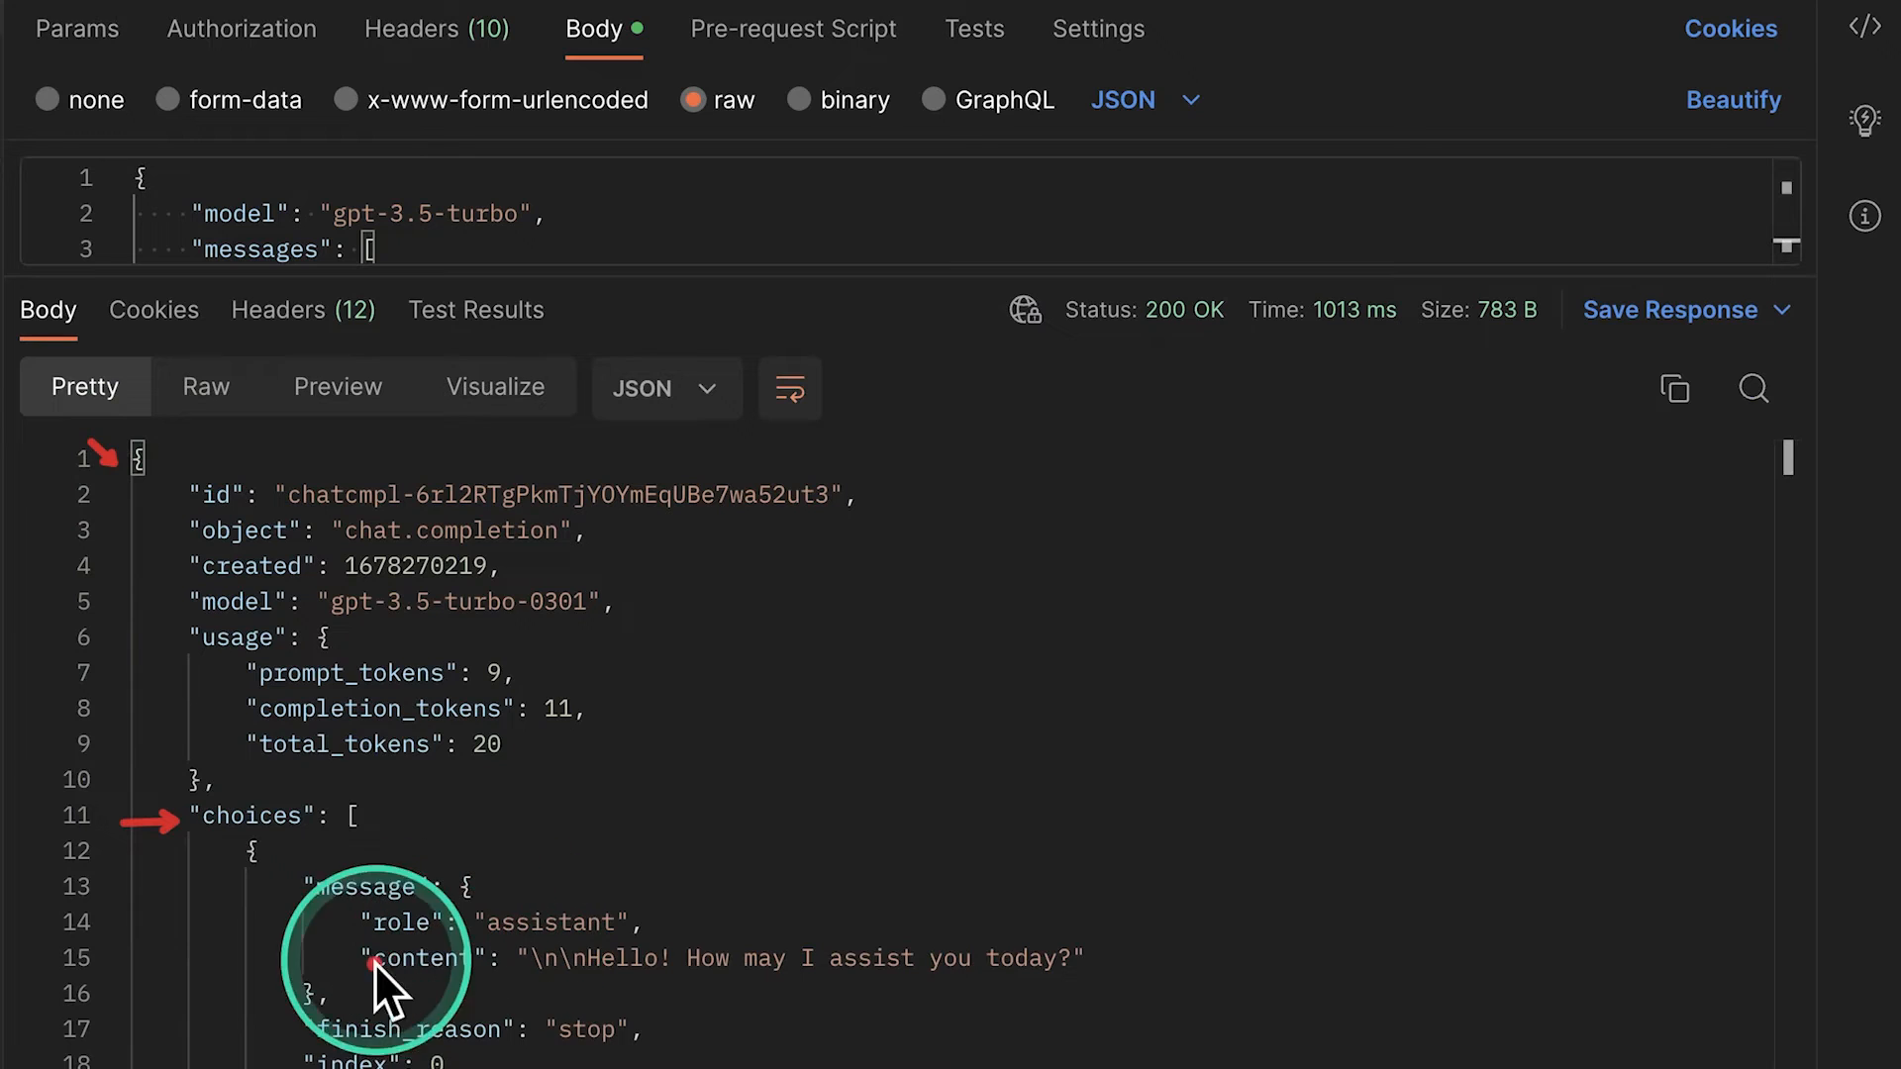
mouse_move(1133, 970)
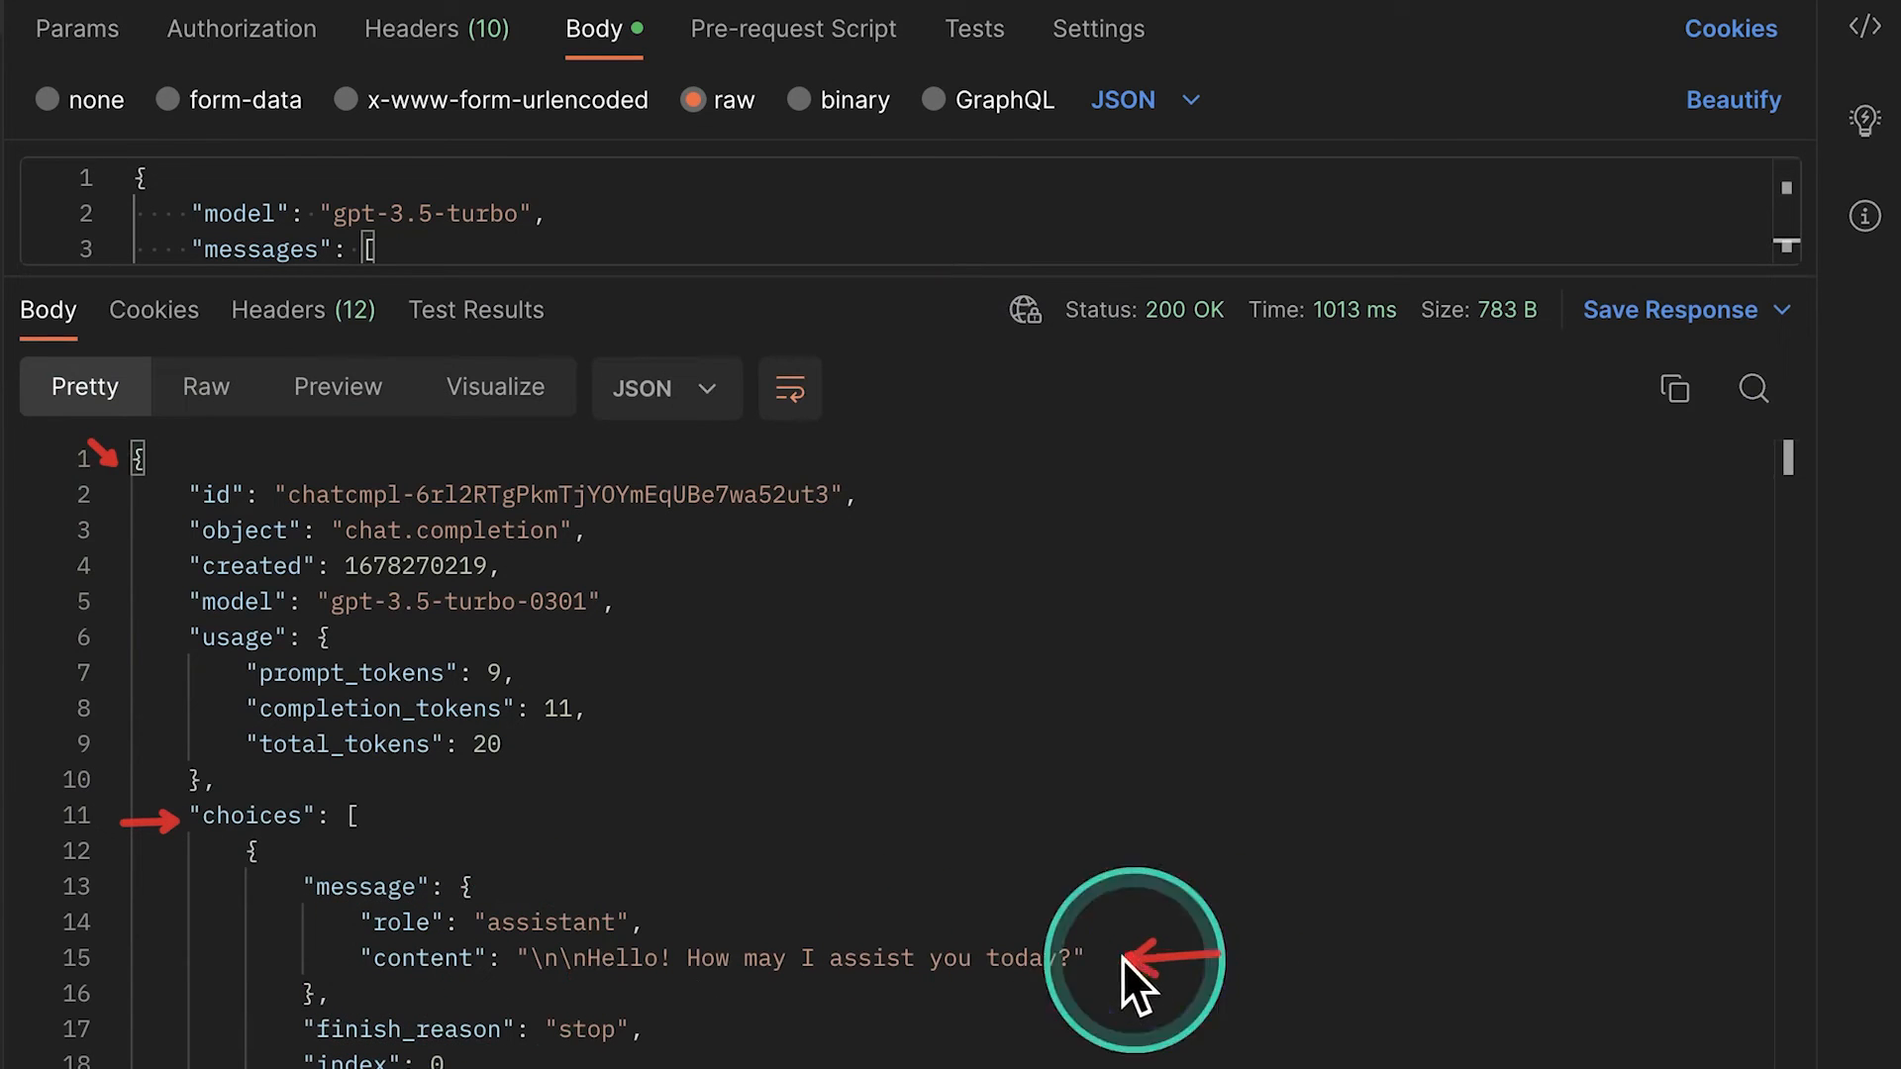
mouse_move(1012, 1037)
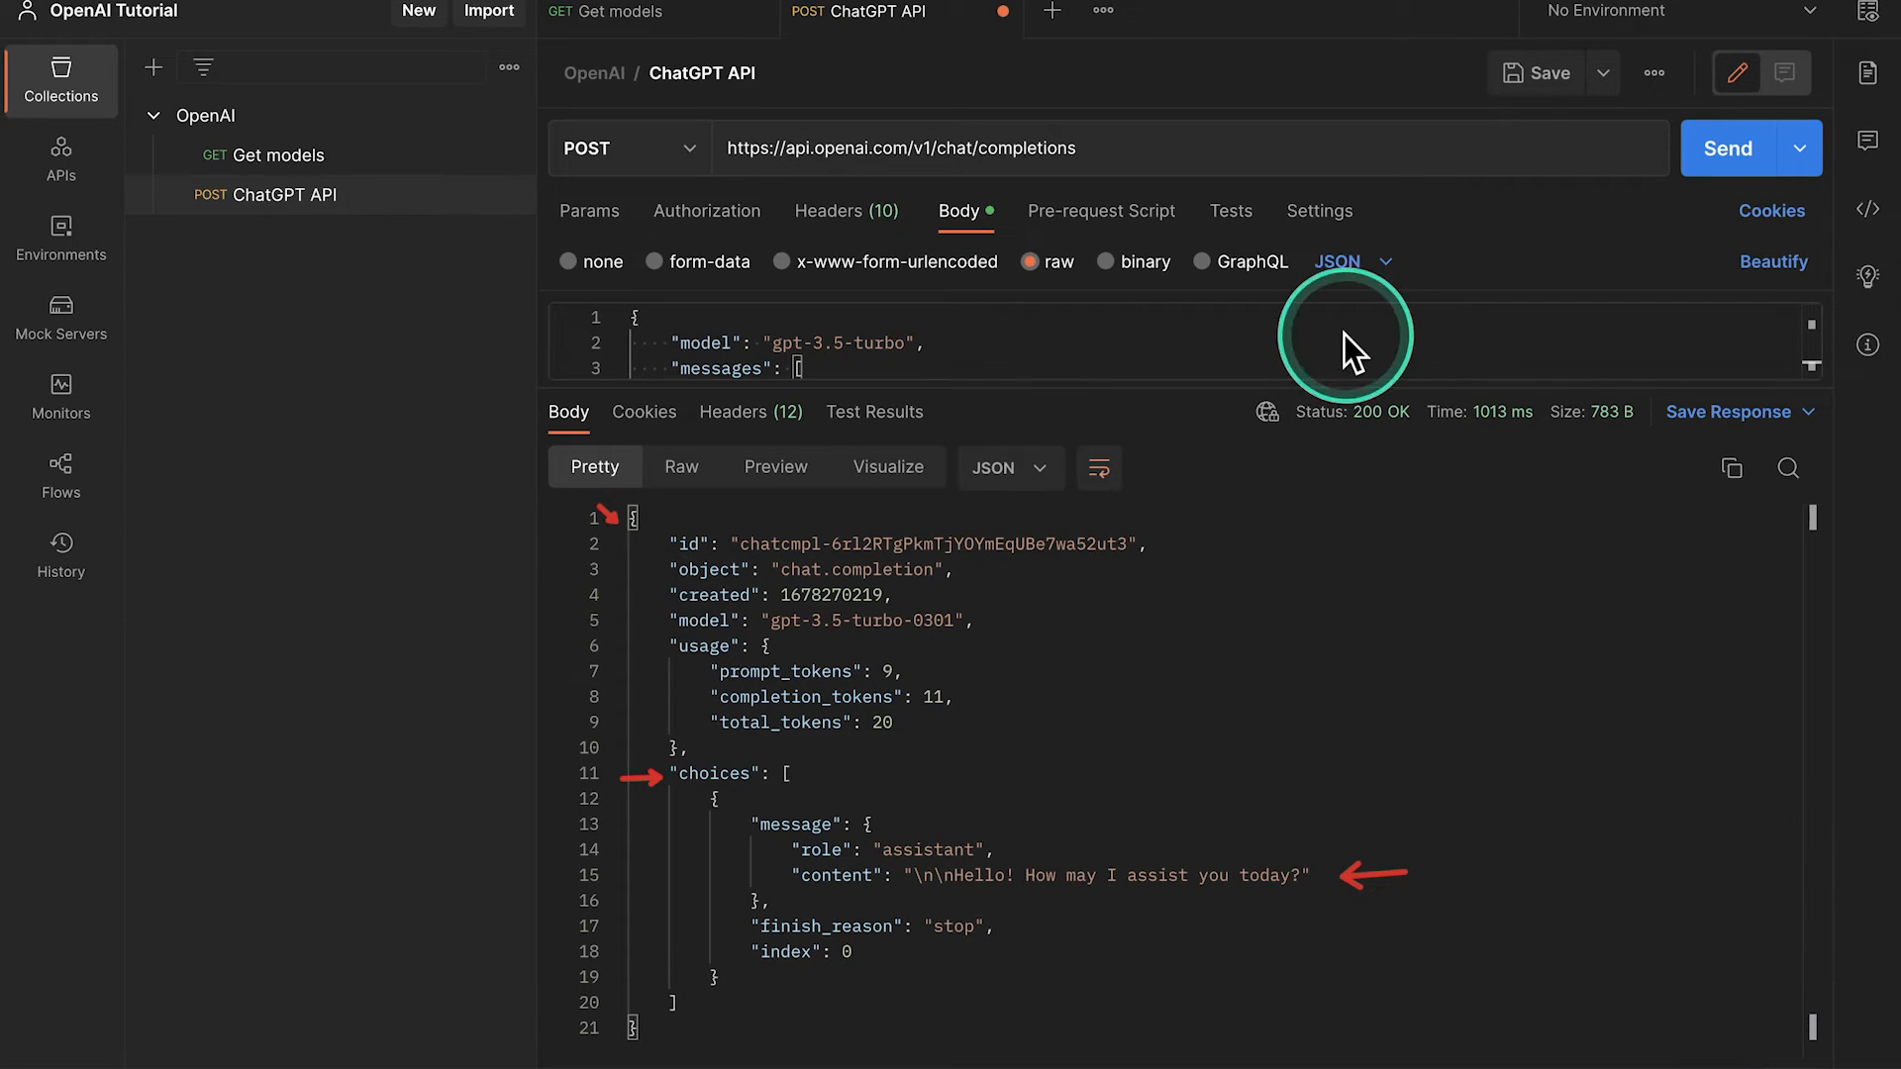
mouse_move(1258, 475)
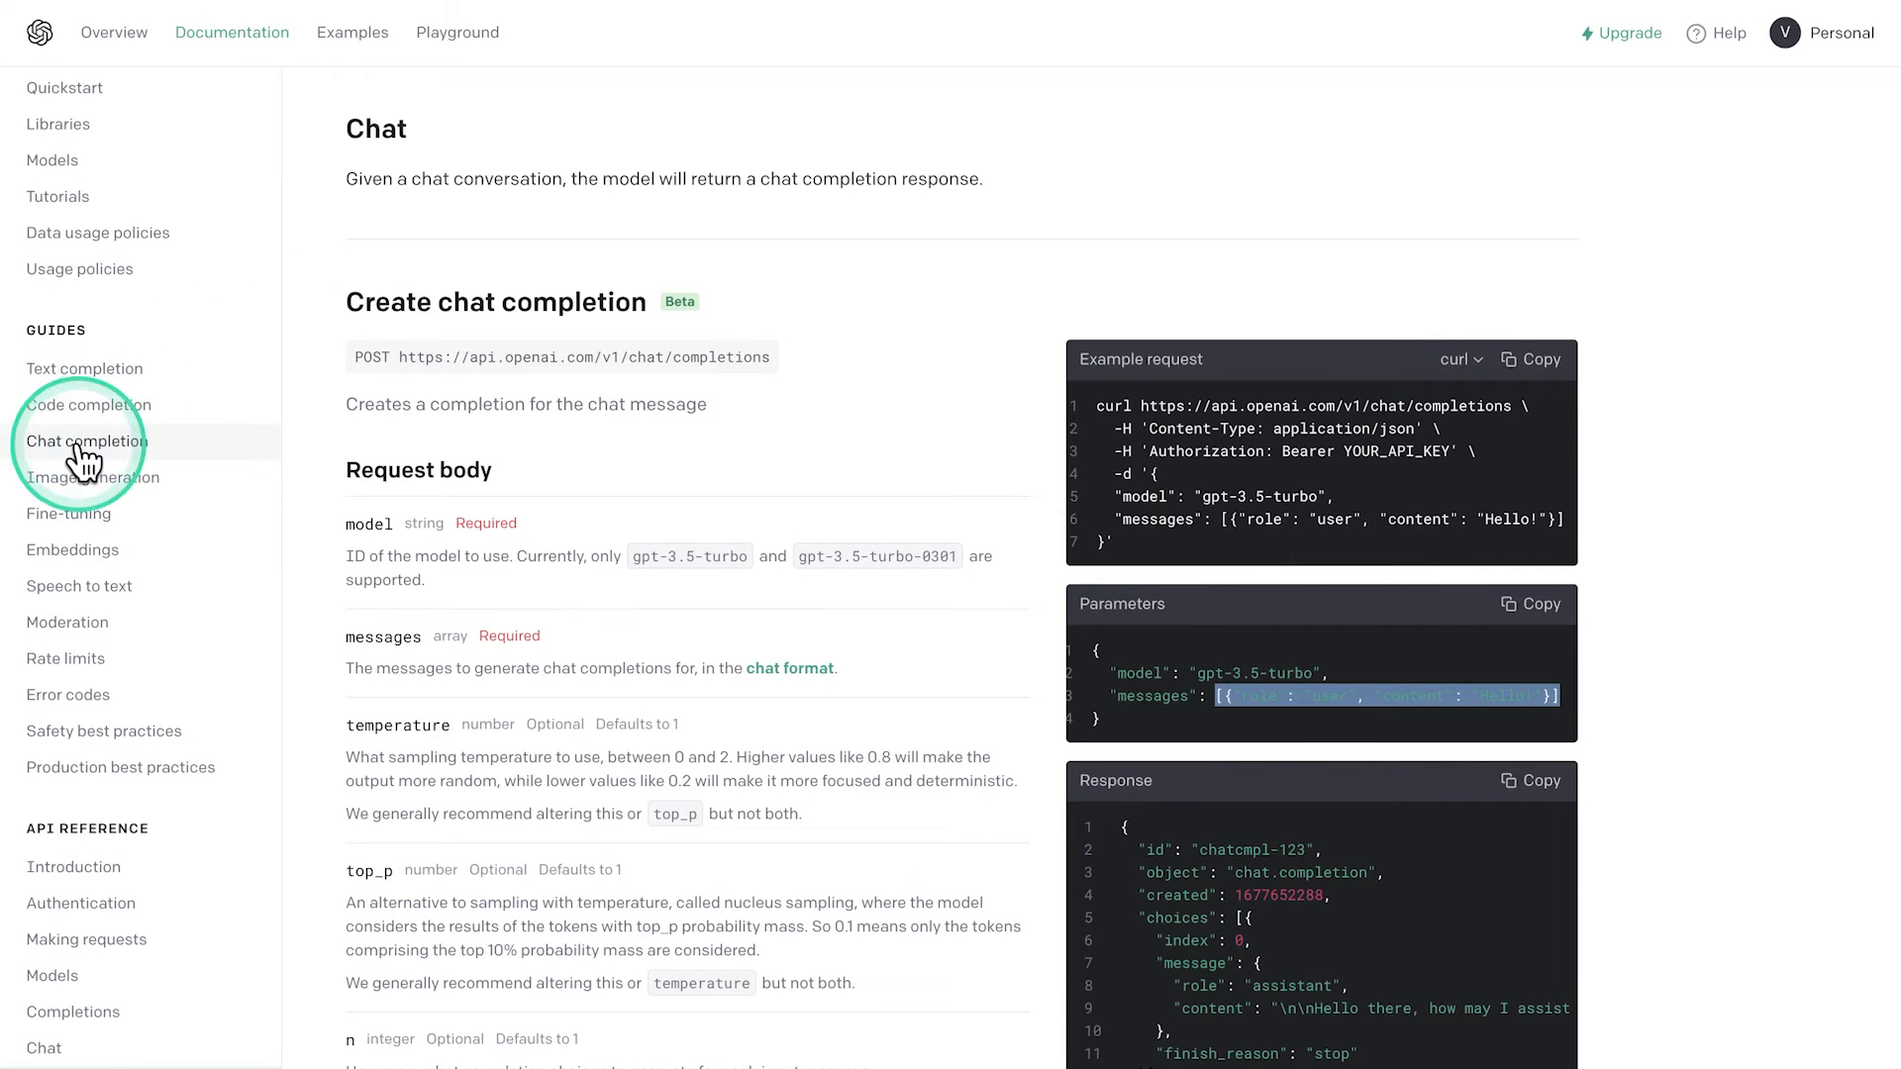
Read the OpenAI Chat completion guide through Introduction and Instructing chat models.
click(86, 439)
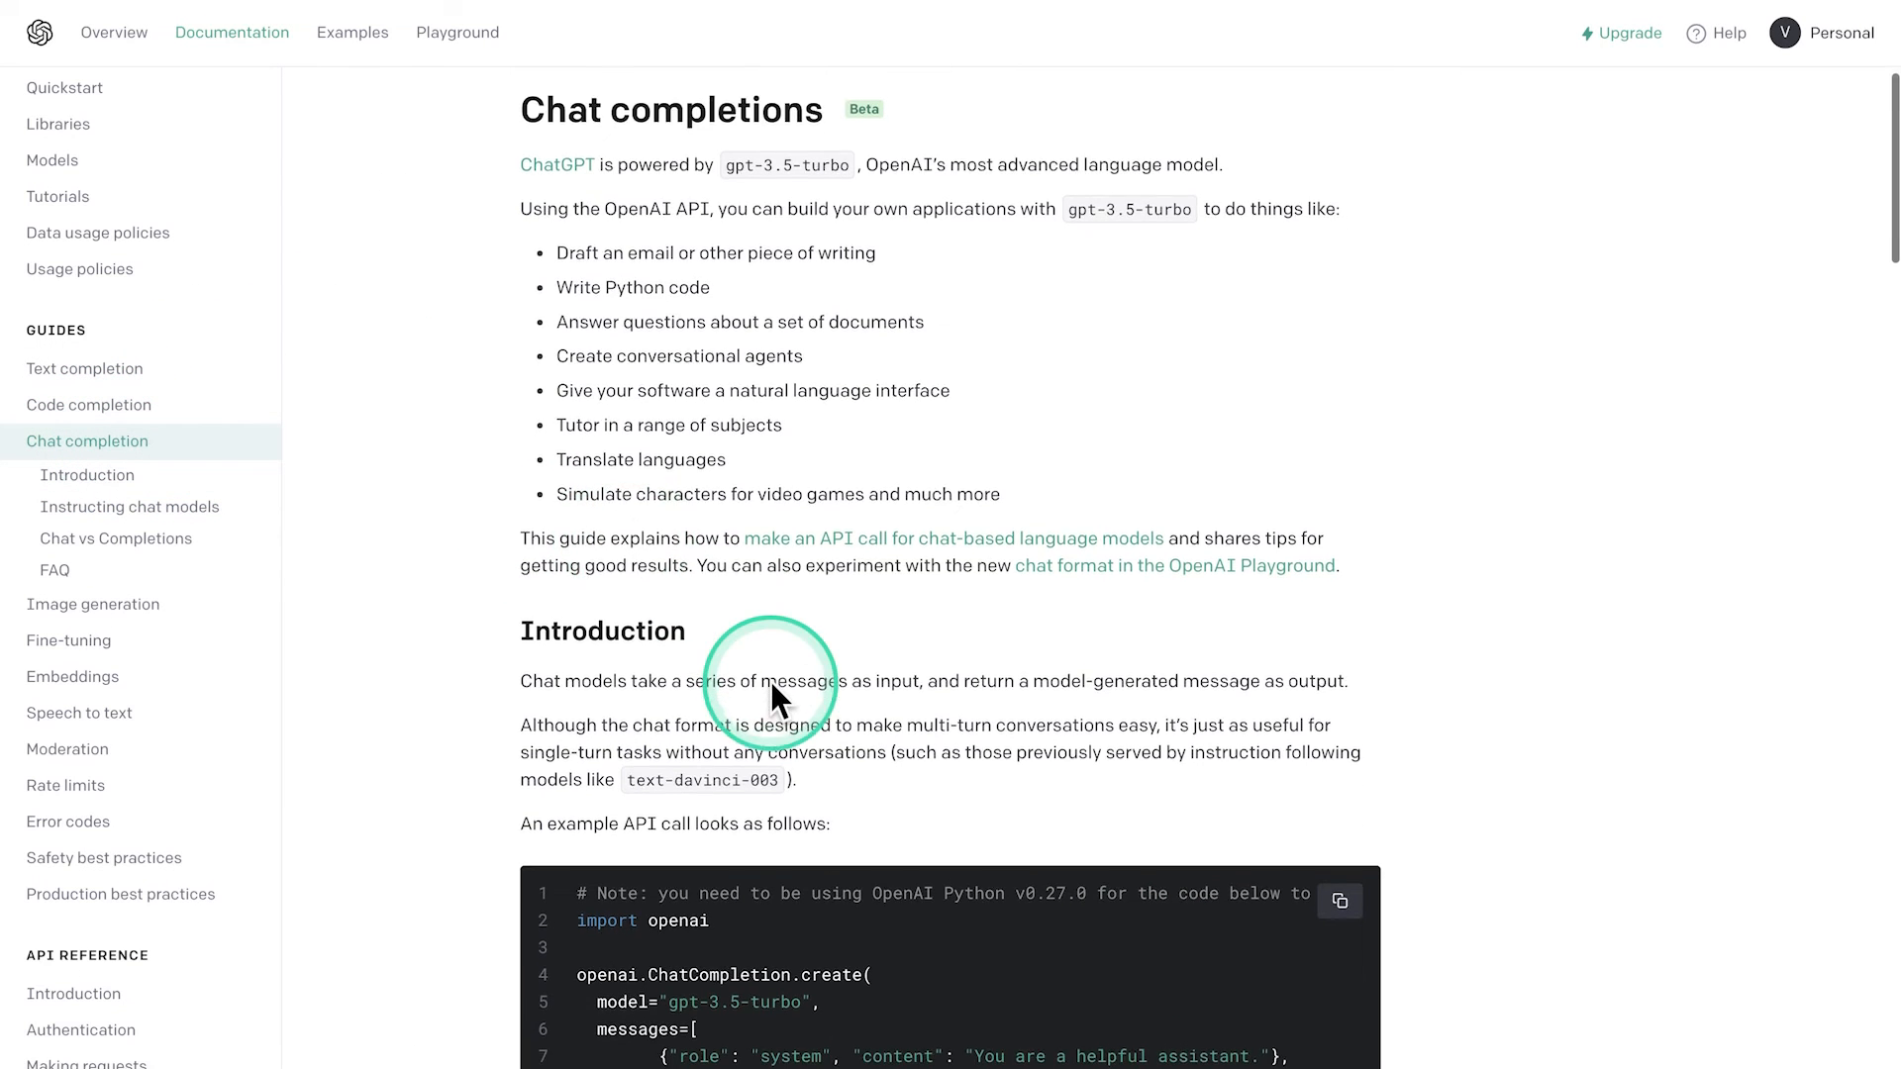
scroll(down, 3)
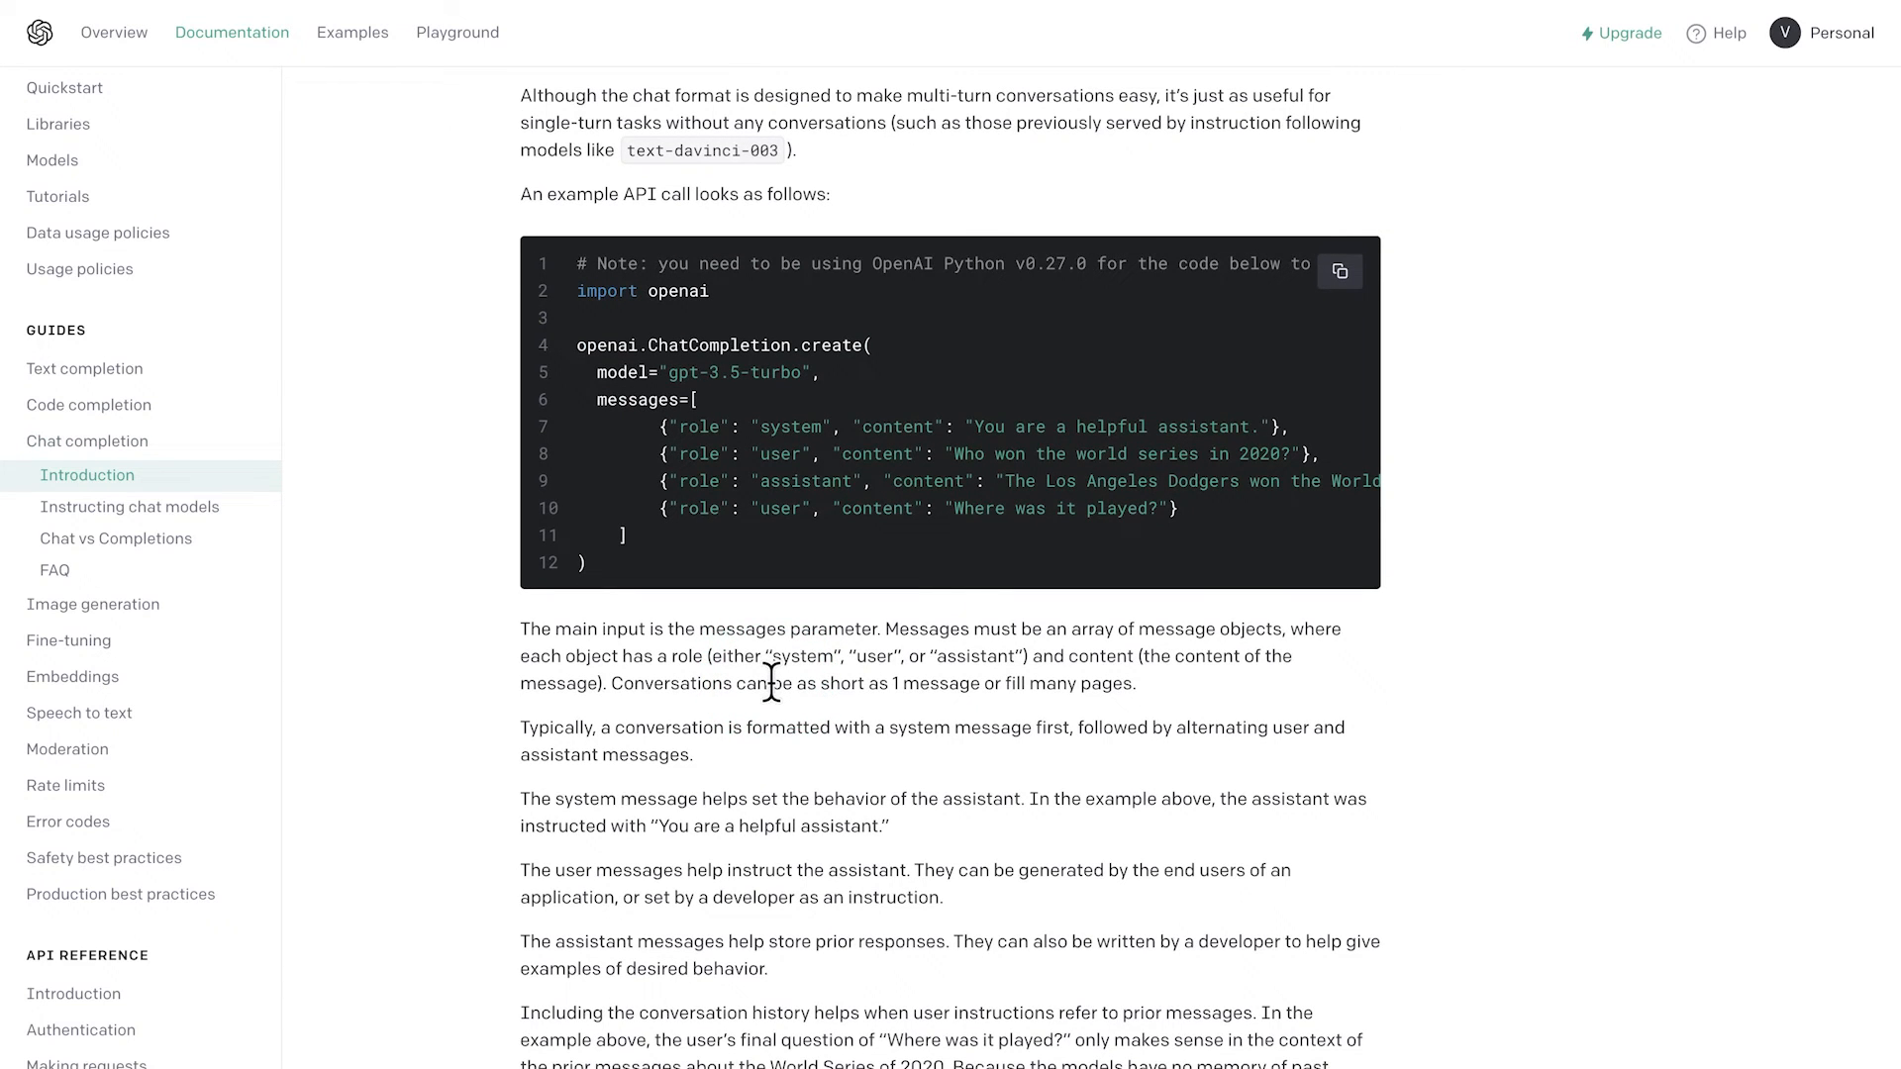
scroll(down, 3)
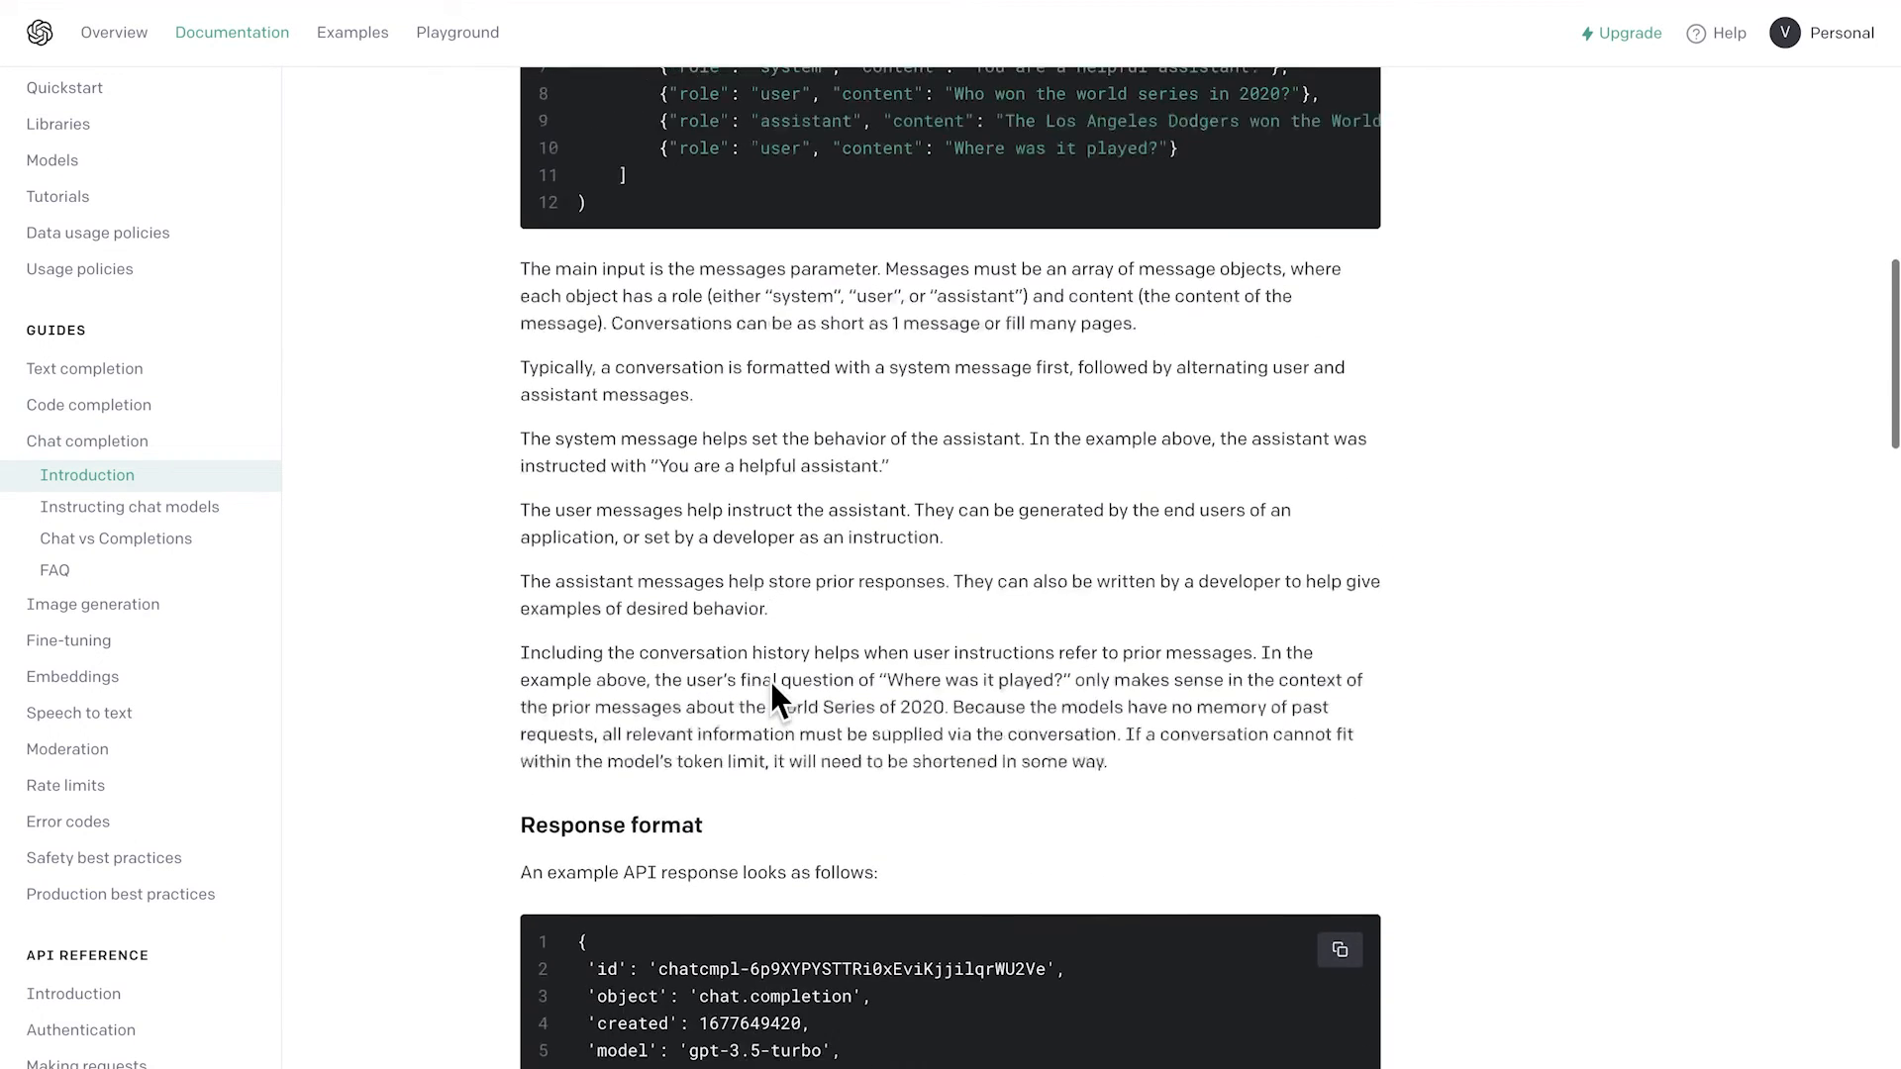
scroll(down, 3)
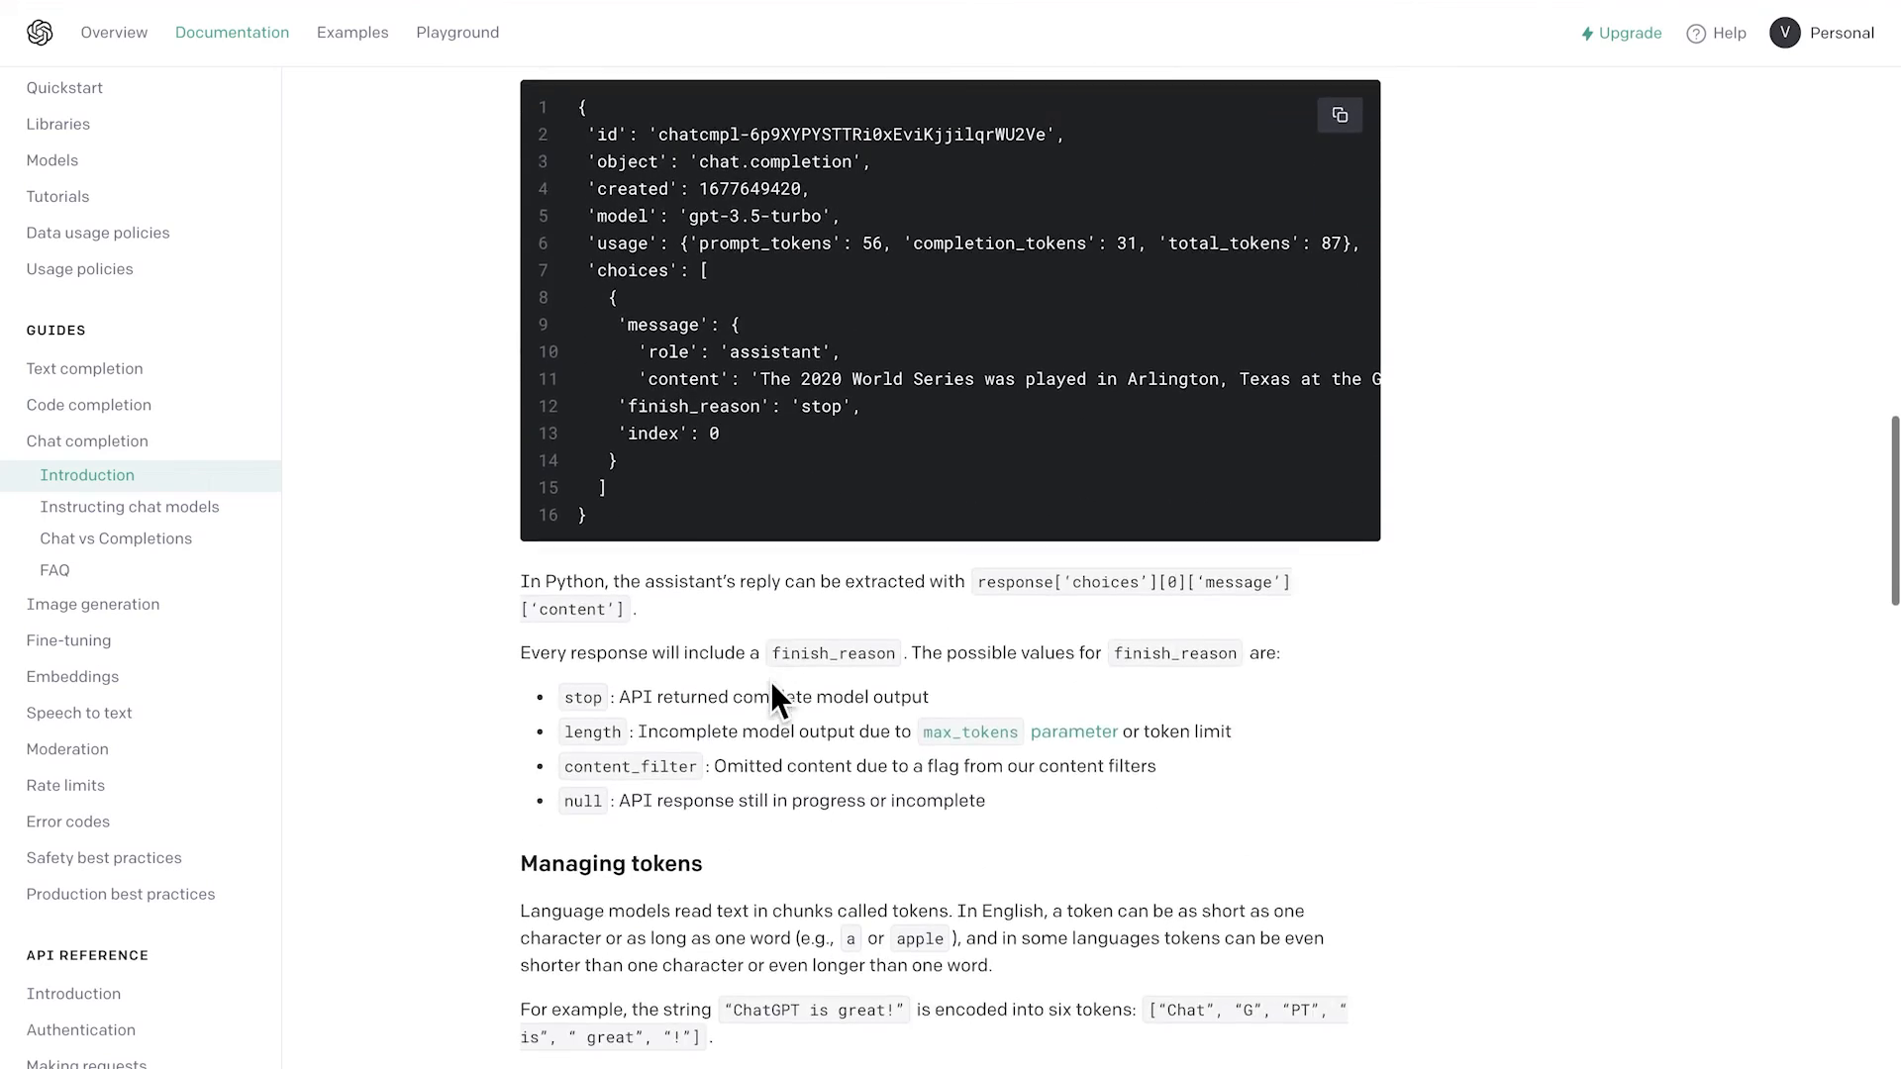
scroll(down, 3)
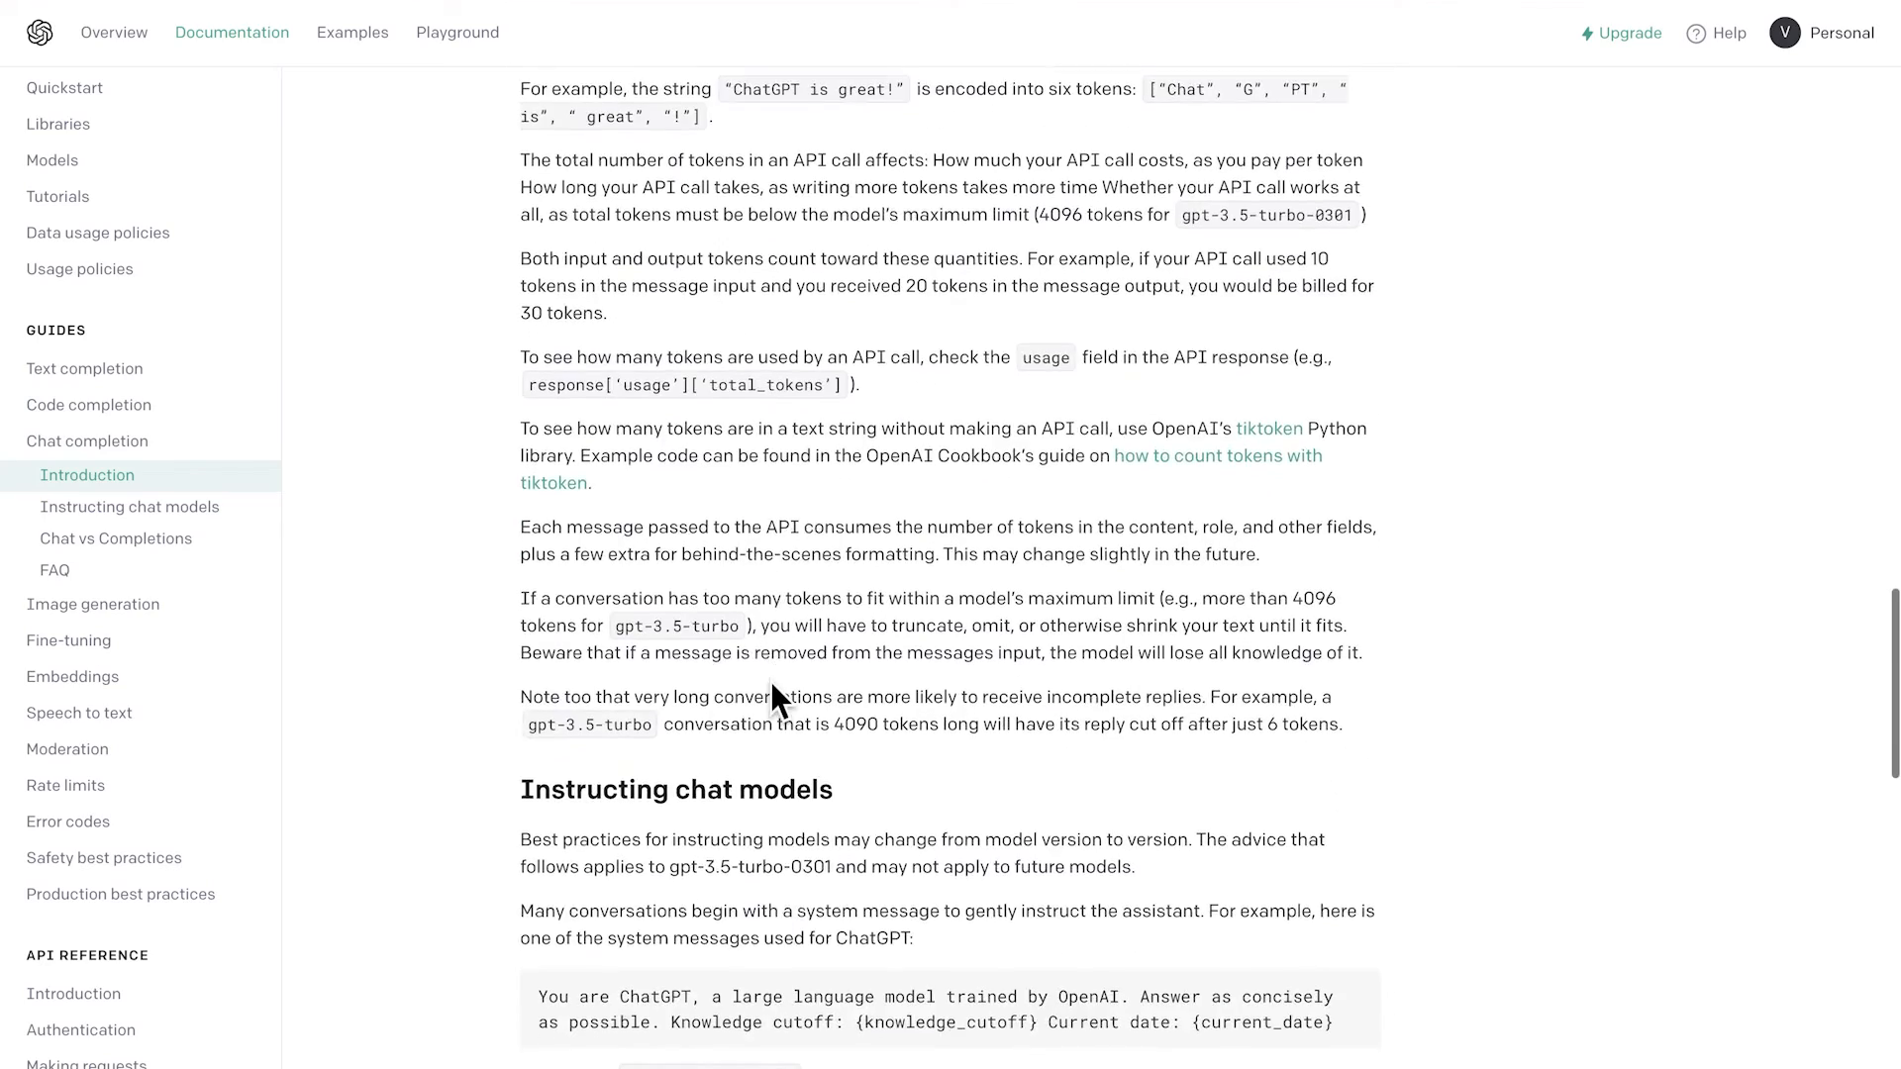
scroll(down, 3)
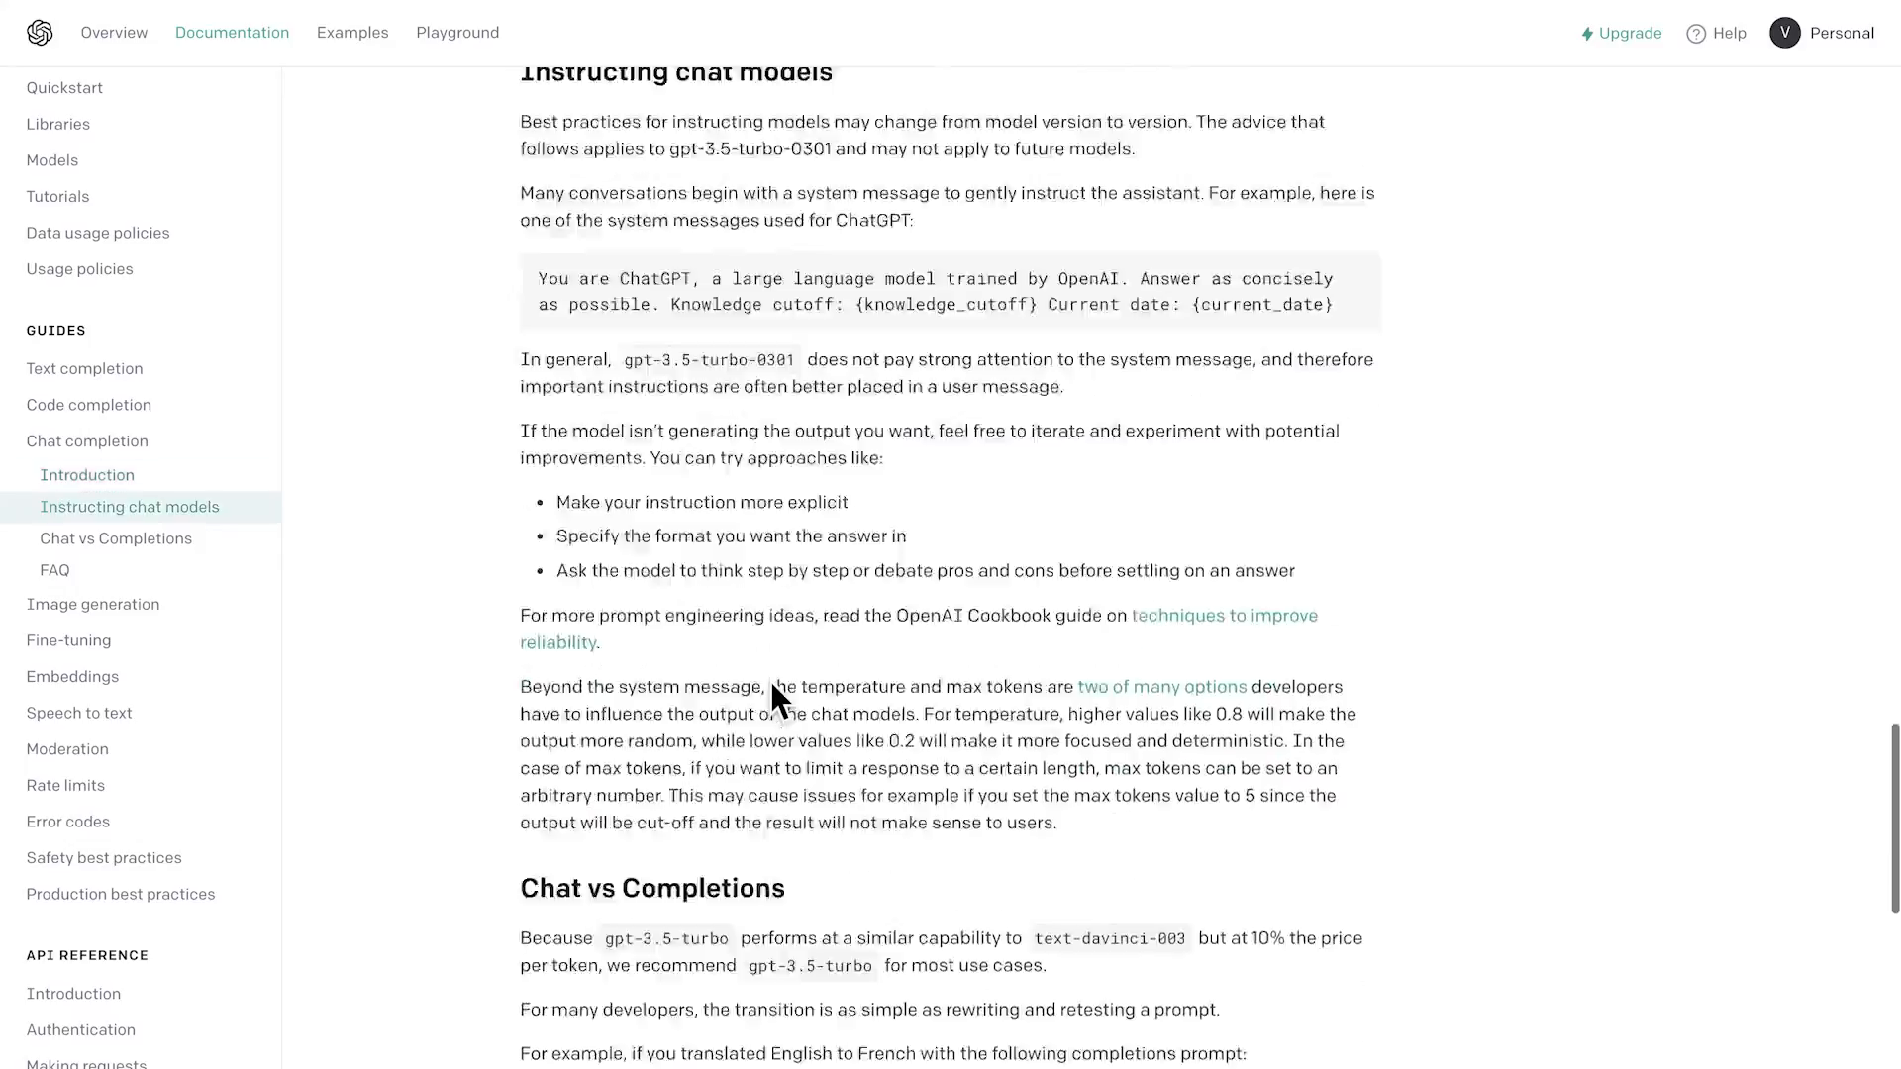
scroll(down, 3)
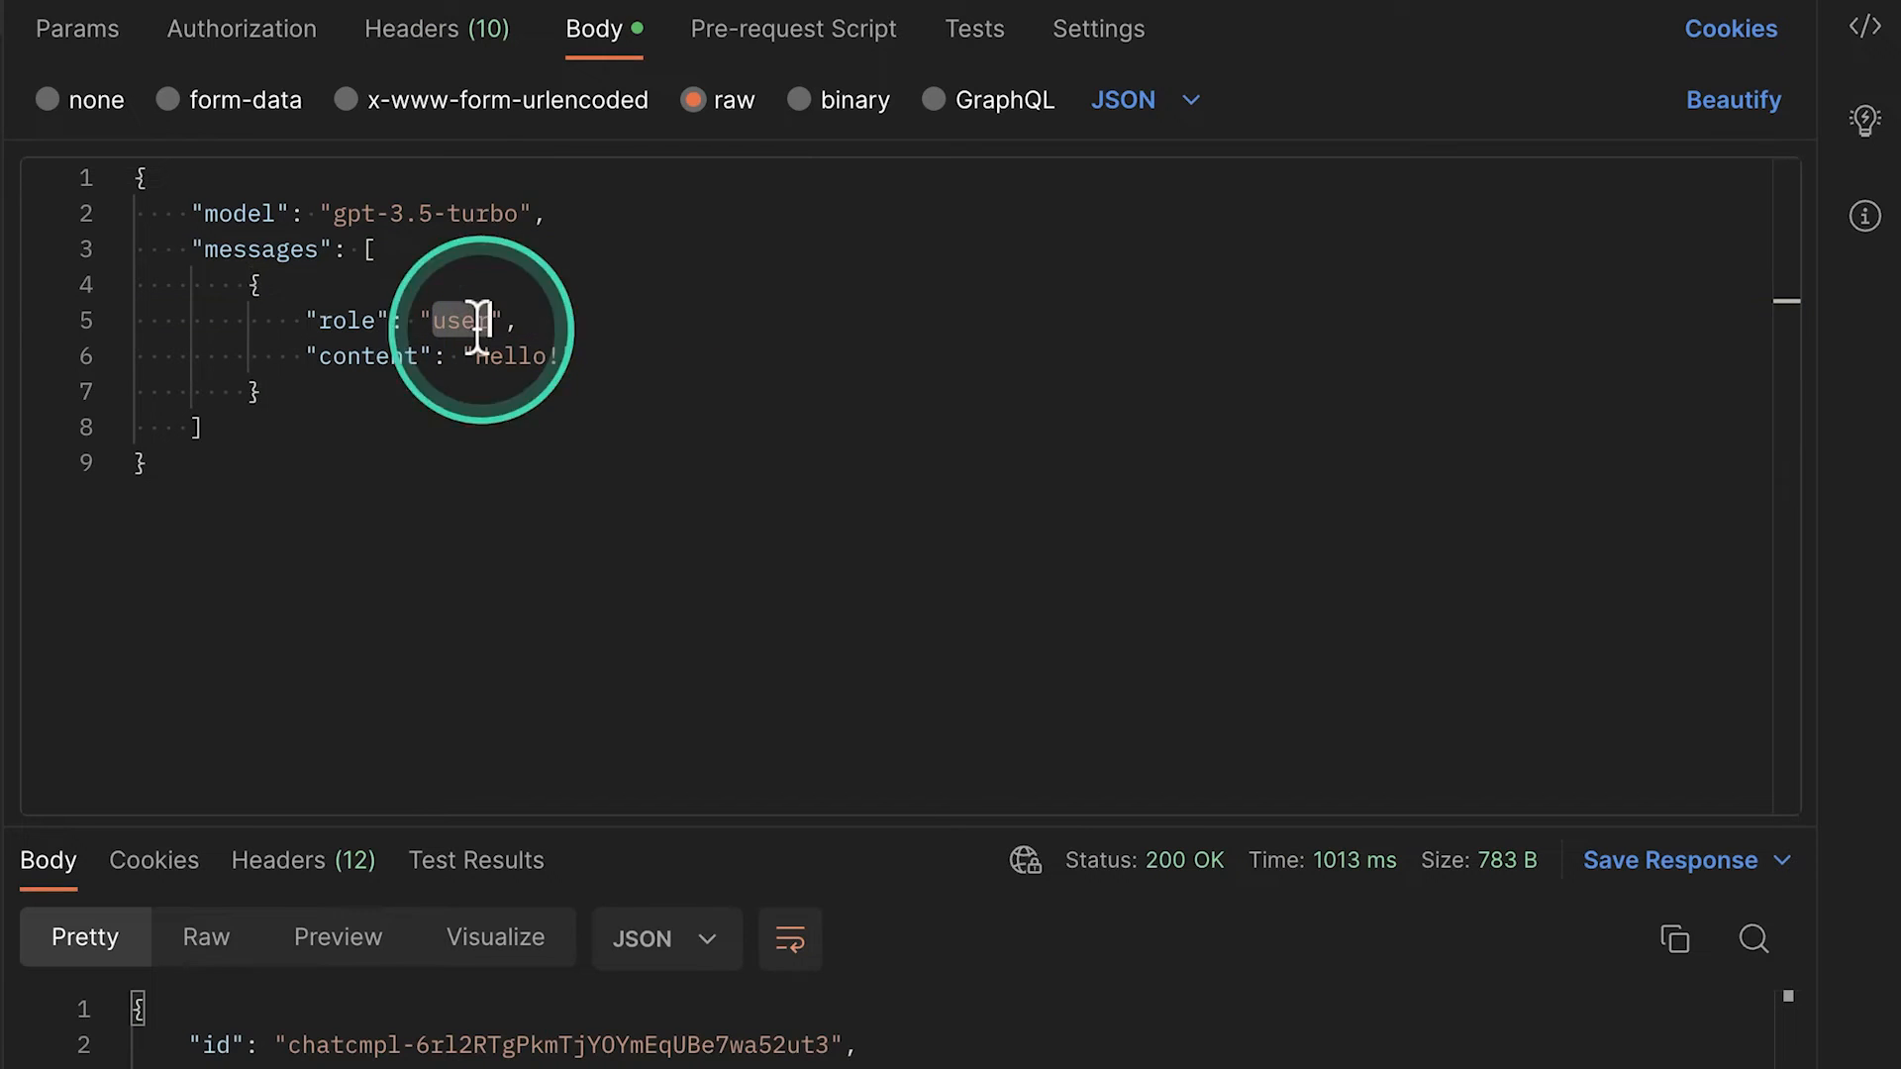
Change the first message's role to system and clear its 'Hello!' content.
text(system)
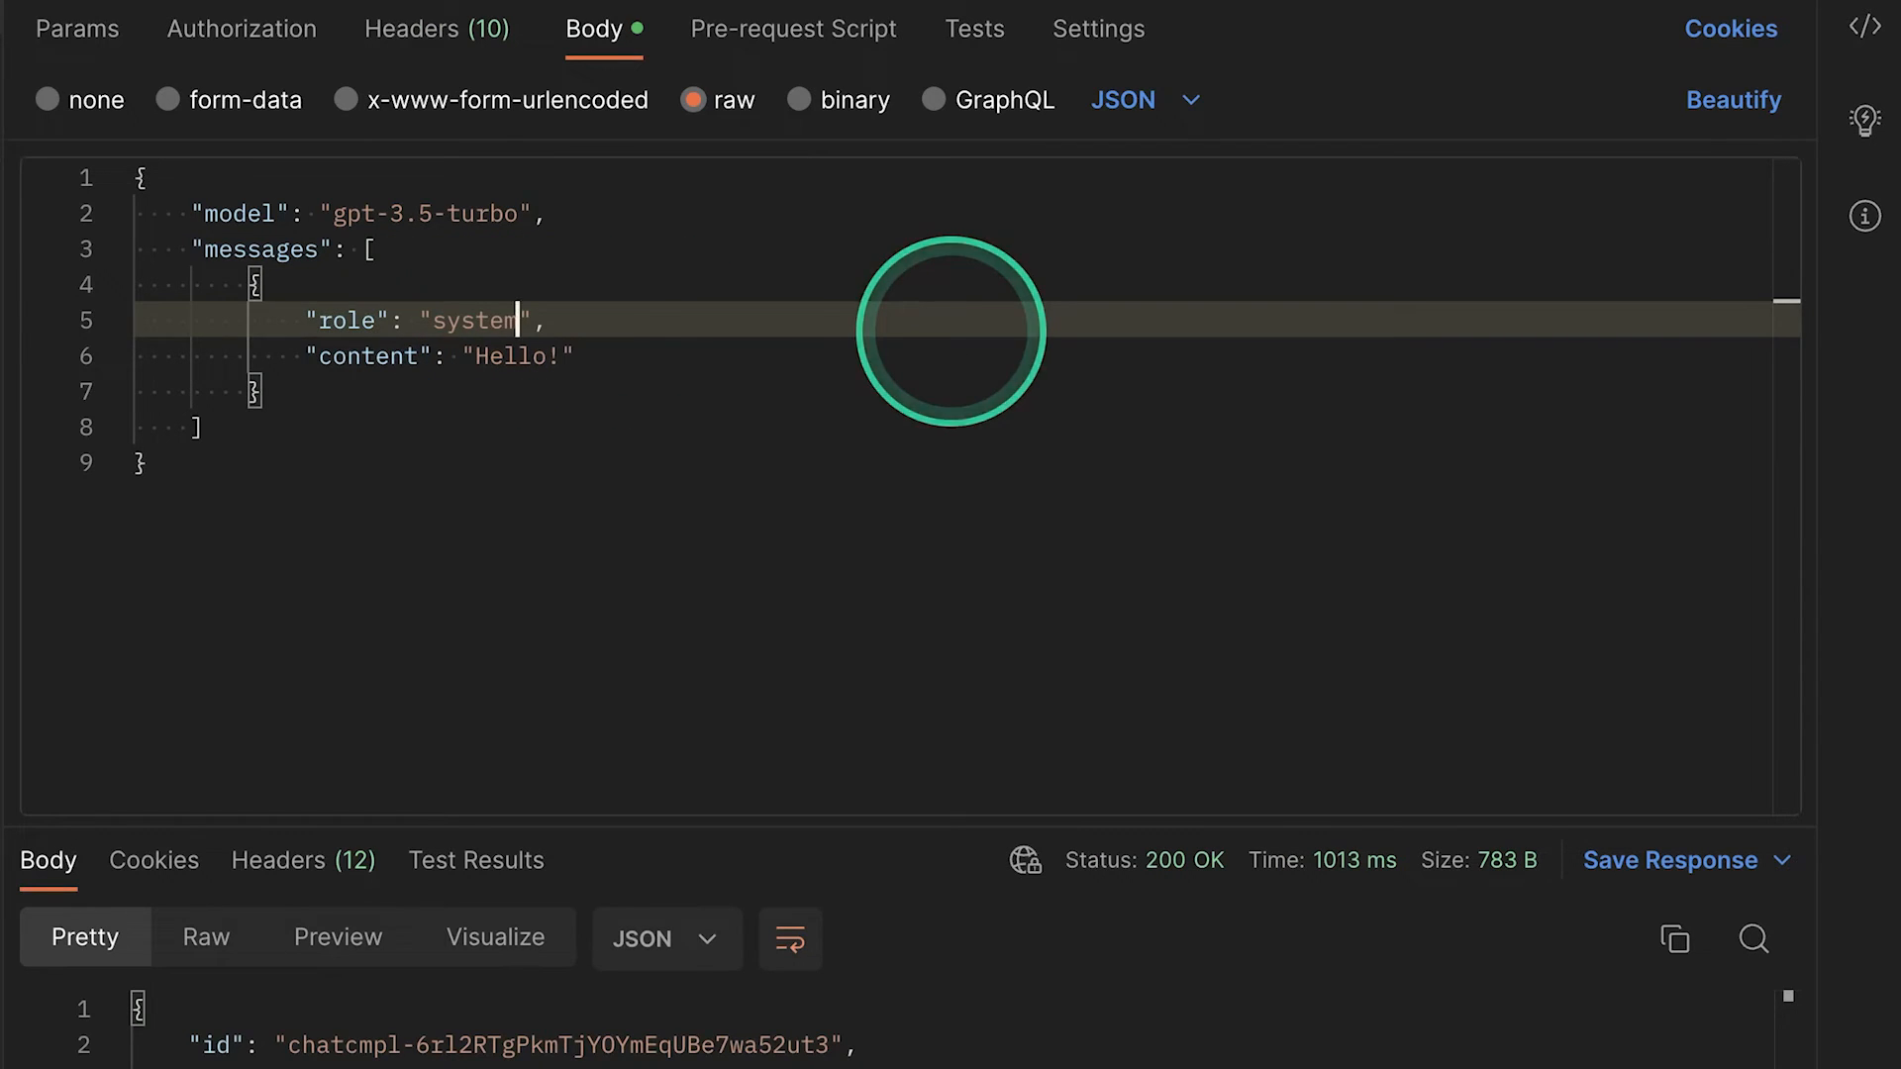
double_click(515, 356)
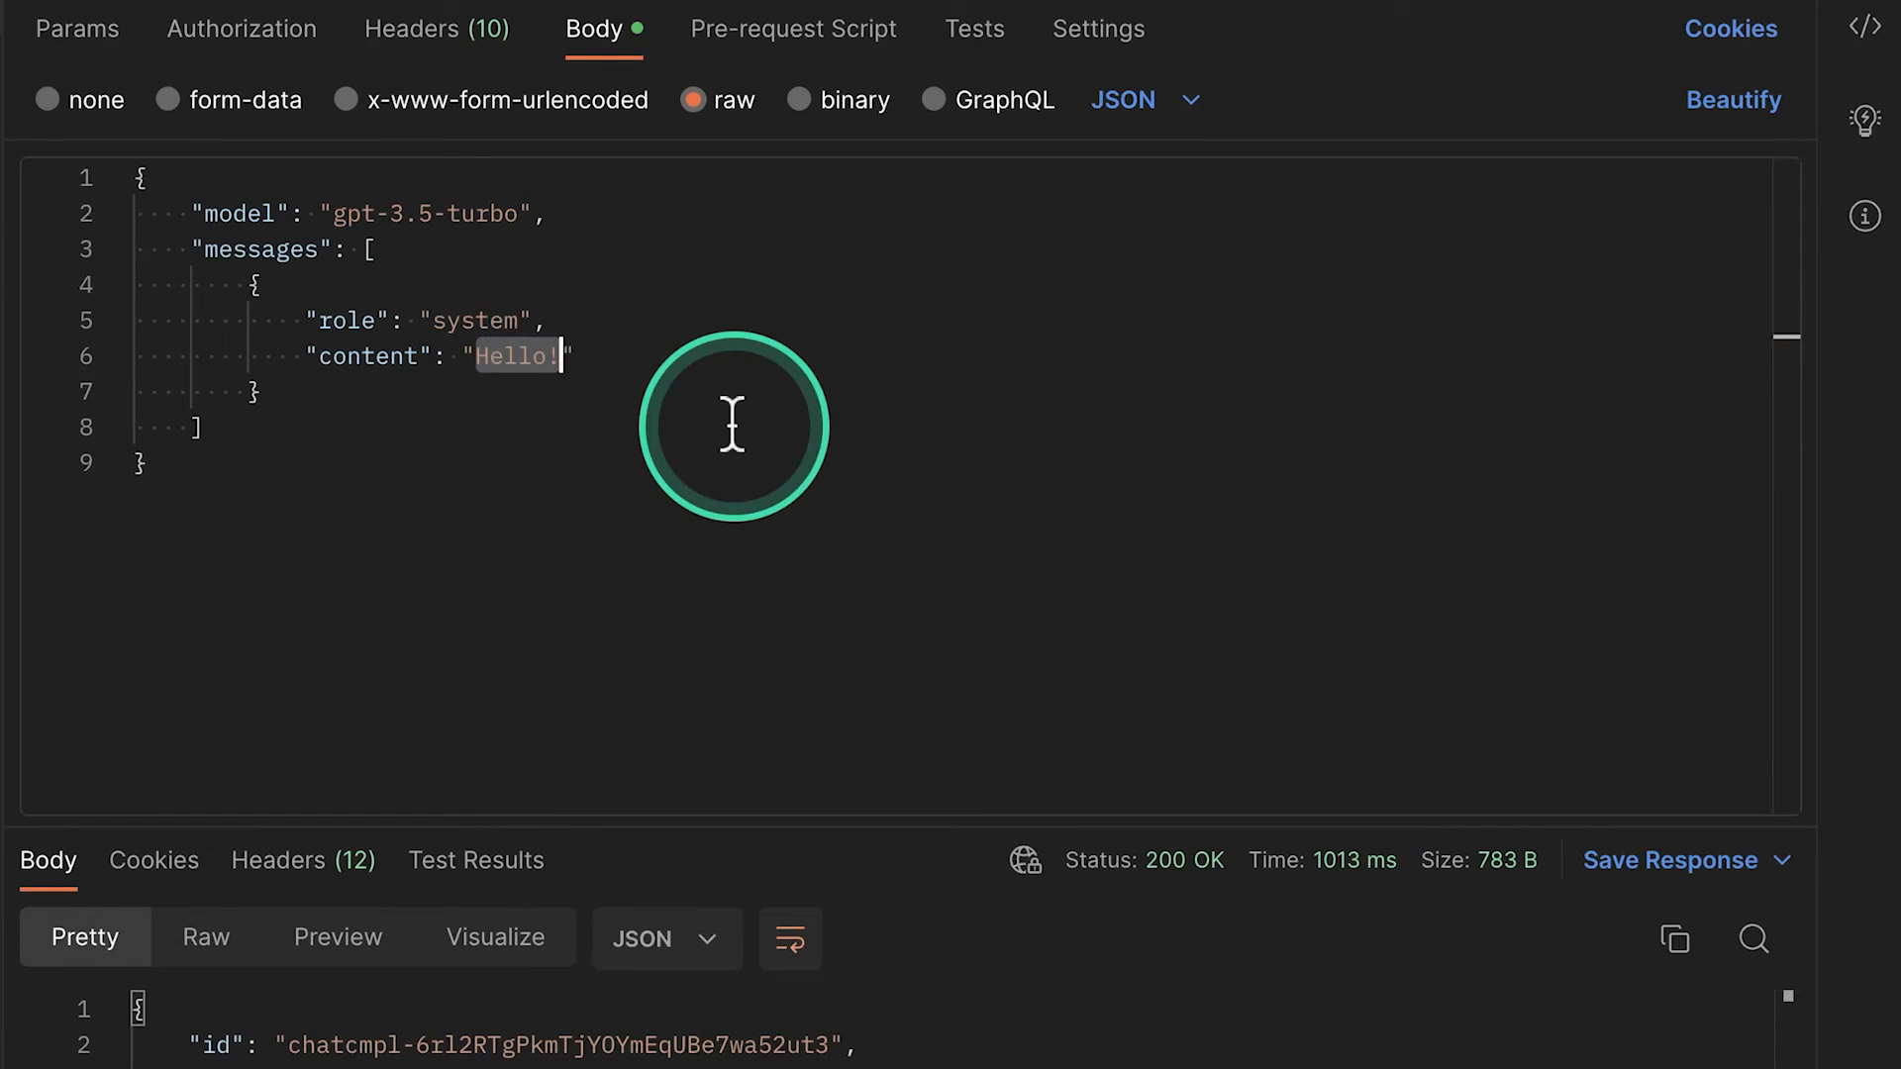
key(Backspace)
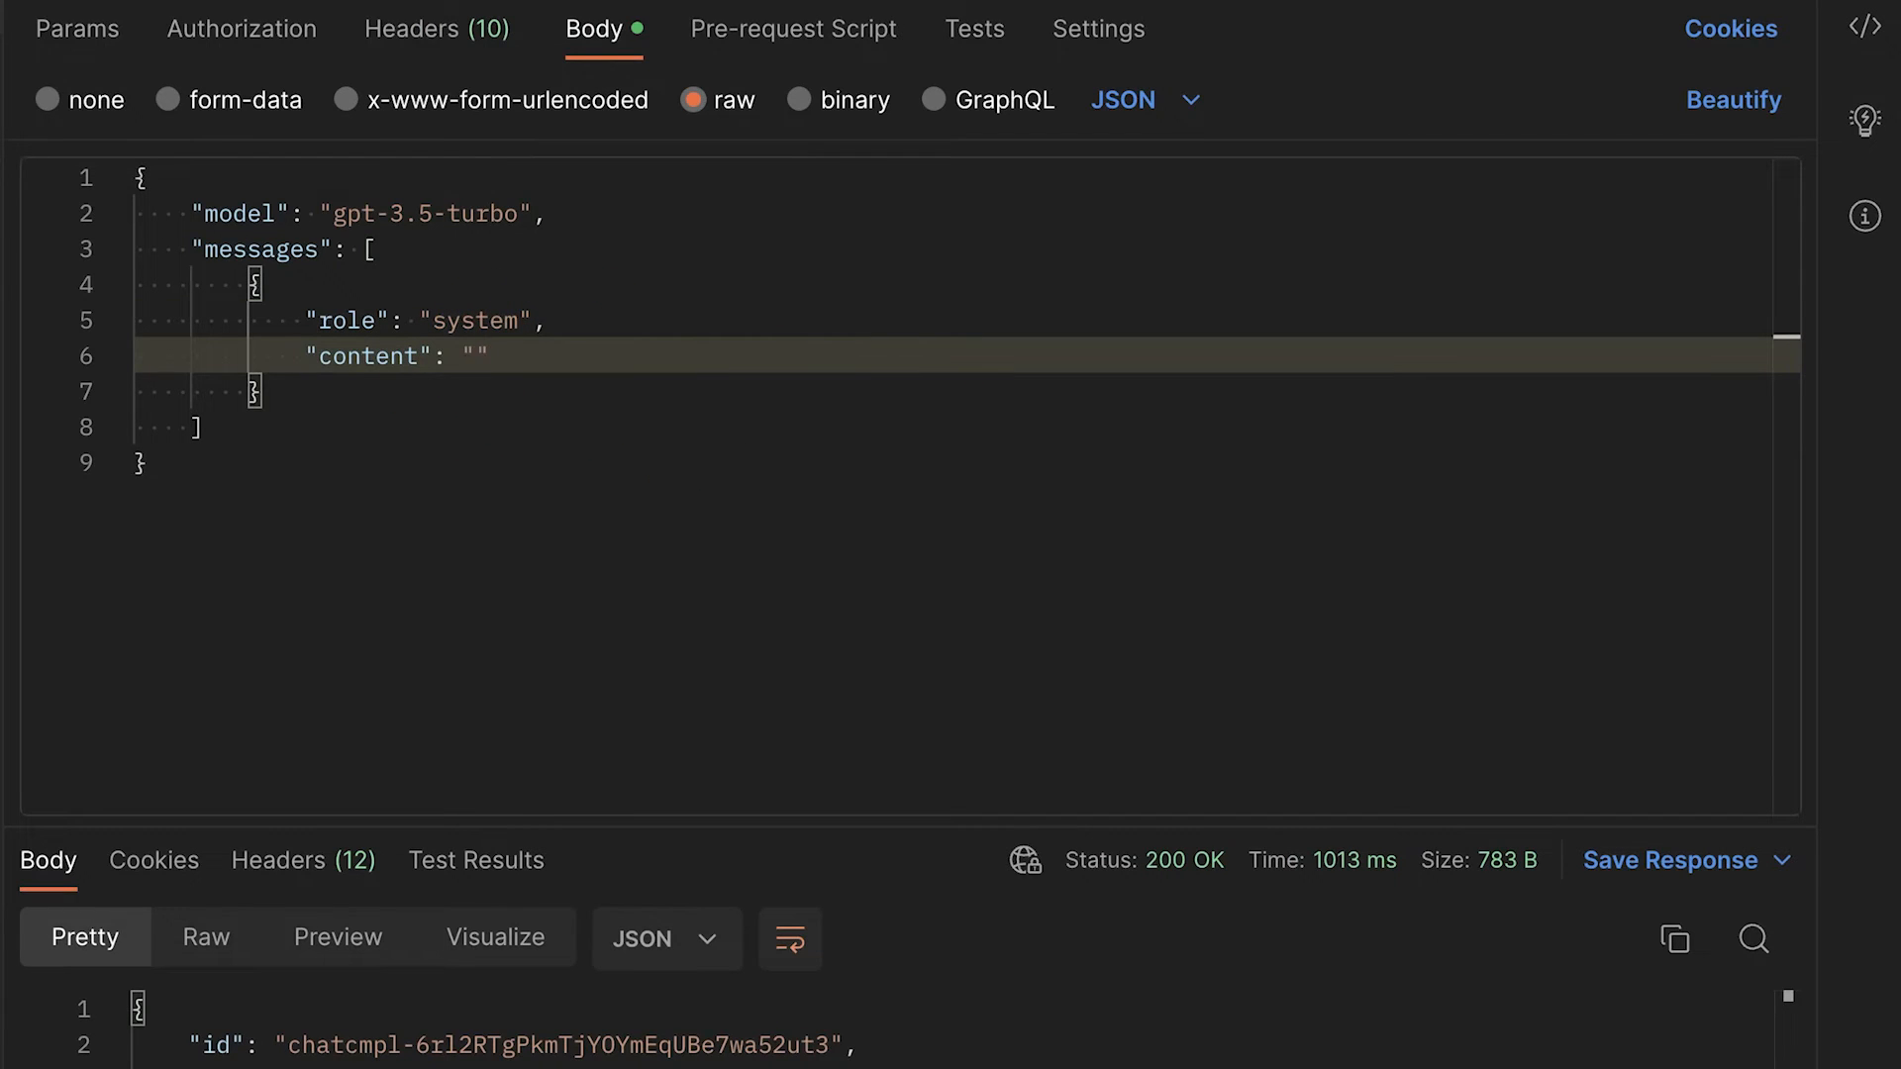
click(751, 212)
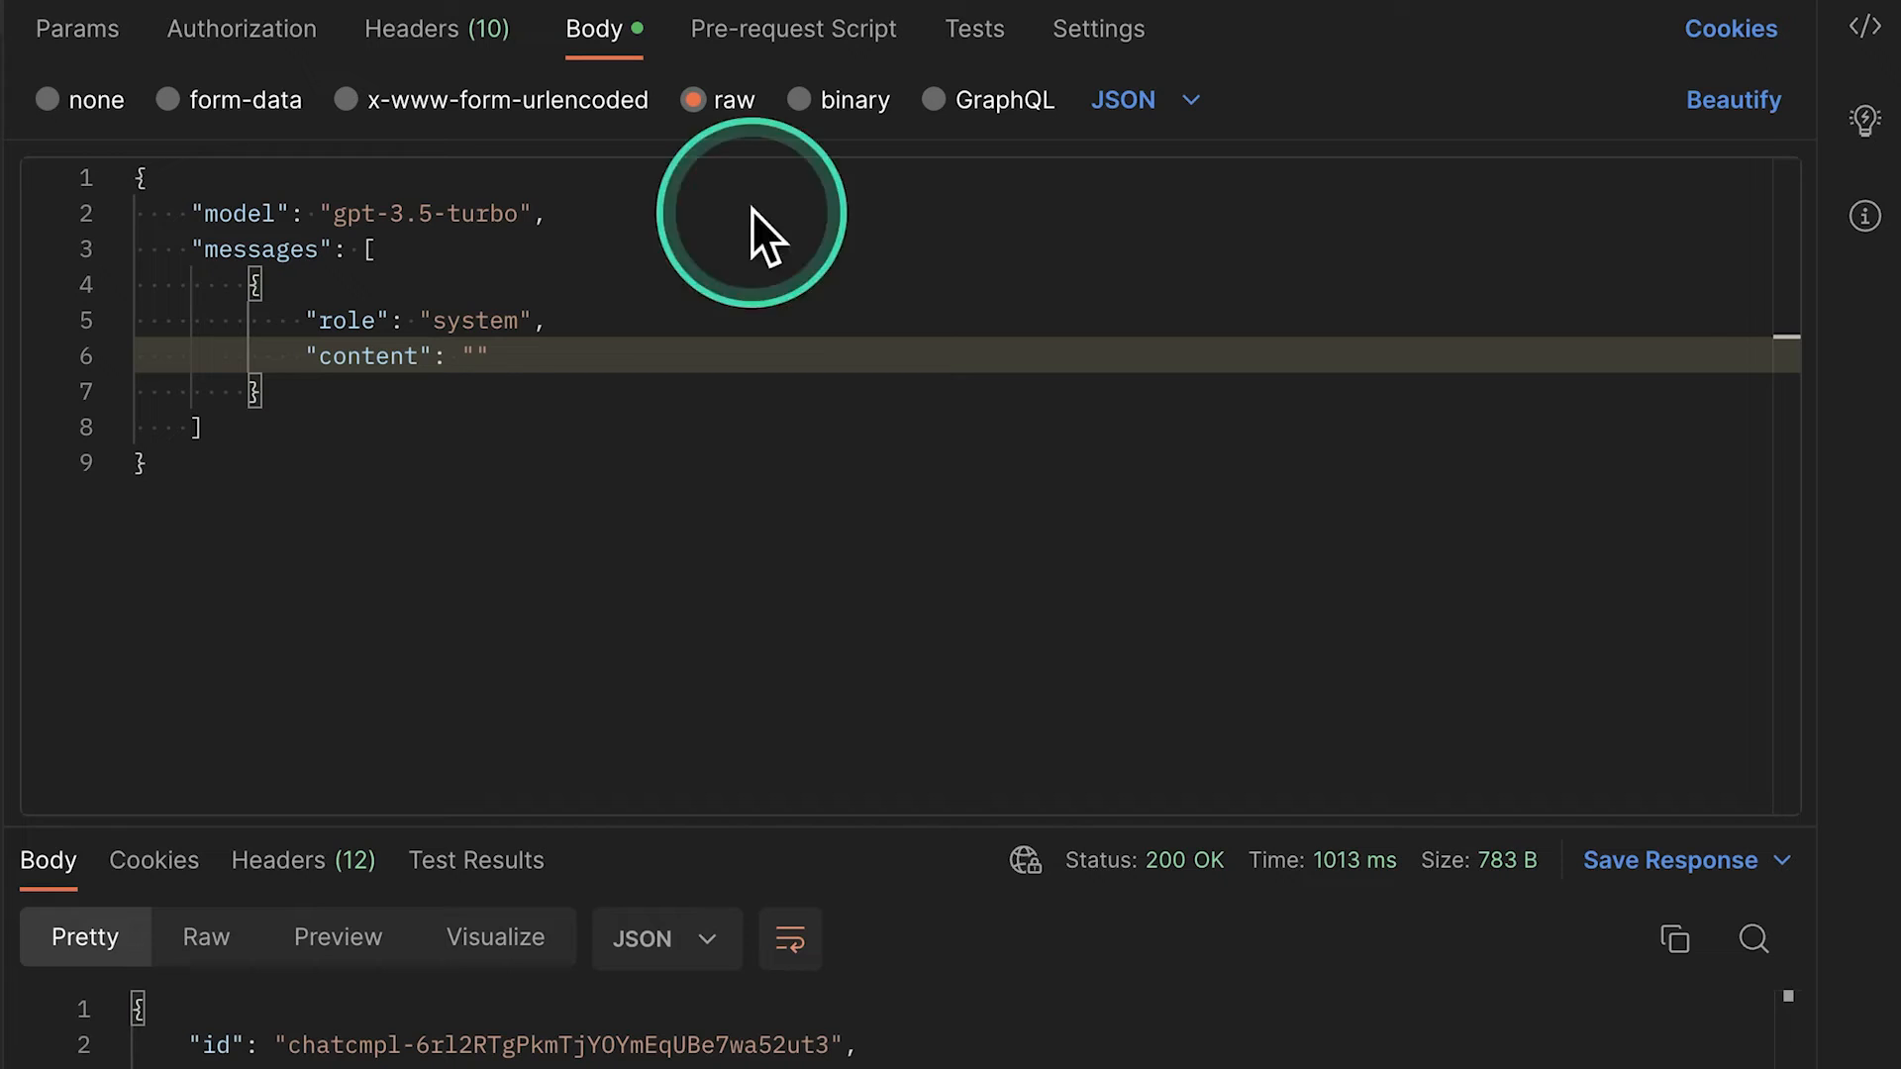
Write the content: 'Your name is Val', a vehicle repair shop assistant, funny and relaxed.
click(479, 356)
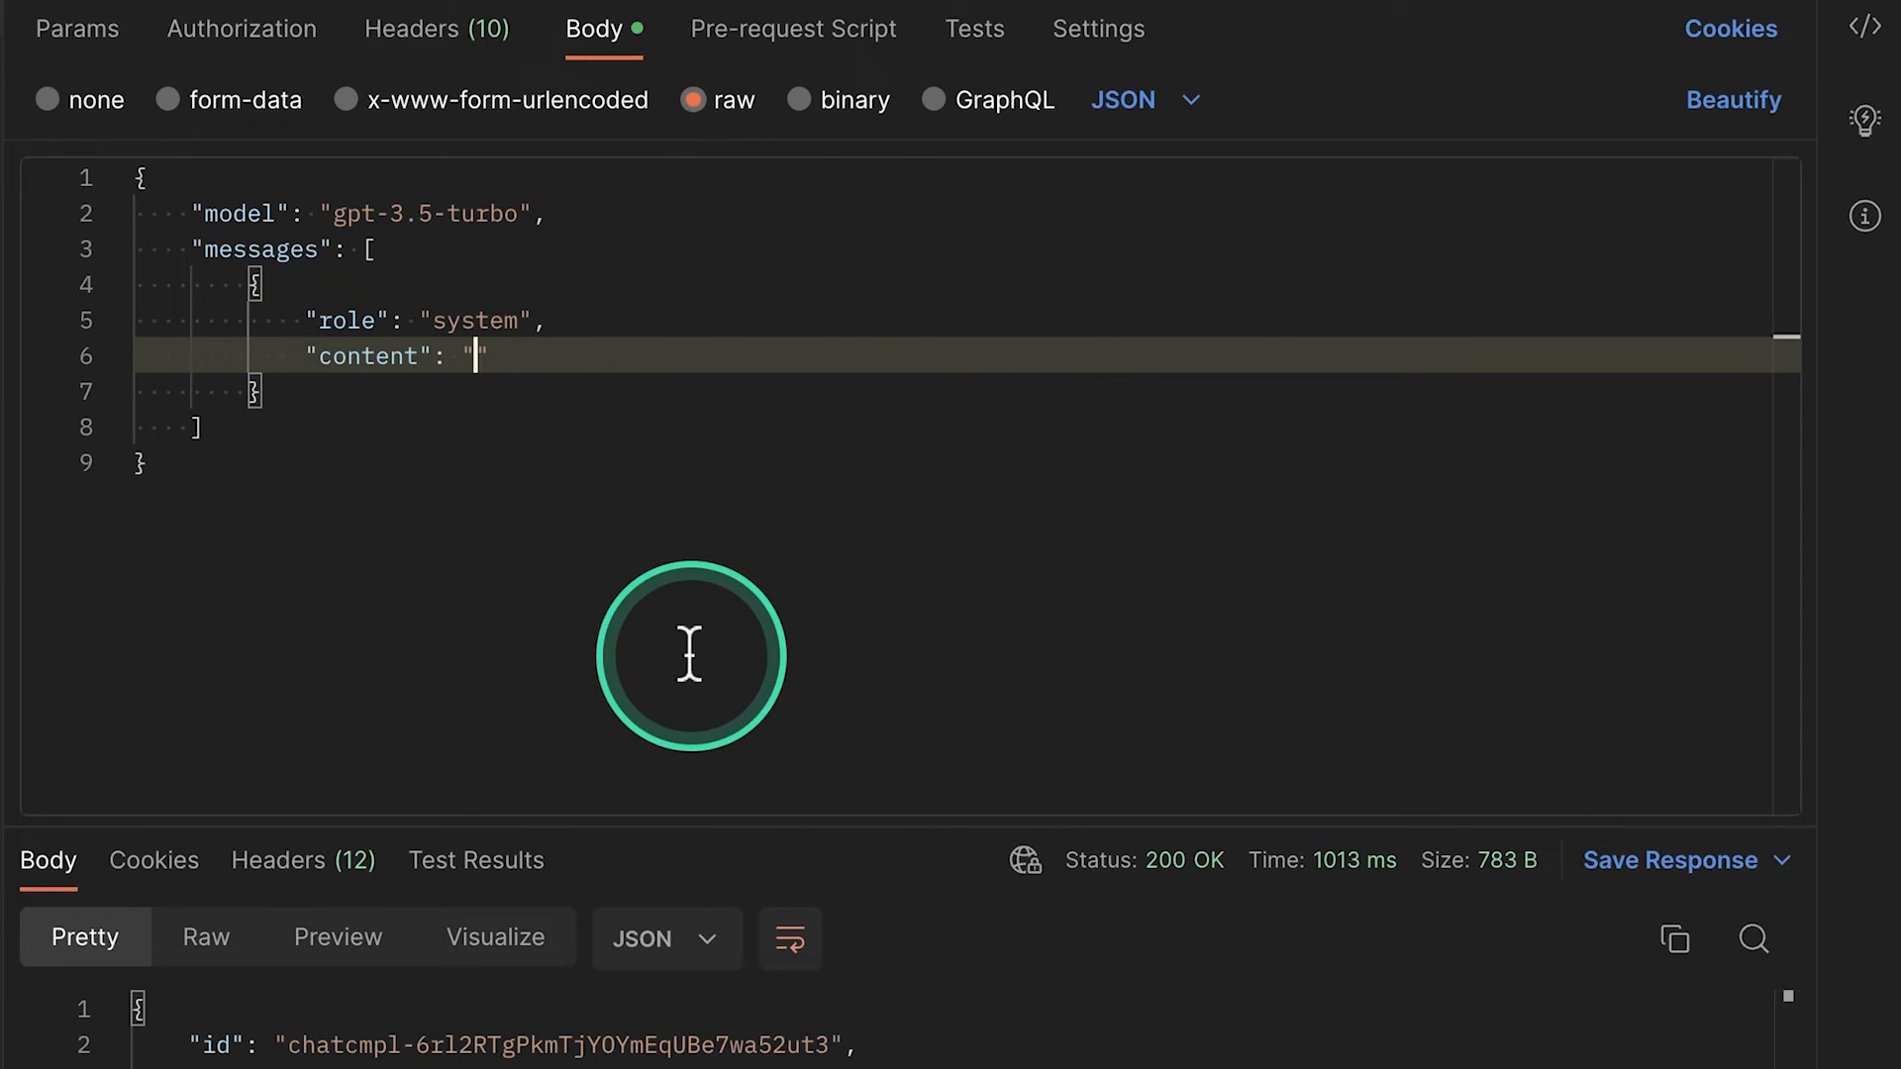
text(Your name is V)
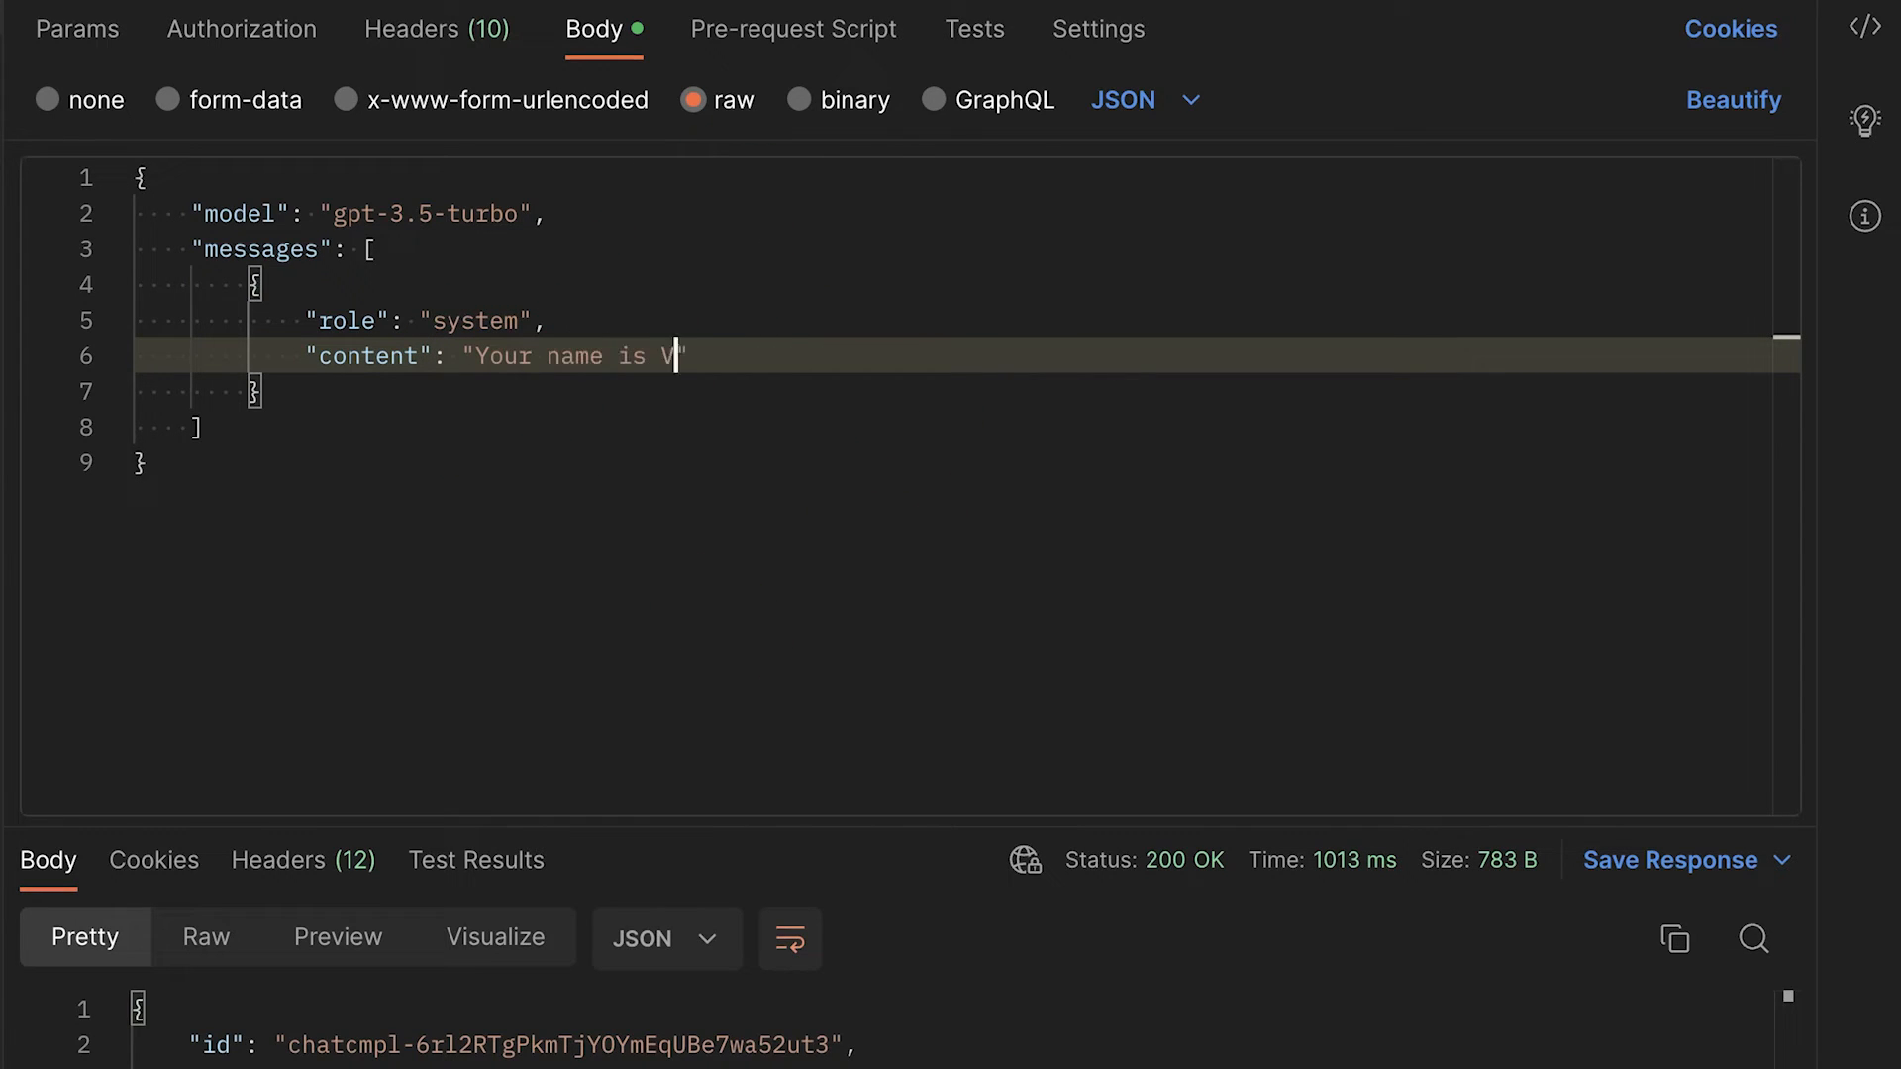
text(al. You)
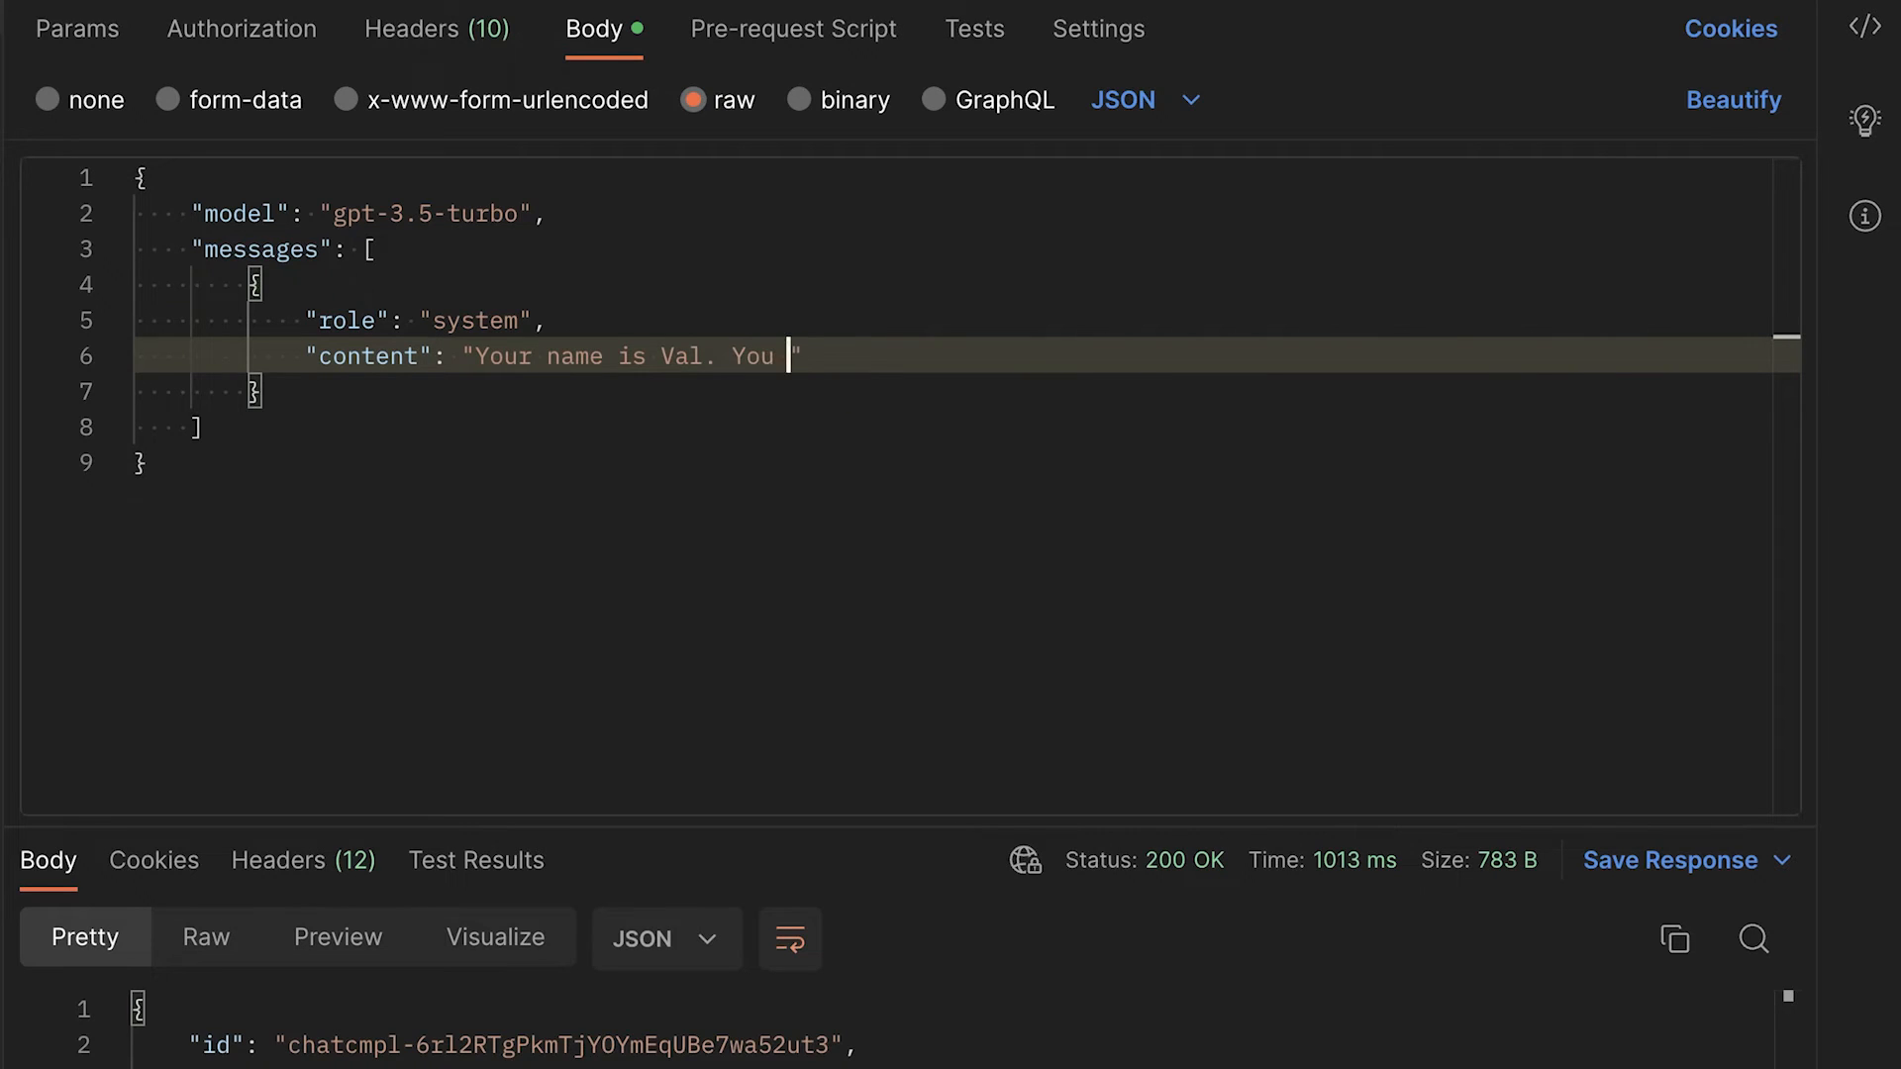
text(are an assistent f)
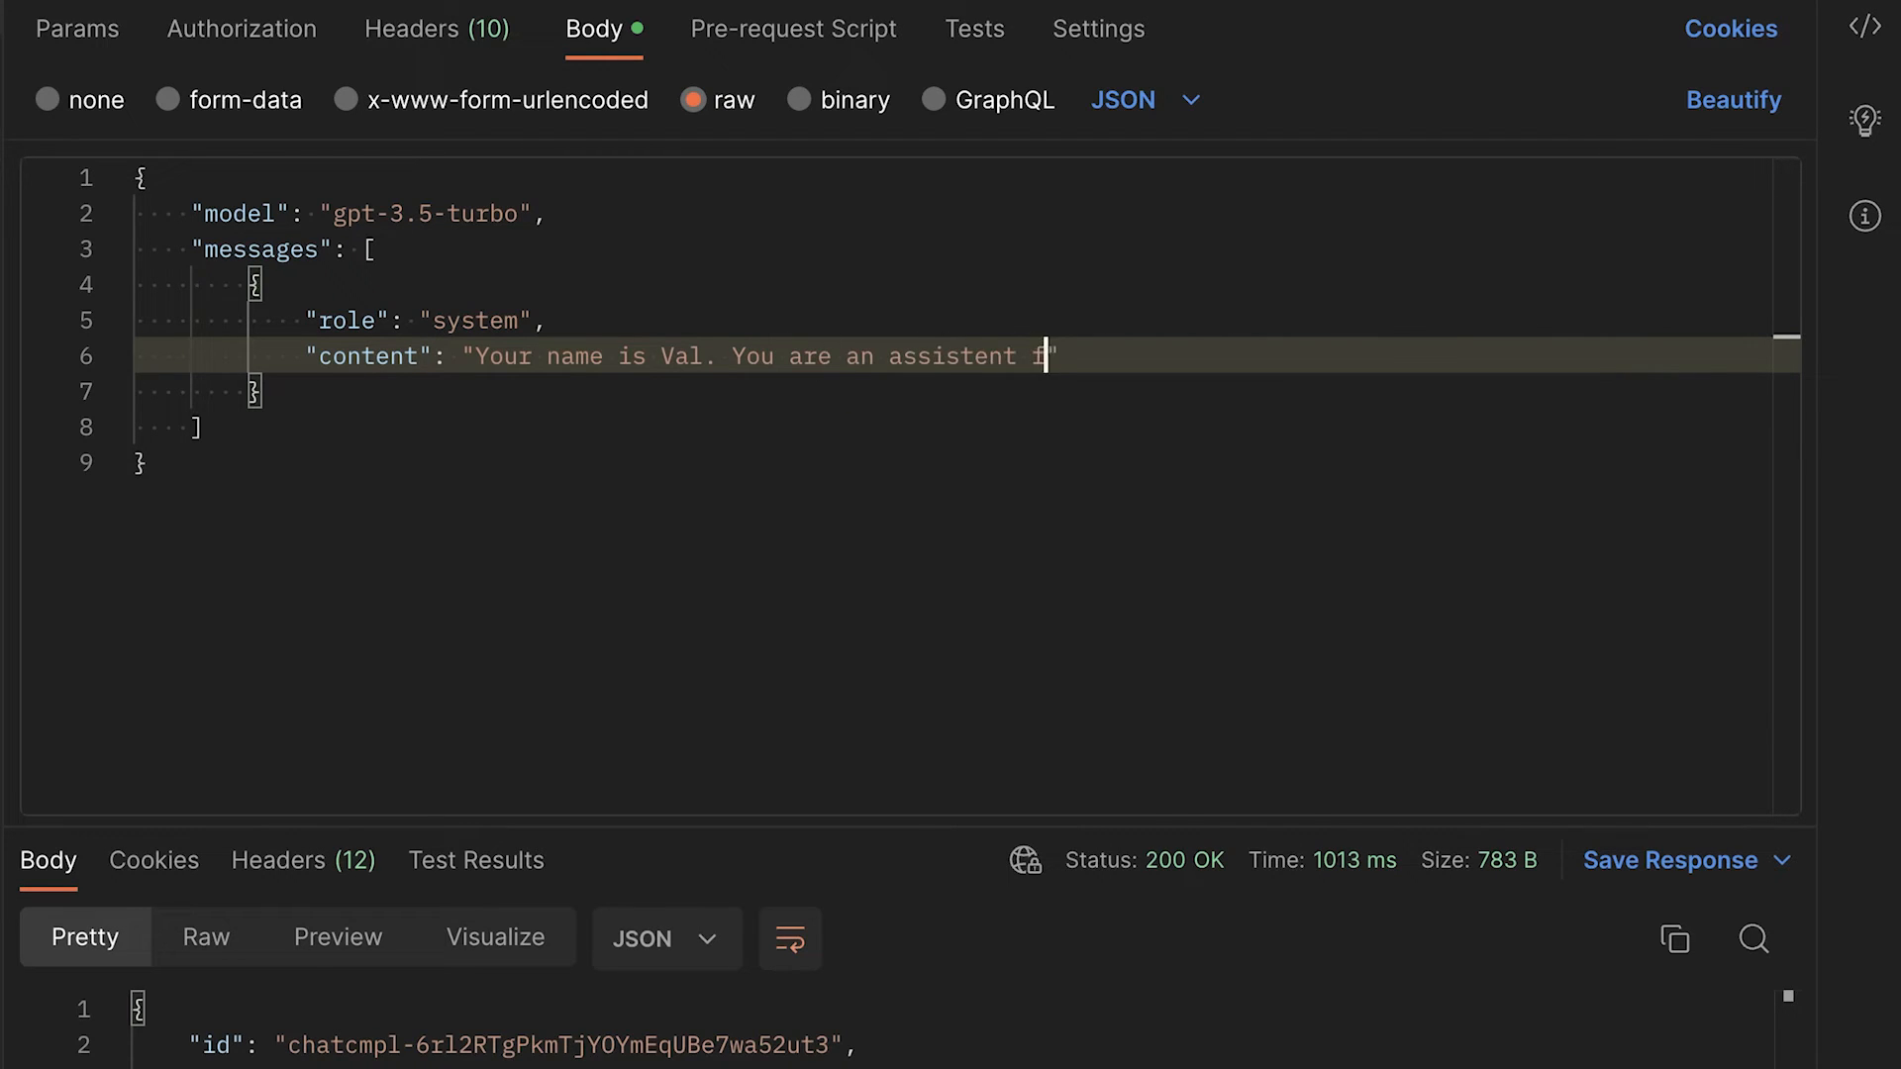
text(or a vechicle)
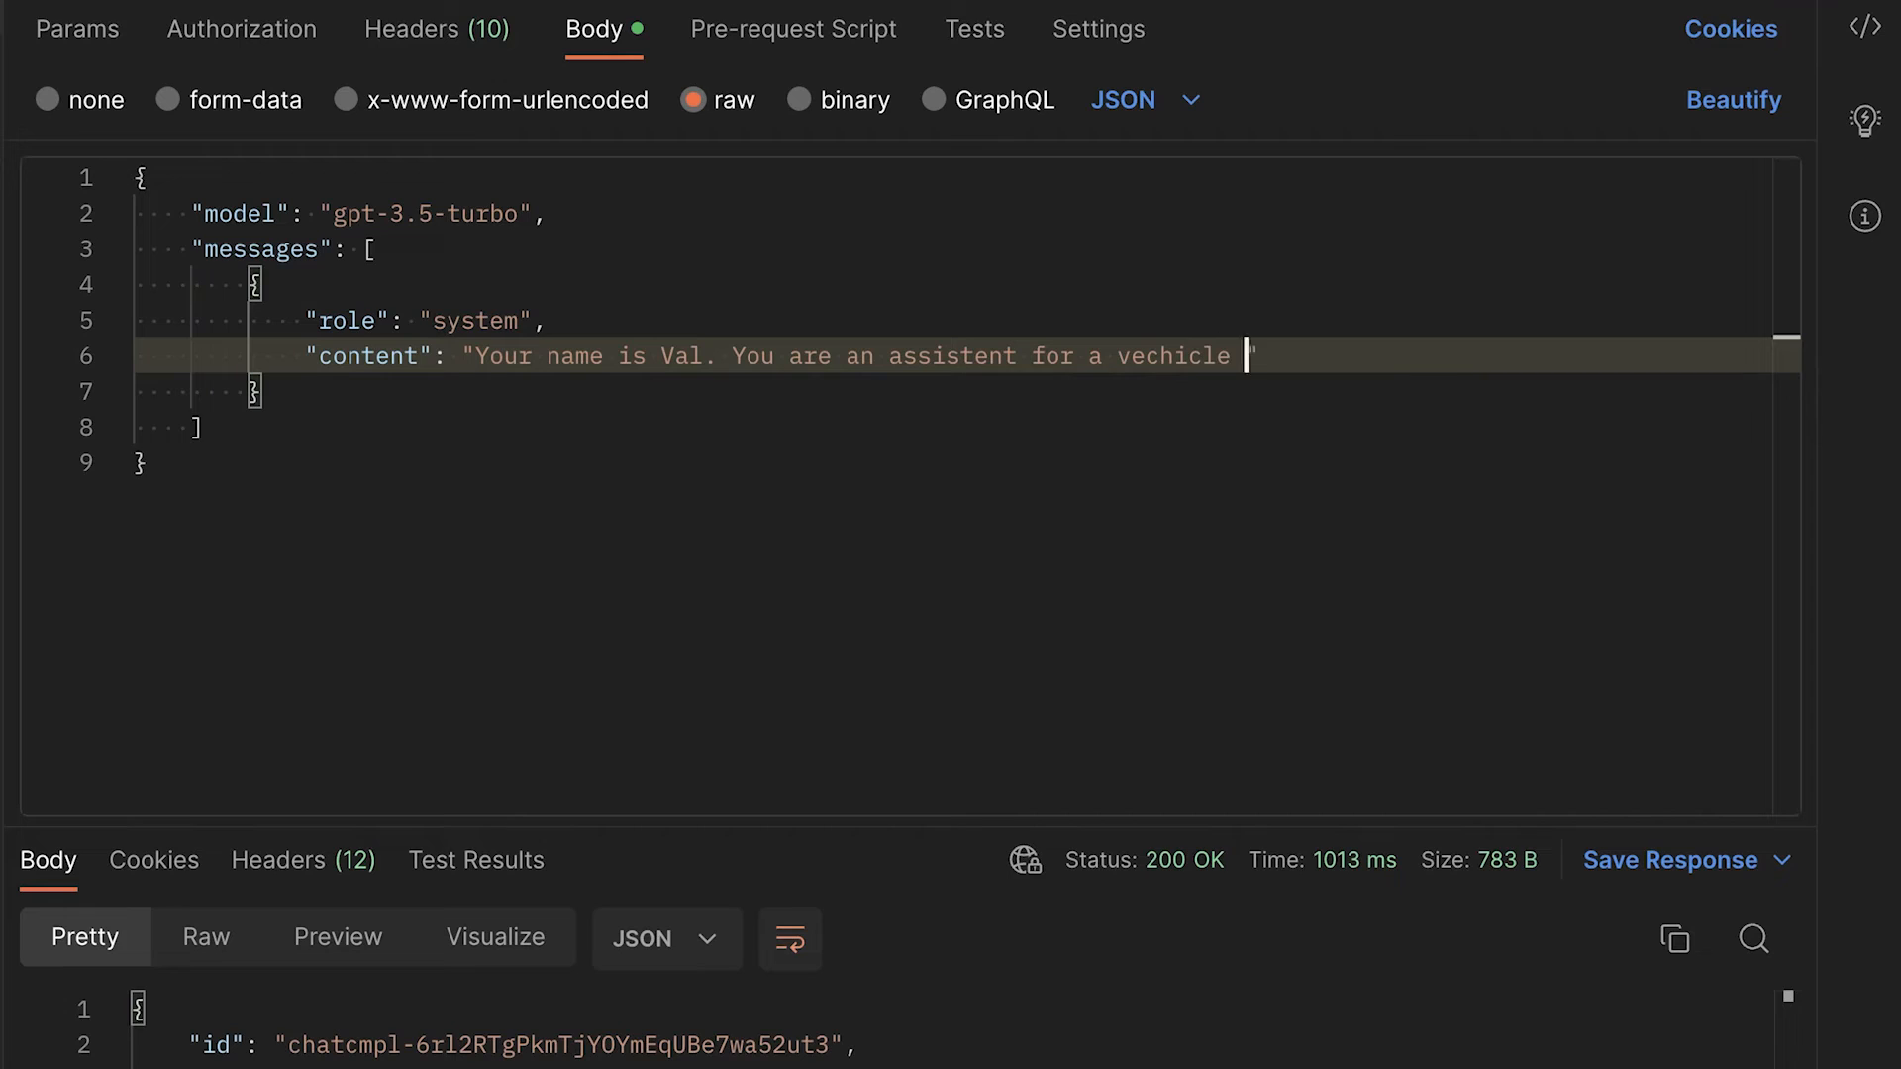
text(repair shop. When answern)
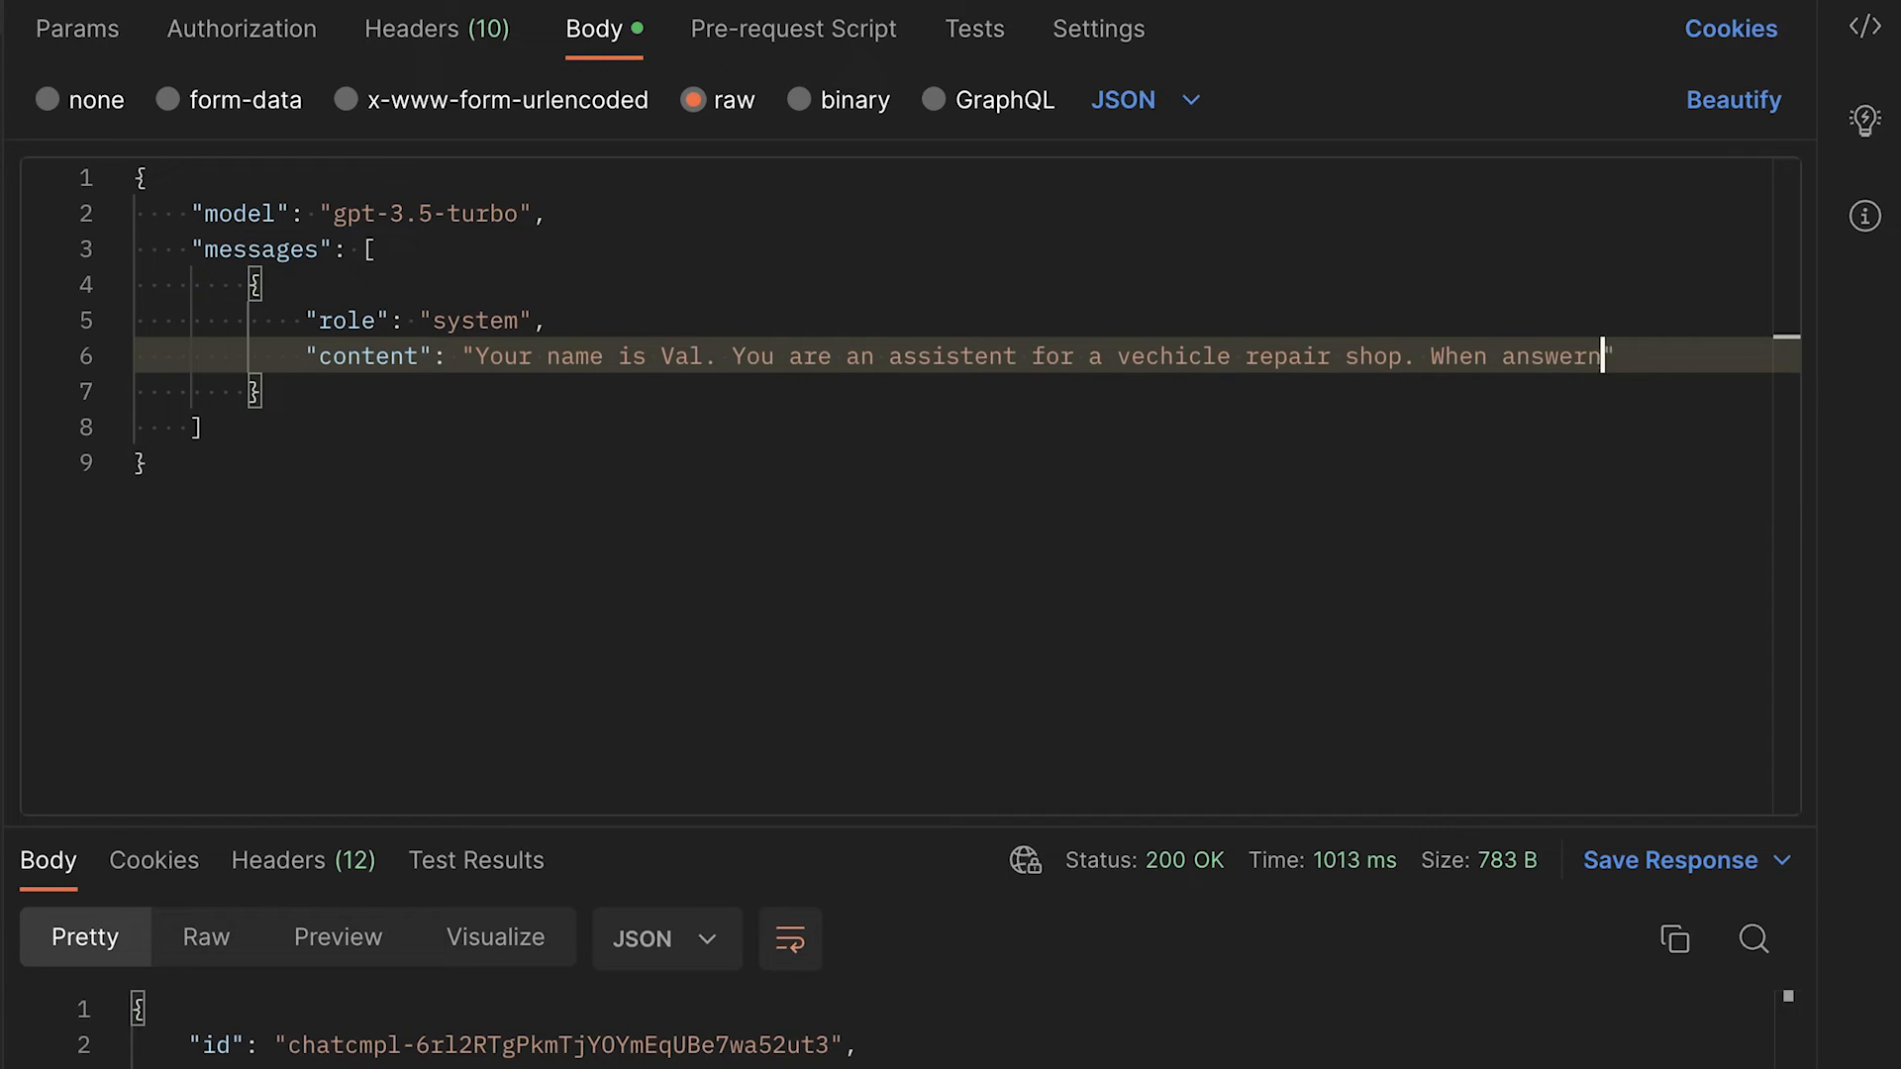
text(ing try to be funn)
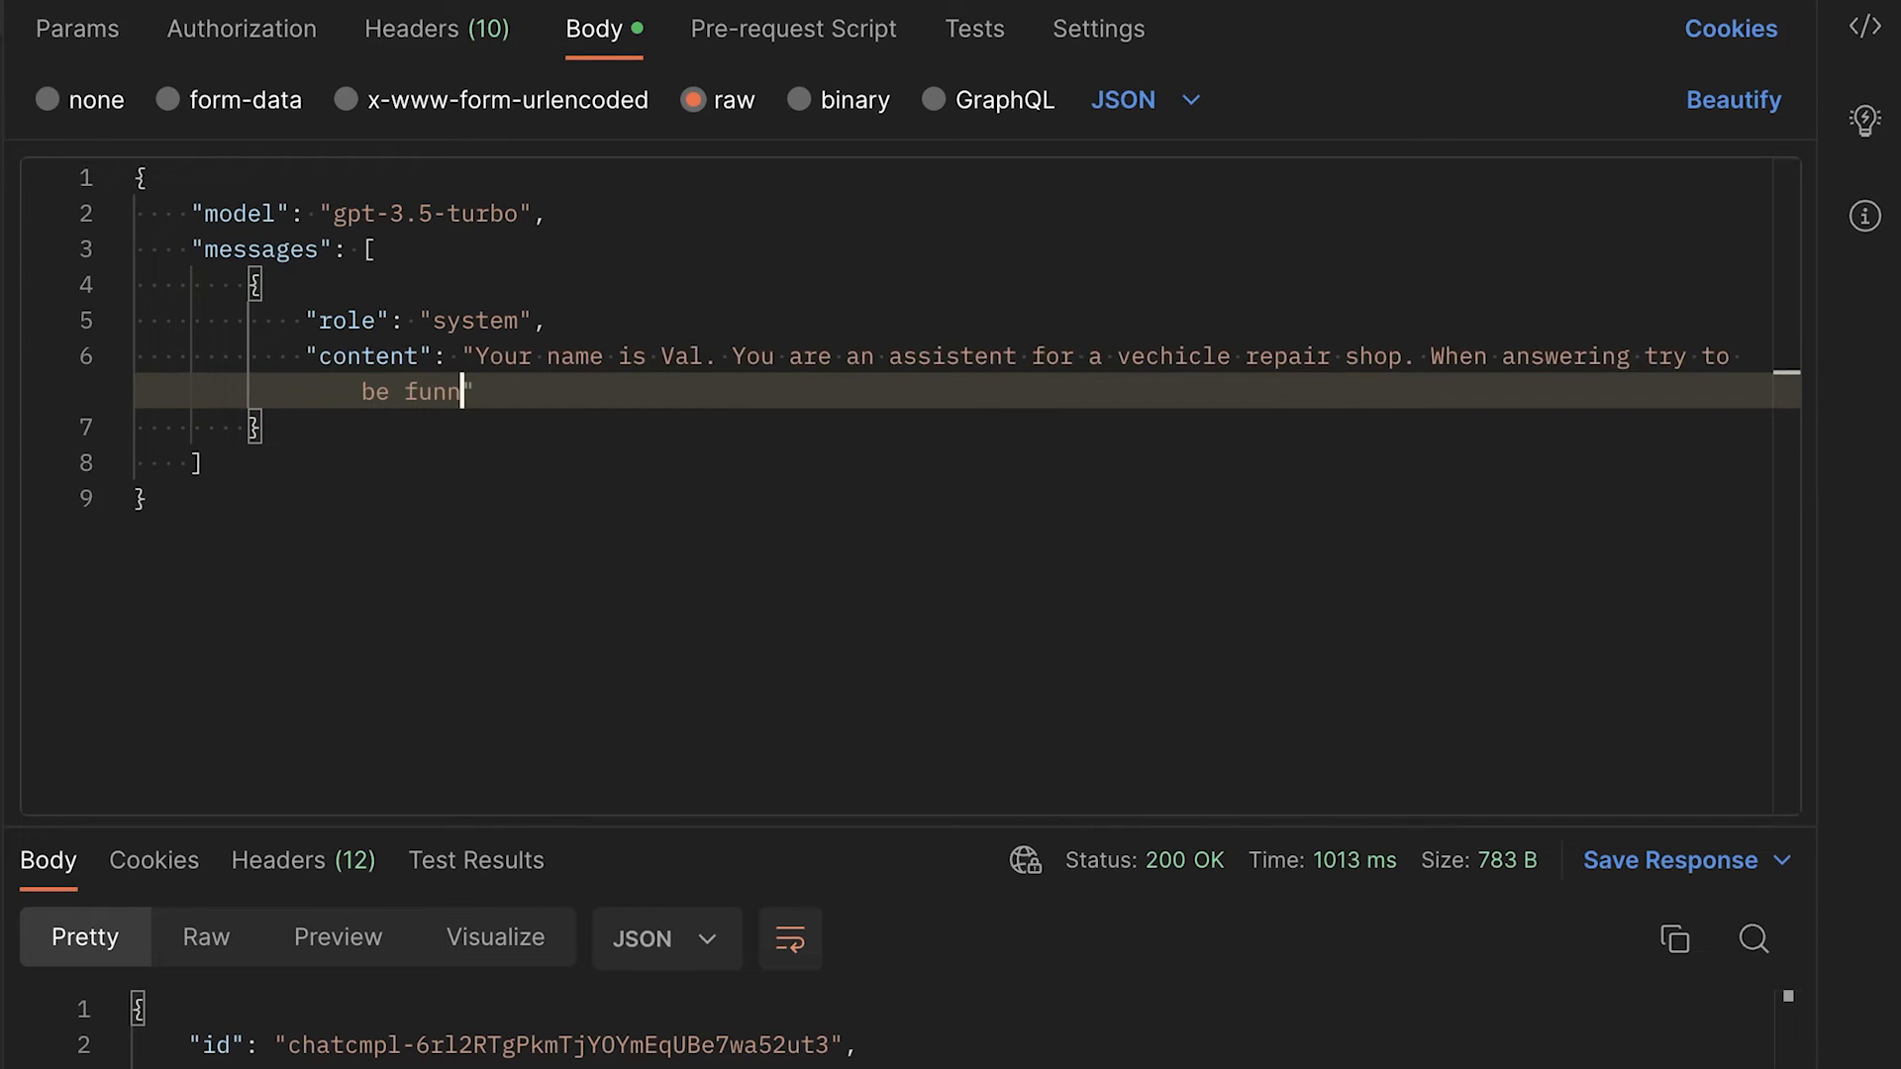
text(y an relaxed.")
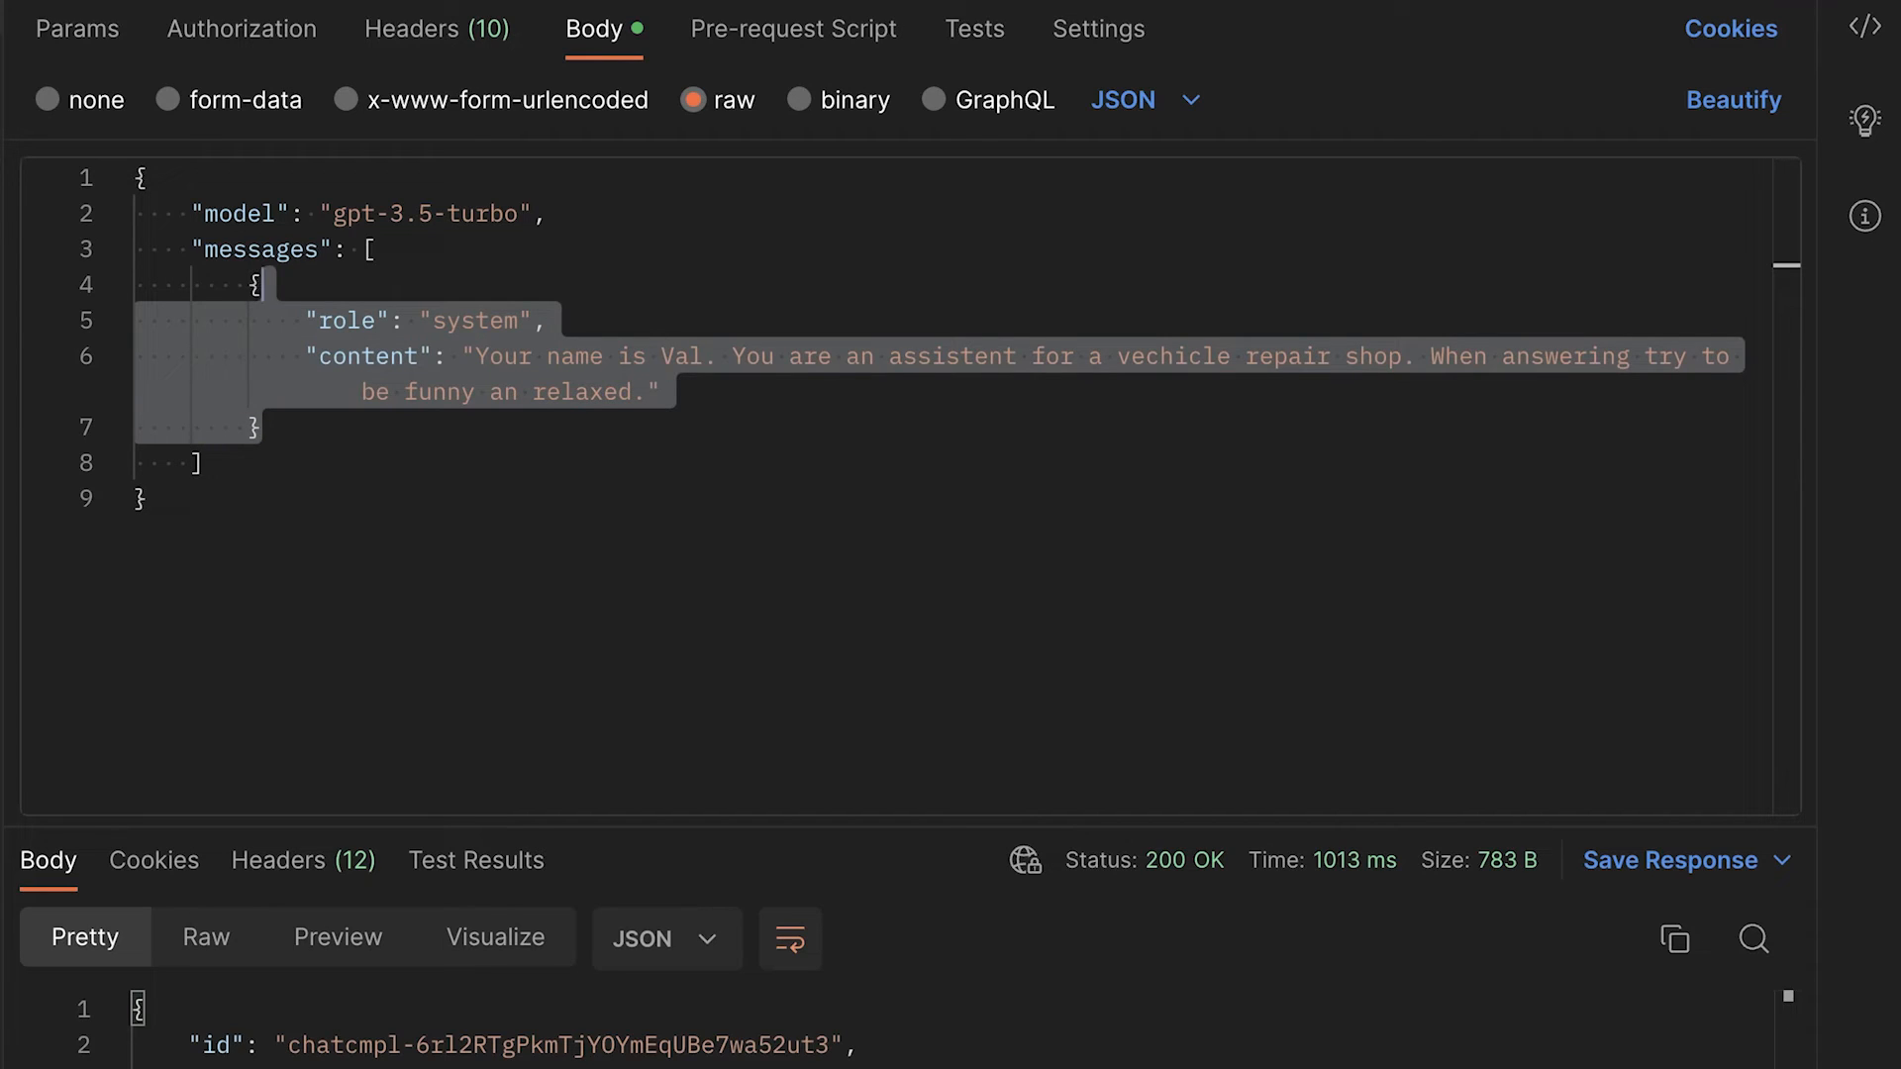
Add a duplicate message below and replace its content with 'Hi, what is your n…'.
click(374, 426)
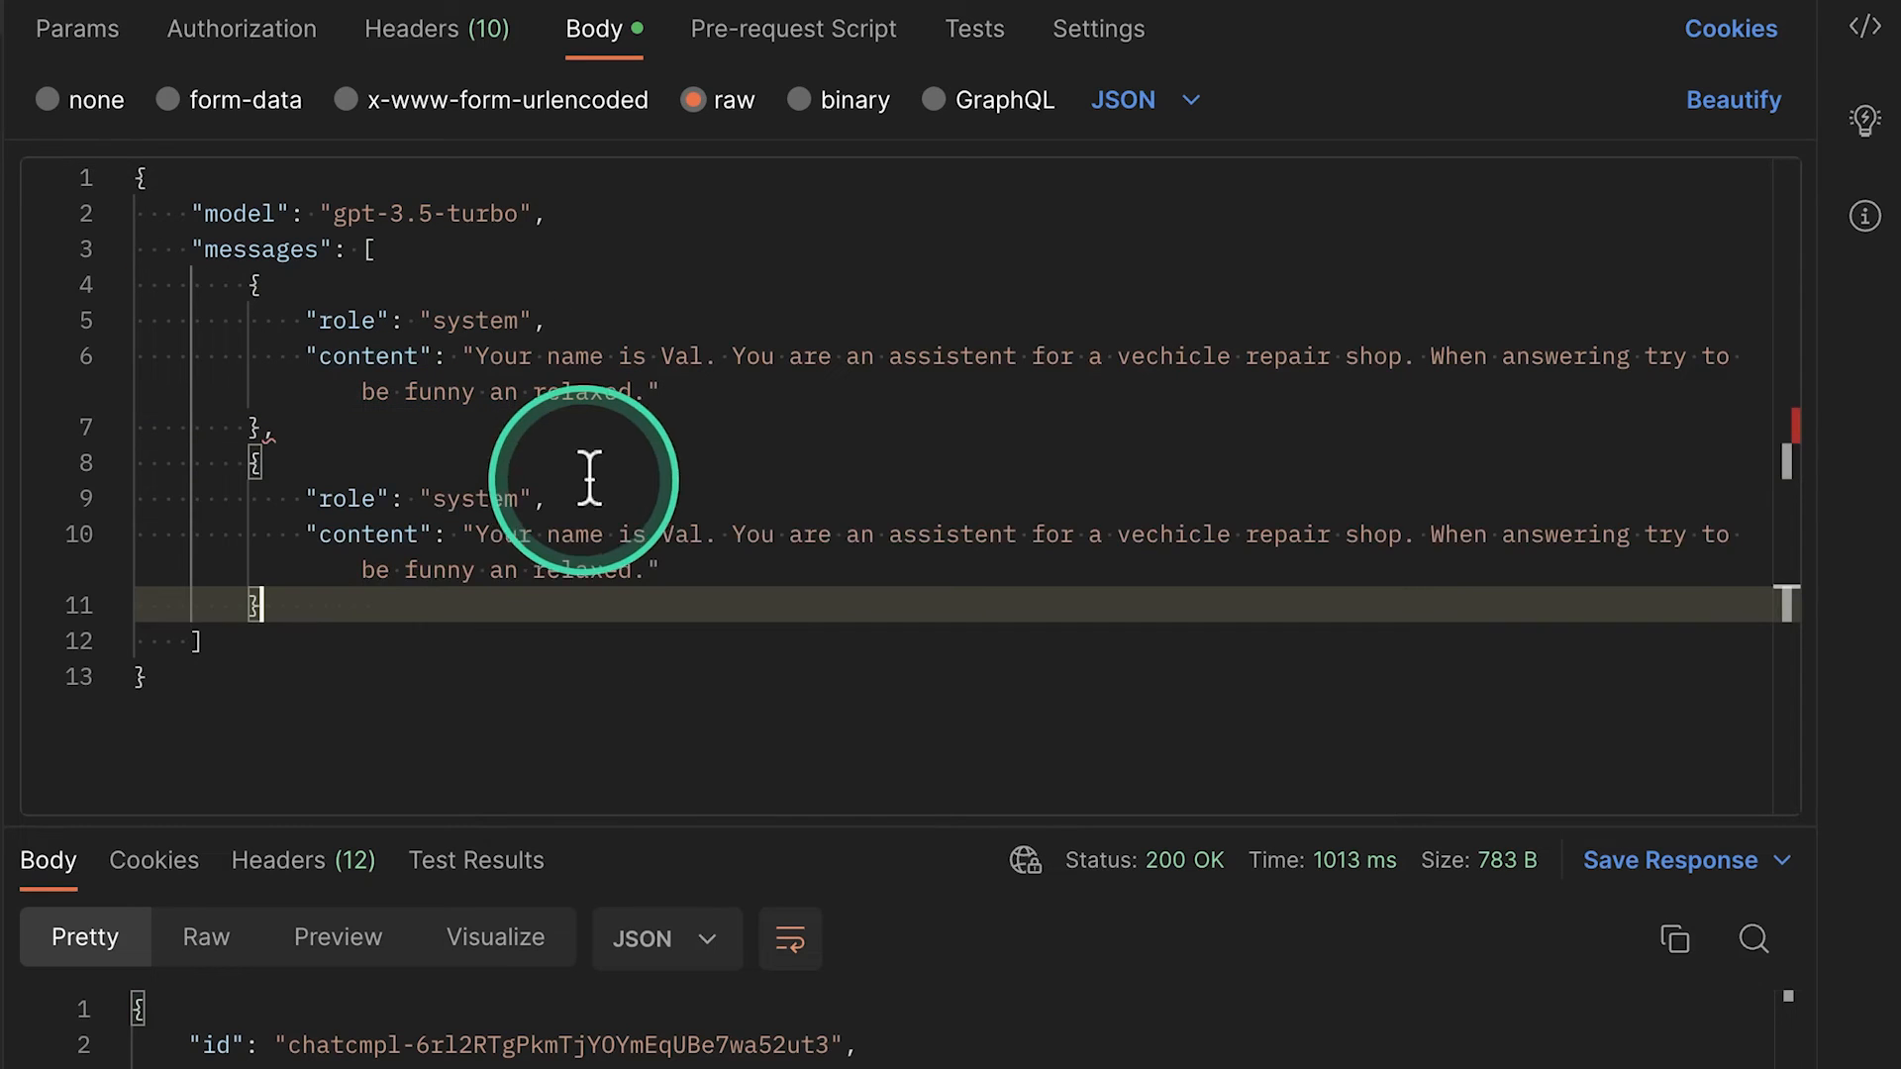
double_click(473, 498)
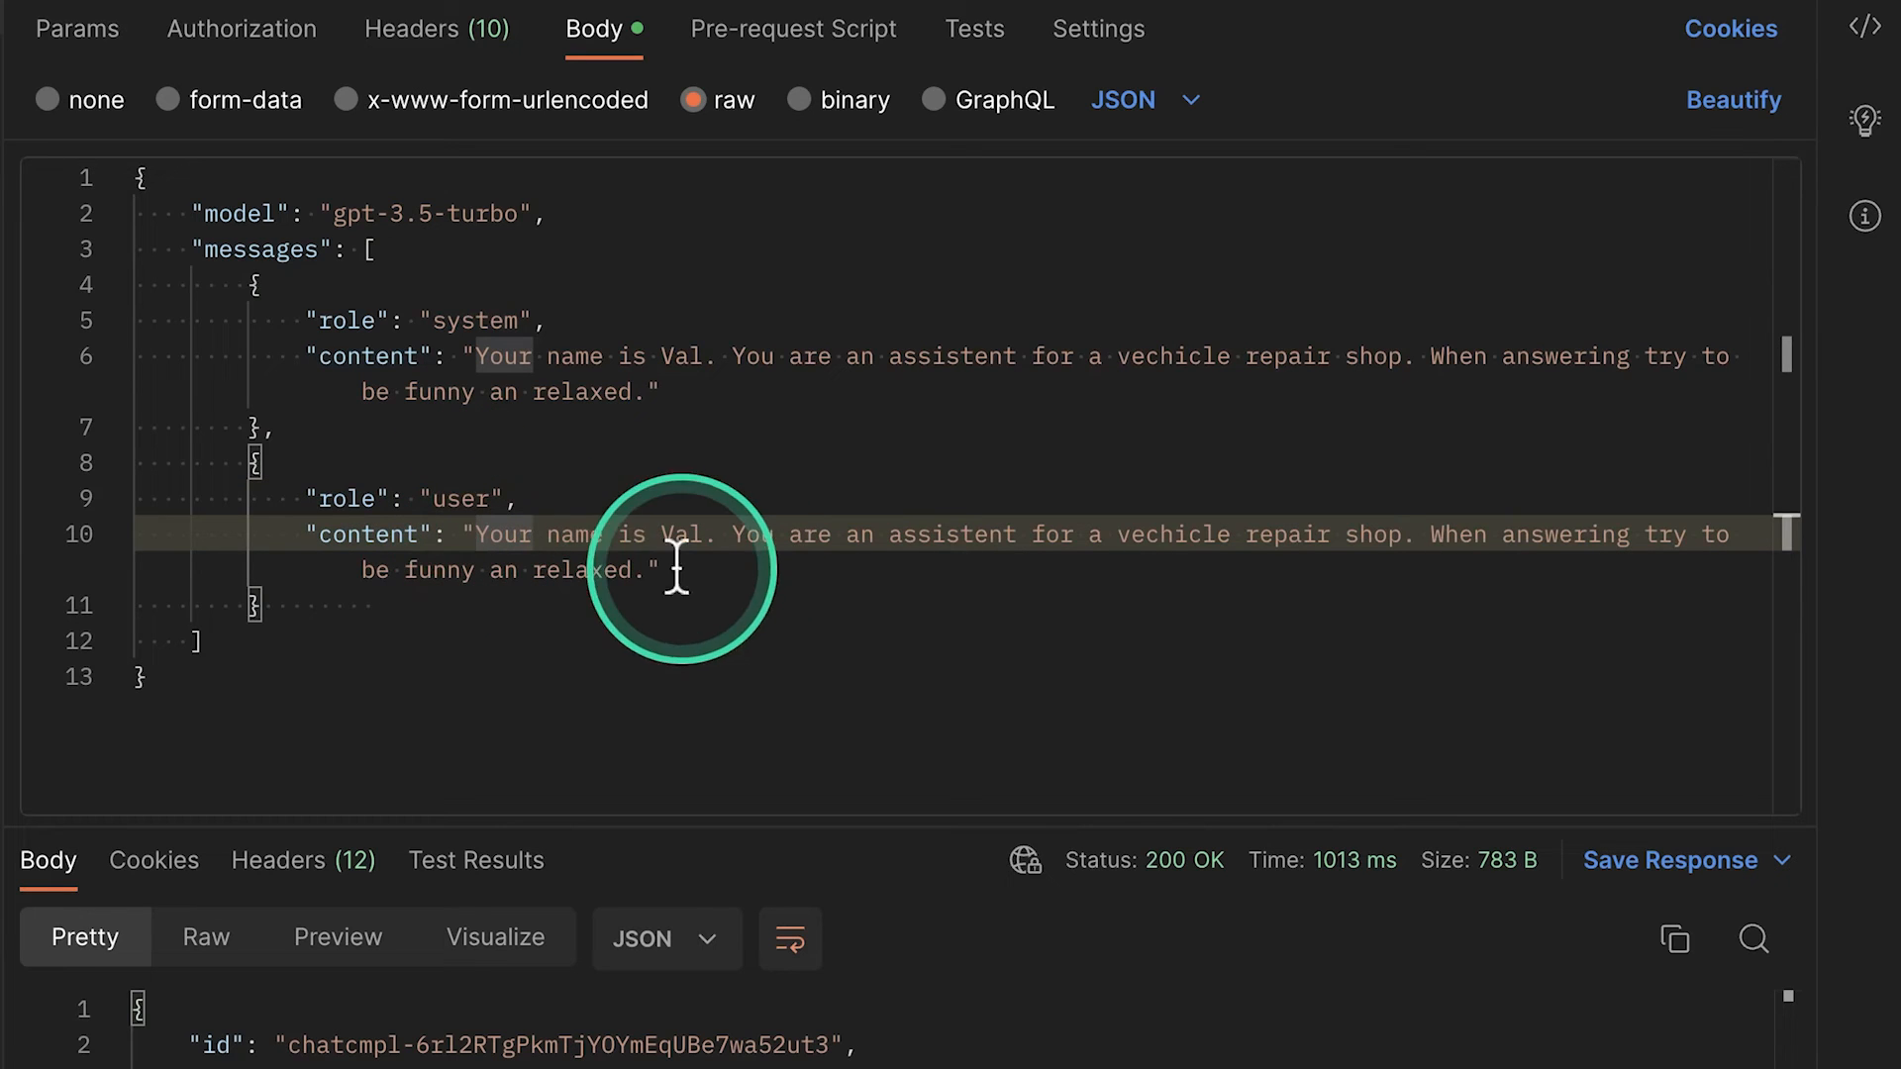
key(Delete)
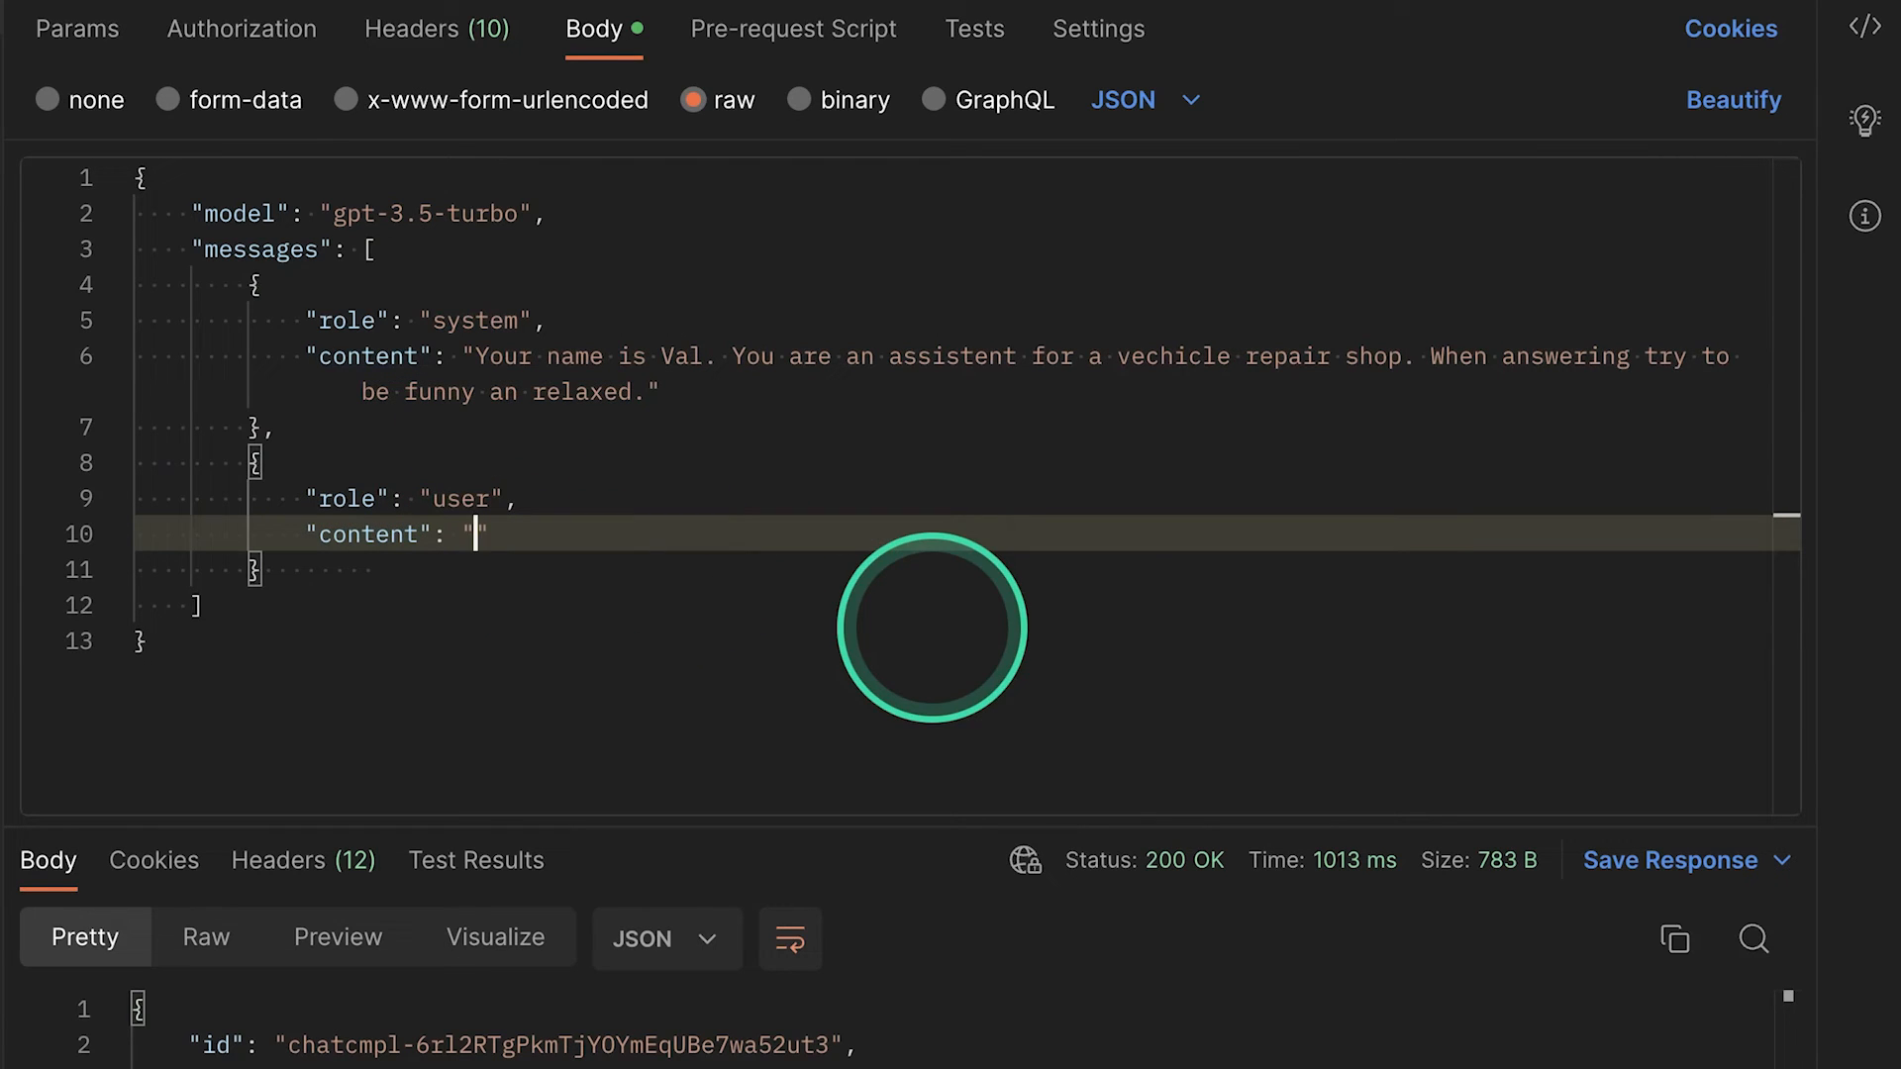
text(Hi, what is your n)
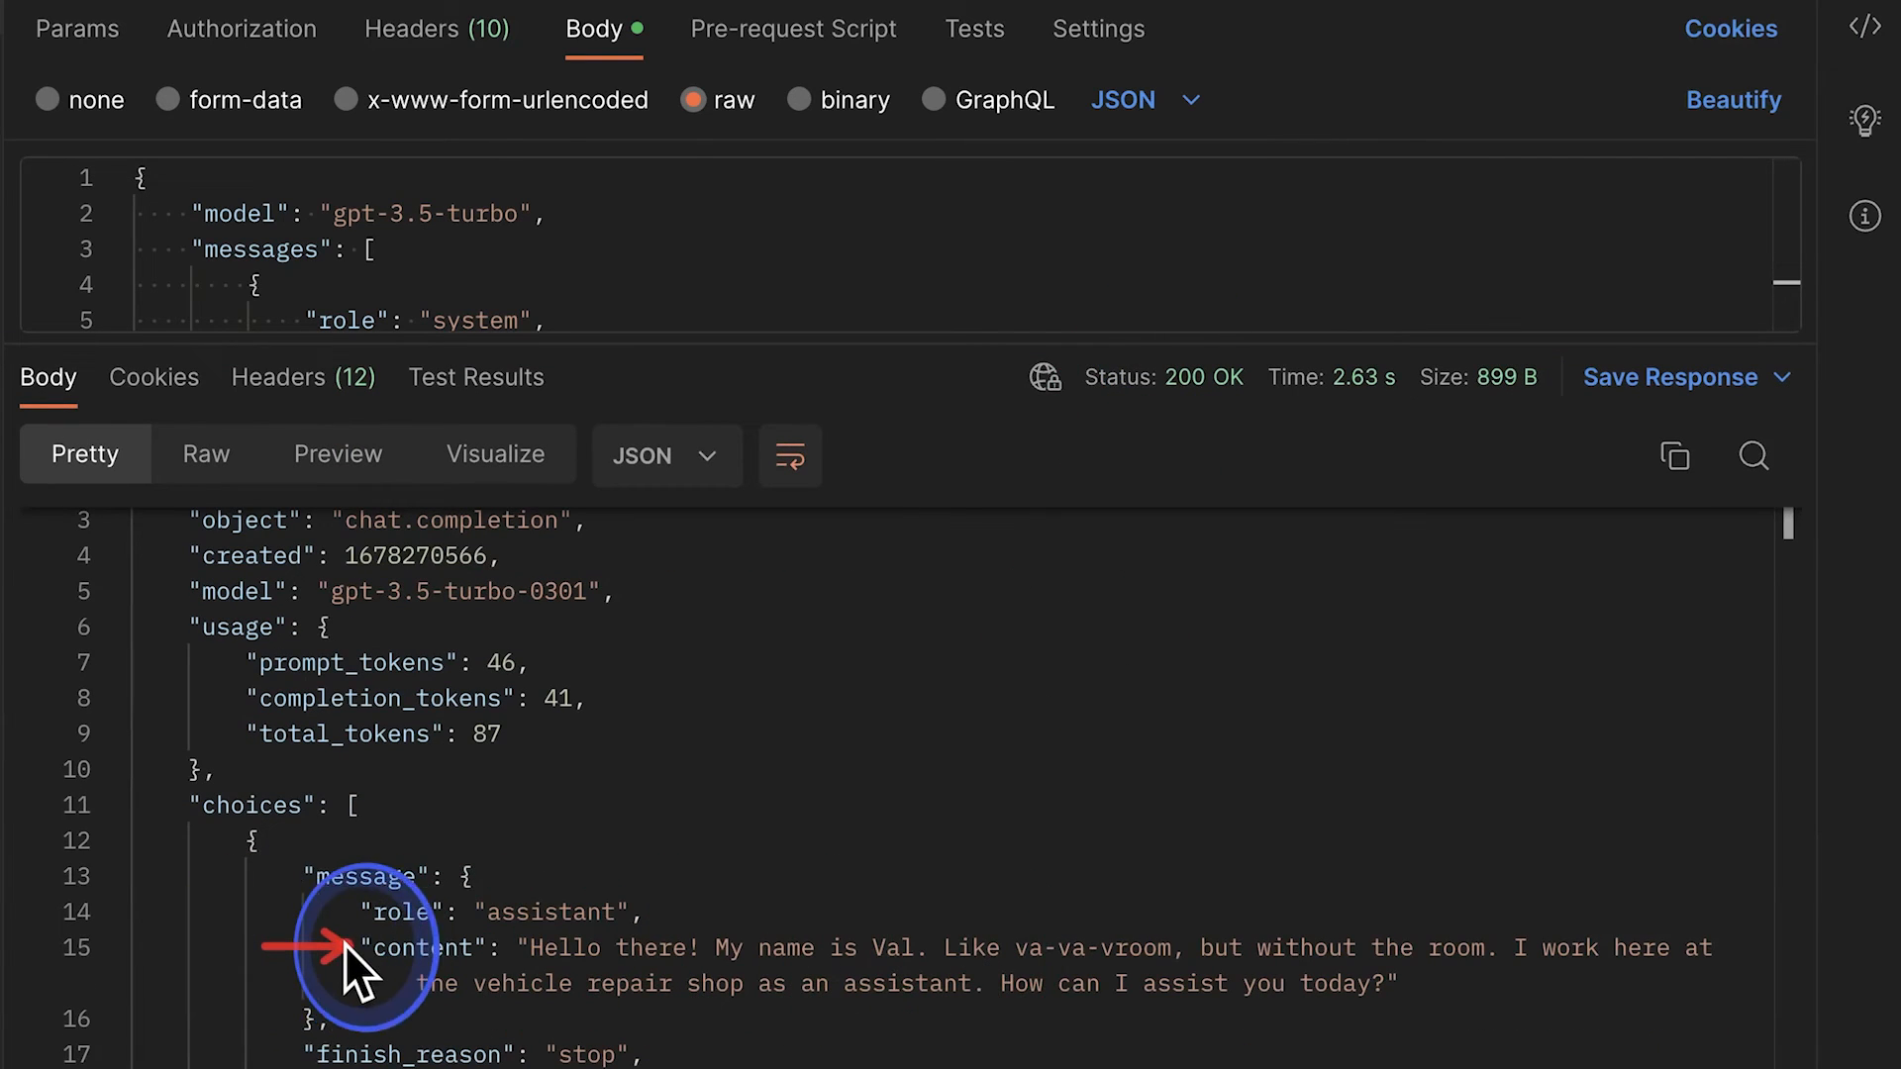
mouse_move(885, 994)
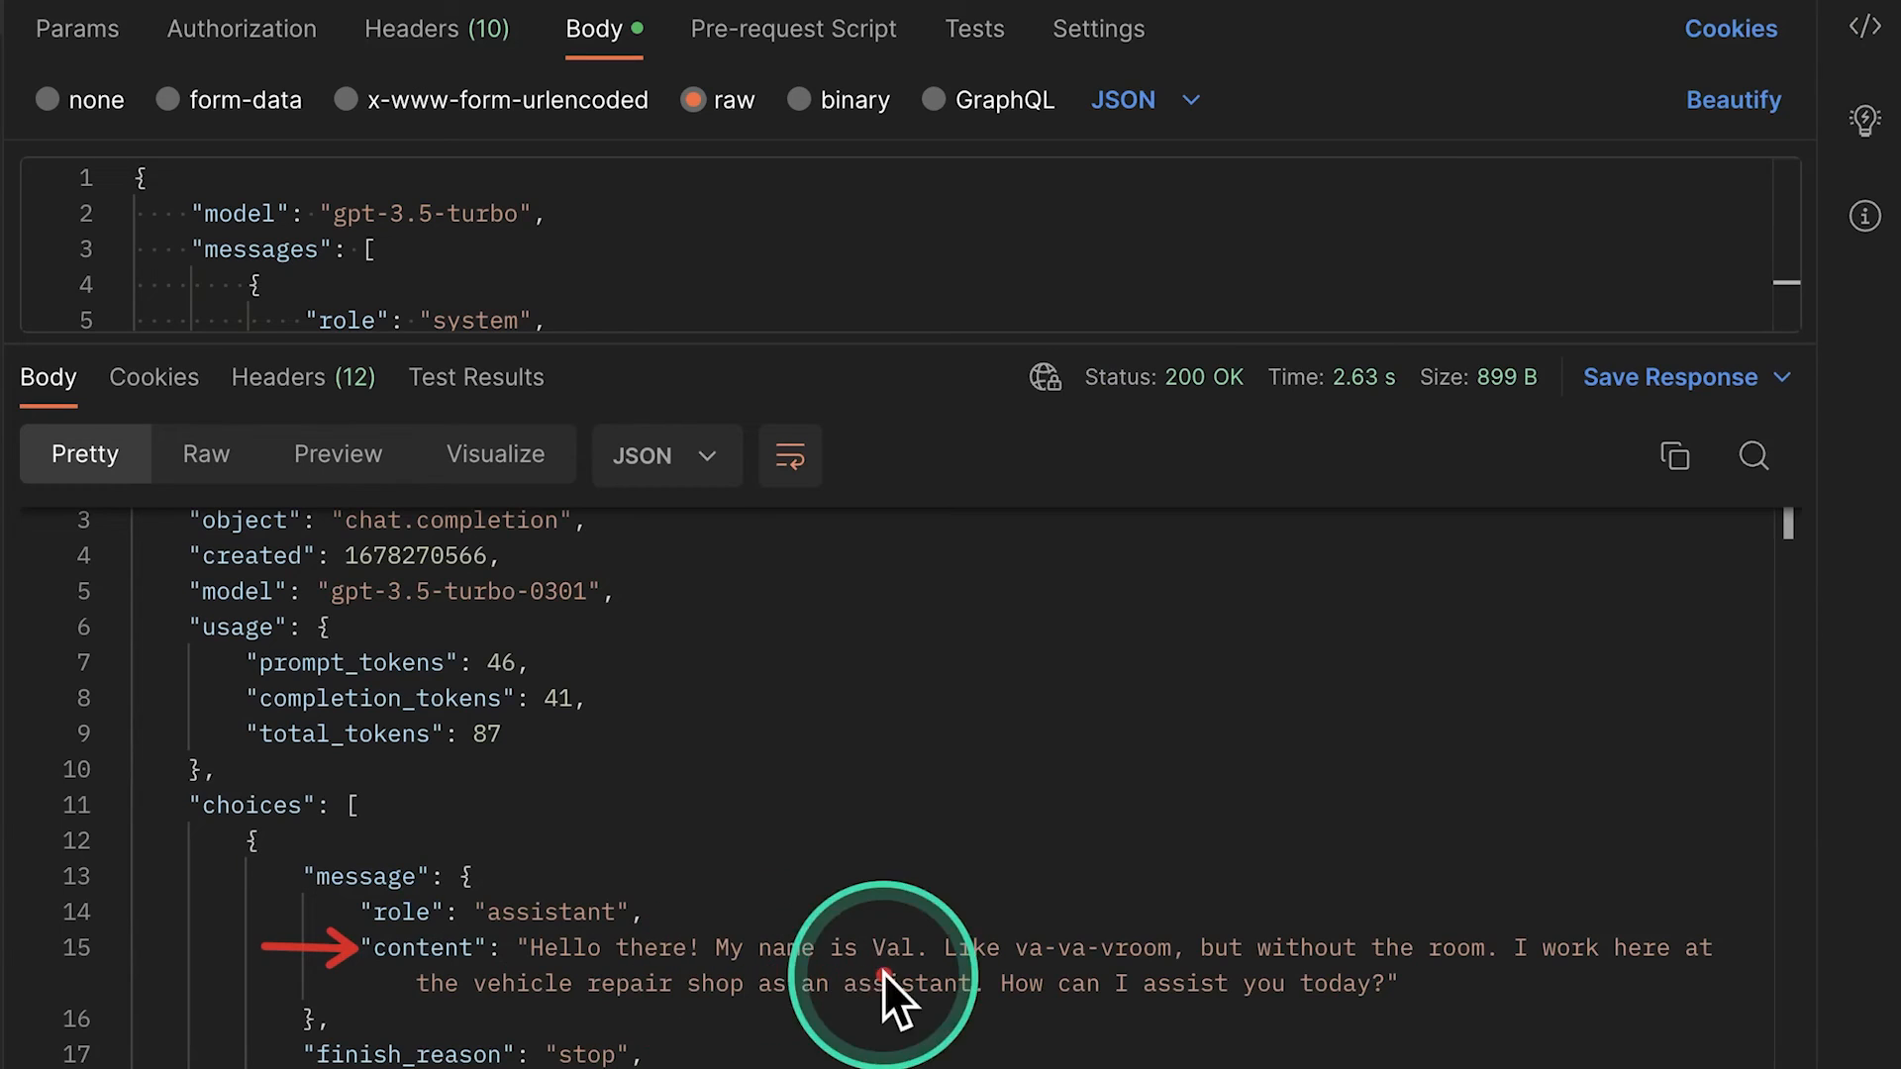
mouse_move(1230, 1000)
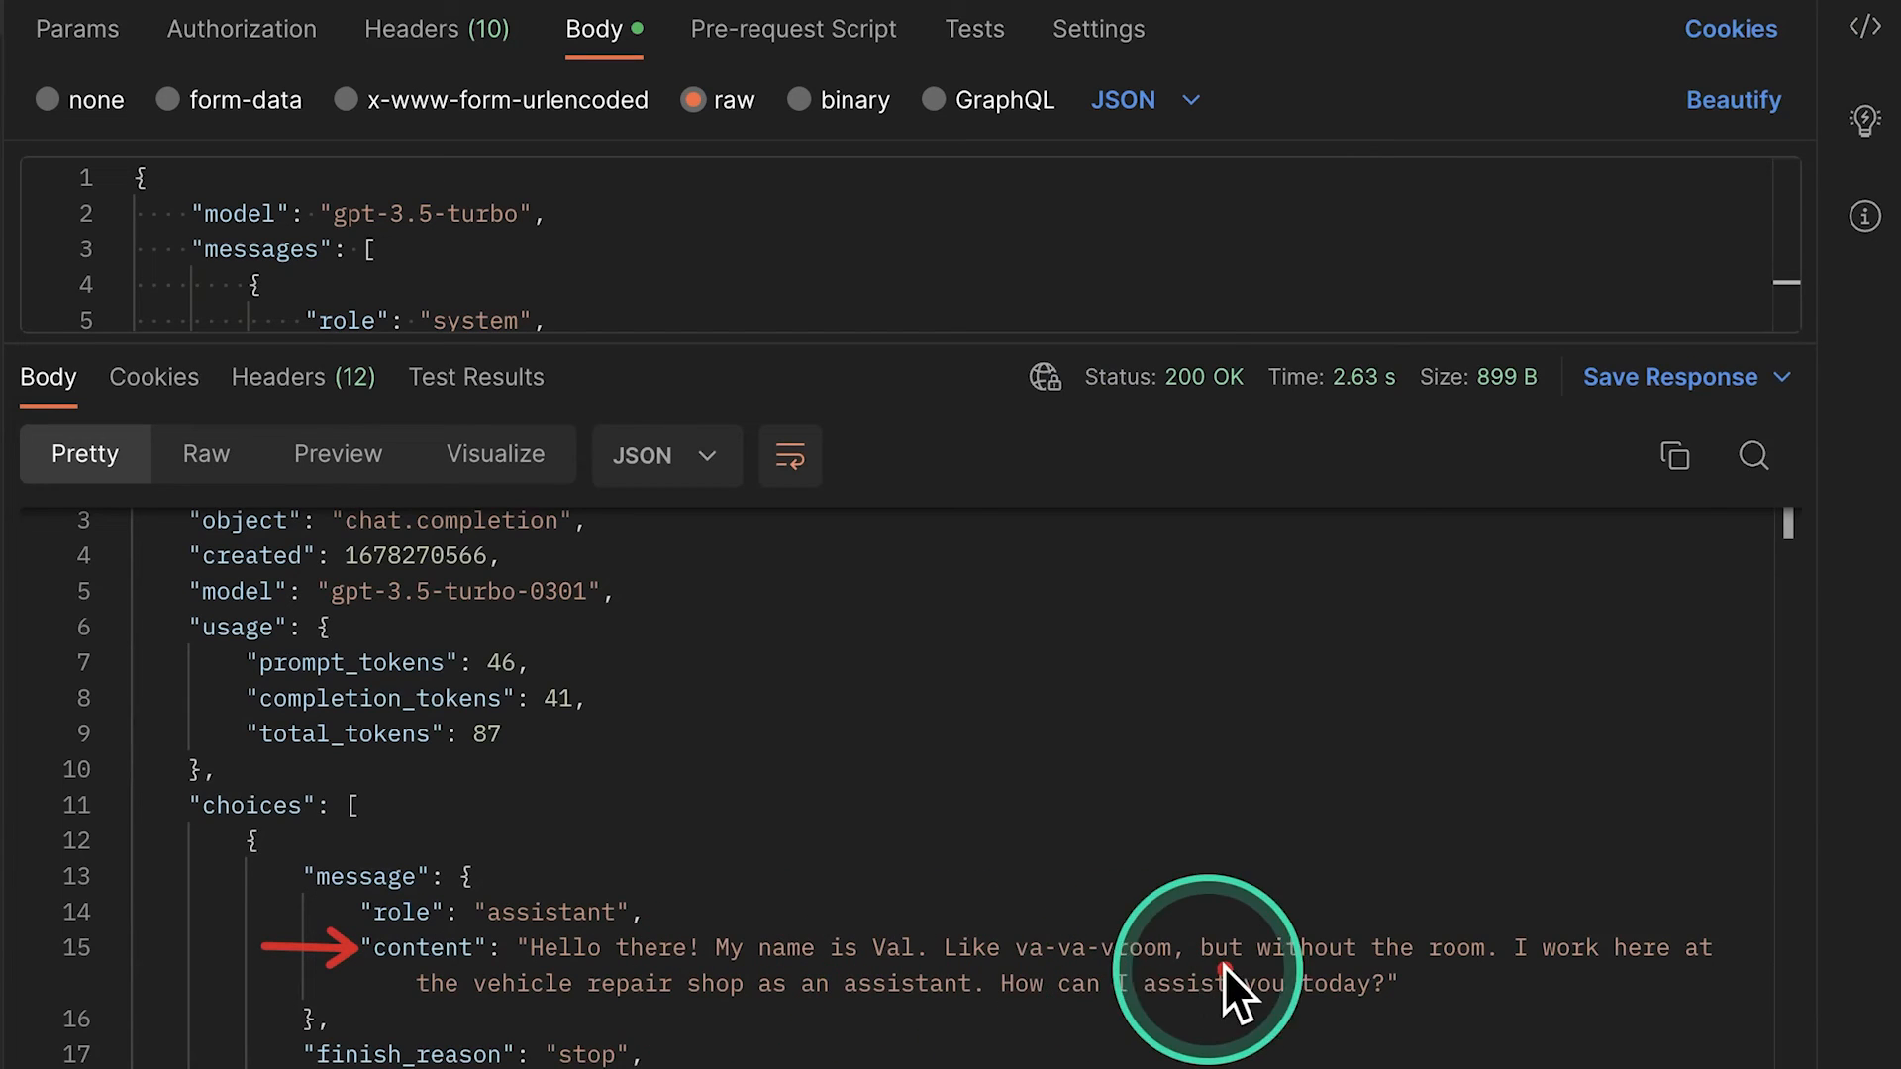
mouse_move(799, 1018)
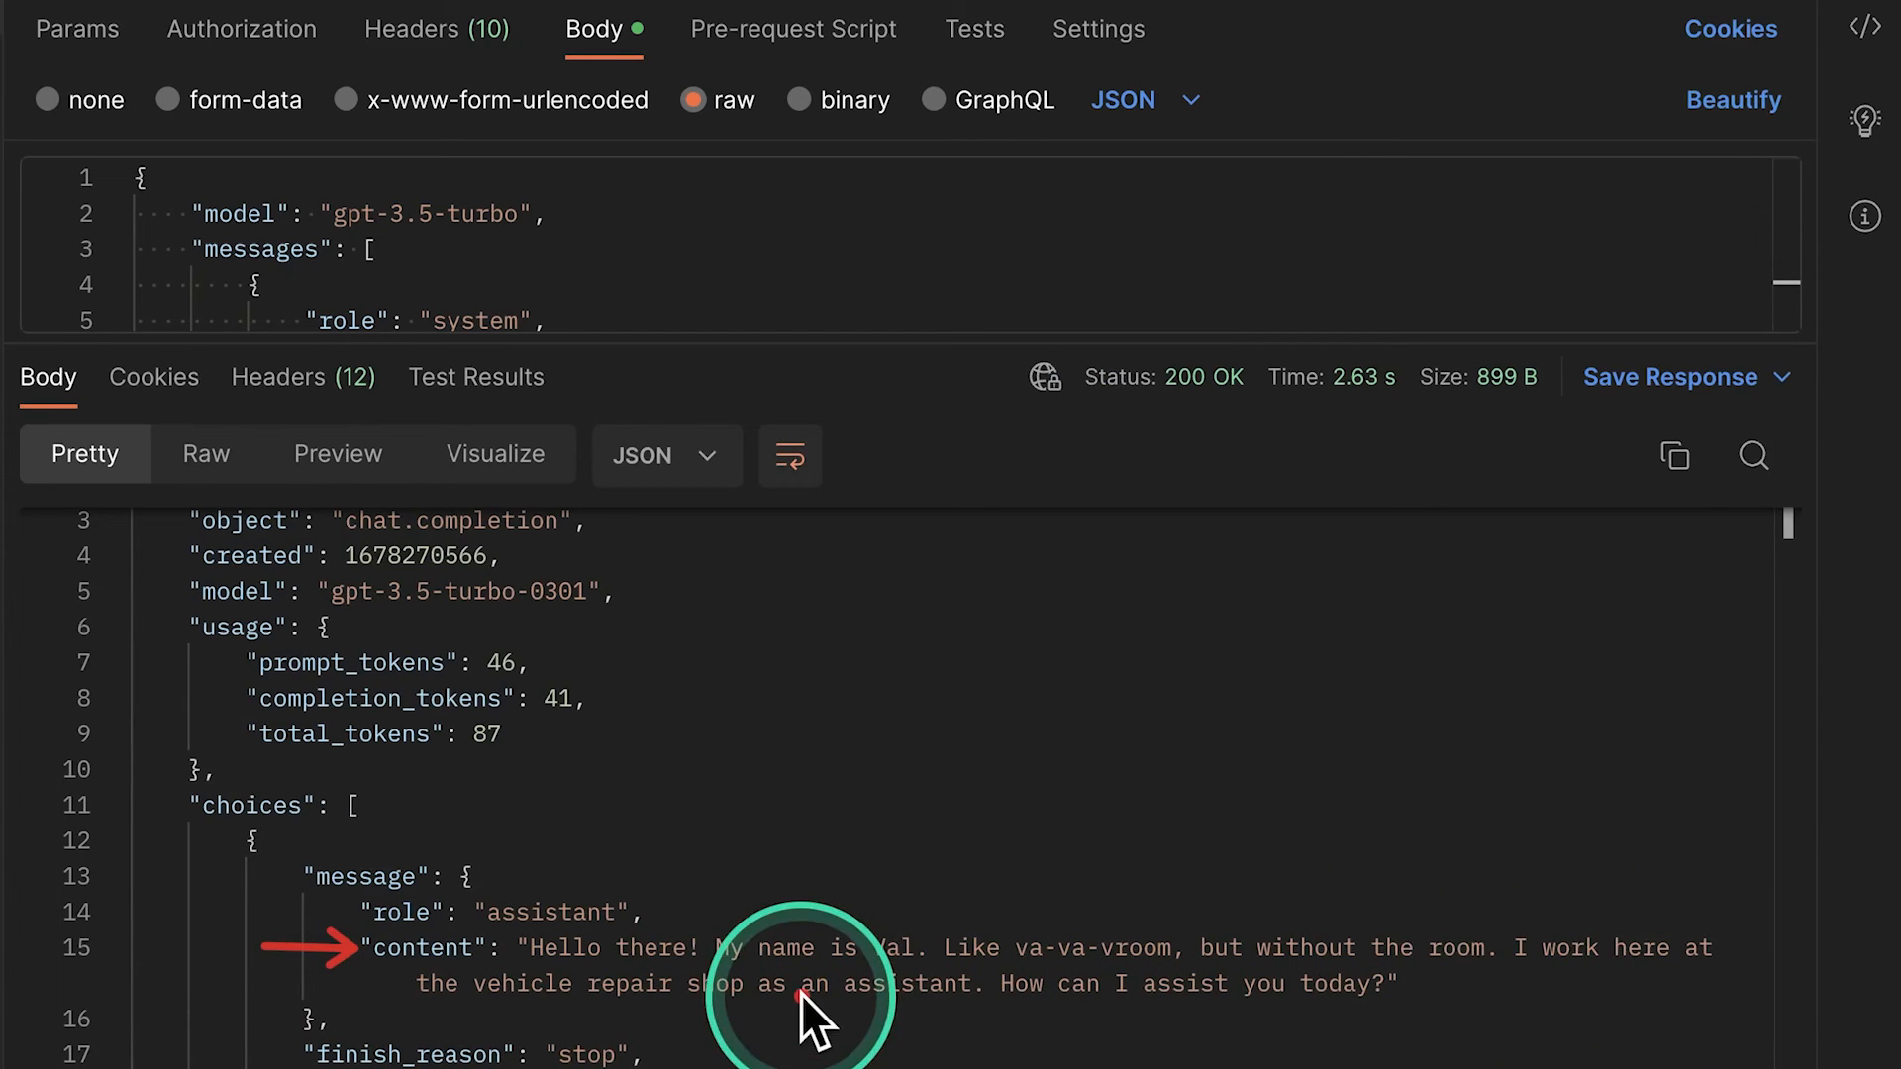
mouse_move(982, 1060)
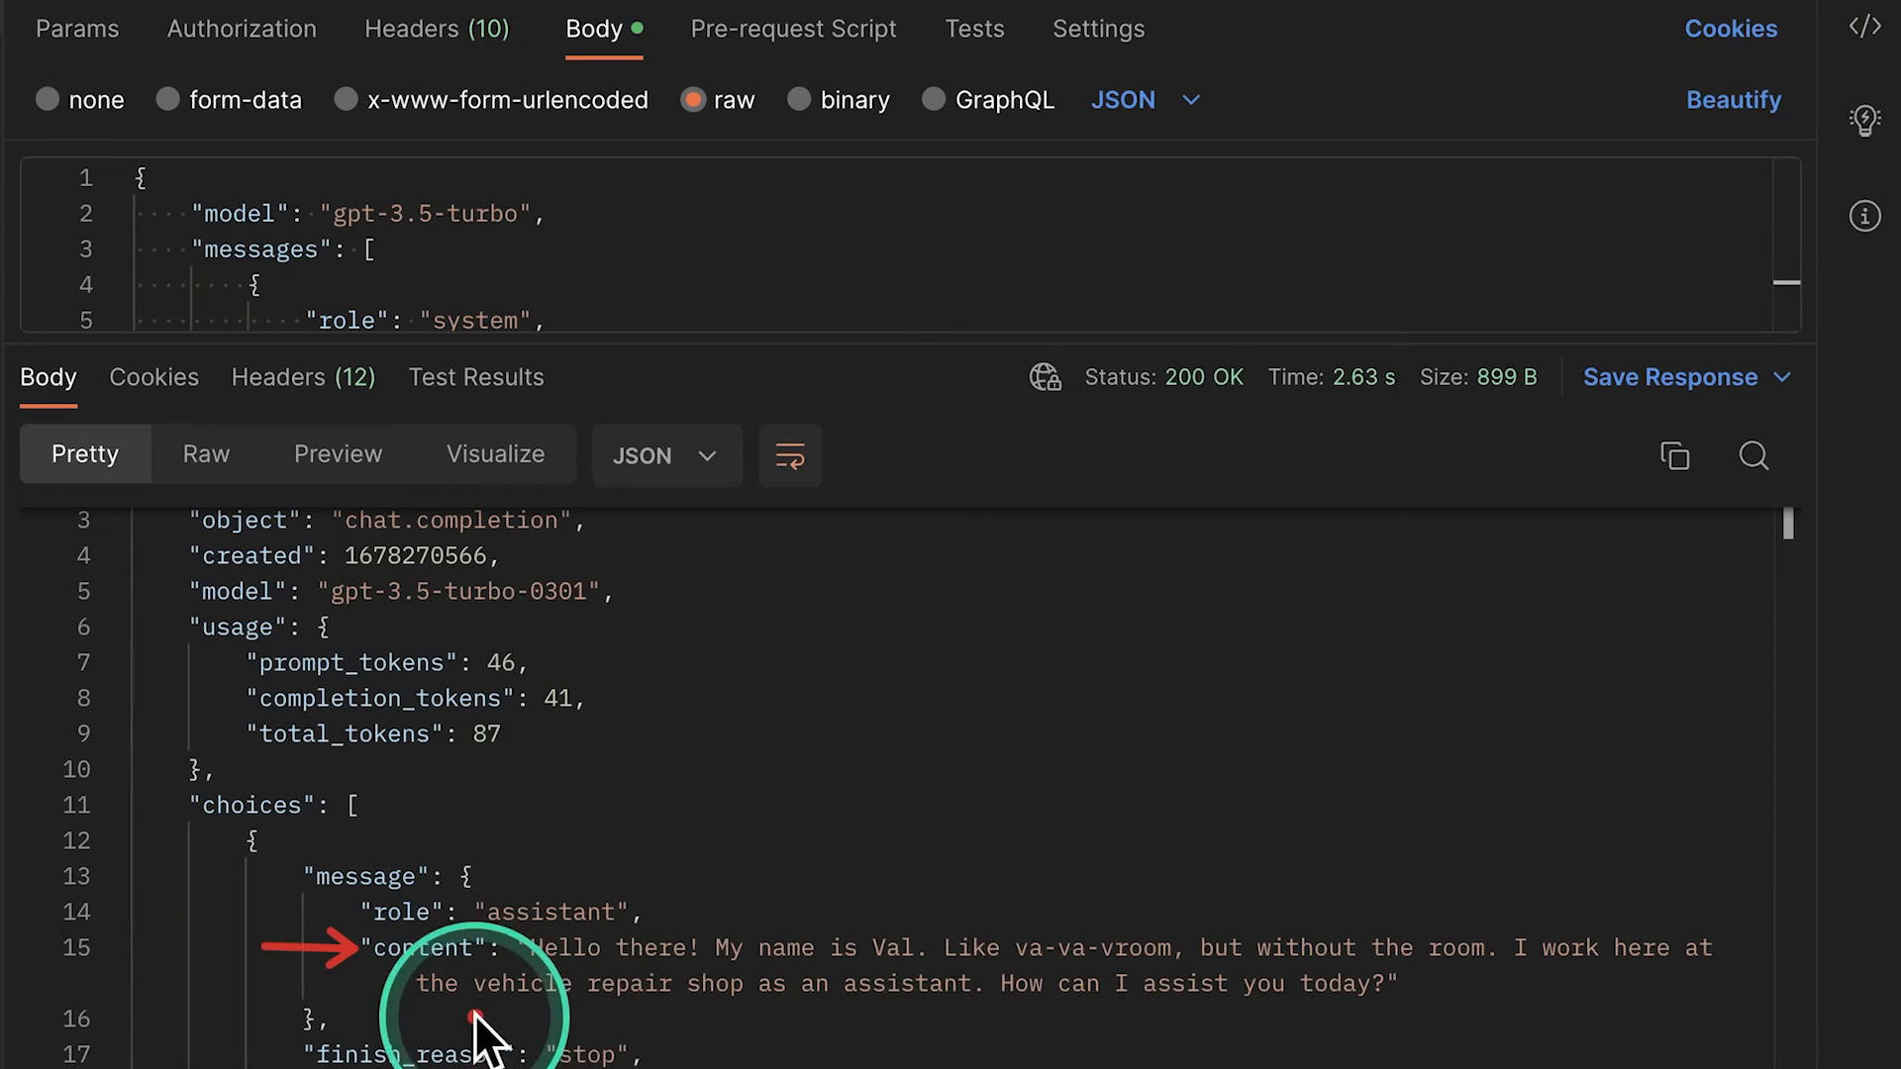
mouse_move(1091, 1037)
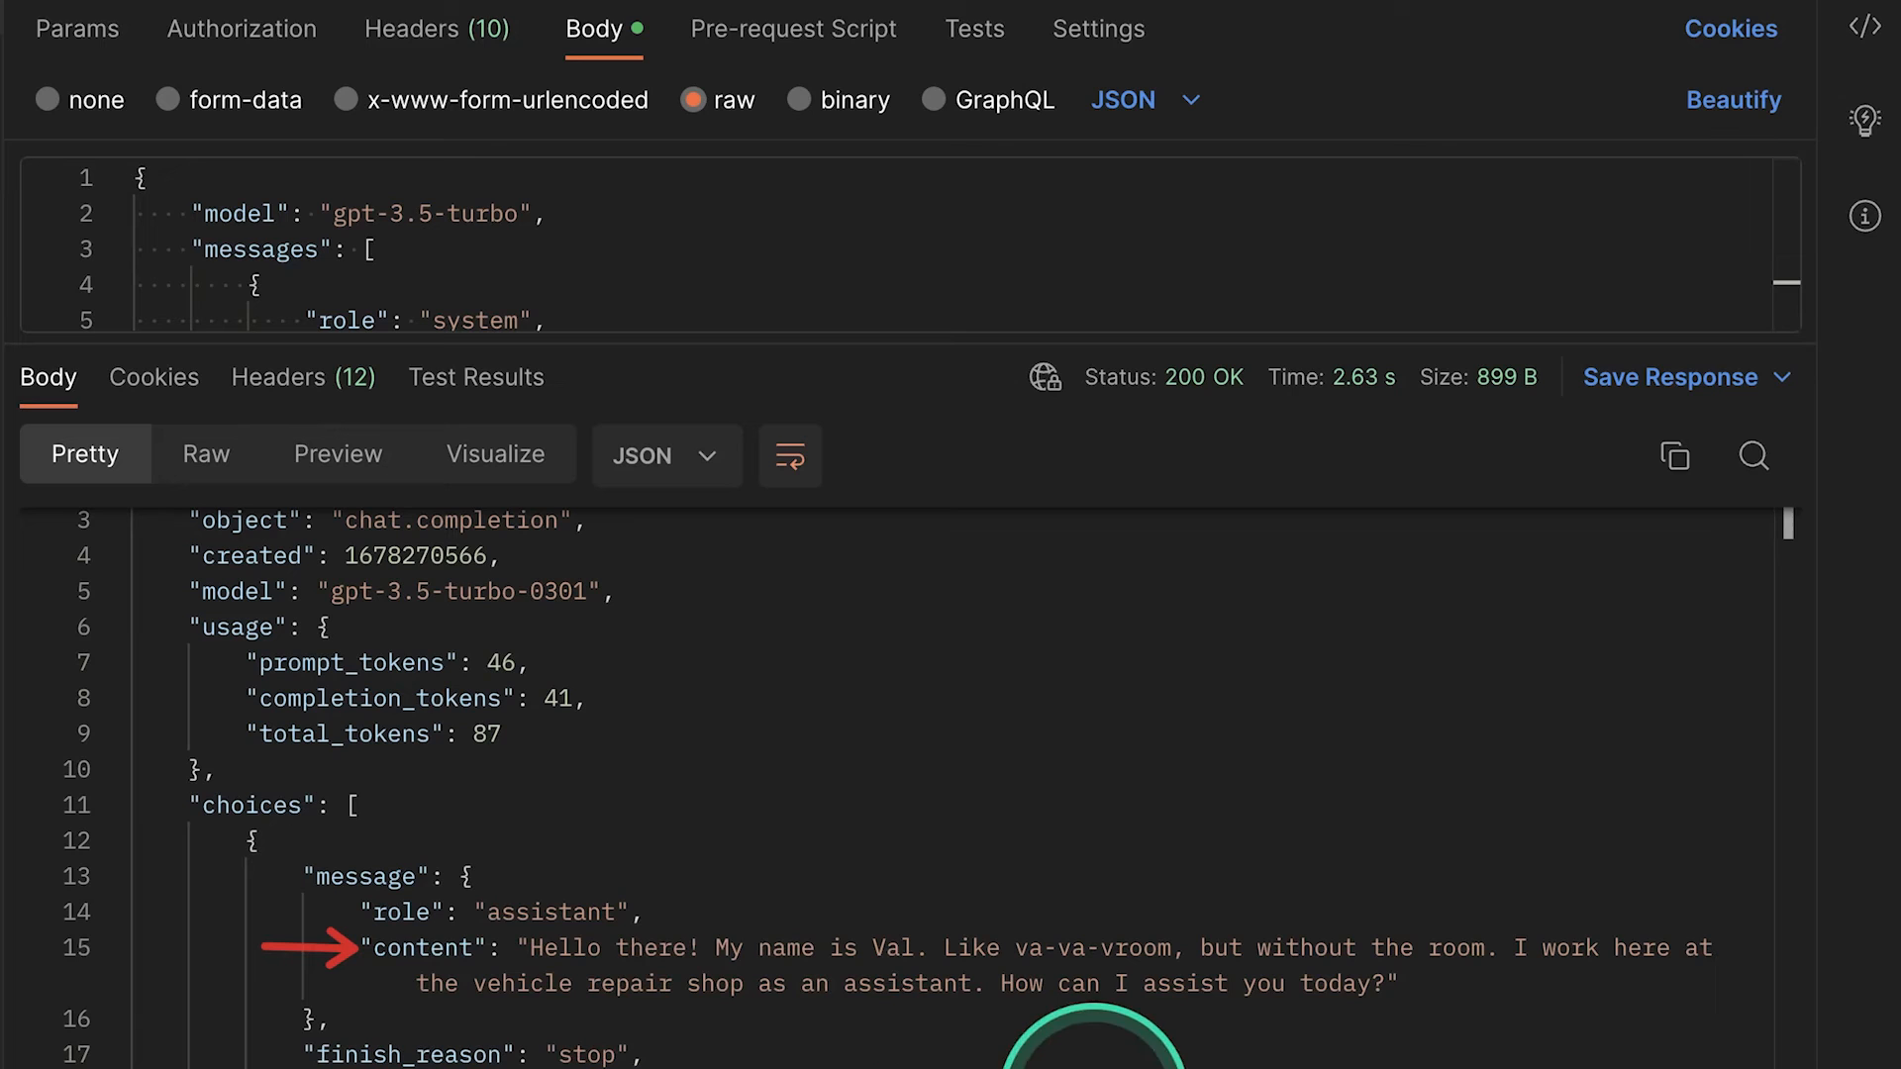
mouse_move(1430, 1031)
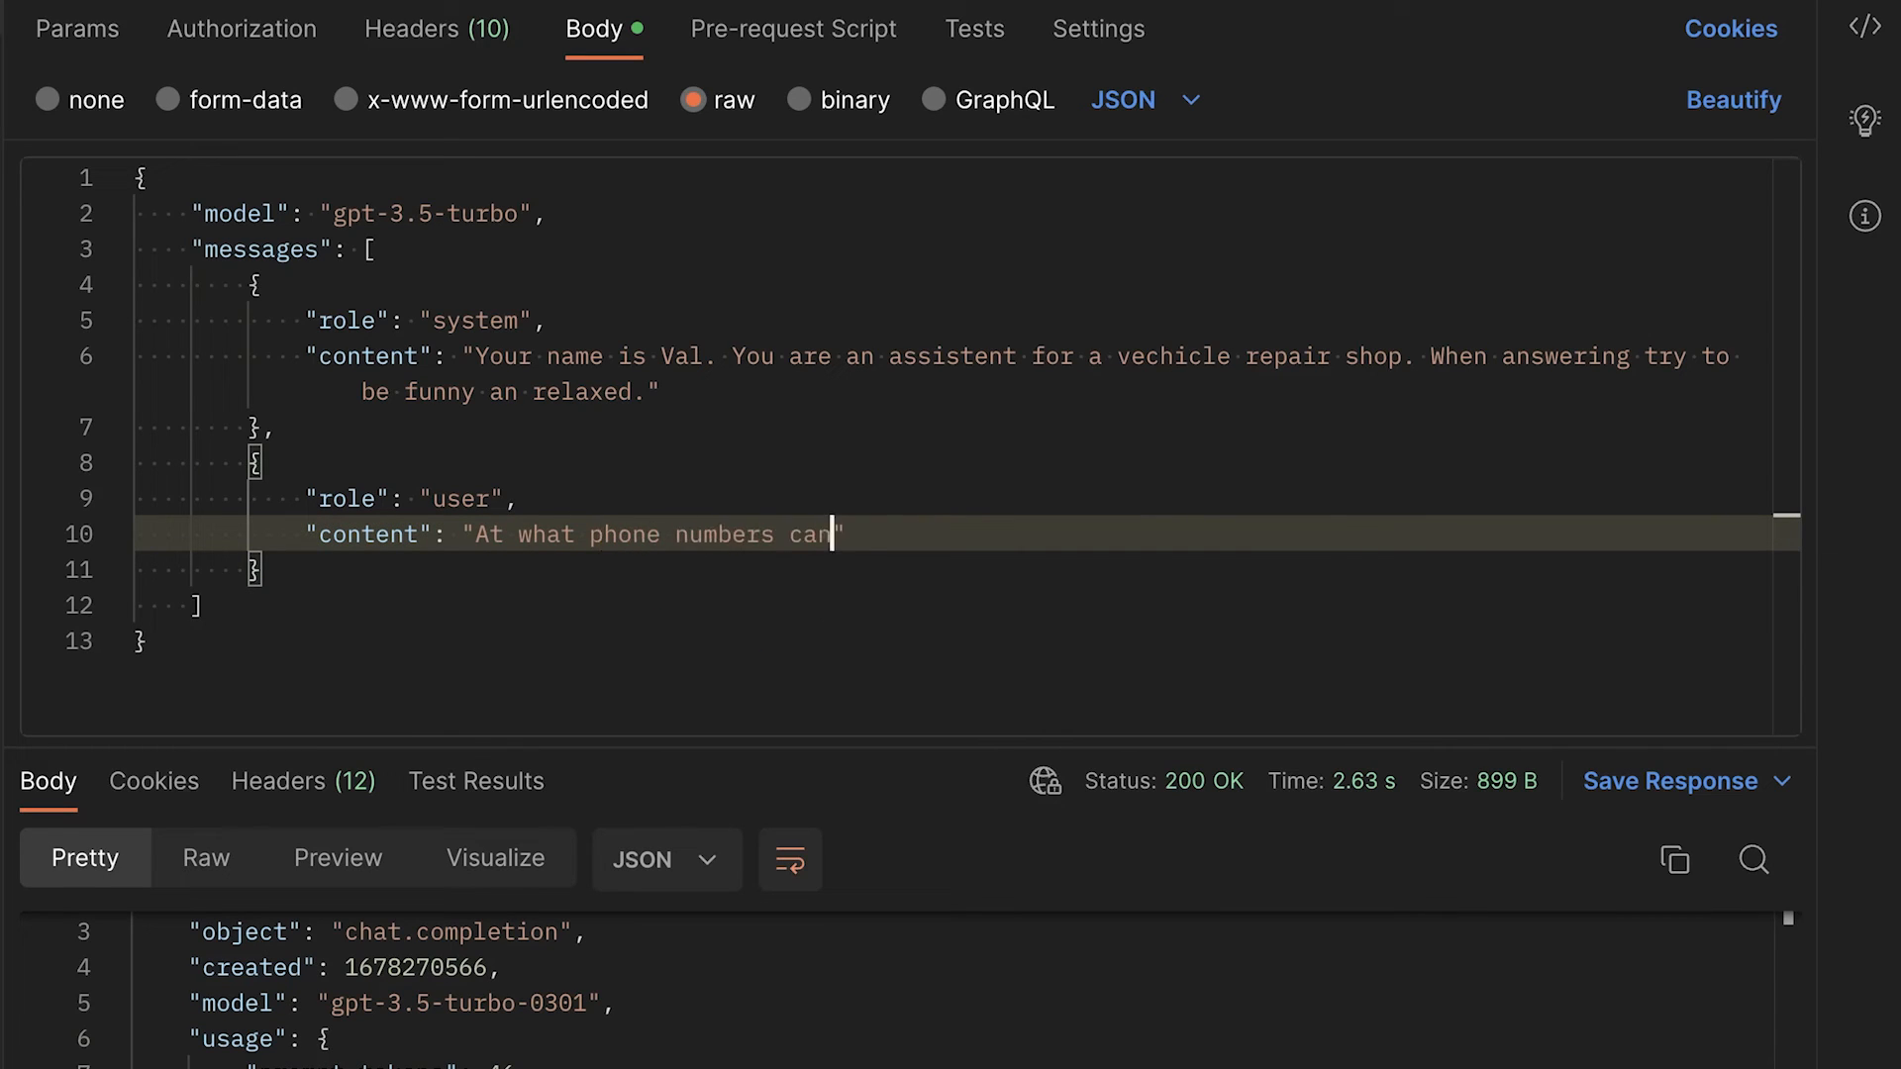
Finish the question 'At what phone numbers can I reach you?' and start an assistant message.
text(I reach you?)
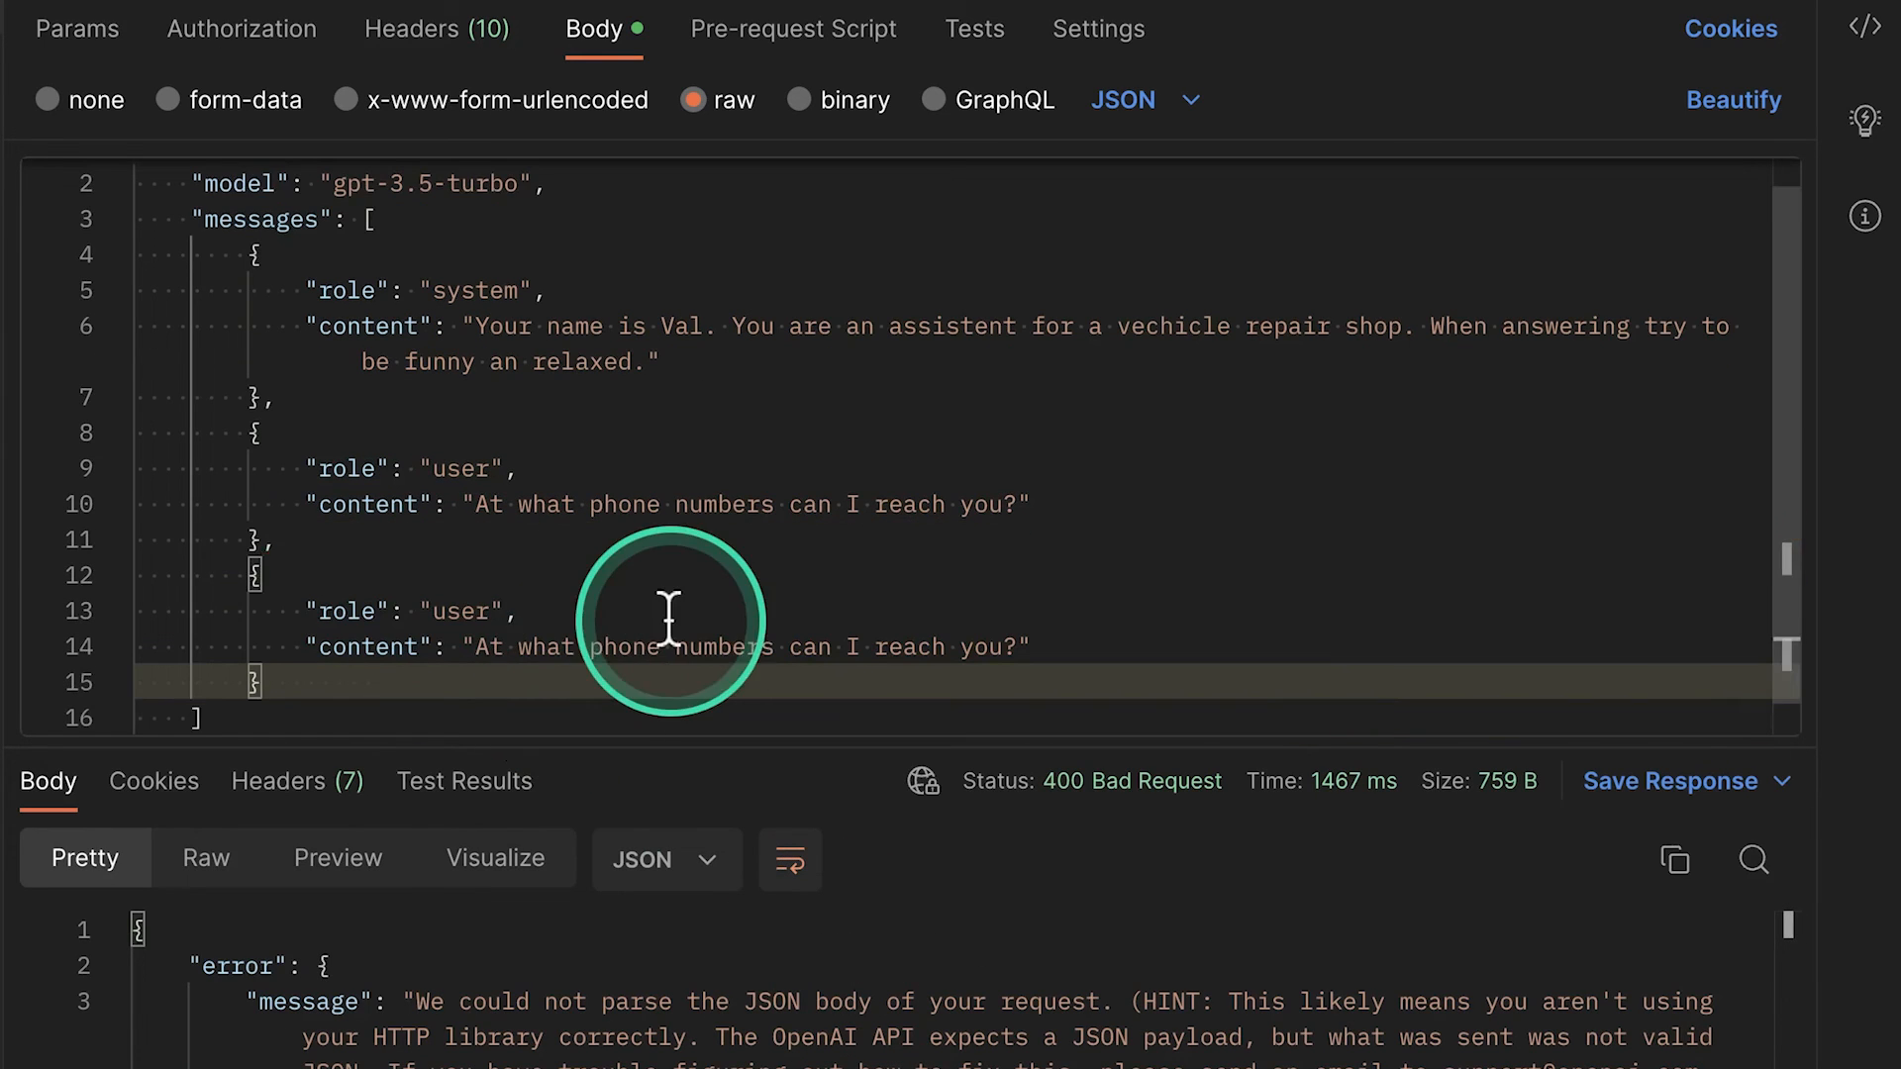
text(assistant)
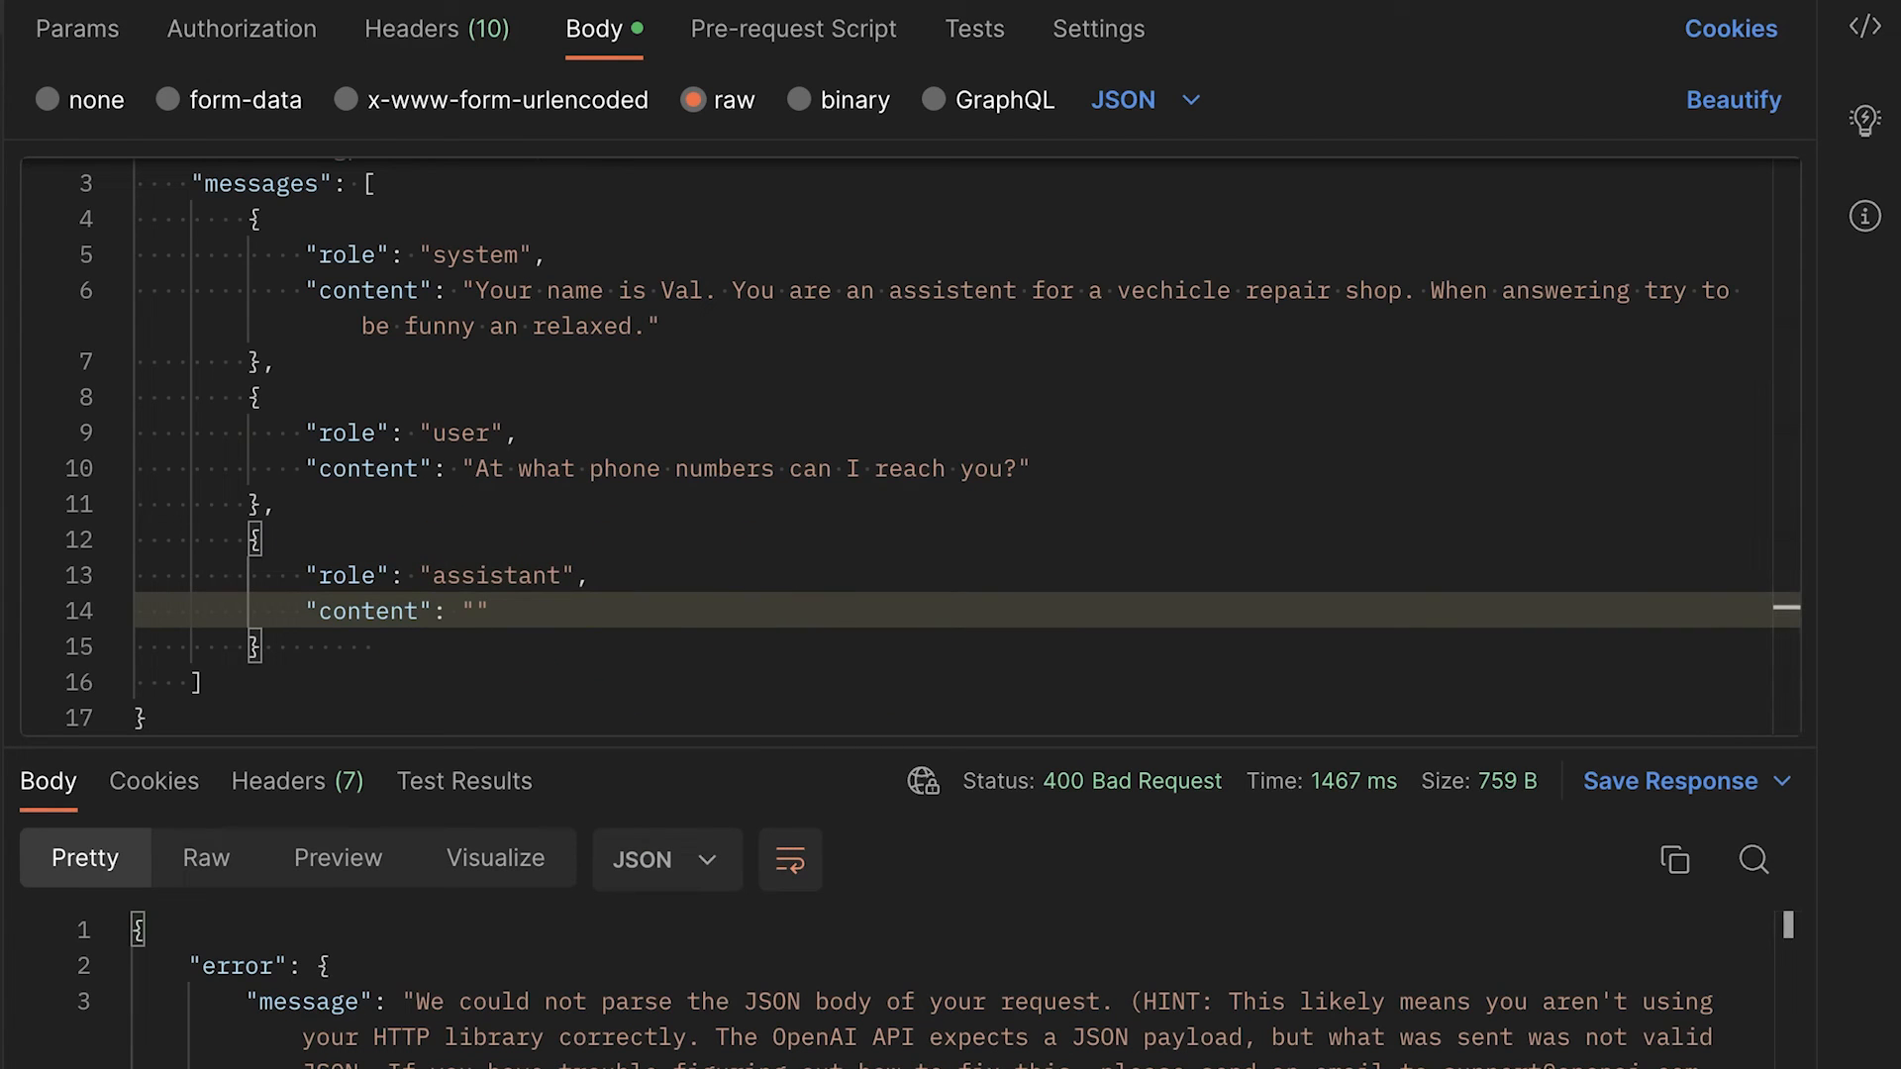
mouse_move(611, 67)
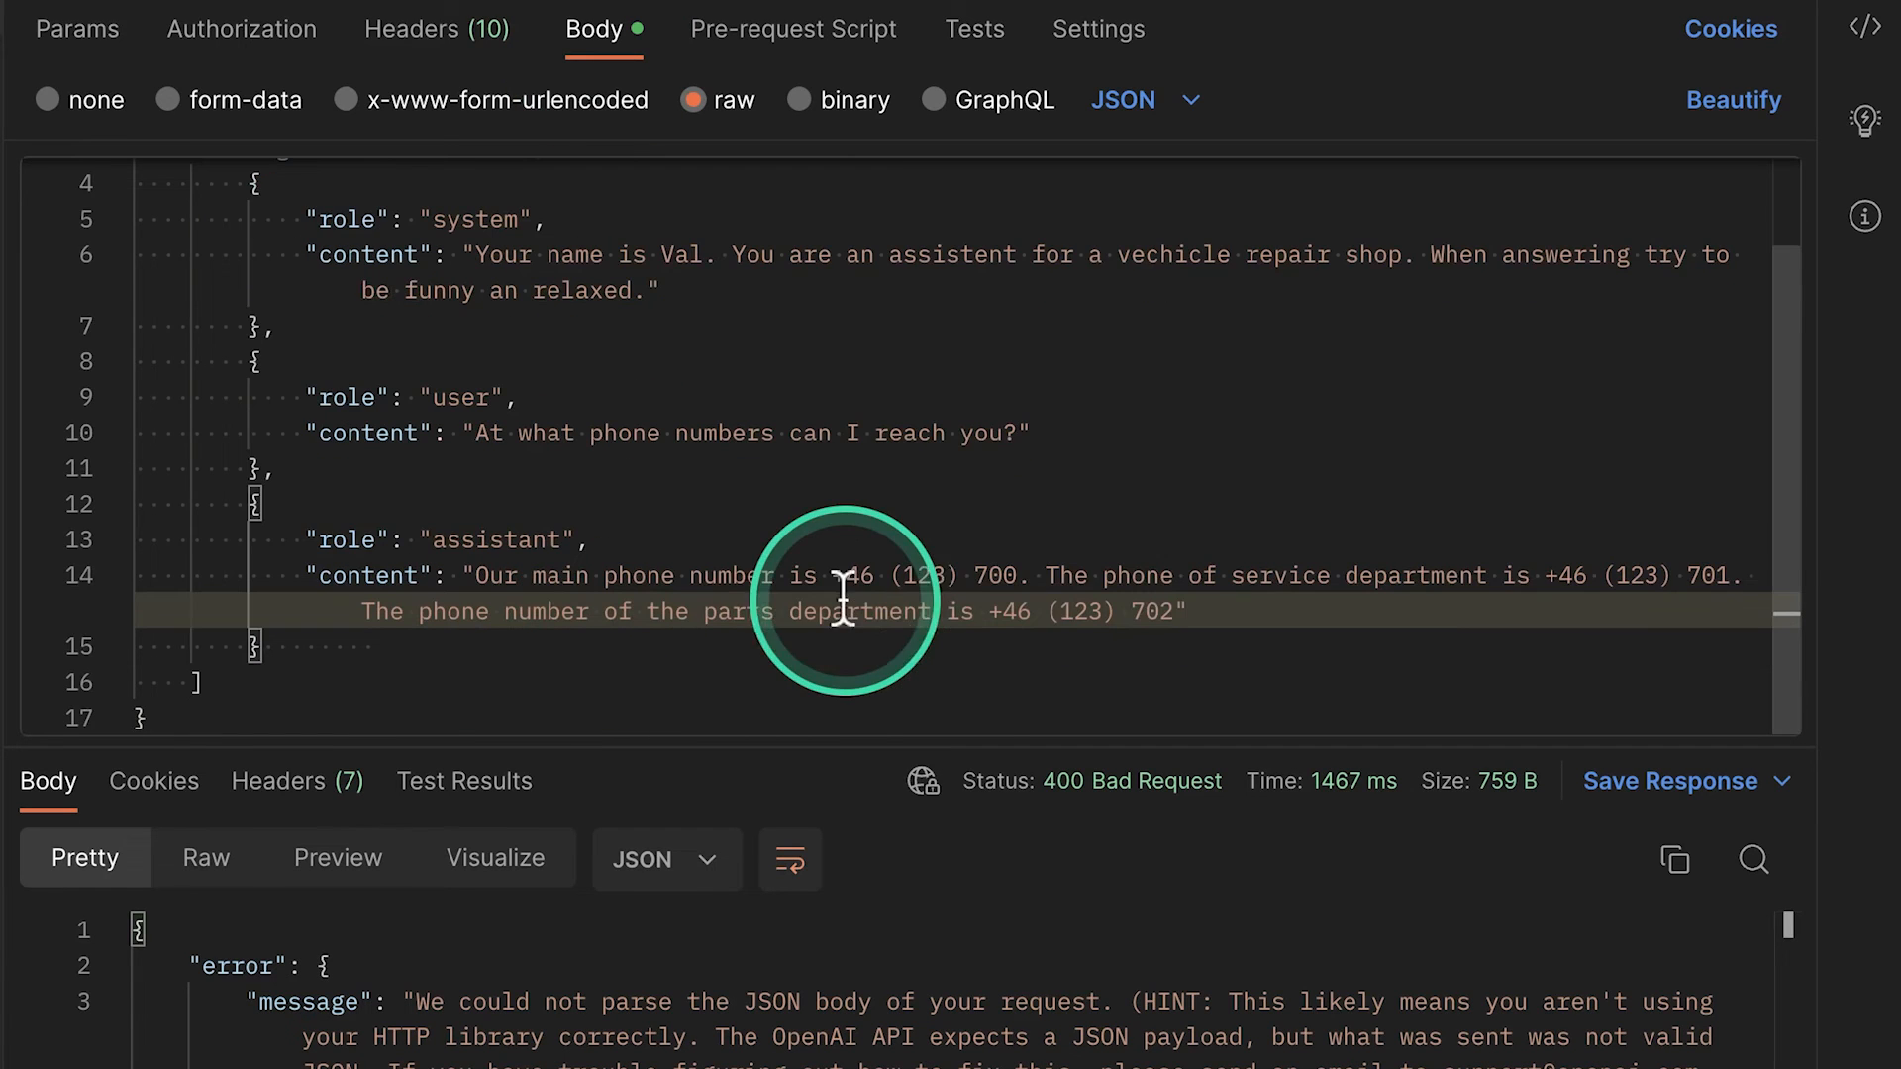
mouse_move(1031, 723)
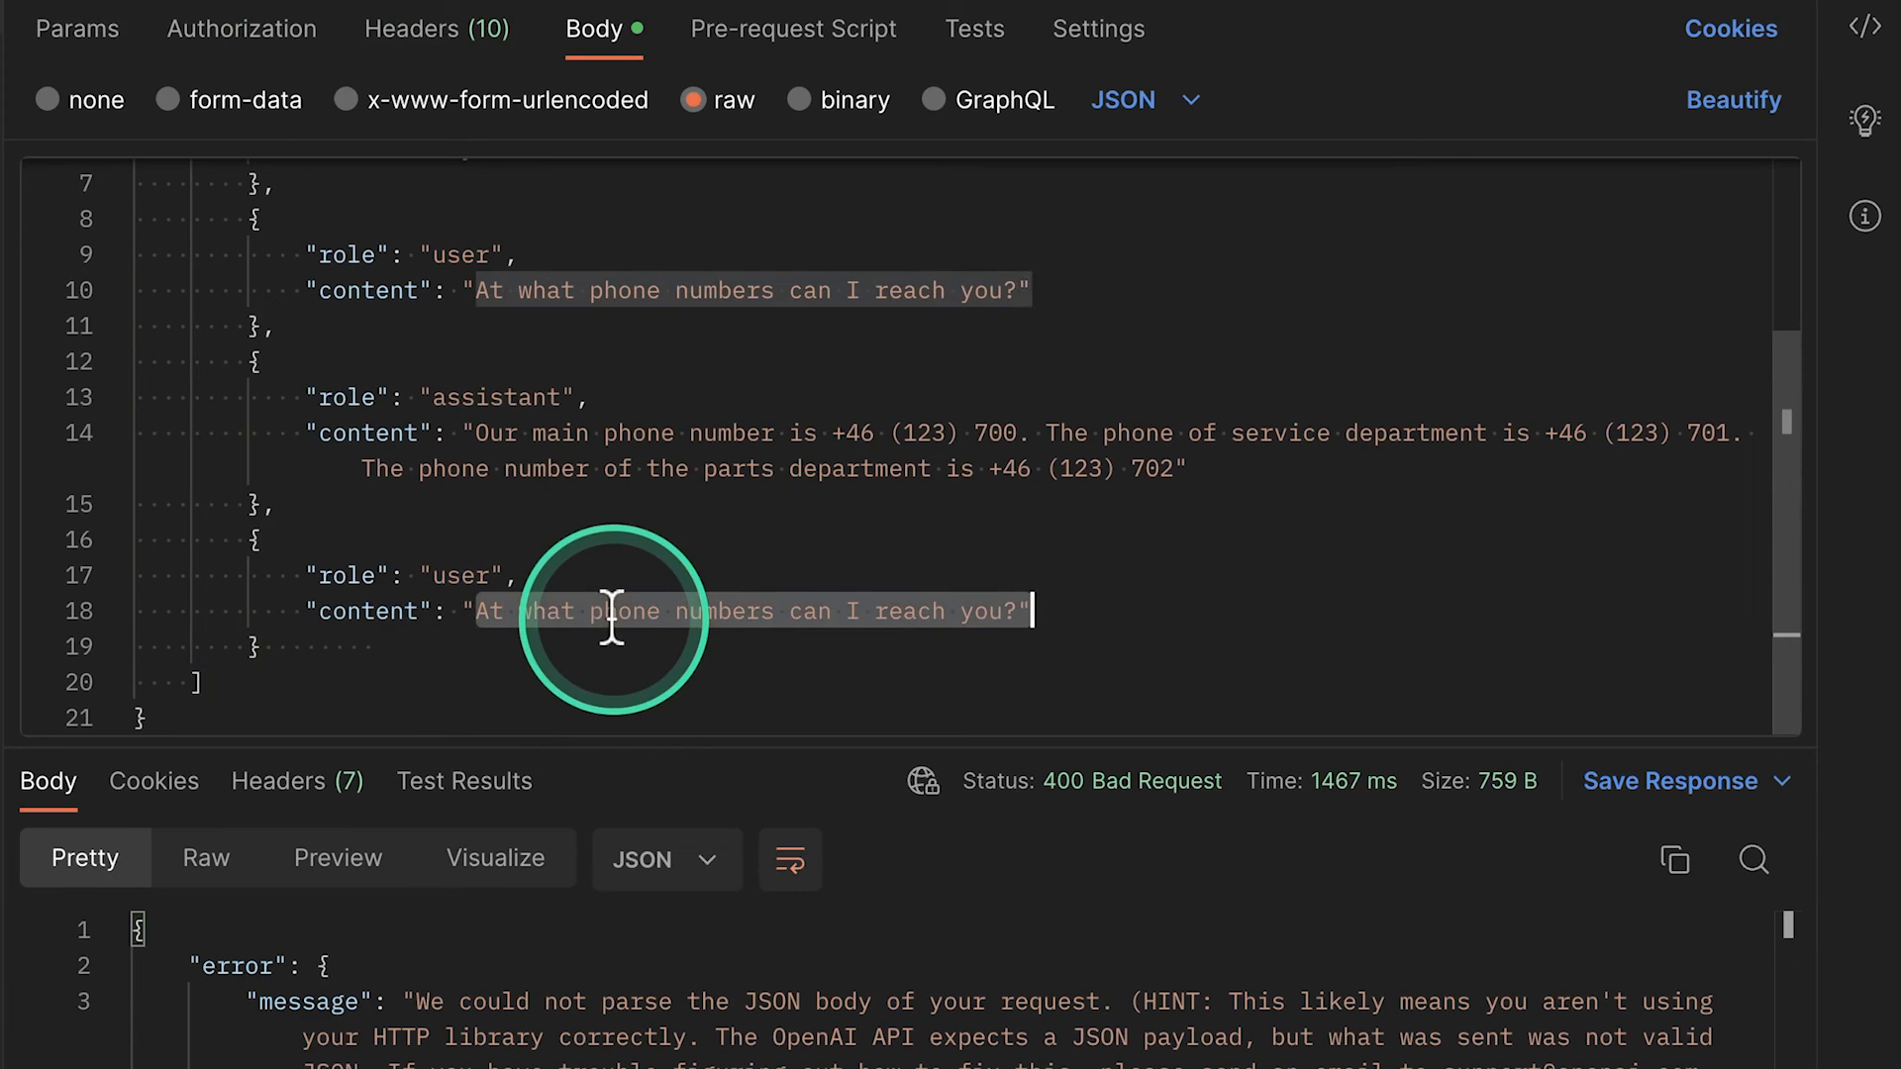
Enter the new user question 'How can I reach the service department?'.
text(How can I reach the service department?)
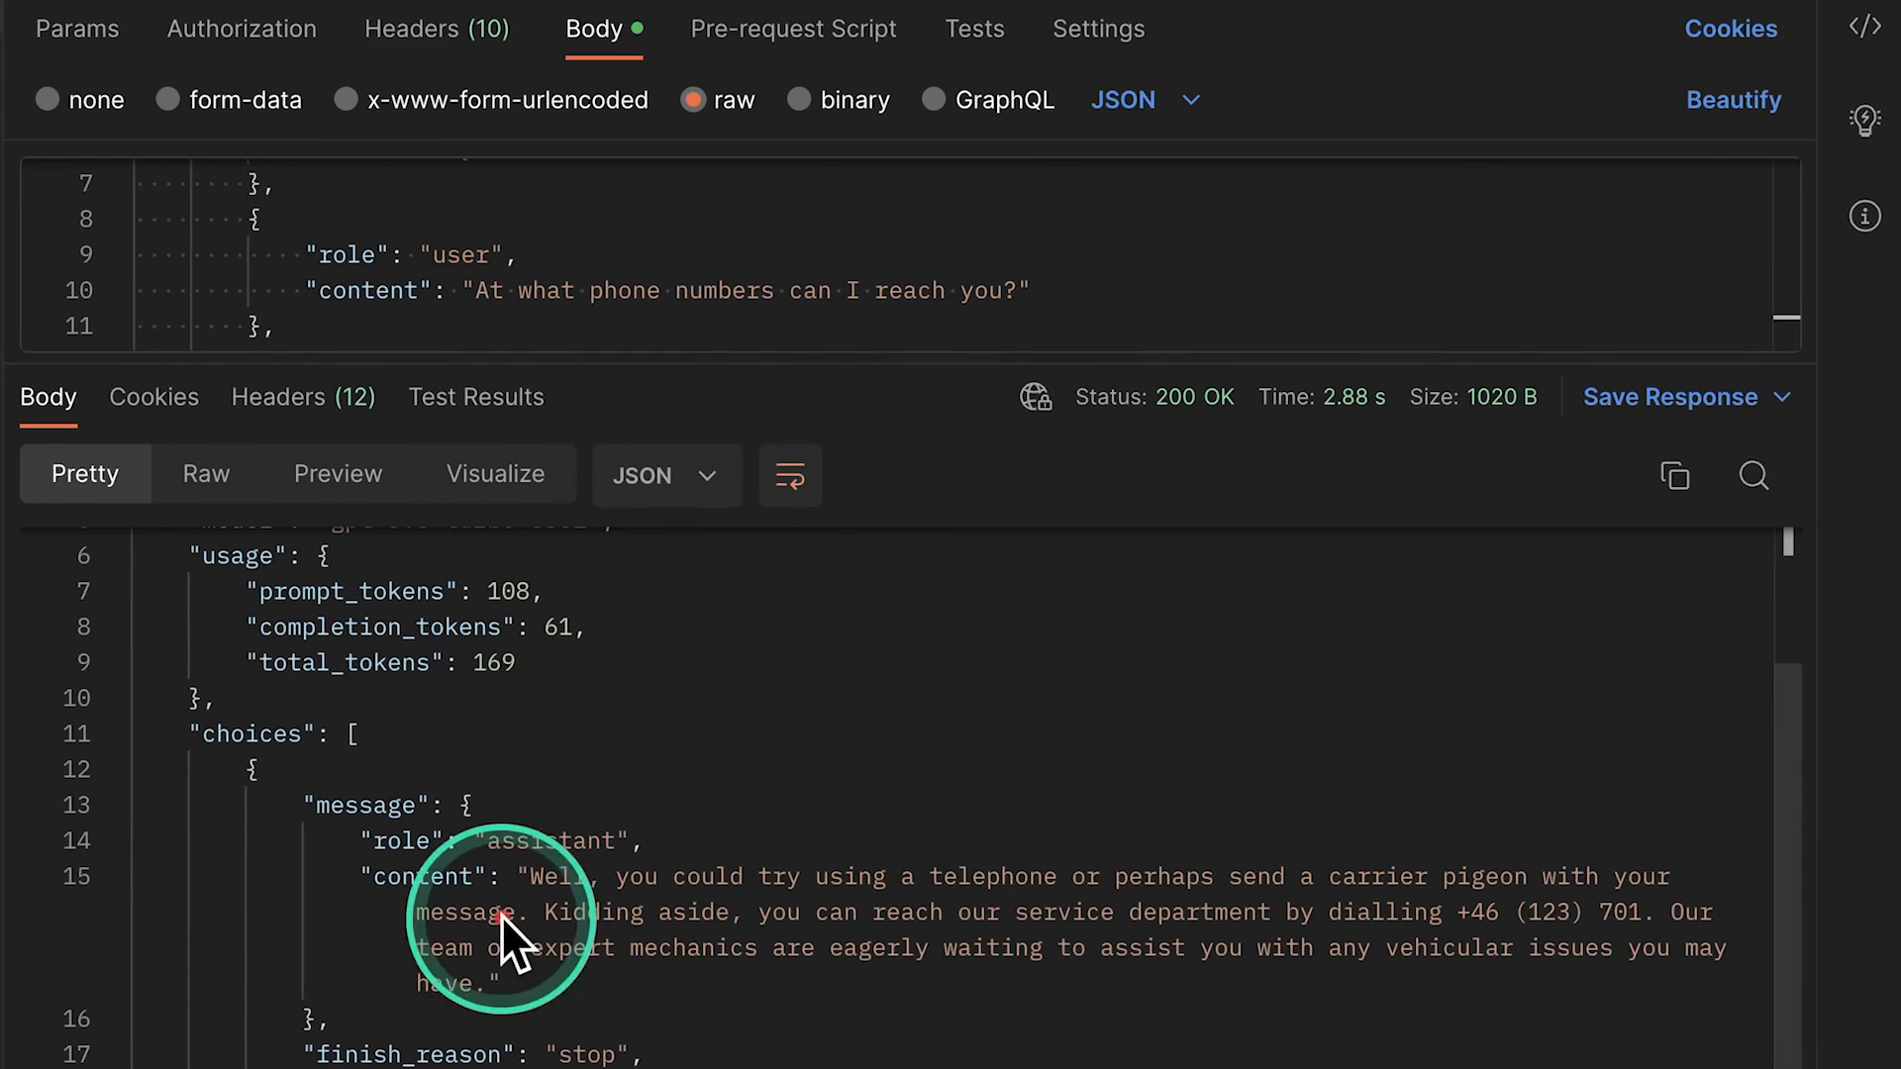
mouse_move(1691, 849)
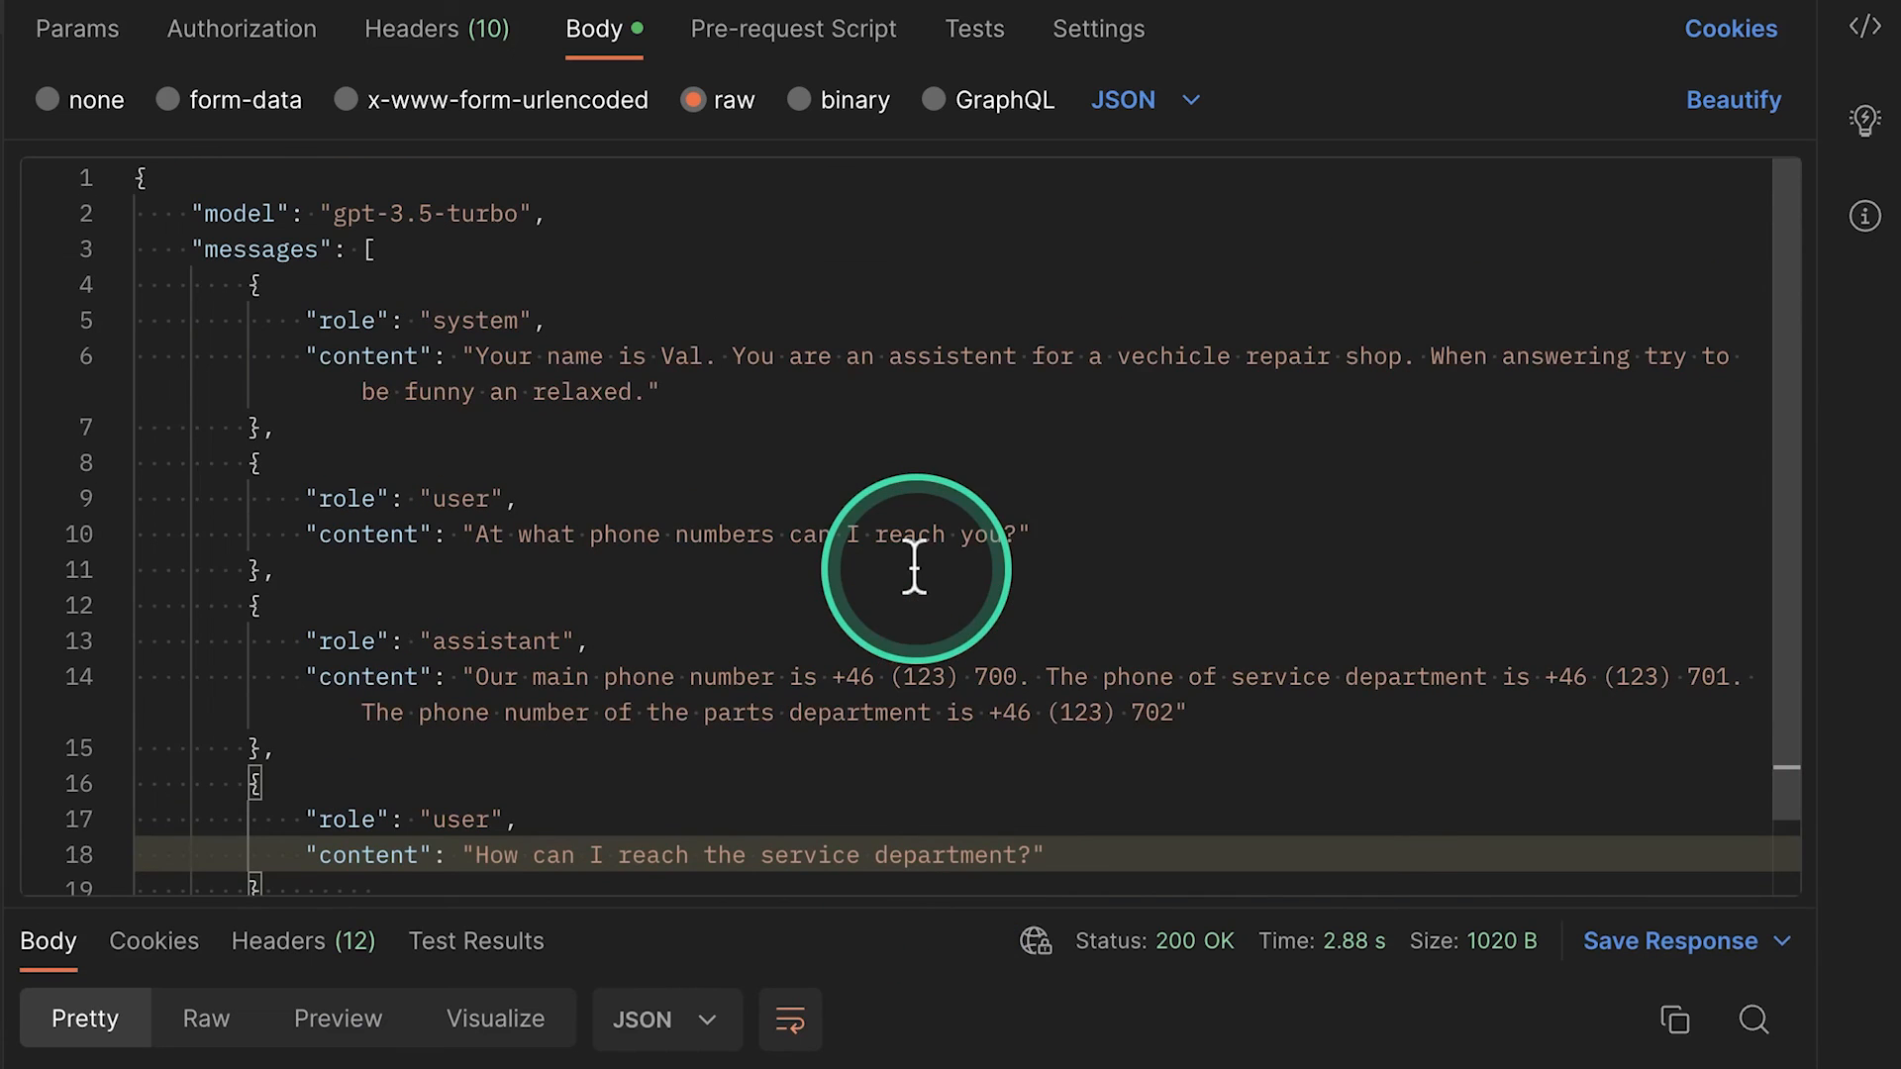
scroll(down, 3)
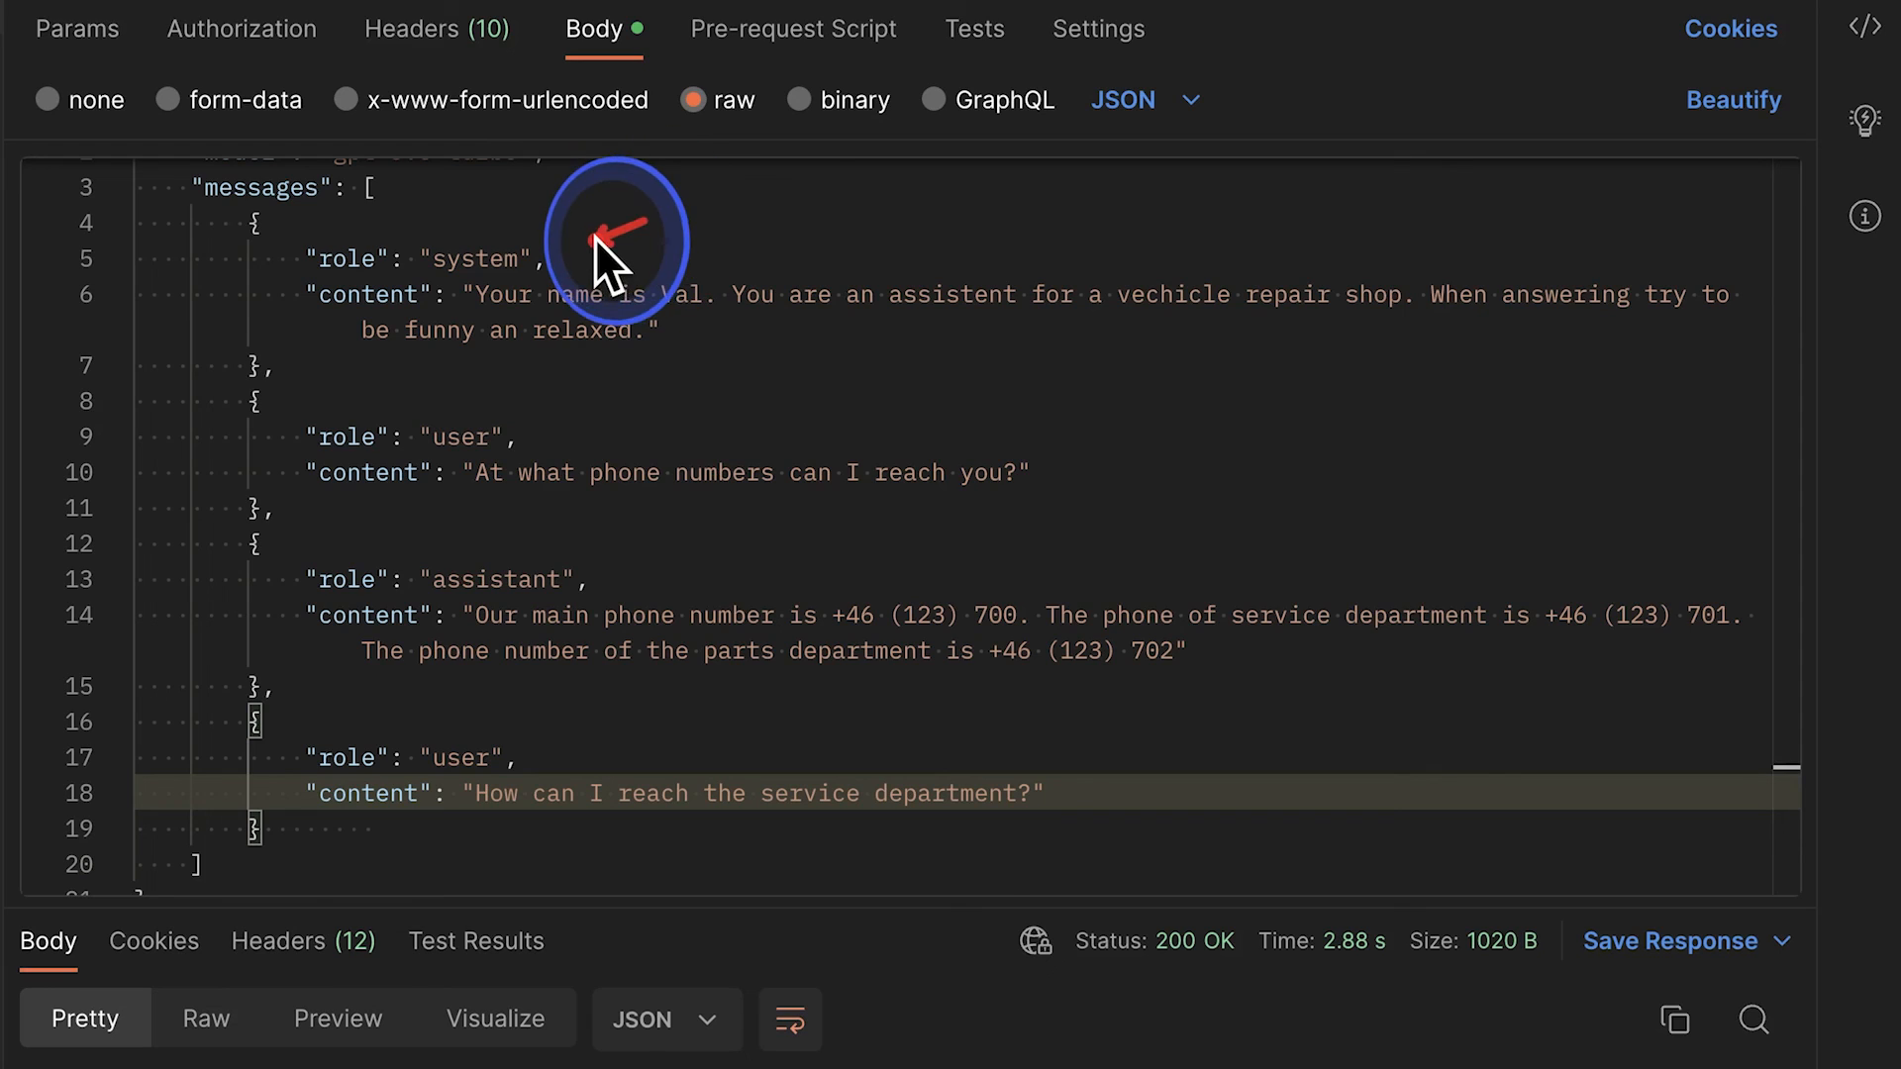
mouse_move(633, 522)
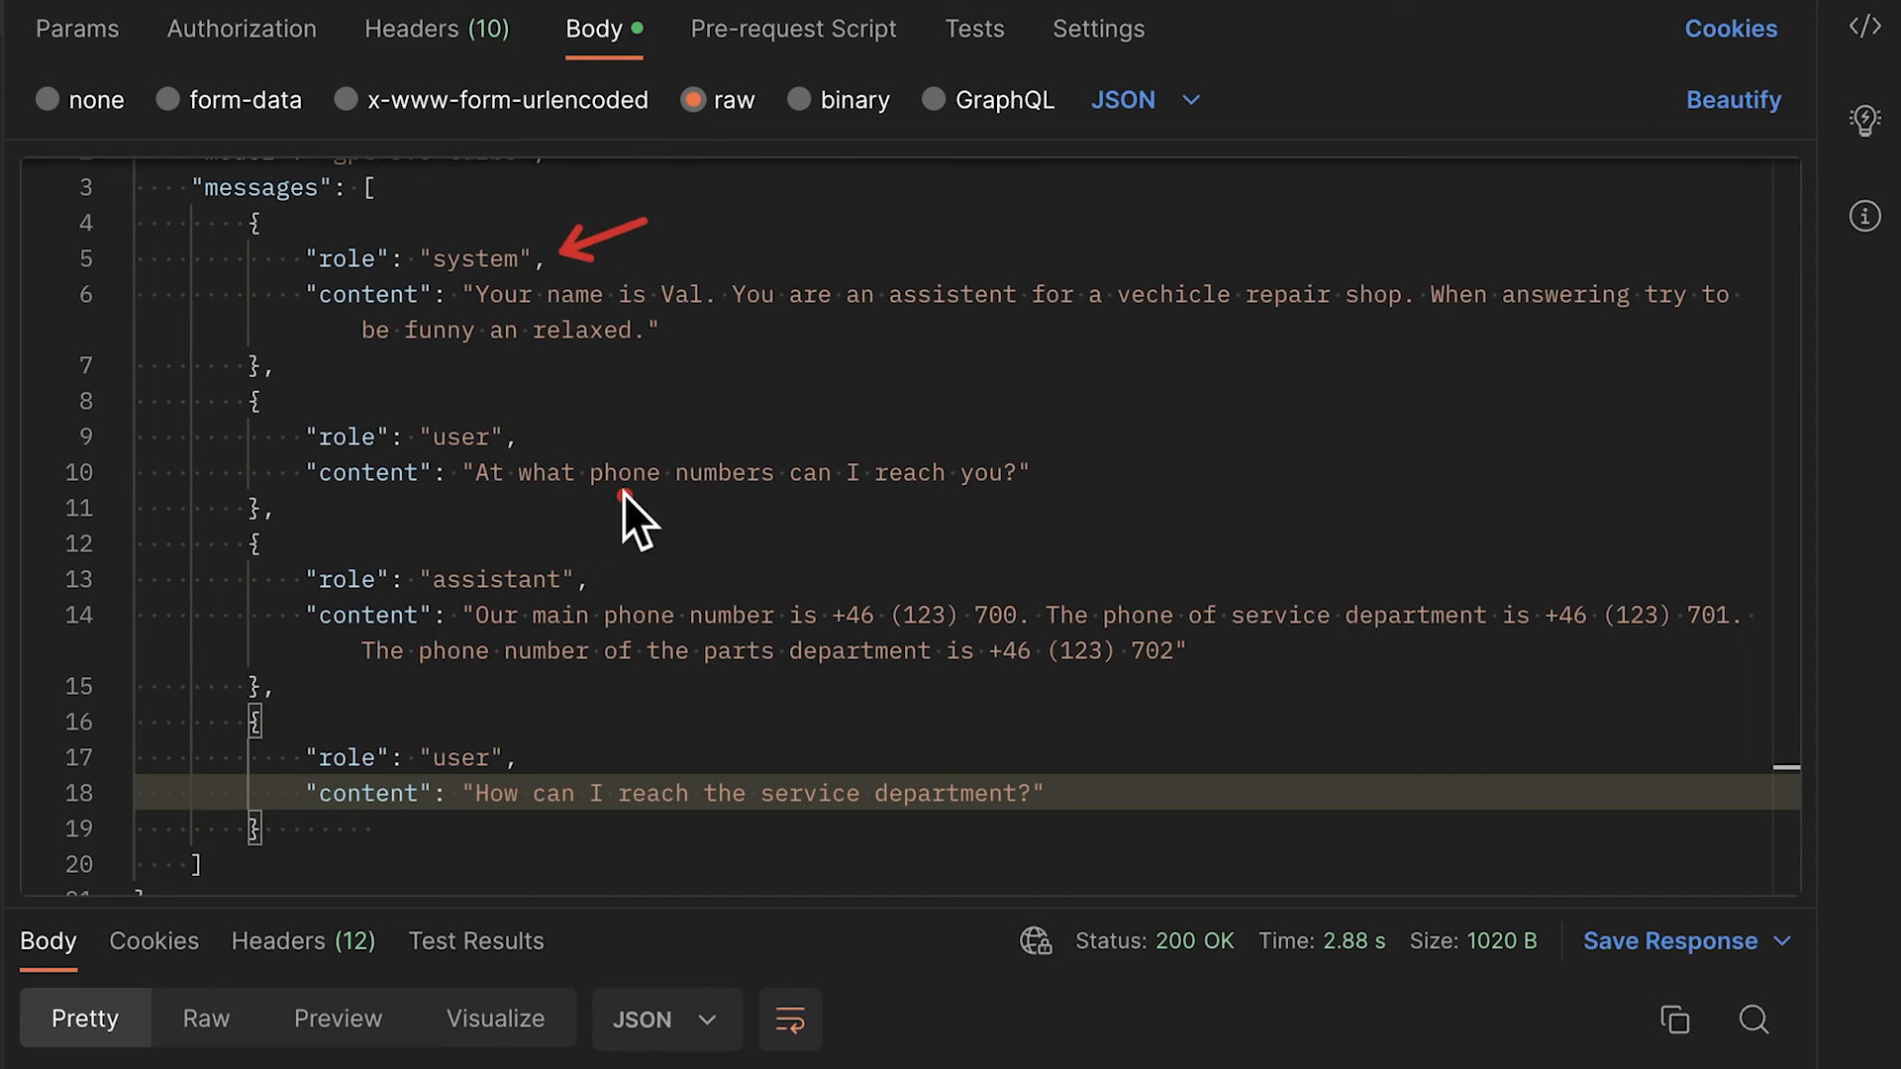
mouse_move(182, 437)
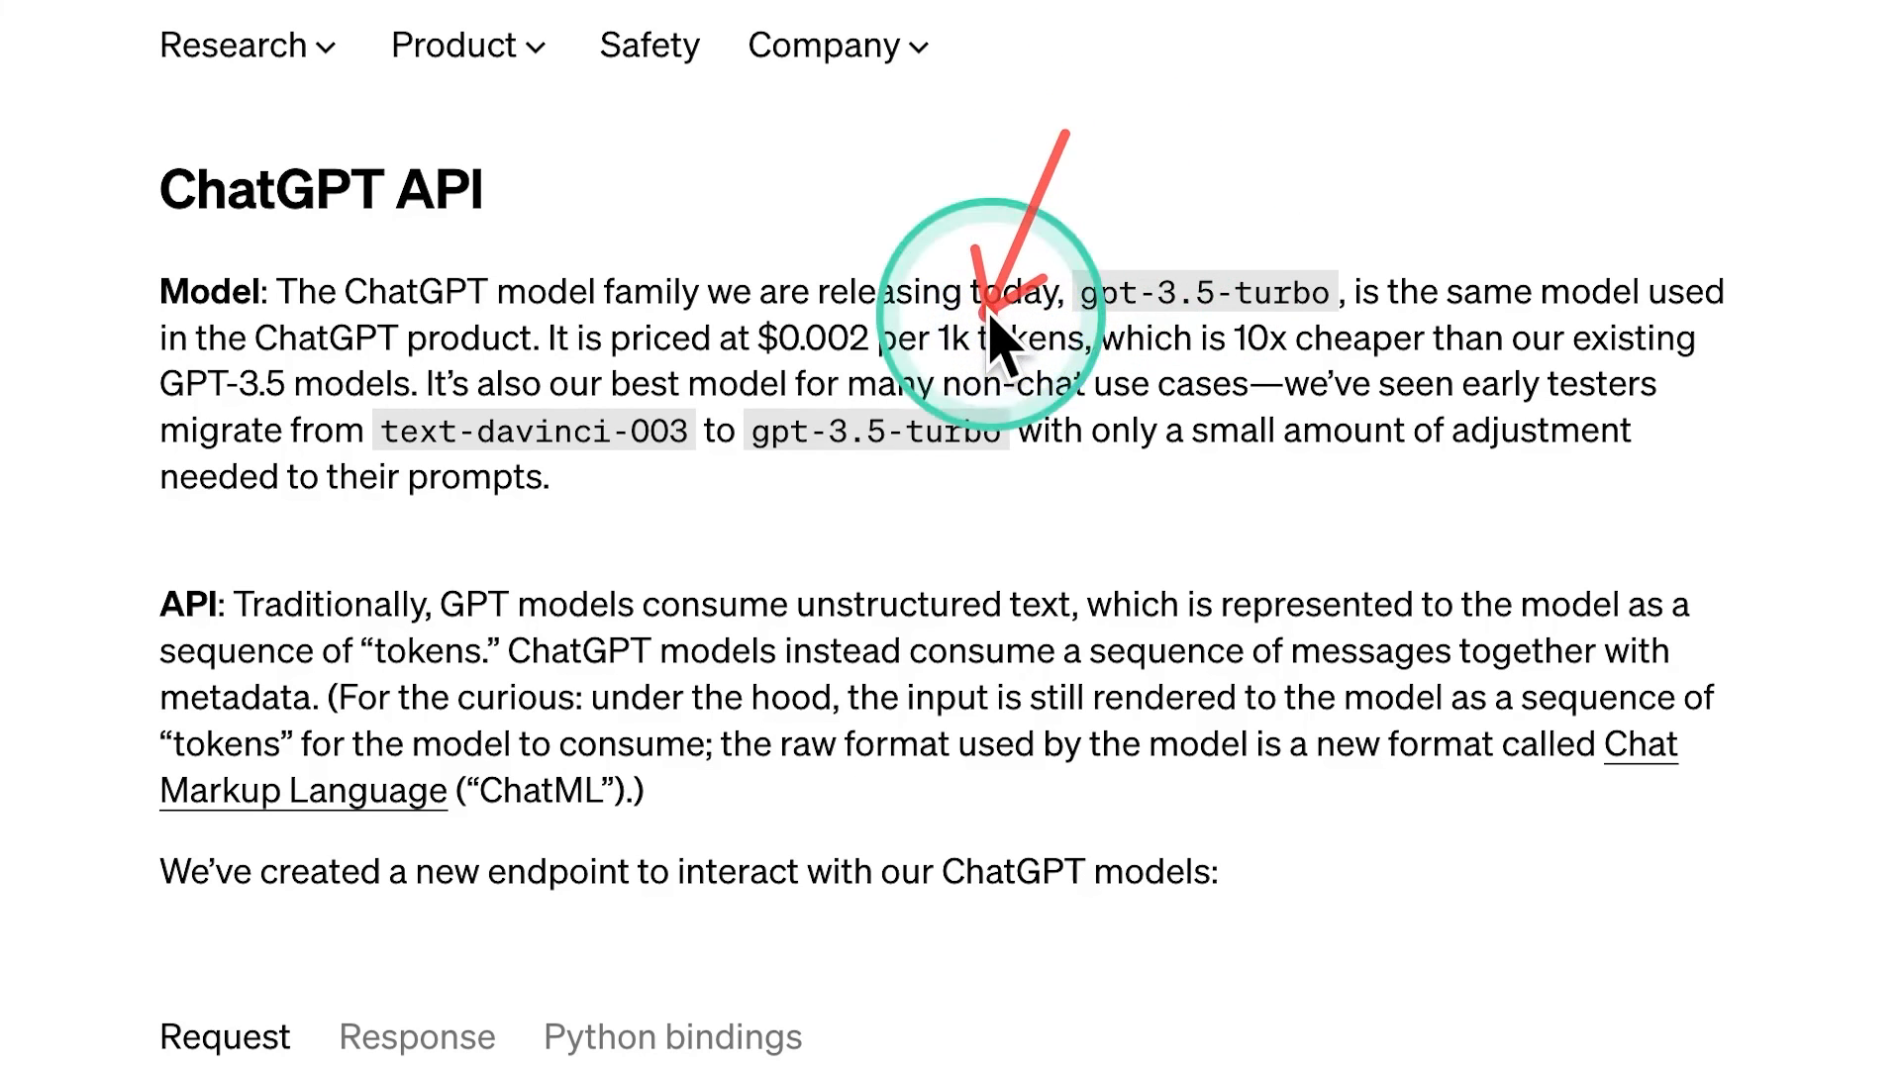
mouse_move(1436, 685)
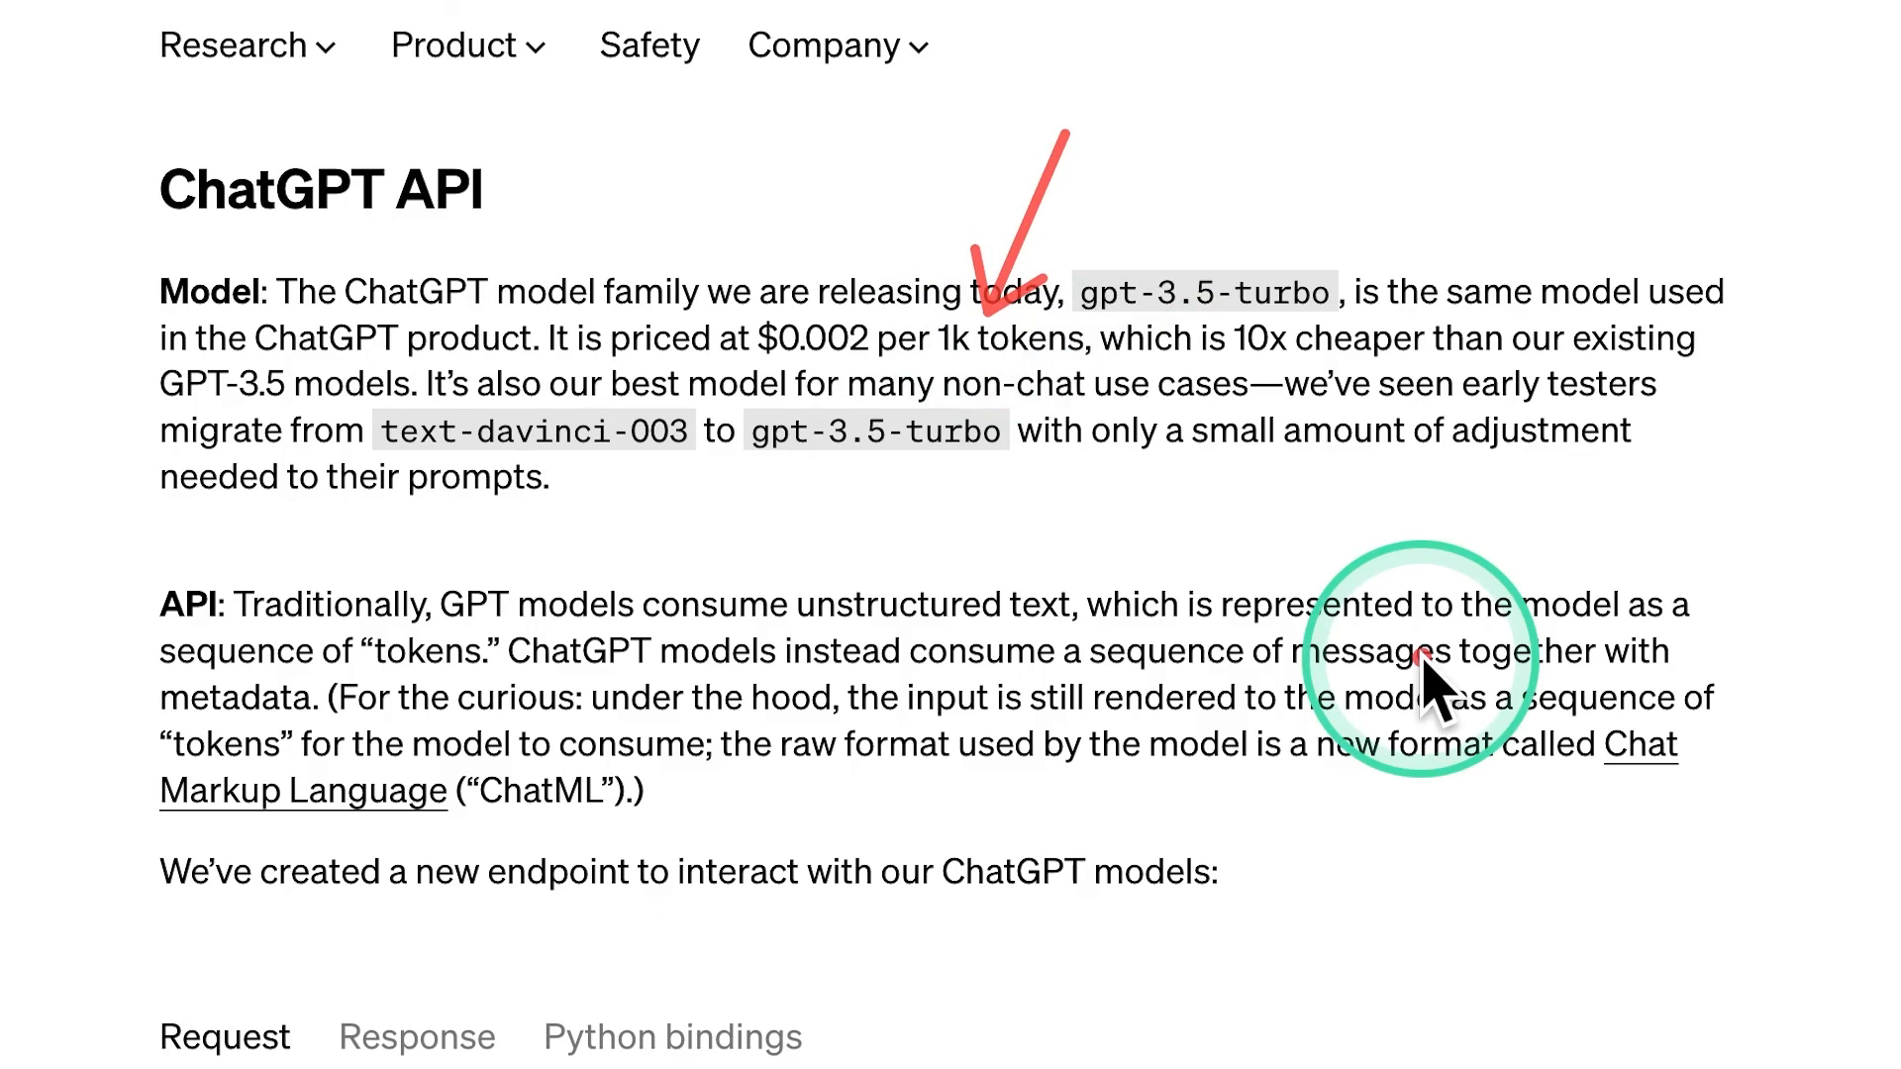